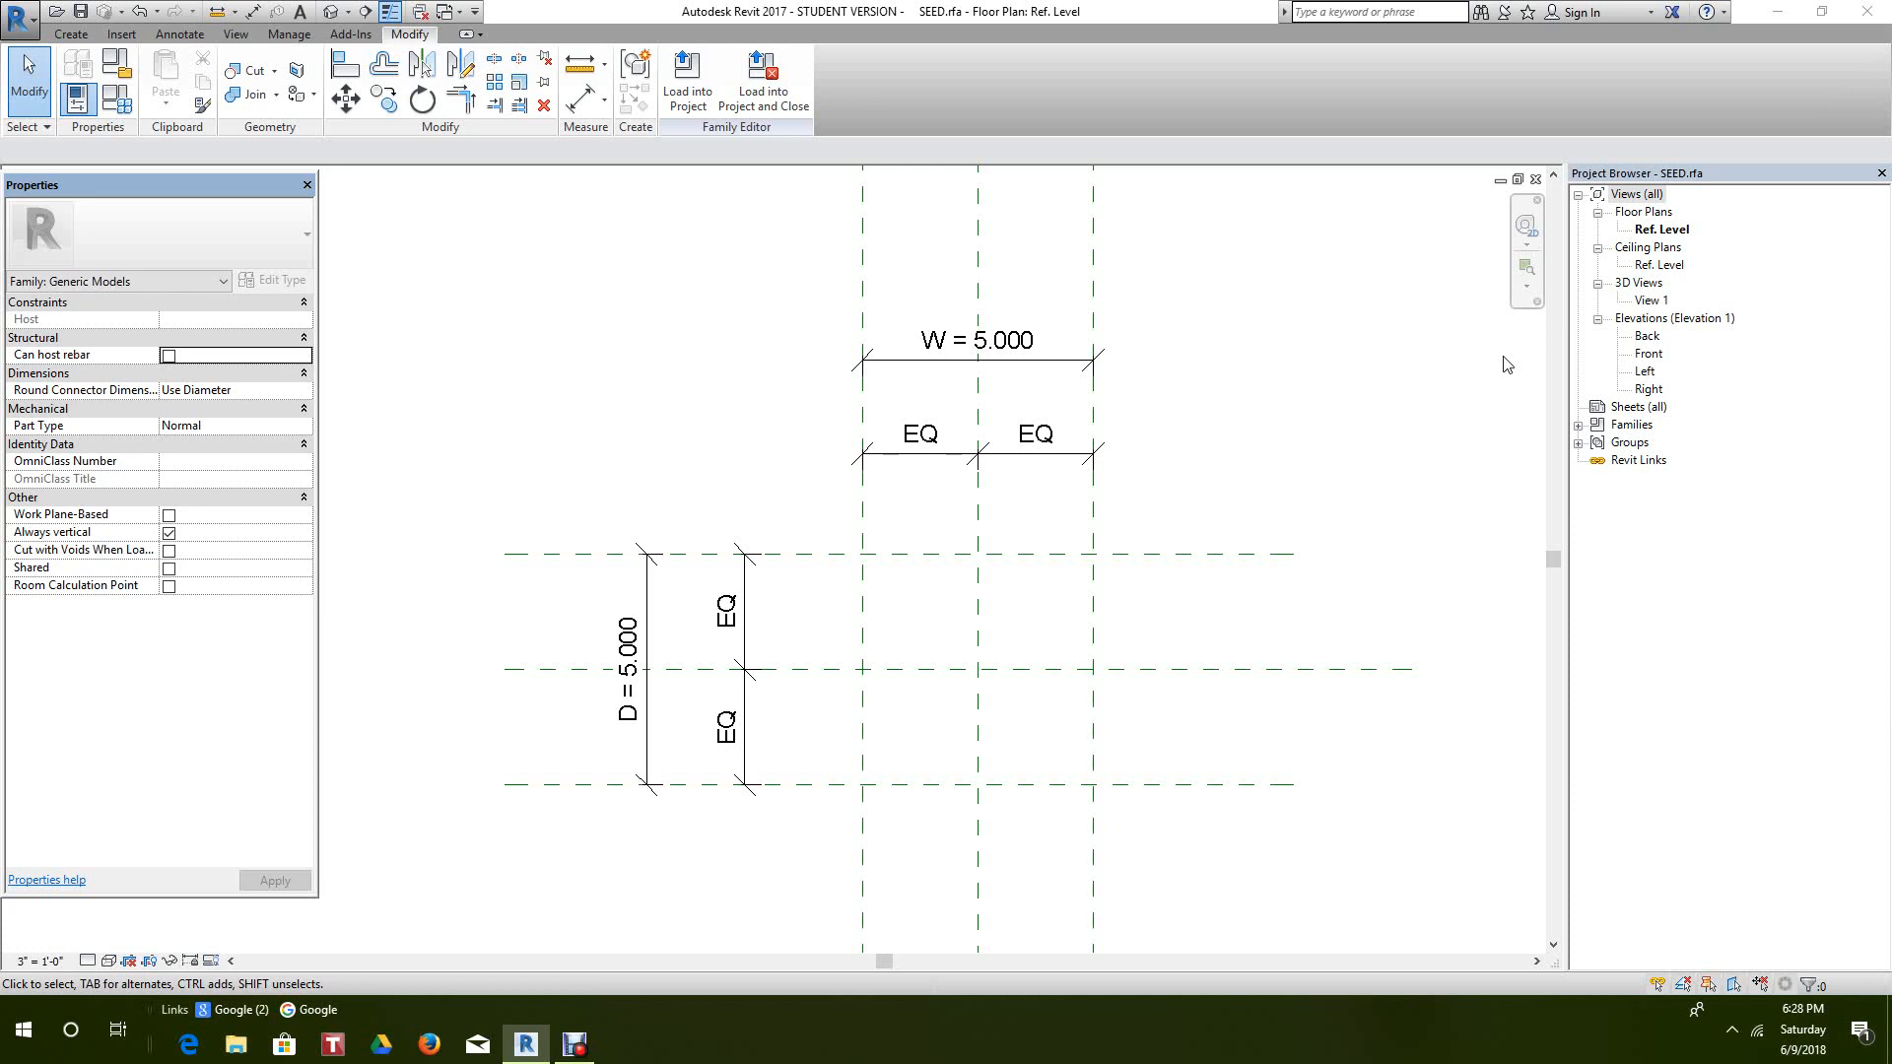
mouse_move(705, 800)
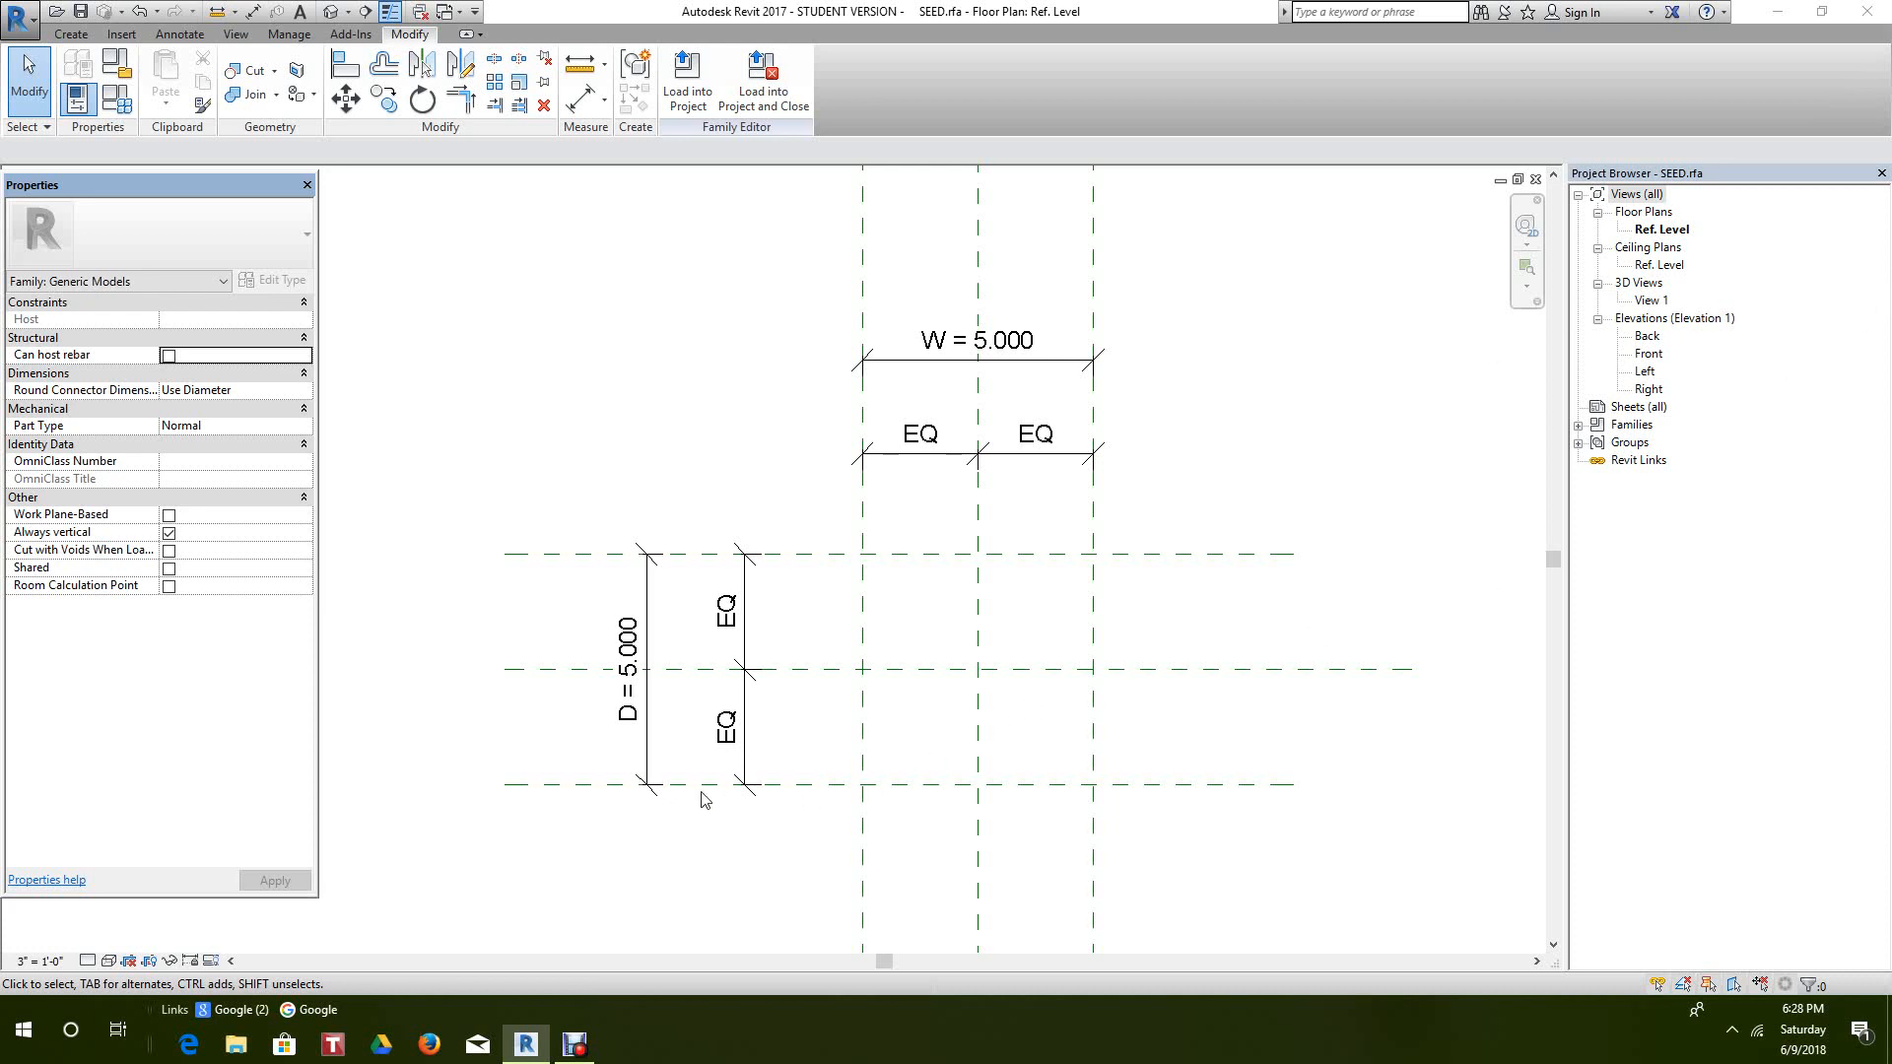
mouse_move(694, 804)
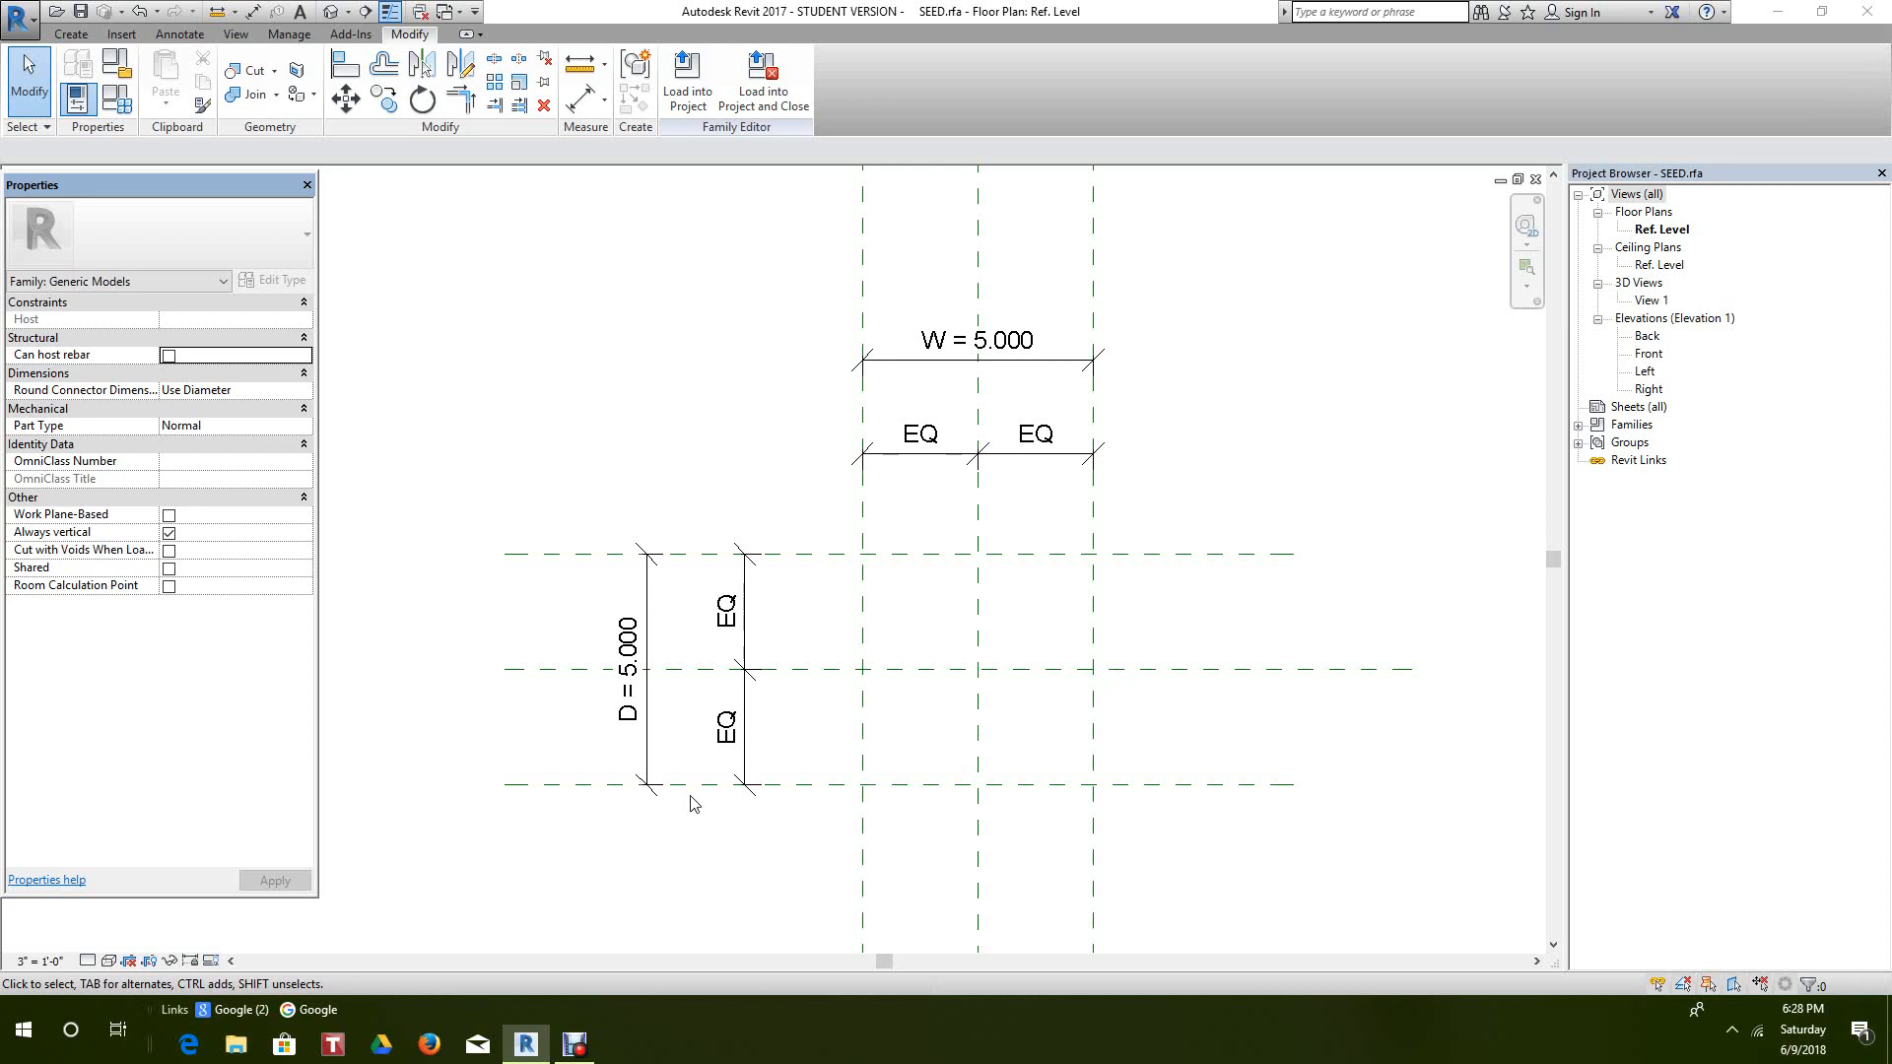
mouse_move(680, 808)
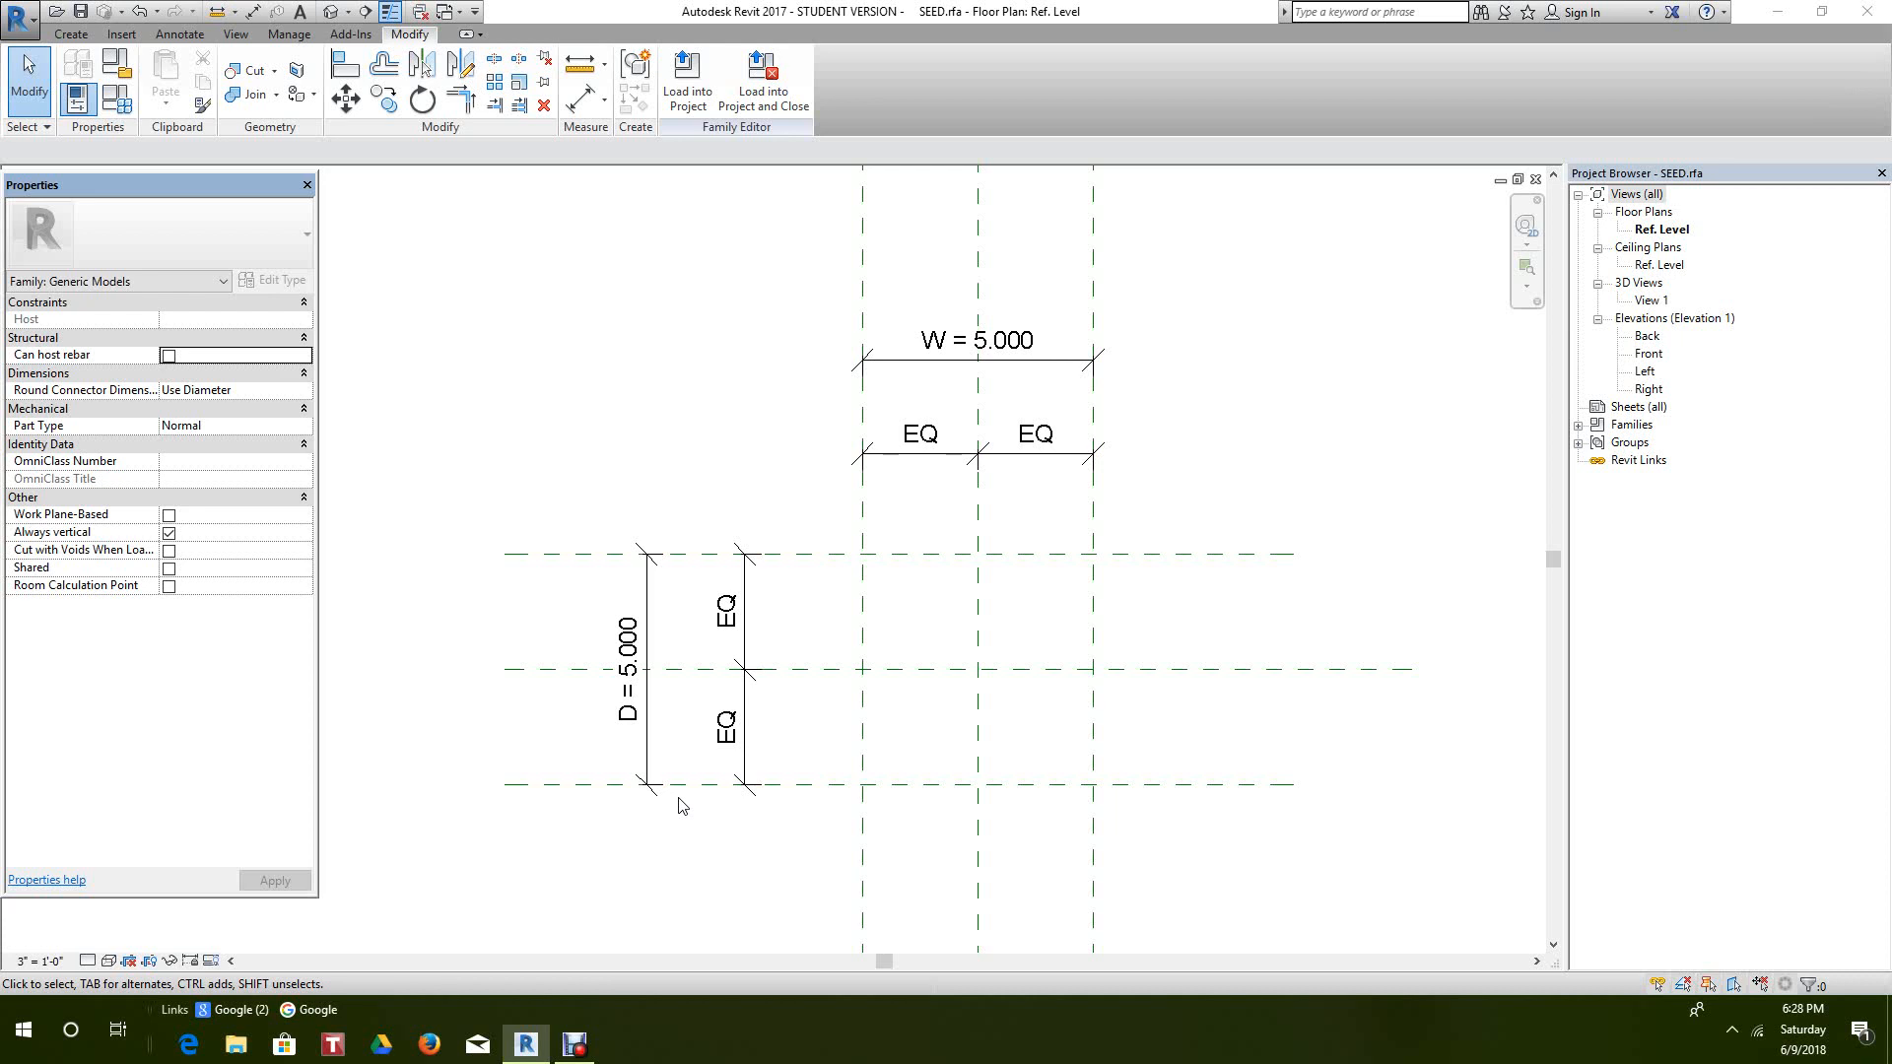
mouse_move(753, 672)
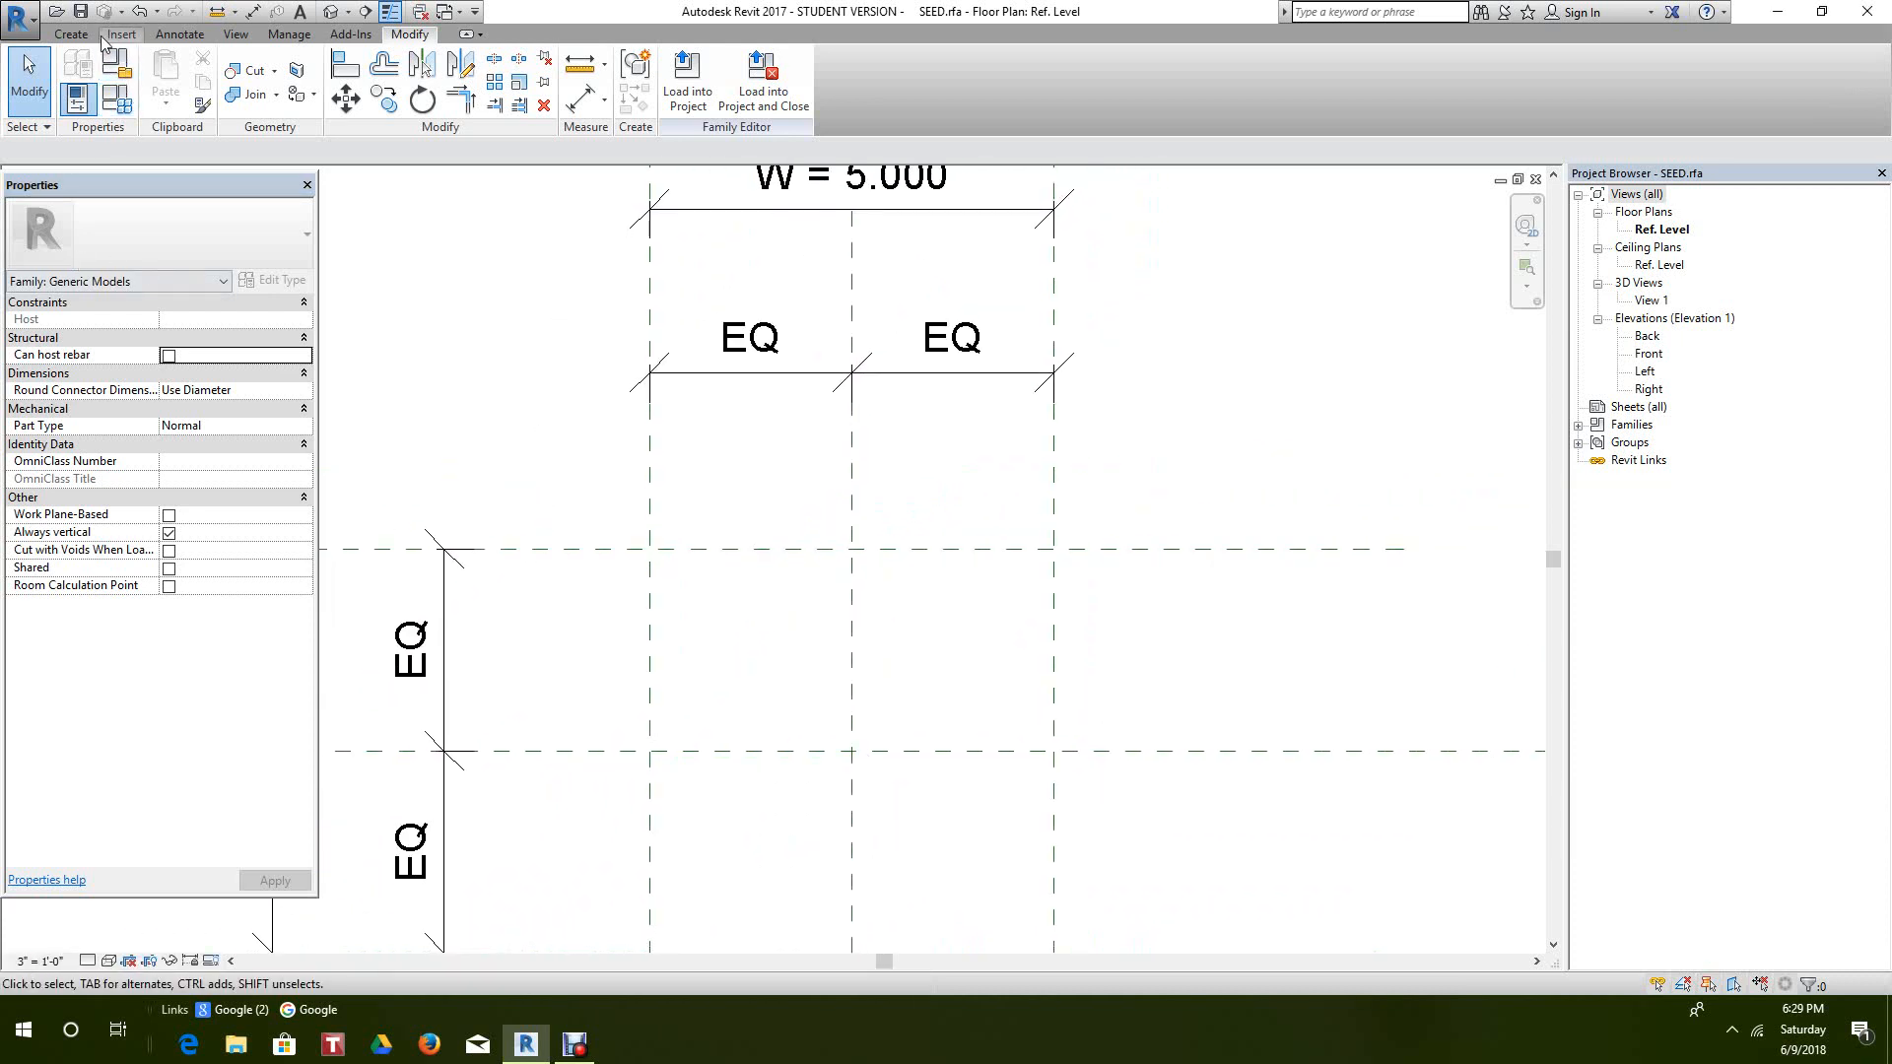
Start a reference line at the centre intersection and draw it up-right at 45°, length 6.
left_click(61, 36)
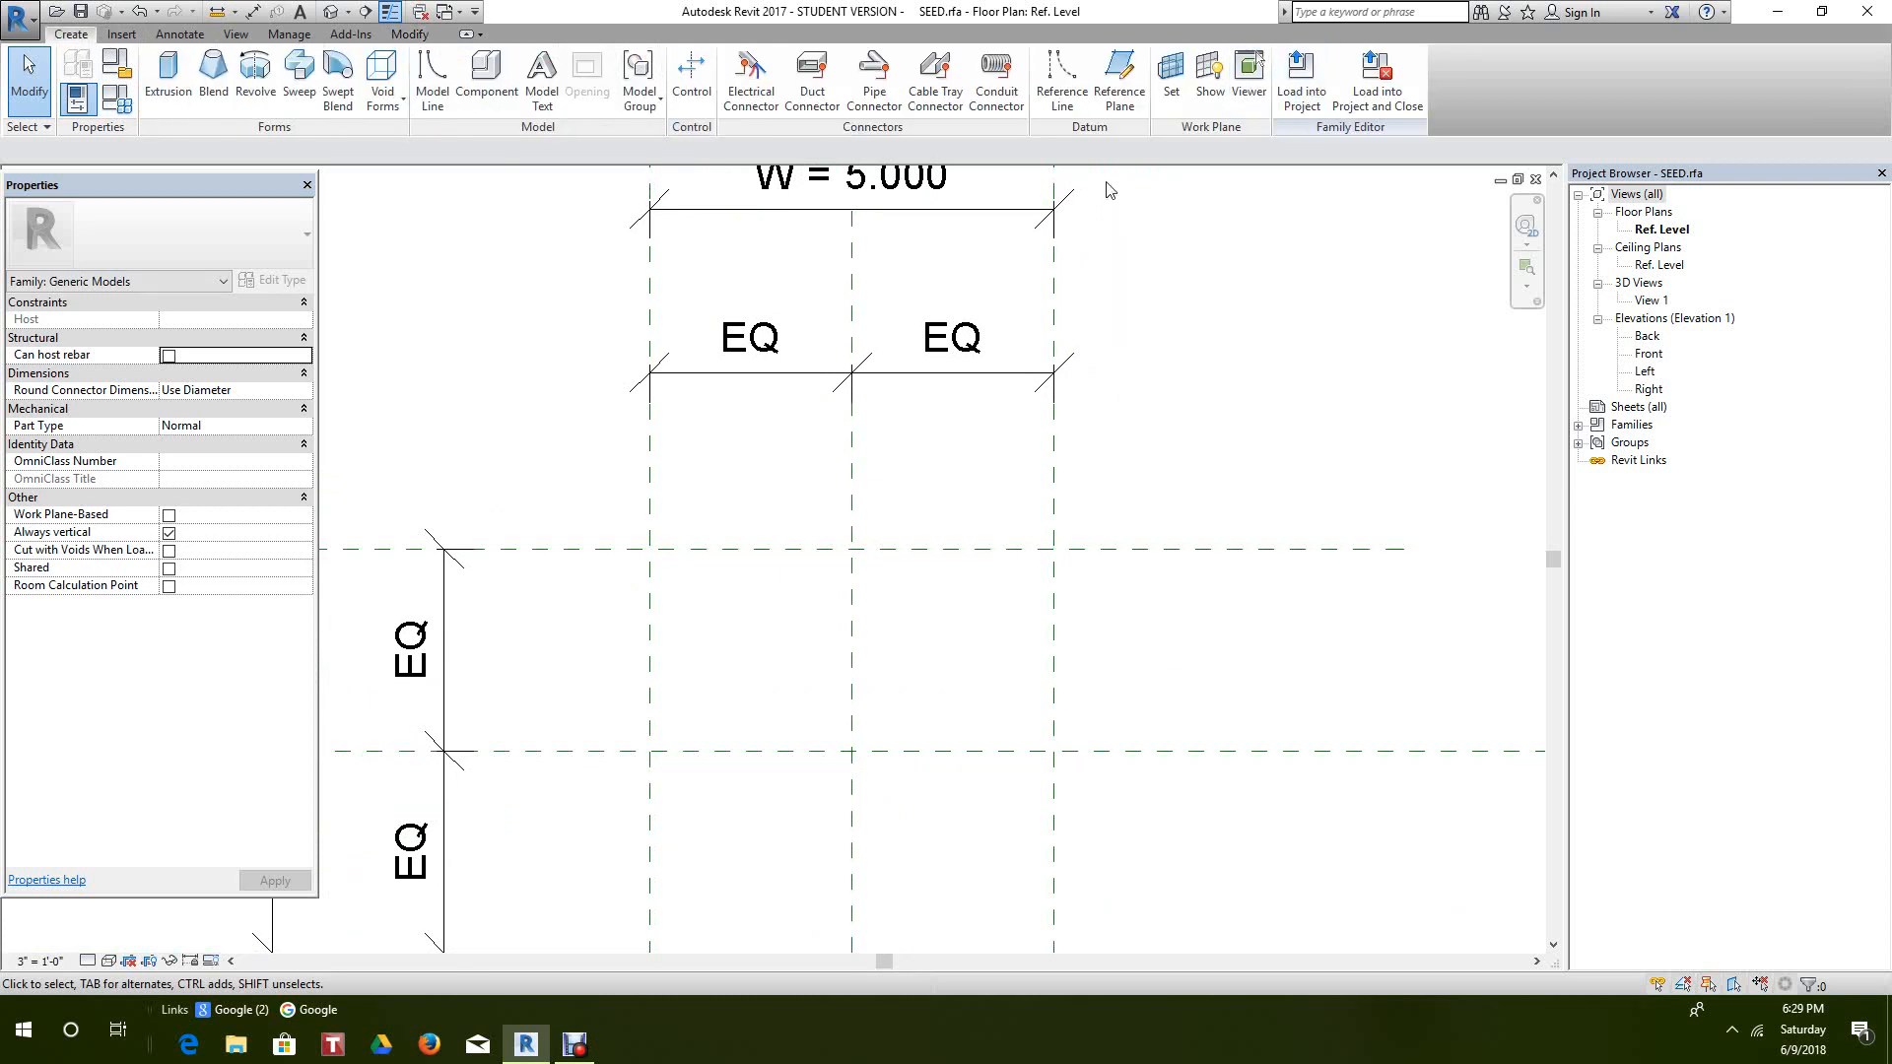
left_click(1060, 71)
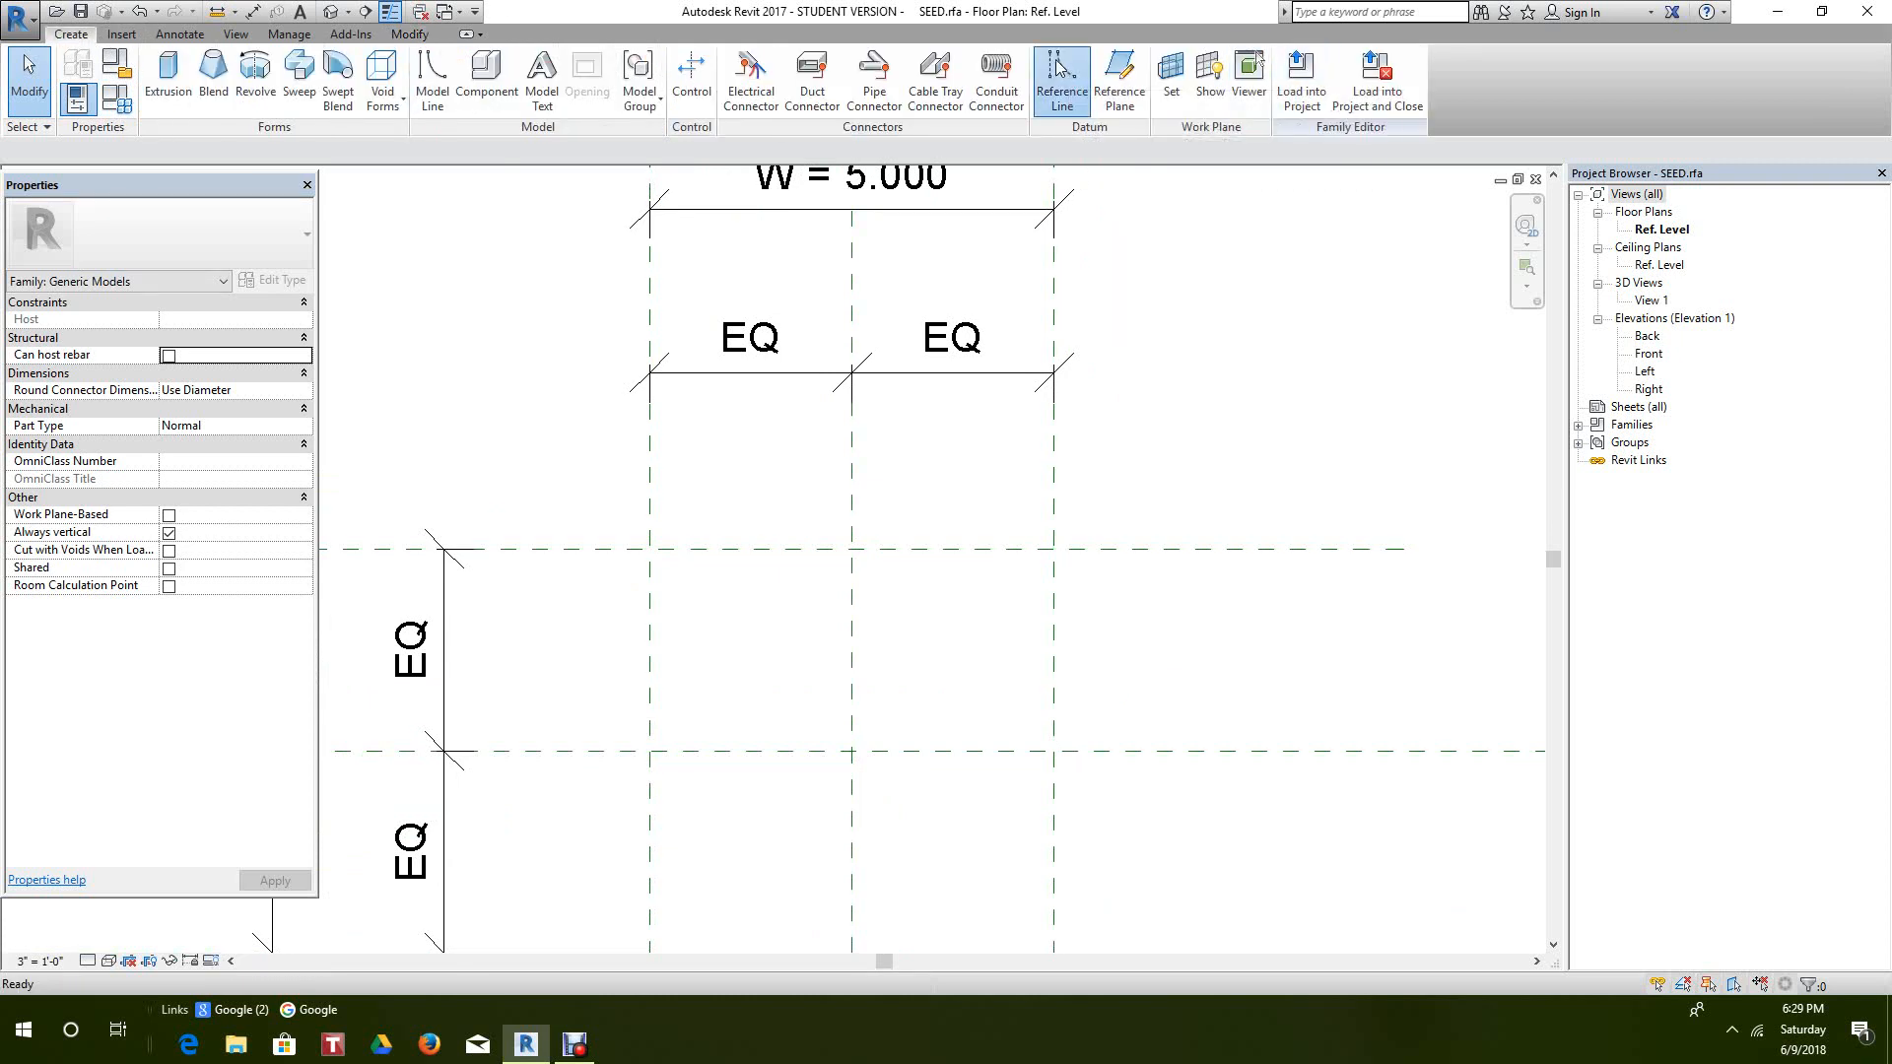
left_click(1061, 75)
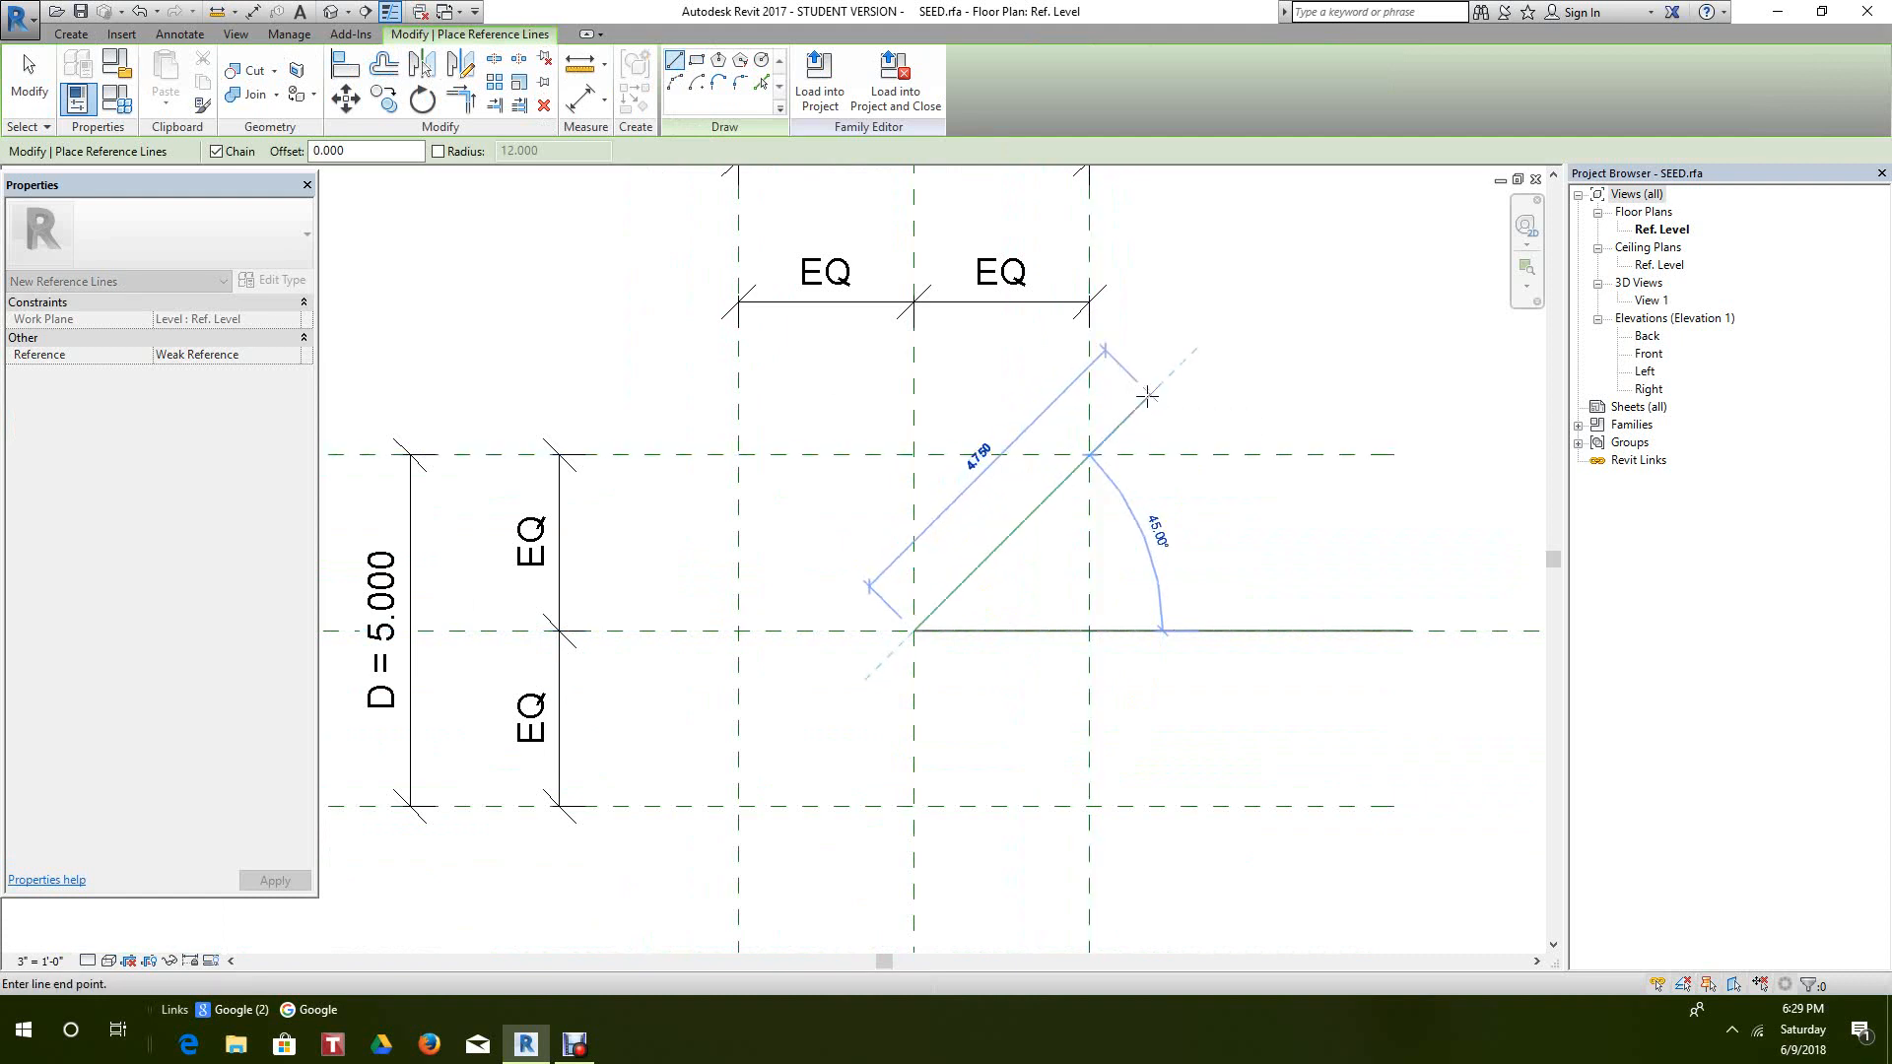
mouse_move(1147, 394)
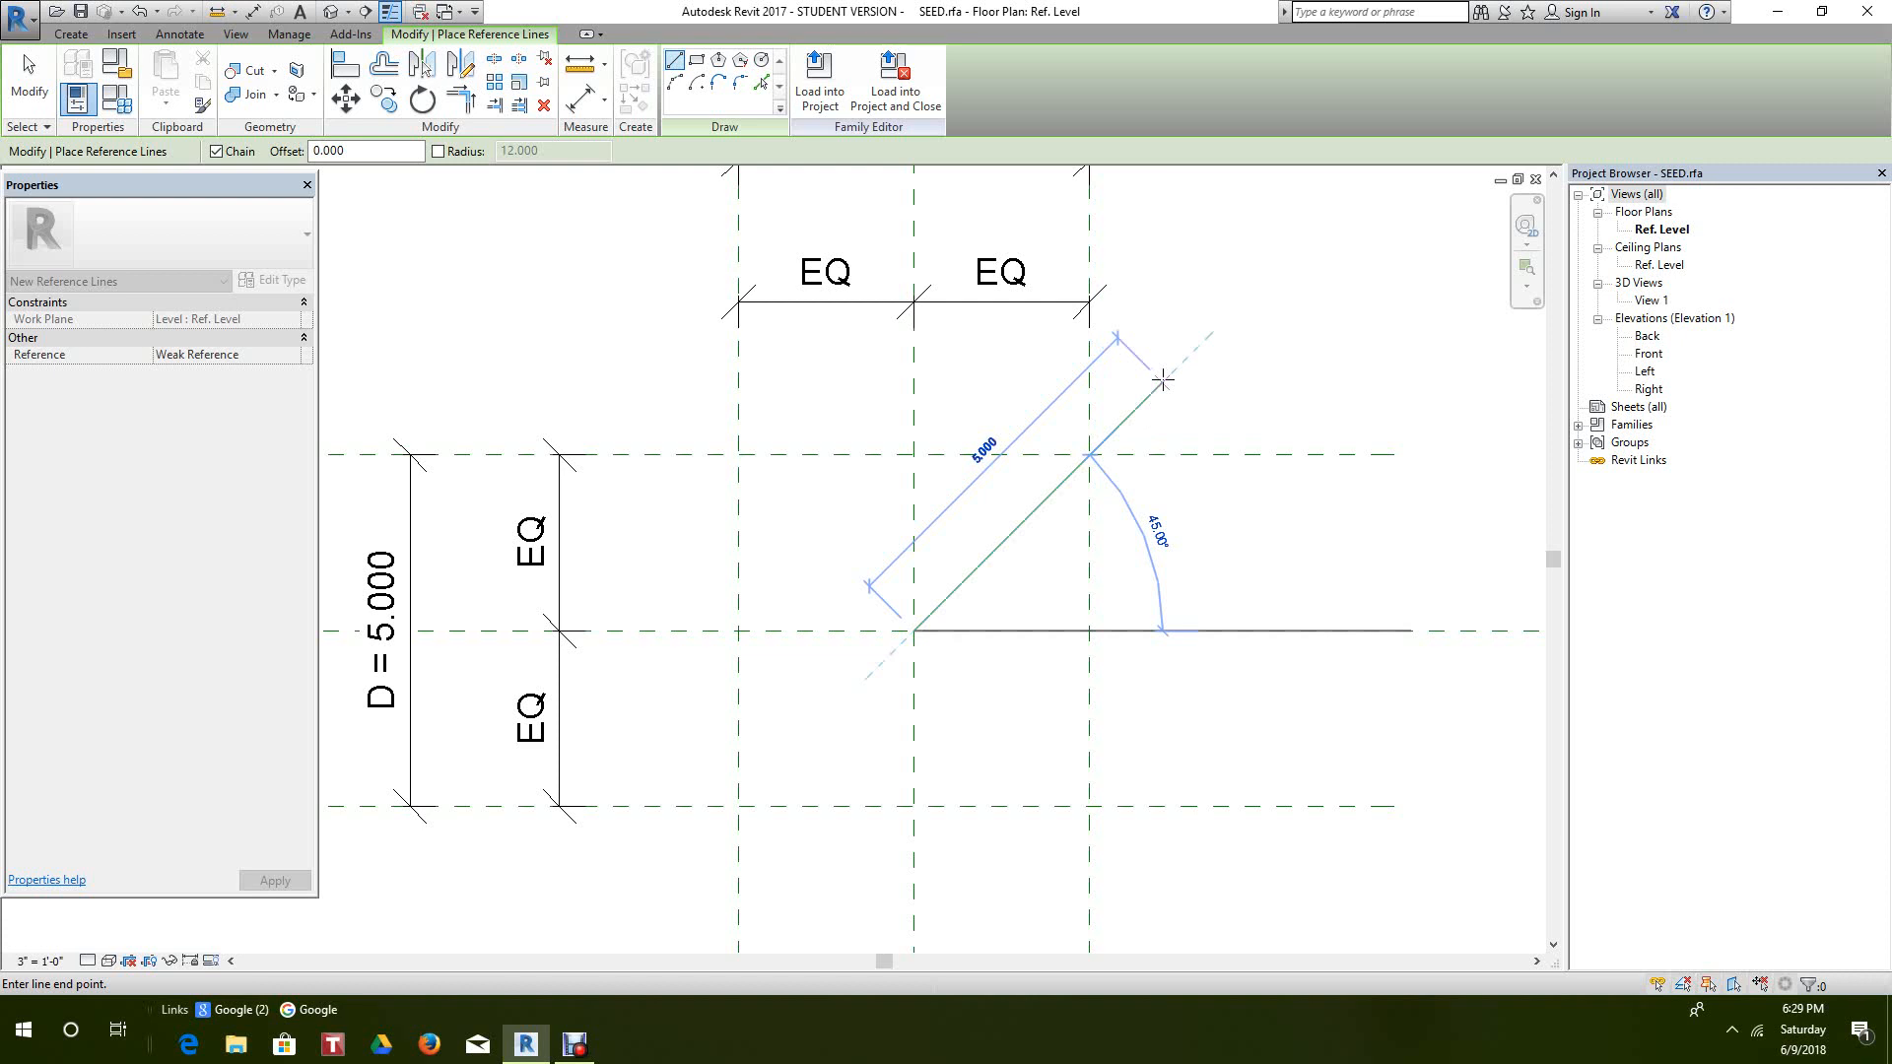
mouse_move(1167, 410)
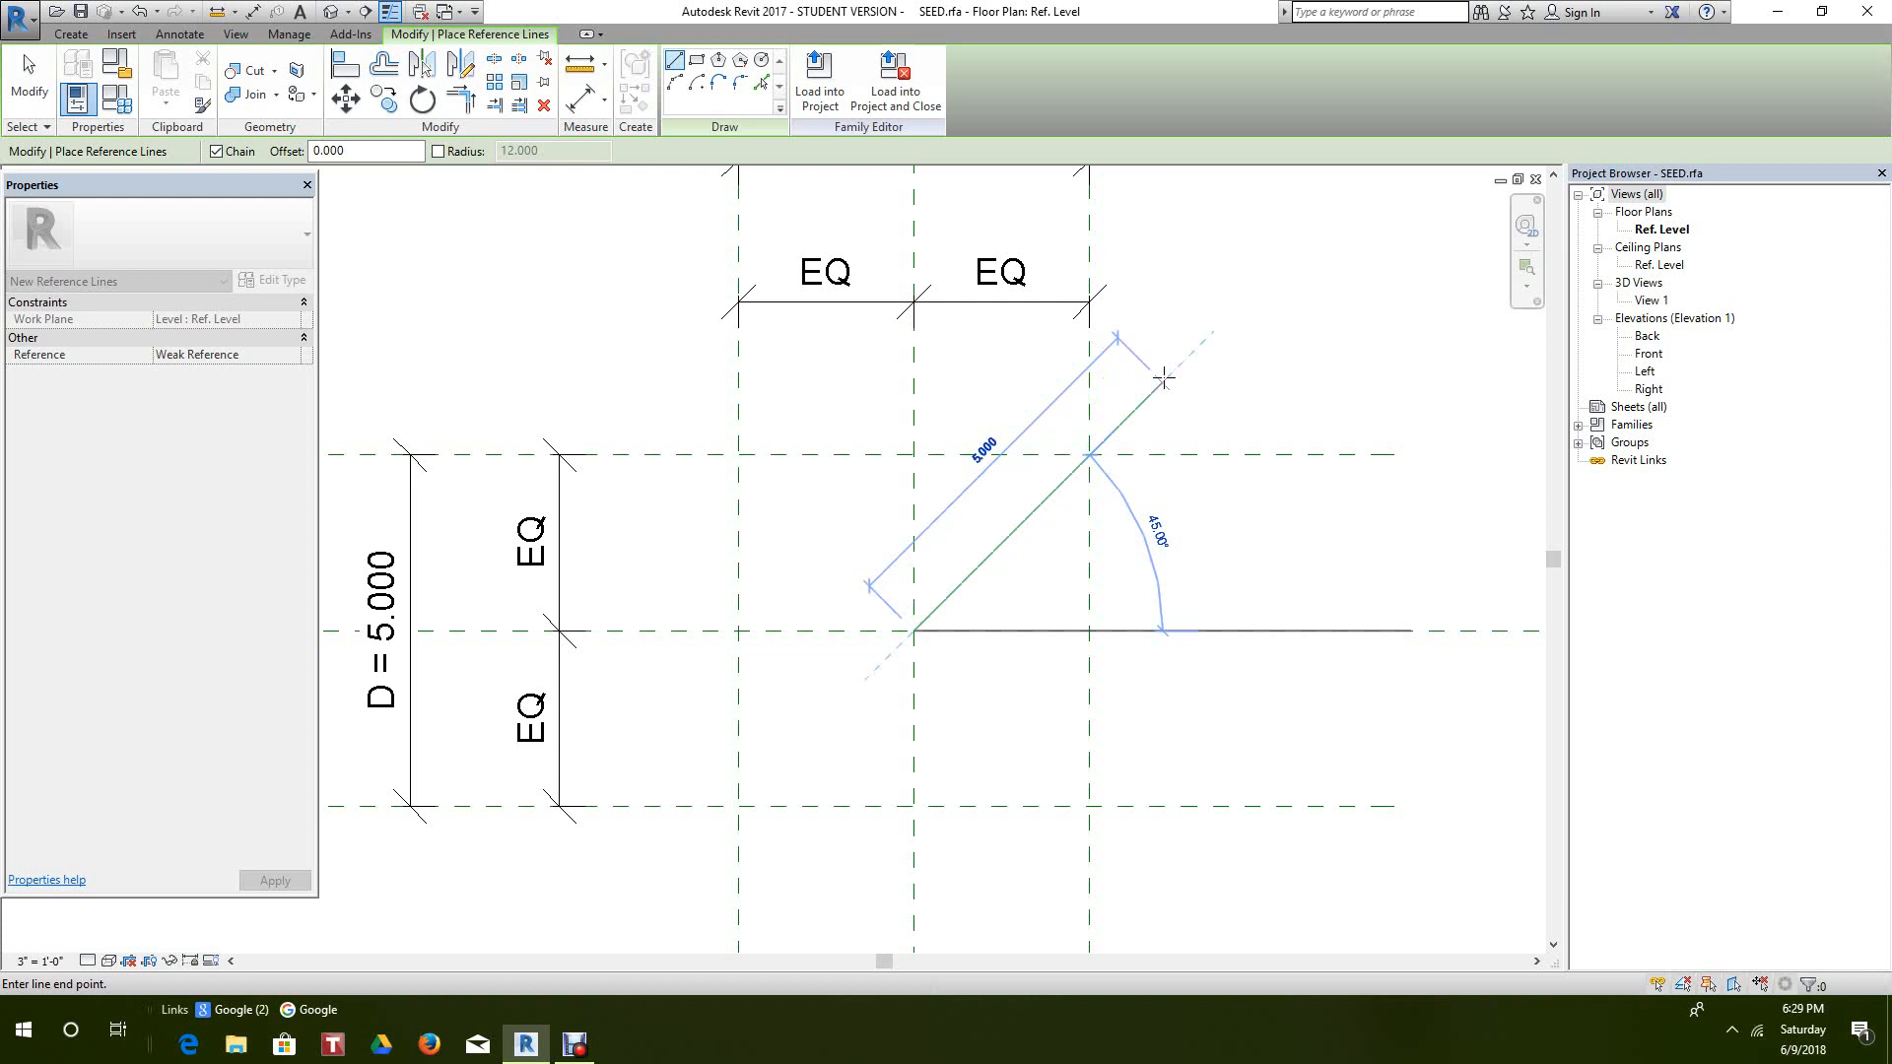
type("6")
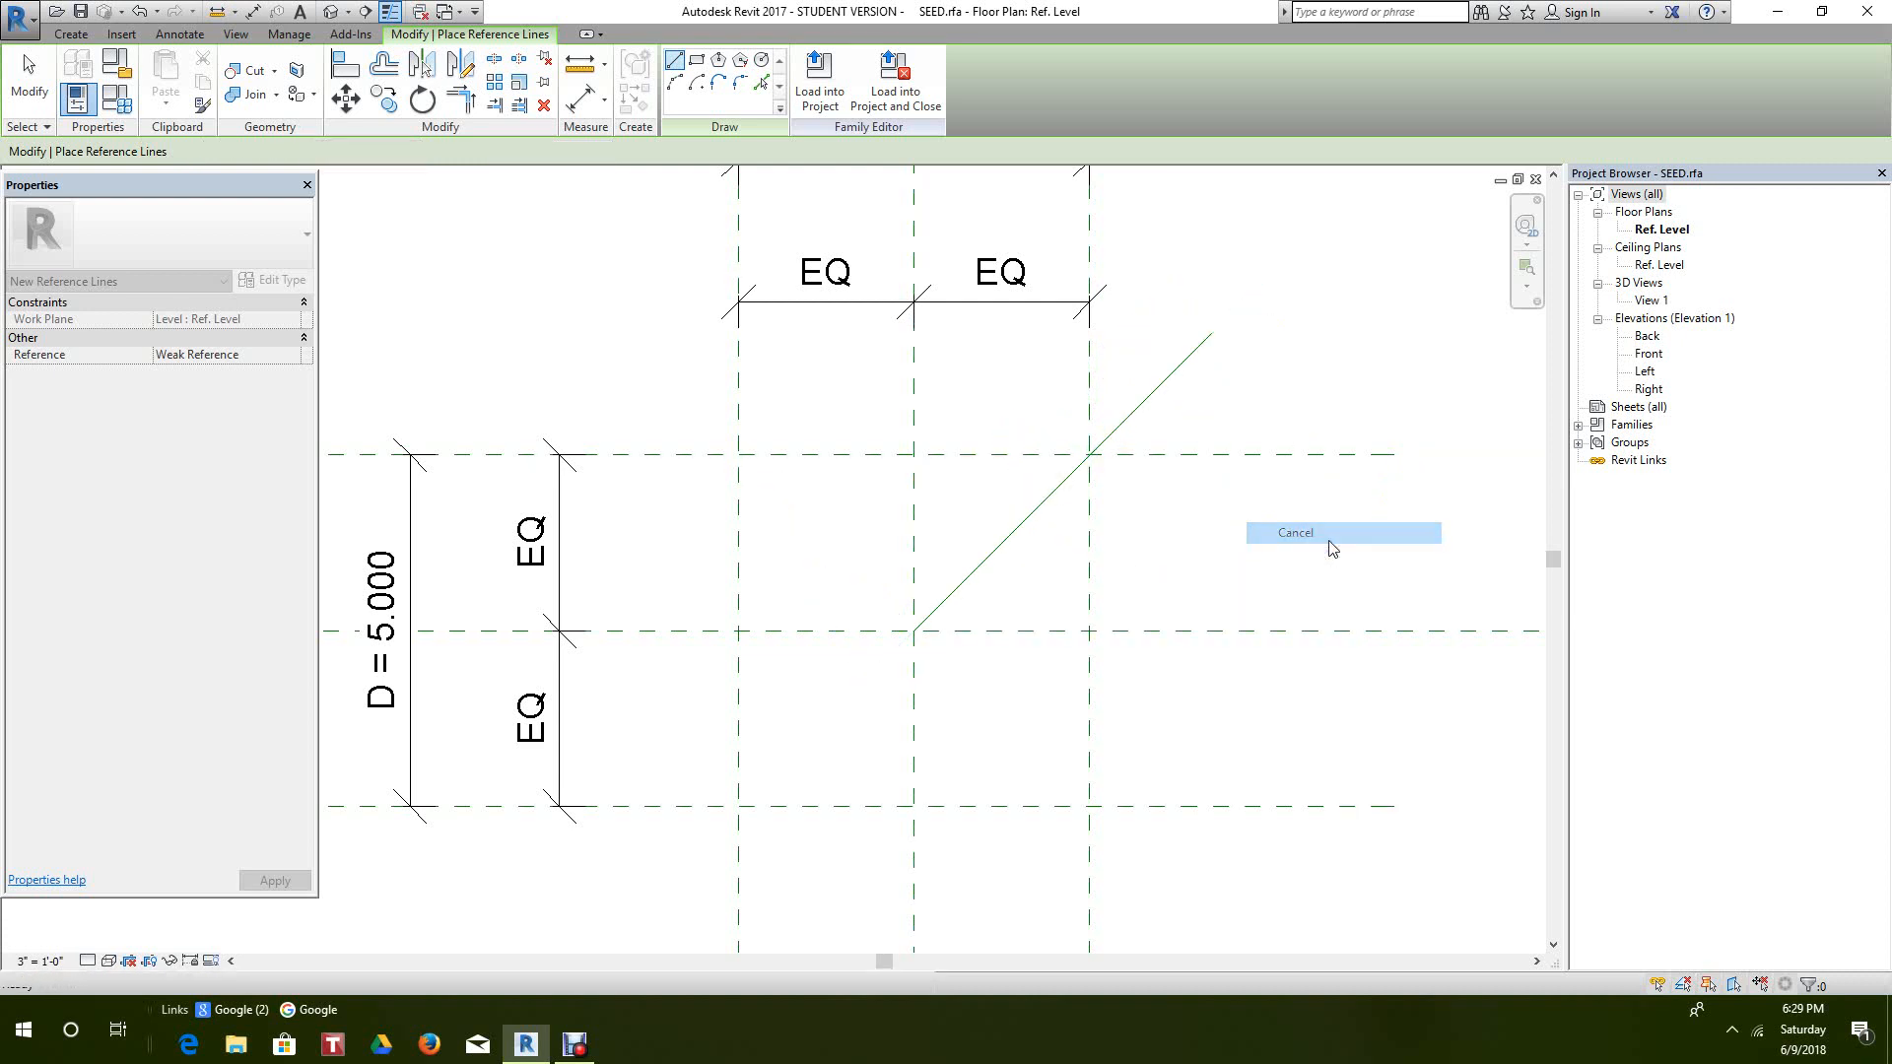
Cancel the Reference Line tool, inspect the diagonal line, deselect it and recentre the plan view.
left_click(1295, 532)
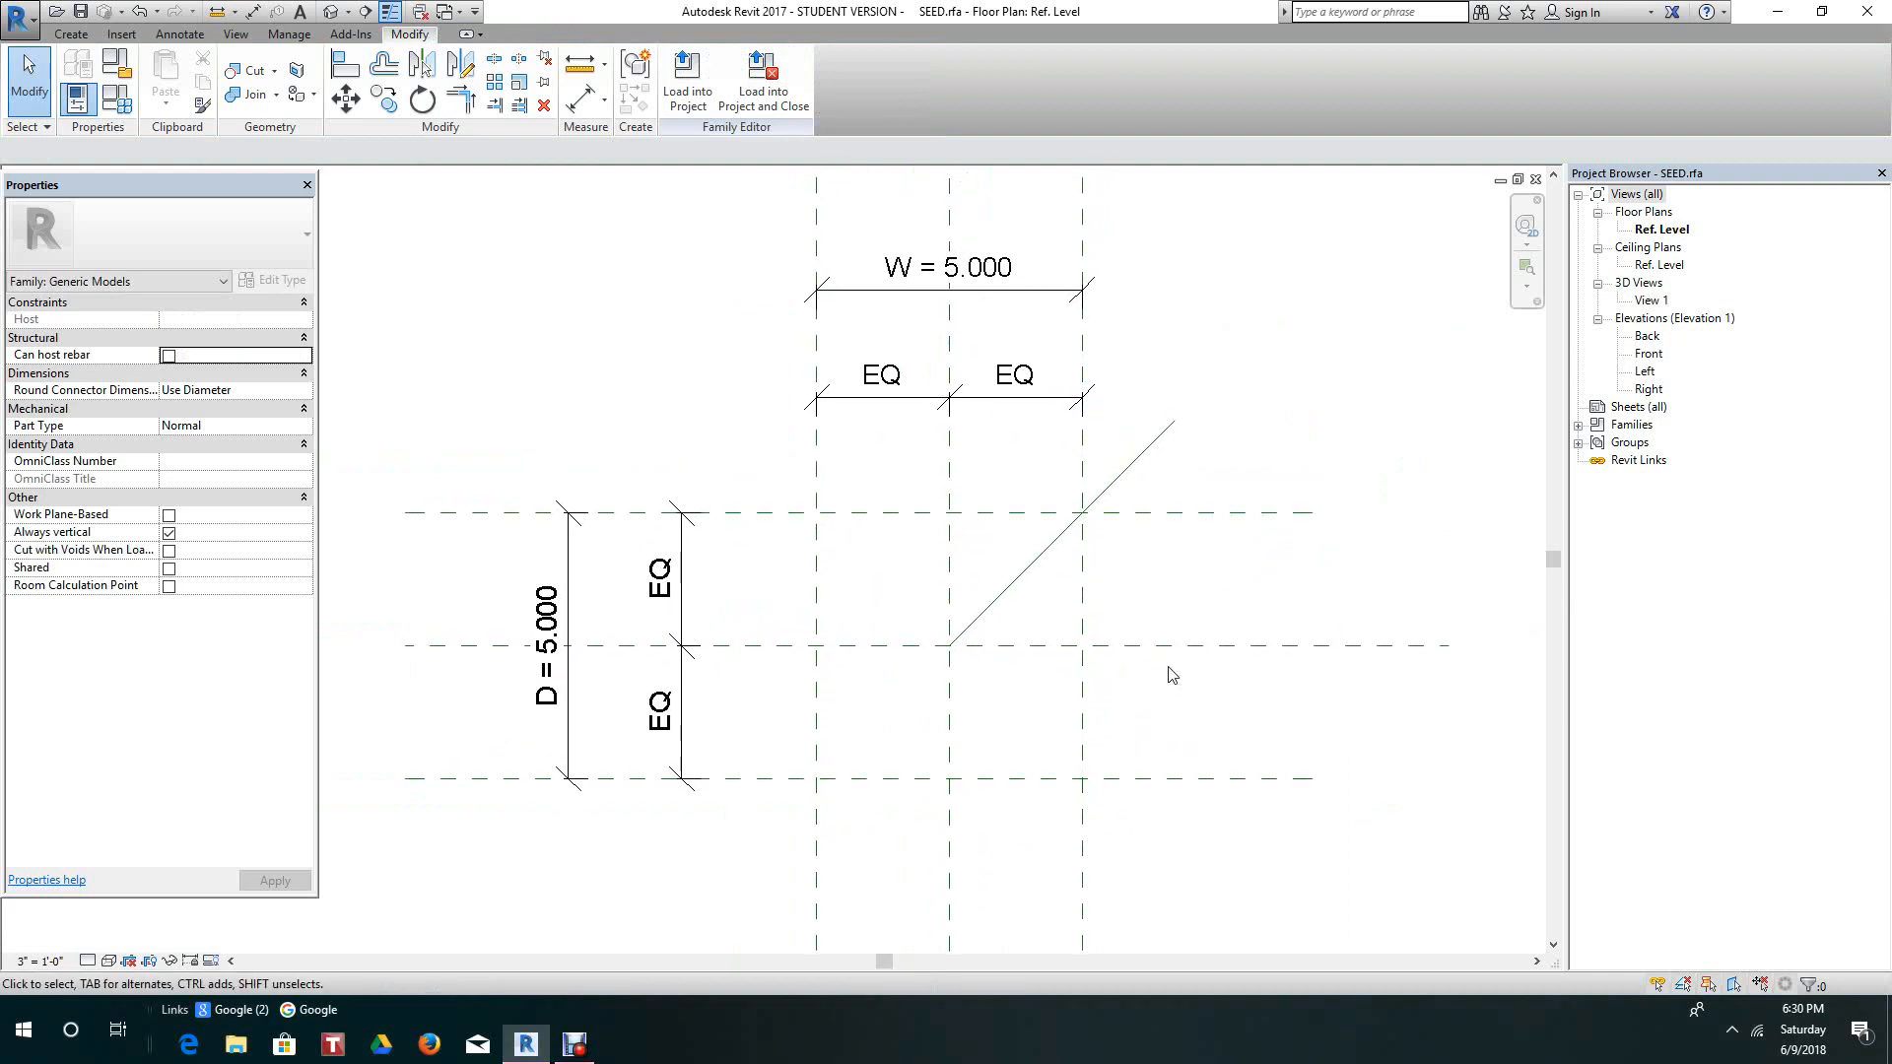
mouse_move(1171, 674)
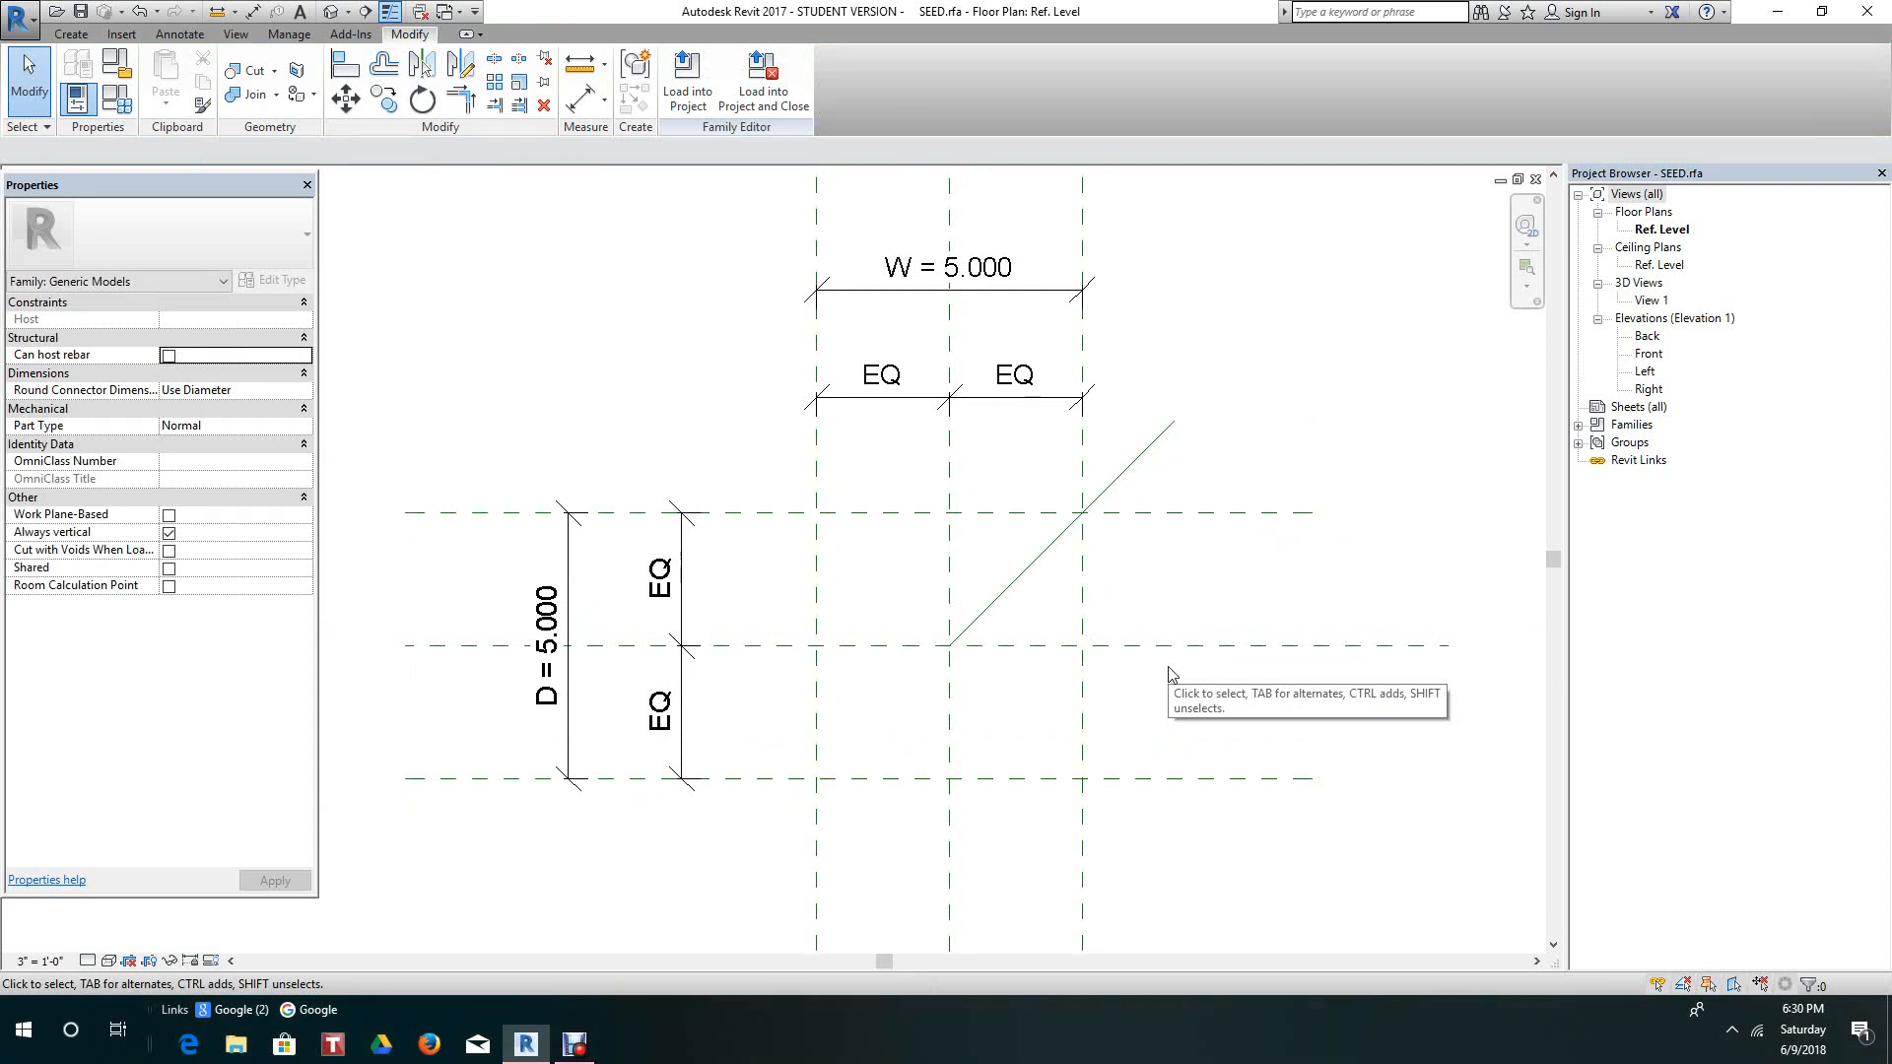
mouse_move(1171, 674)
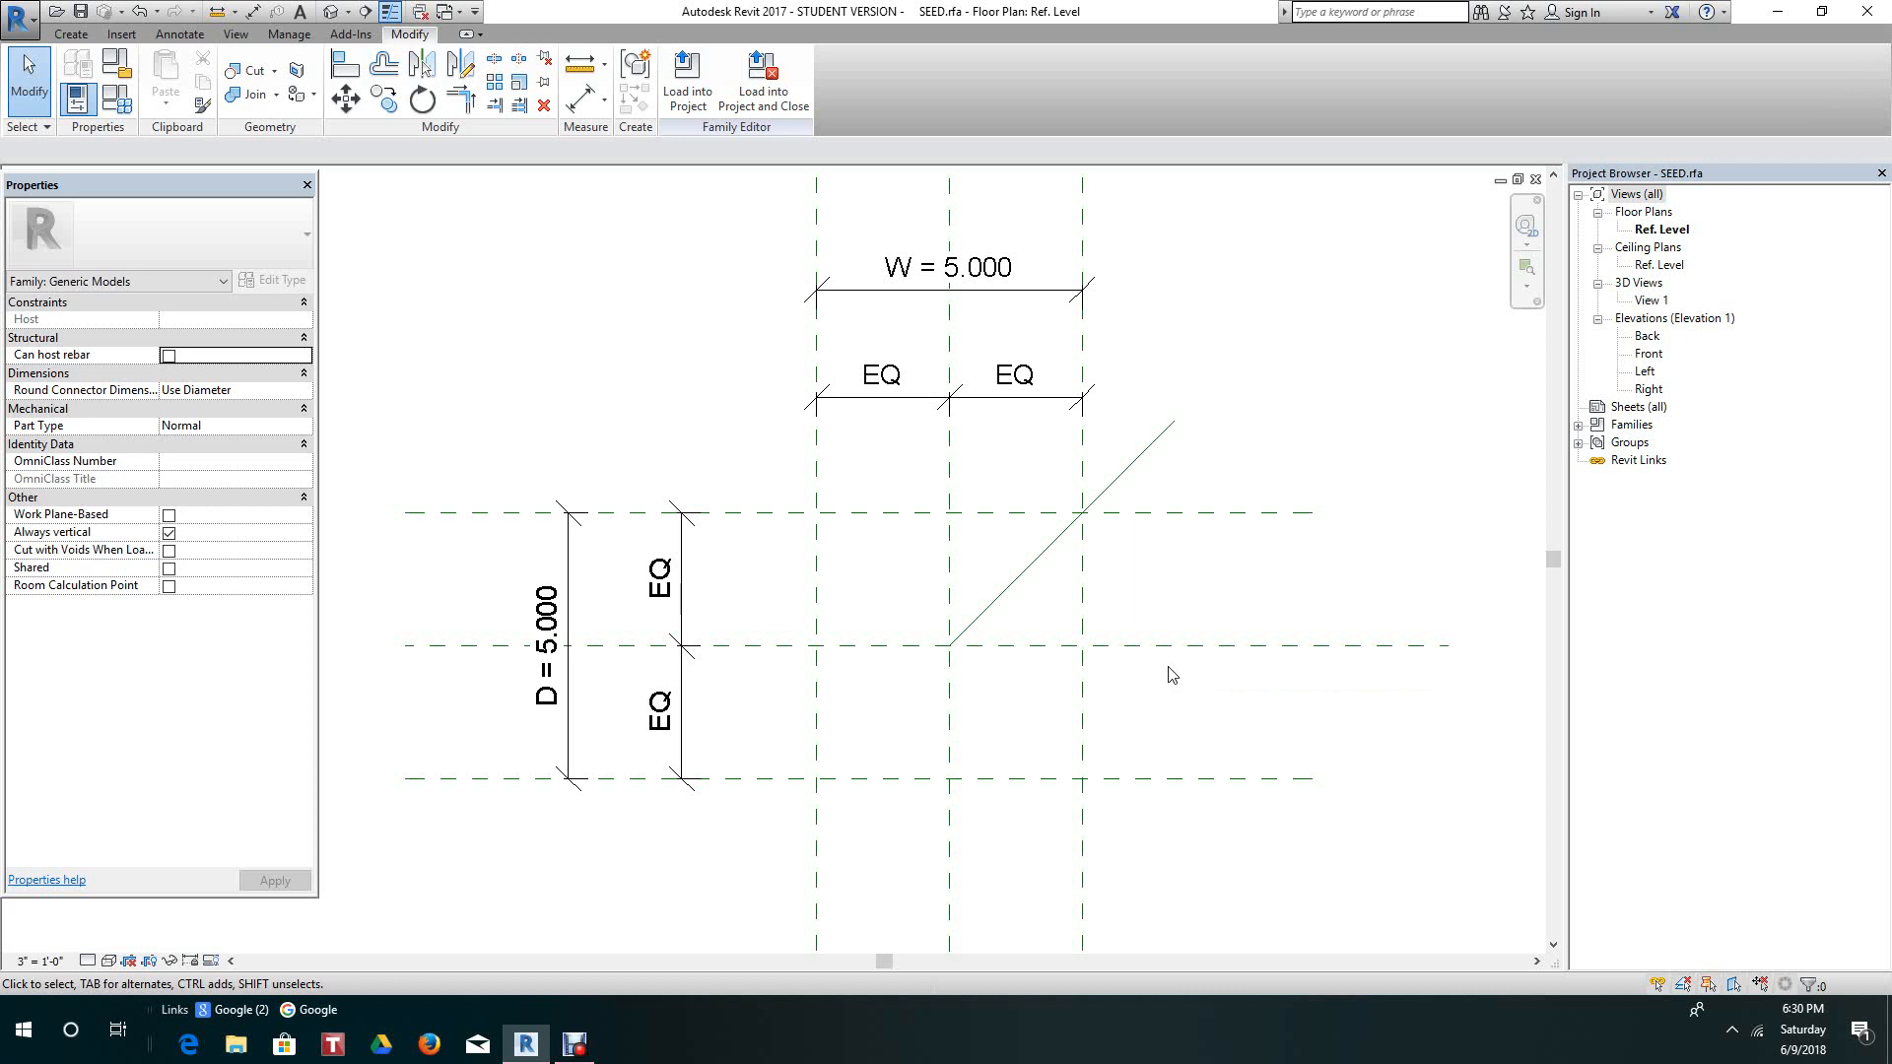
left_click(1017, 576)
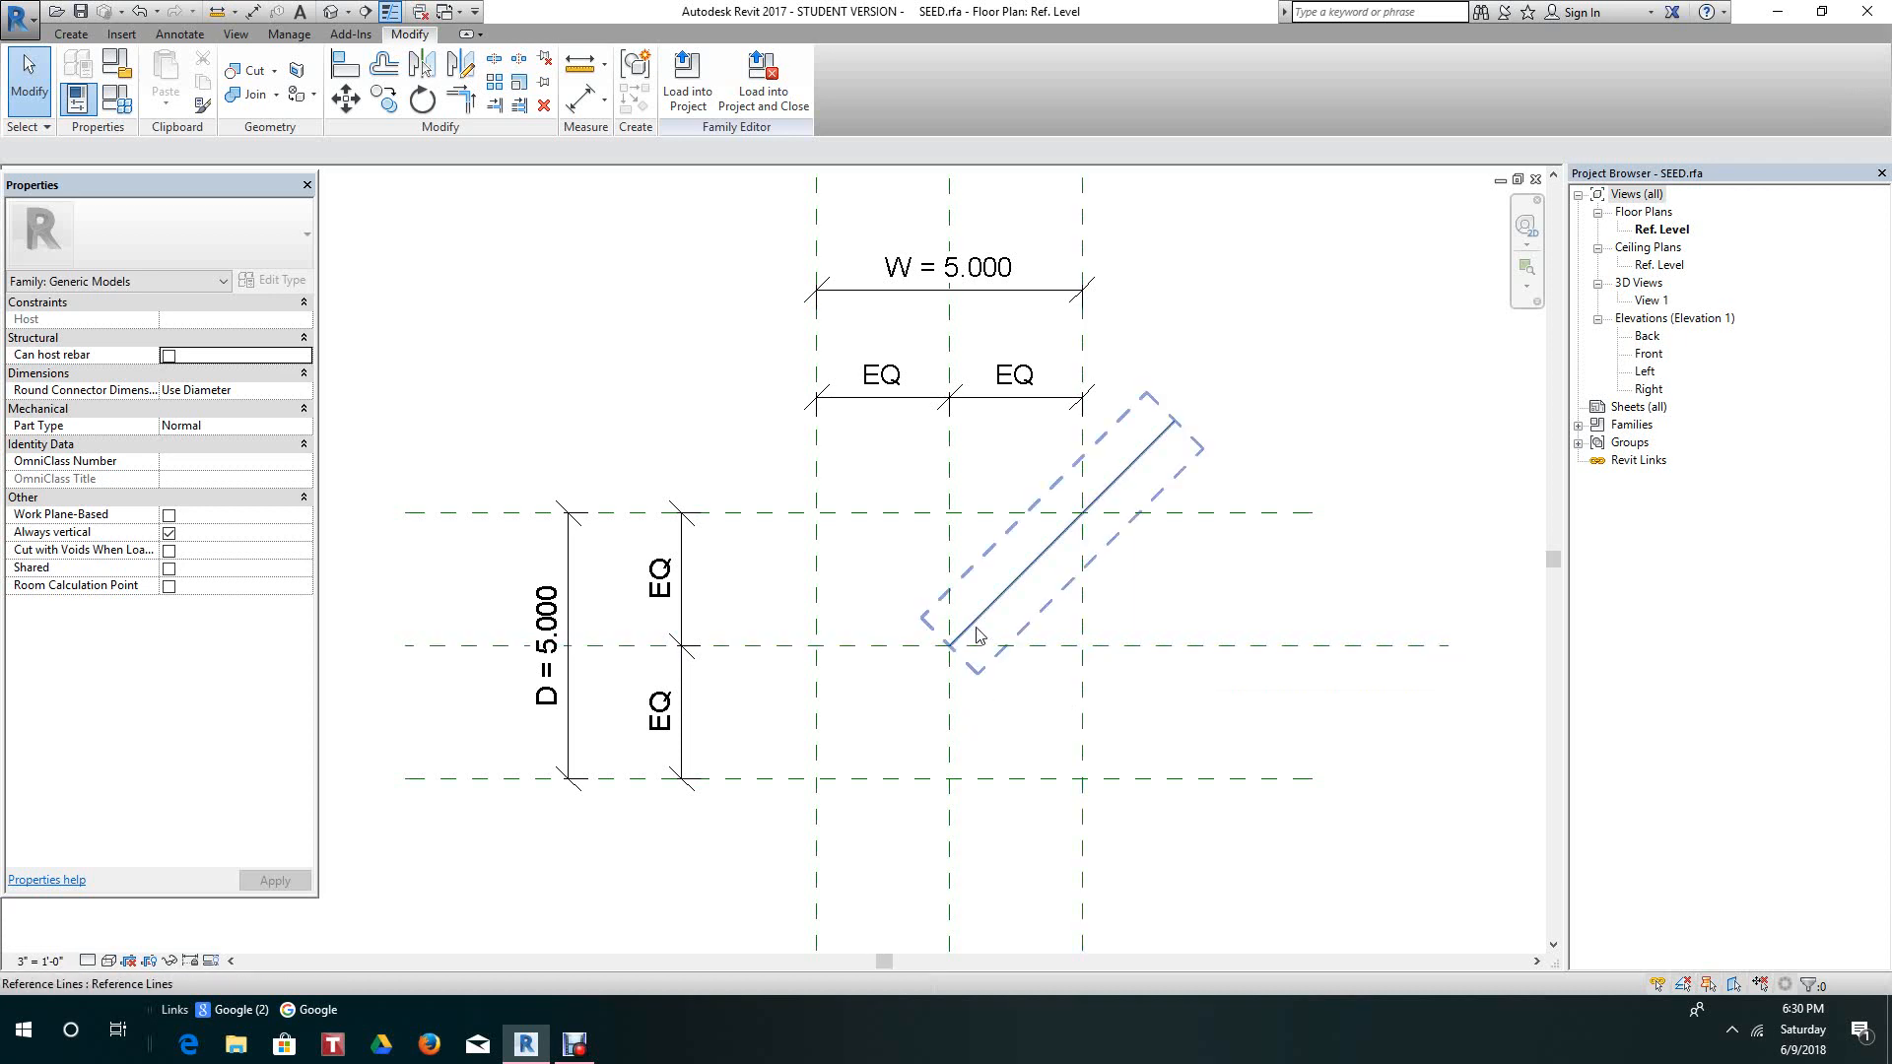
mouse_move(977, 634)
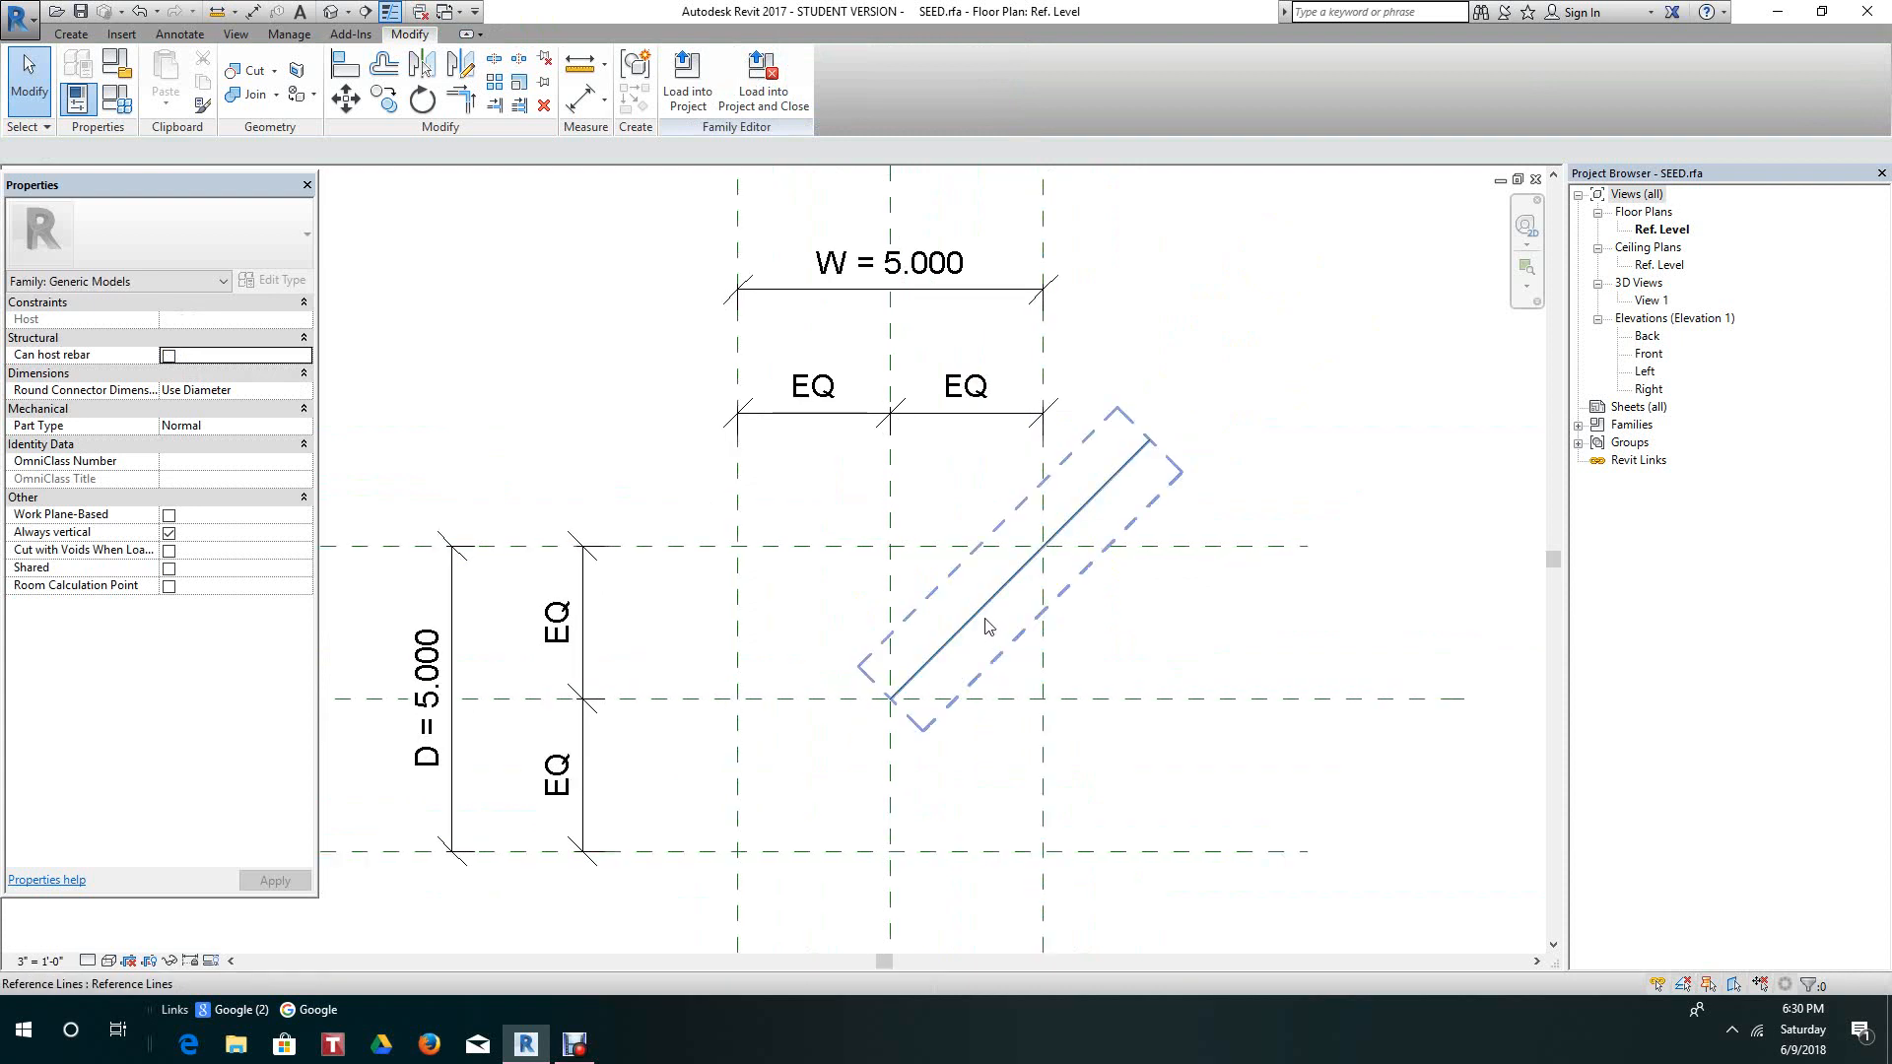
left_click(989, 623)
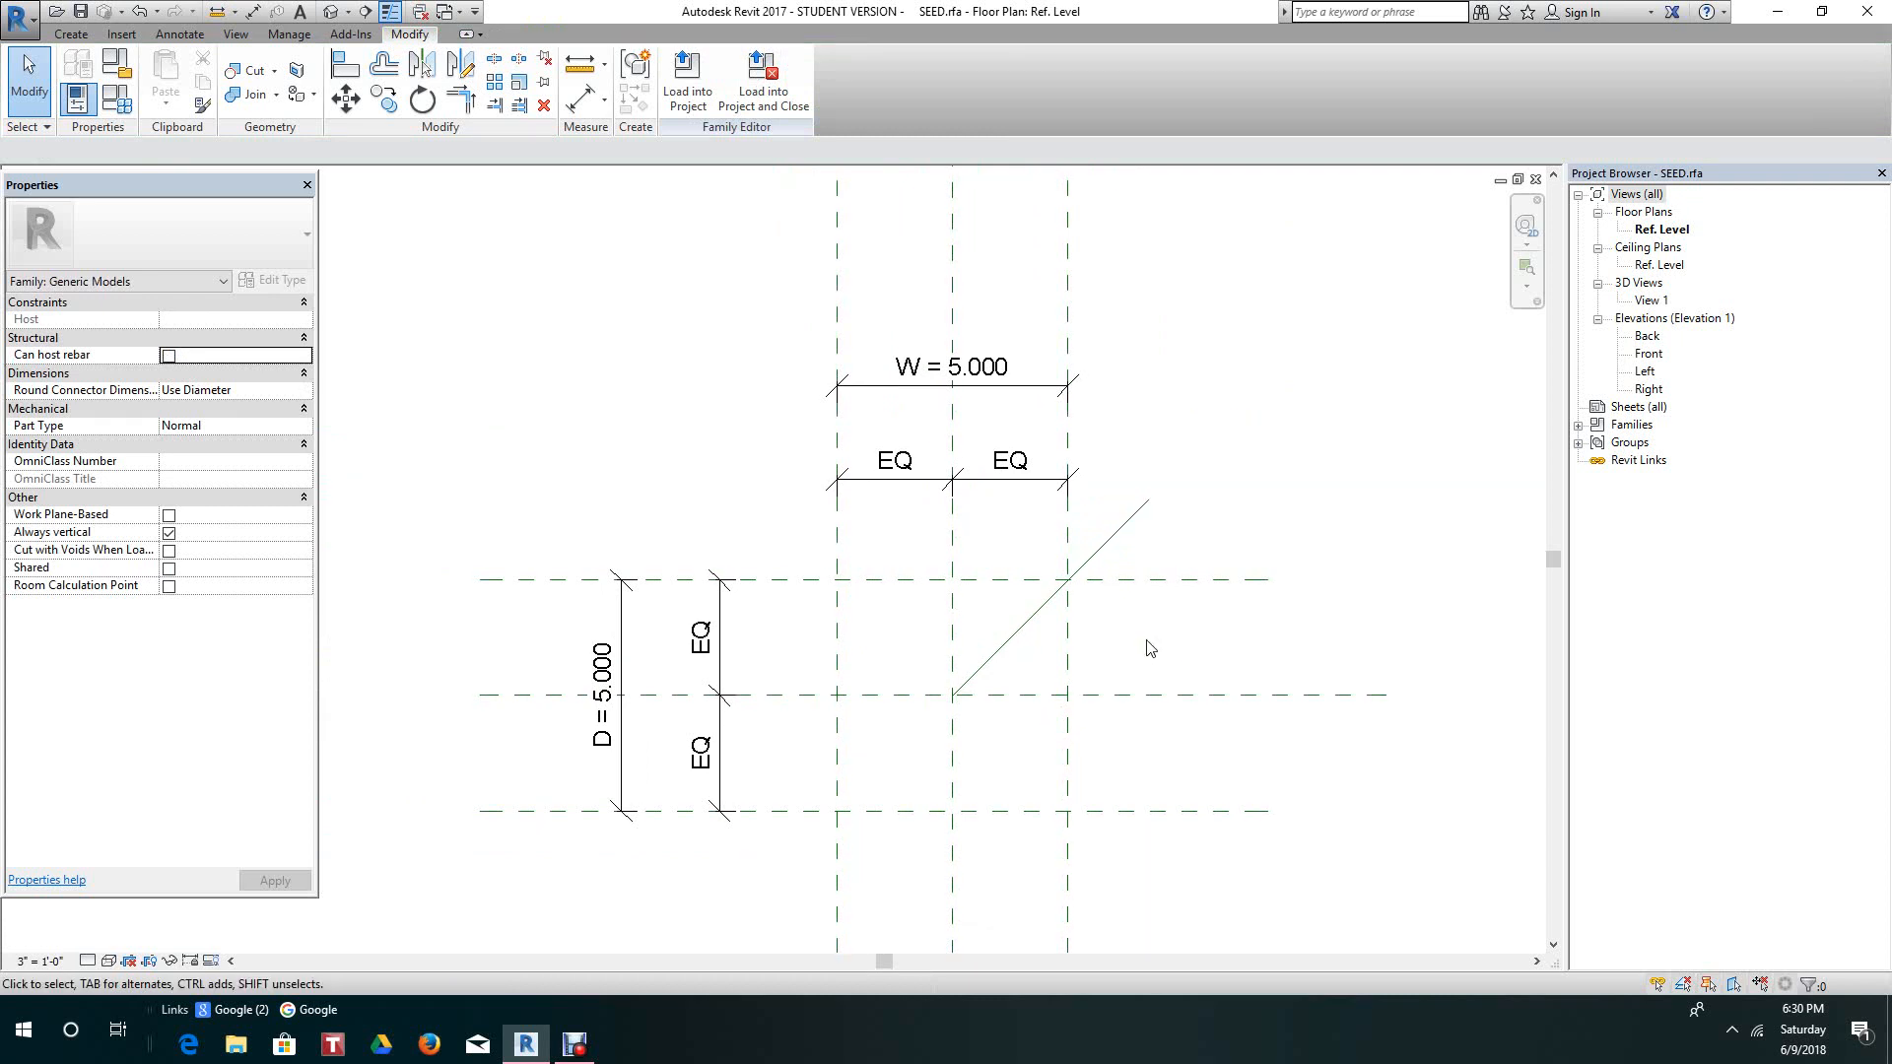
left_click_drag(1147, 649, 1121, 617)
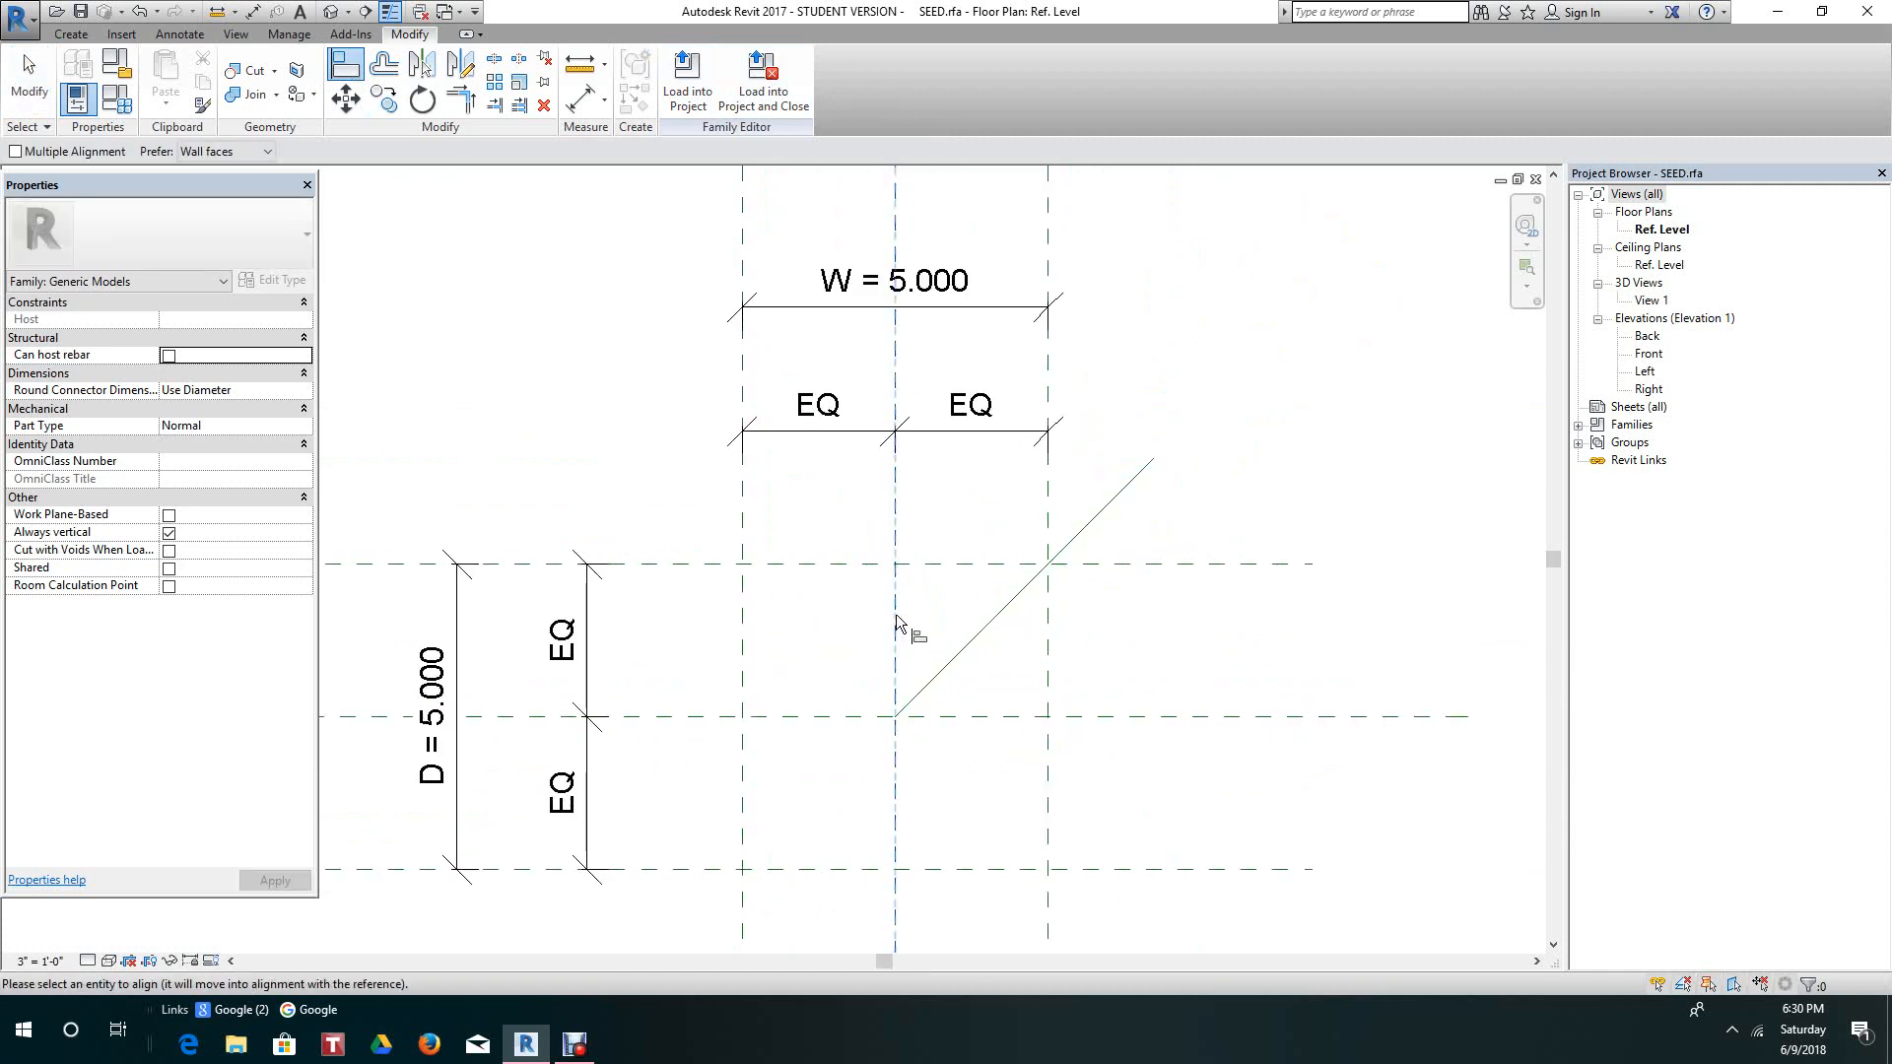
mouse_move(899, 725)
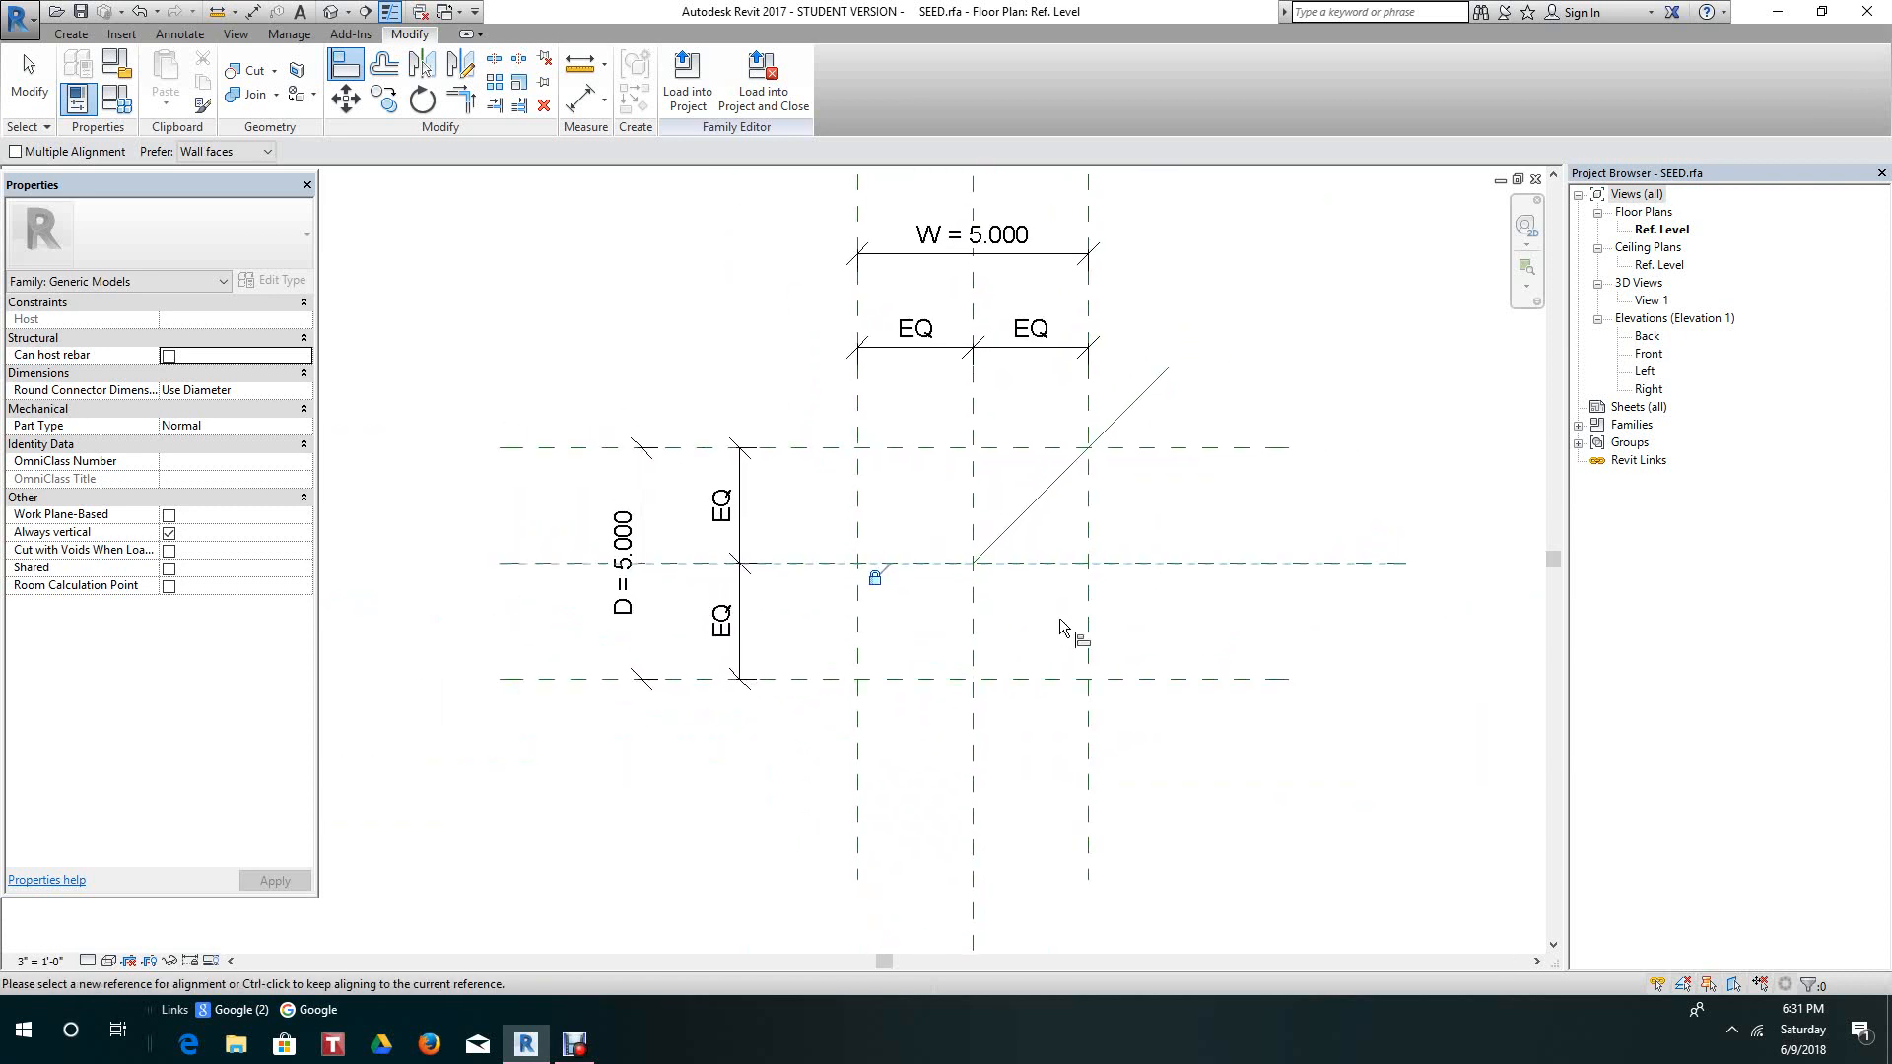
mouse_move(1062, 627)
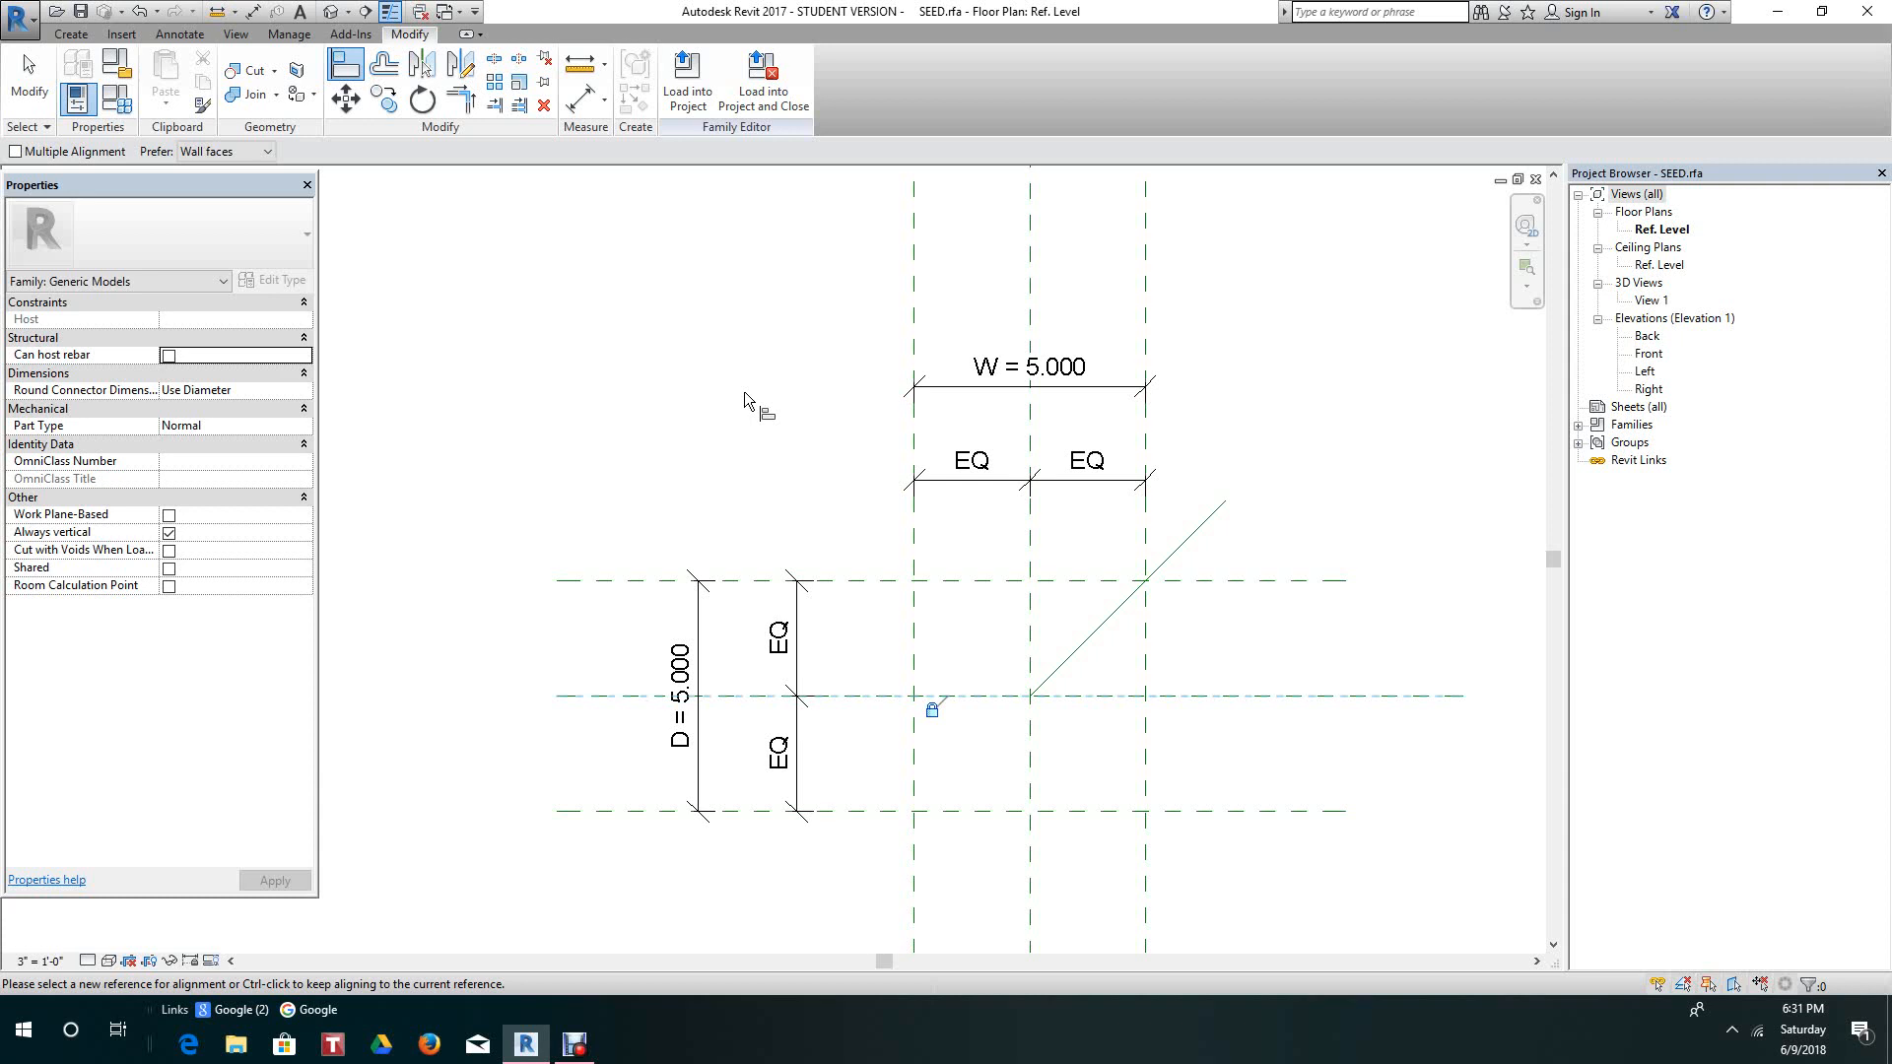
Turn on Automatic Sketch Dimensions under Annotation Categories in the view's visibility settings.
key("v")
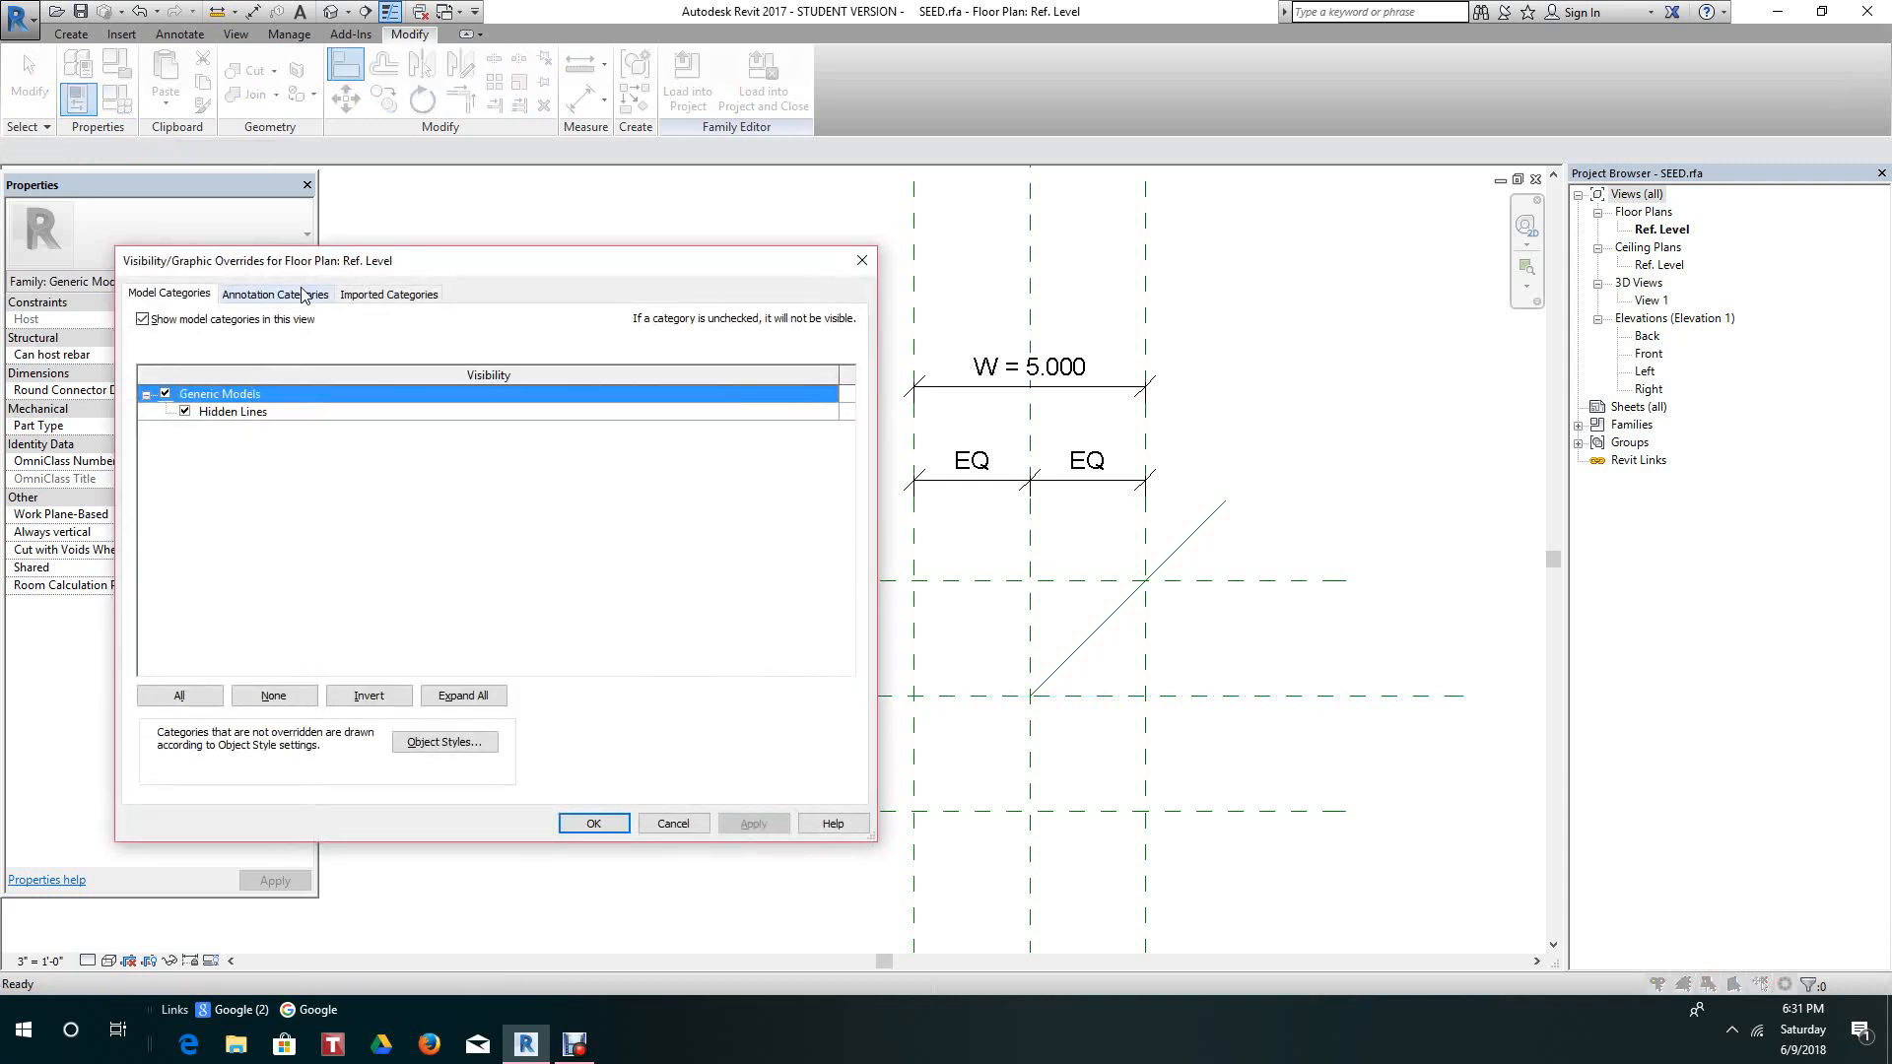
left_click(276, 294)
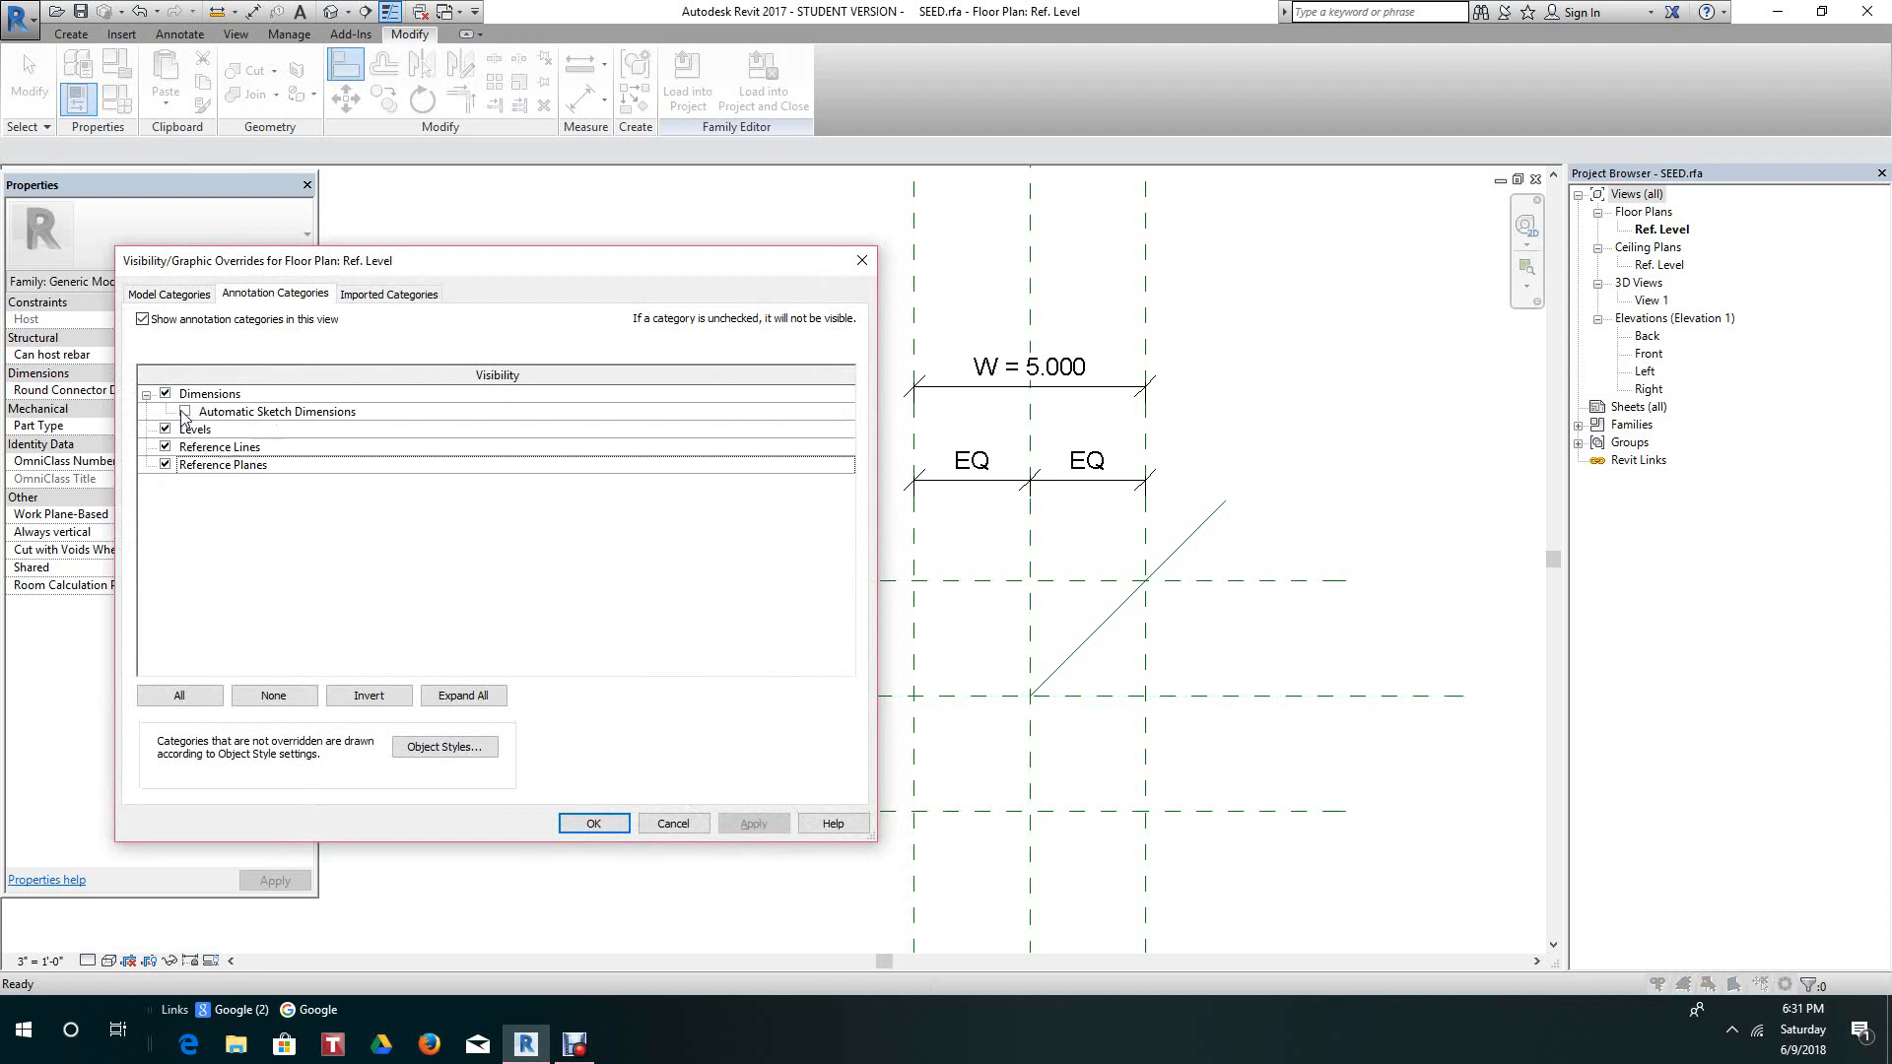
left_click(183, 410)
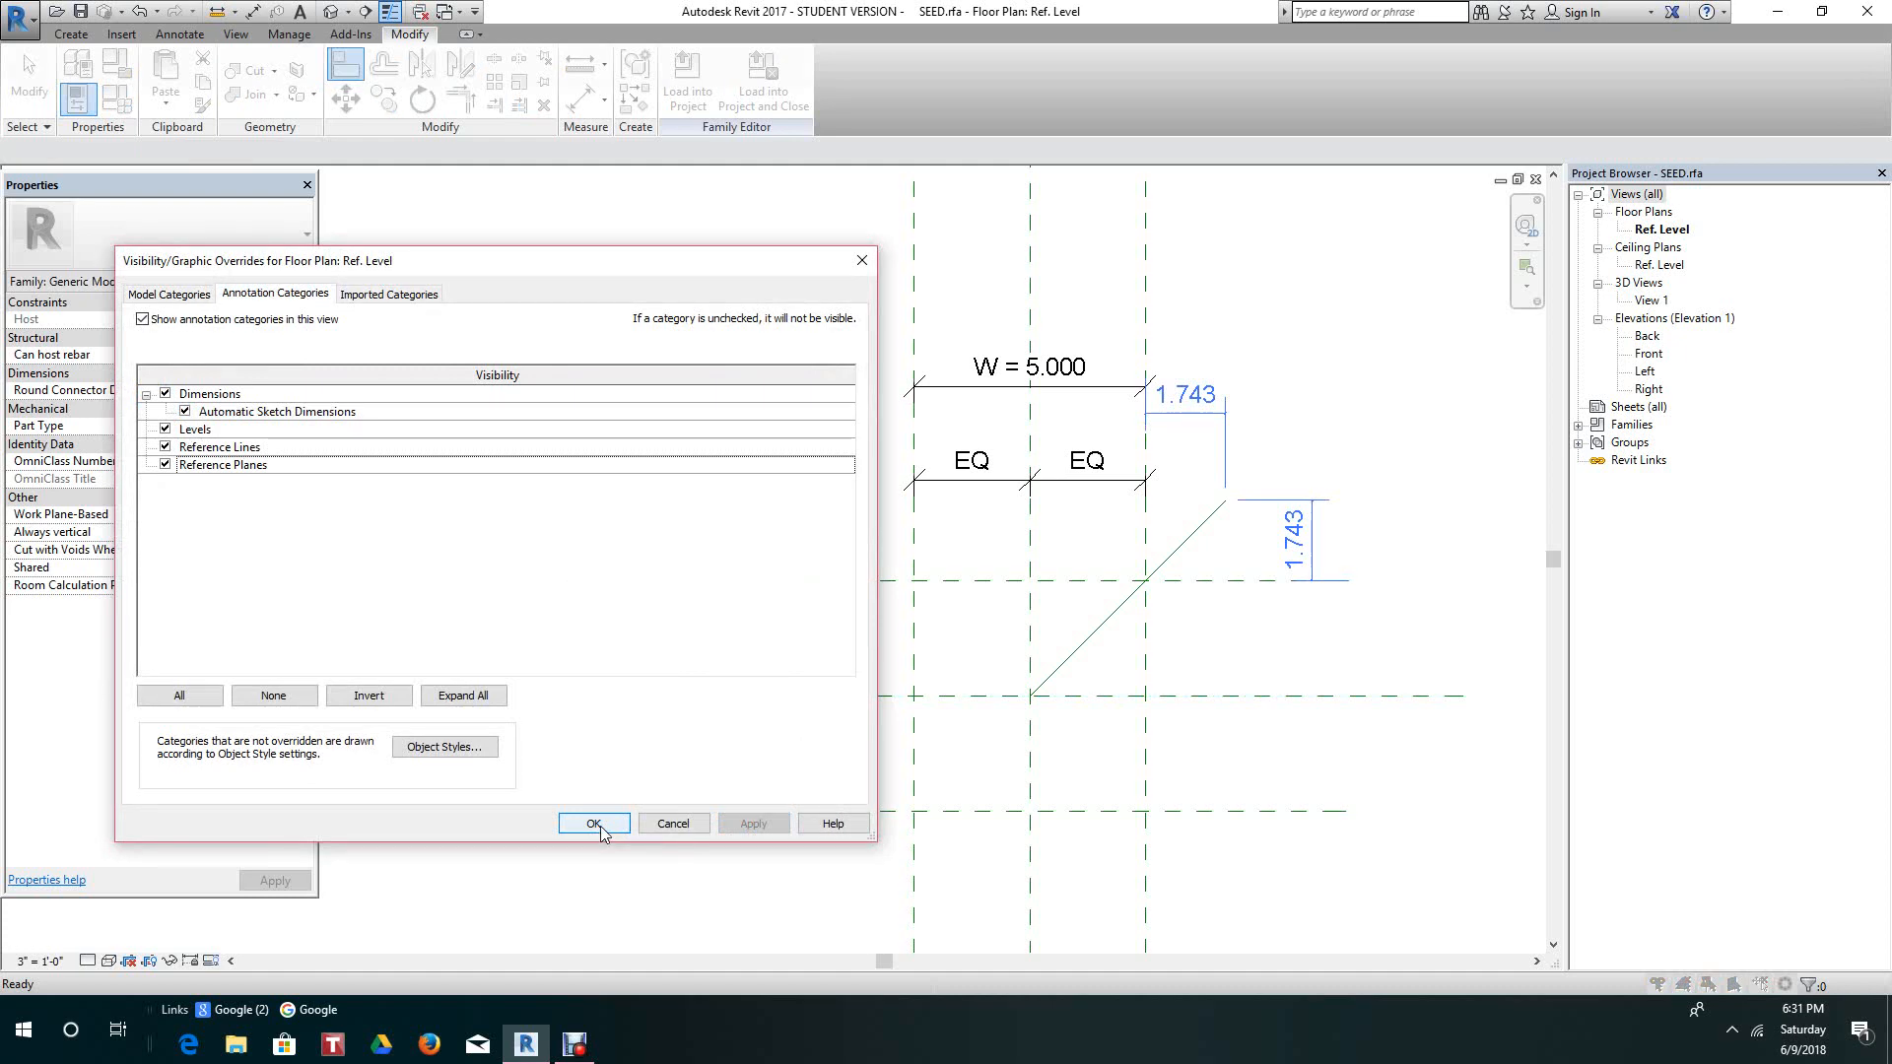
left_click(593, 824)
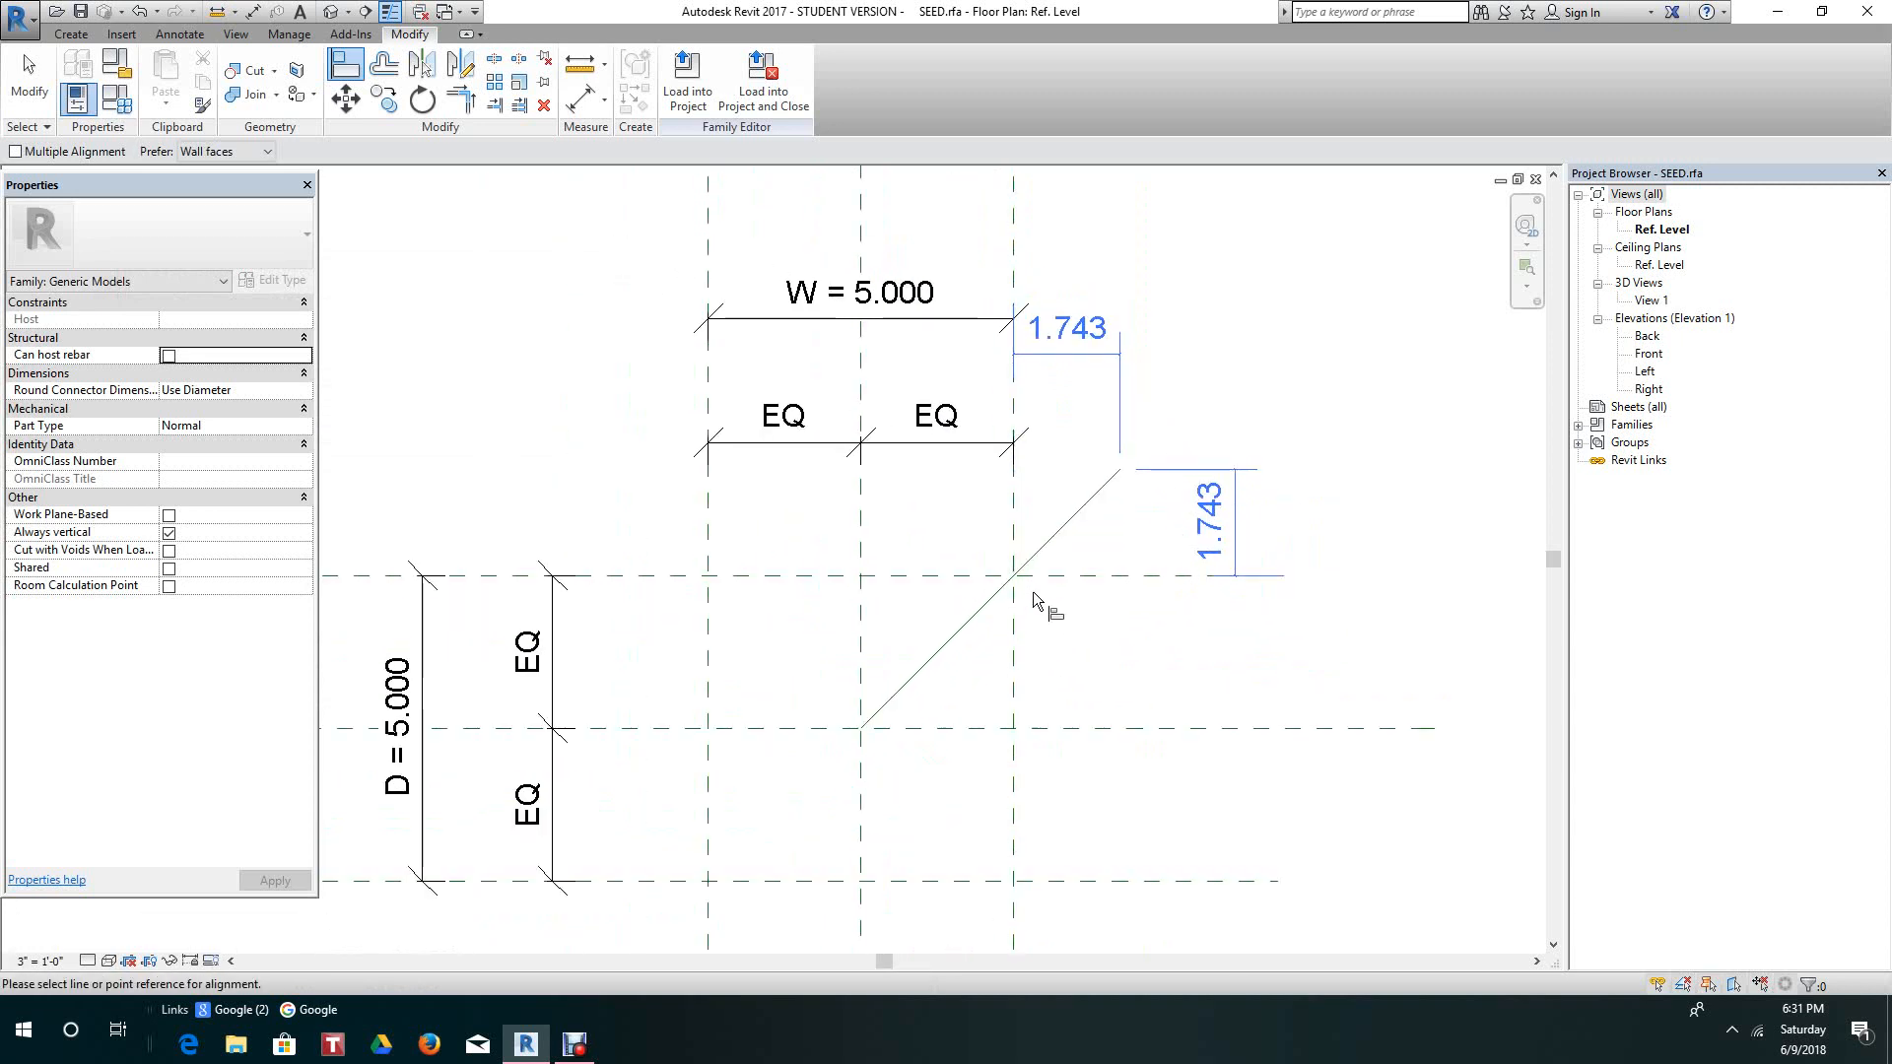
mouse_move(1115, 534)
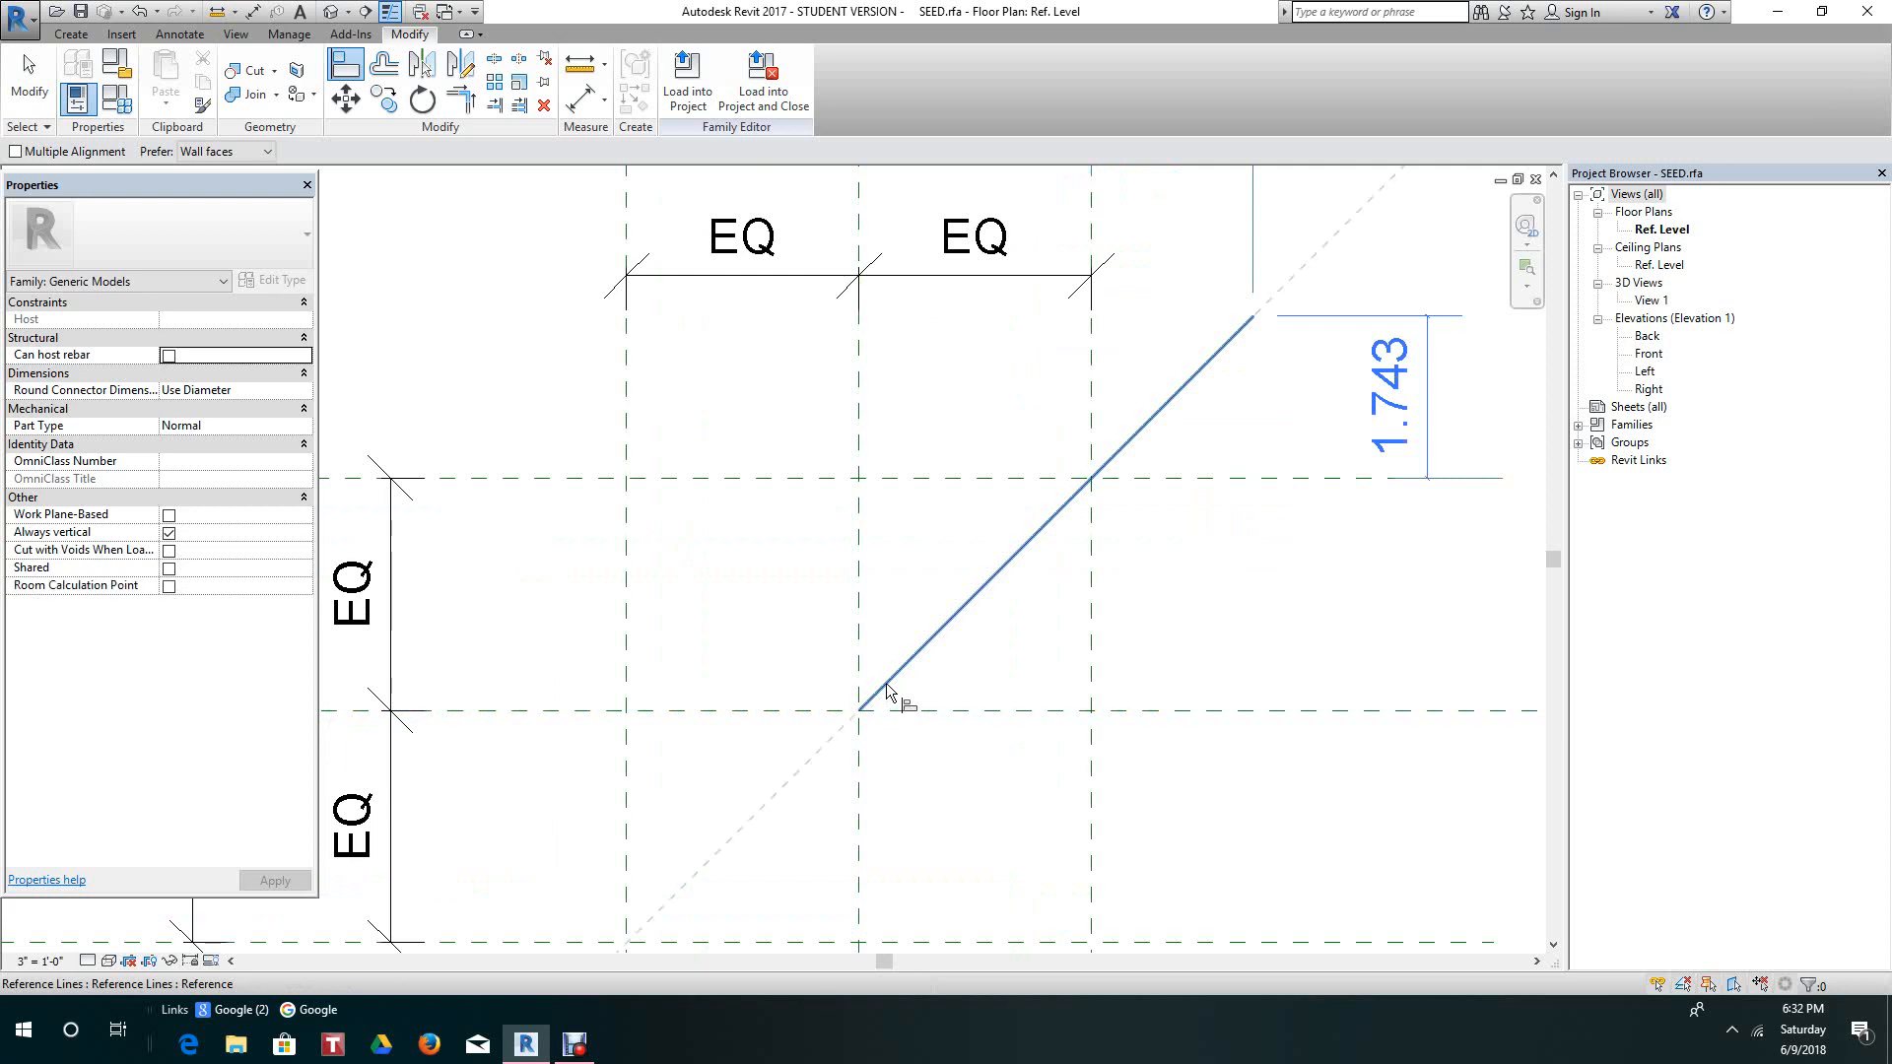
Cancel the current operation, leaving the diagonal reference line with its sketch dimensions.
right_click(889, 698)
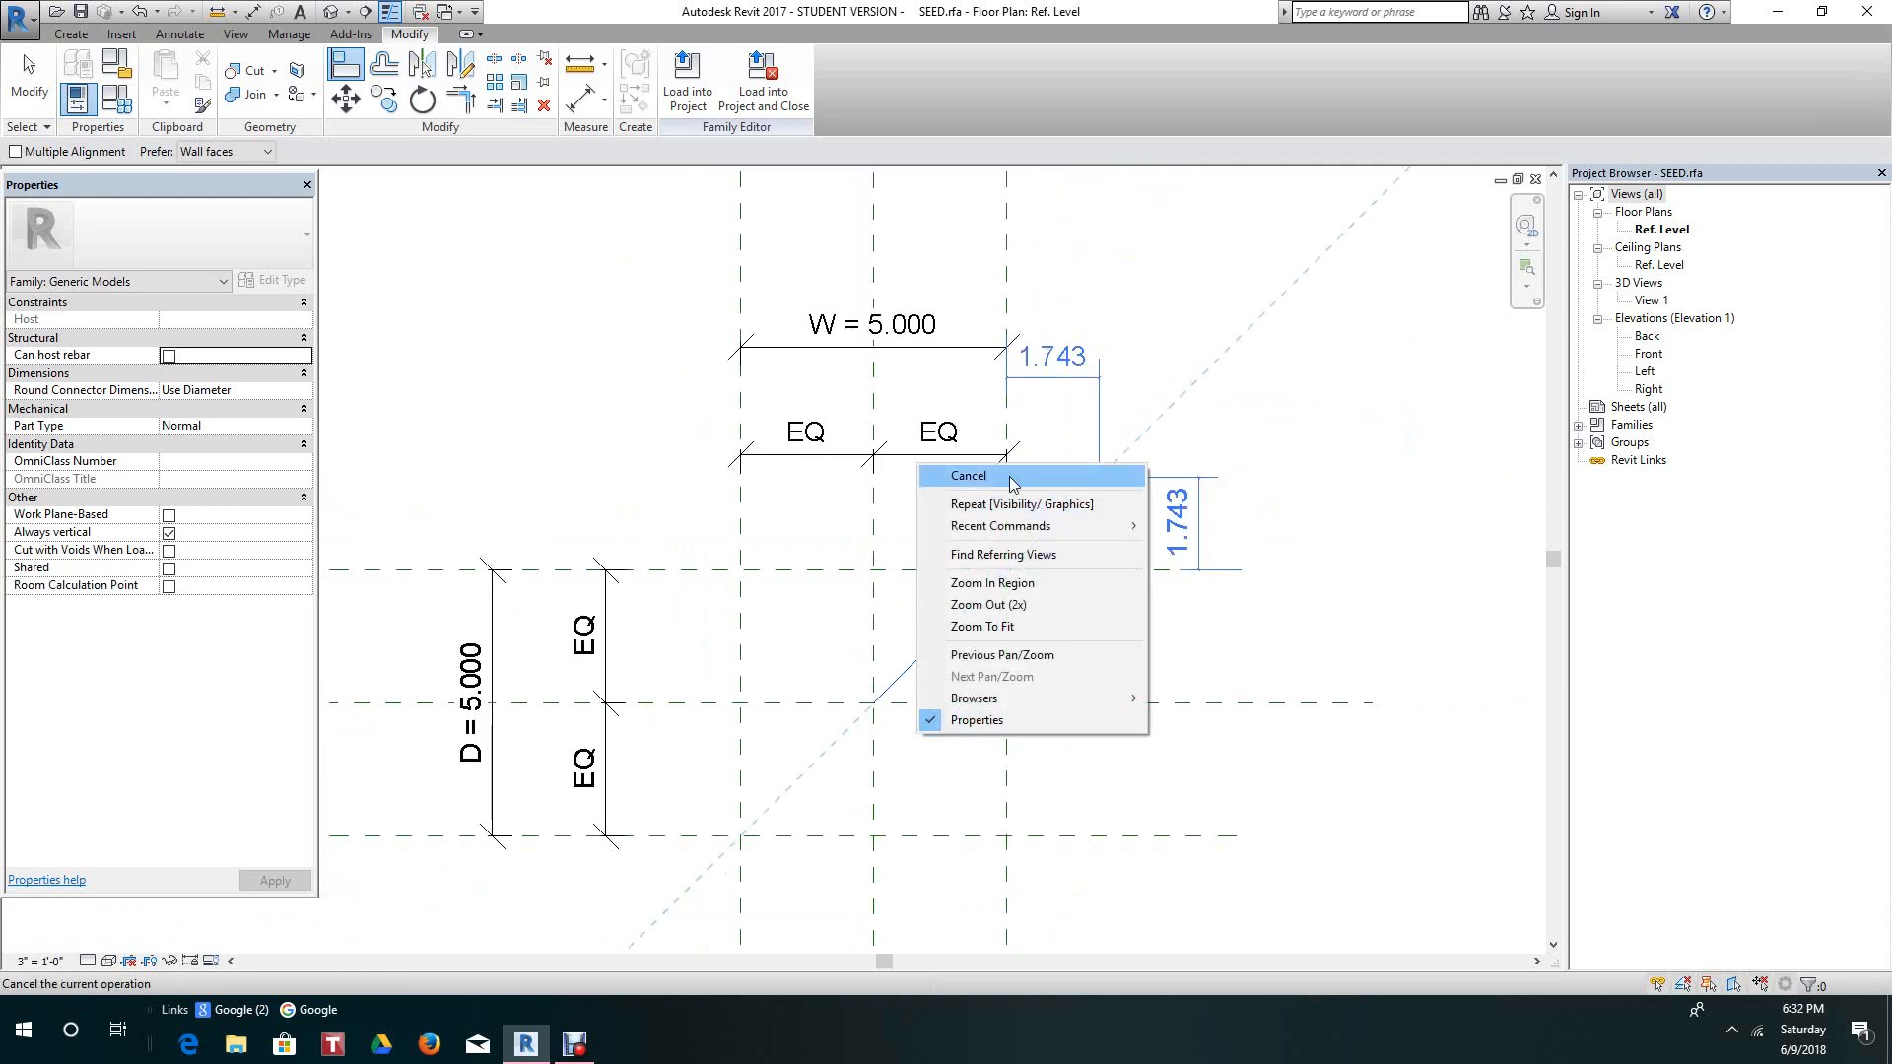
left_click(968, 475)
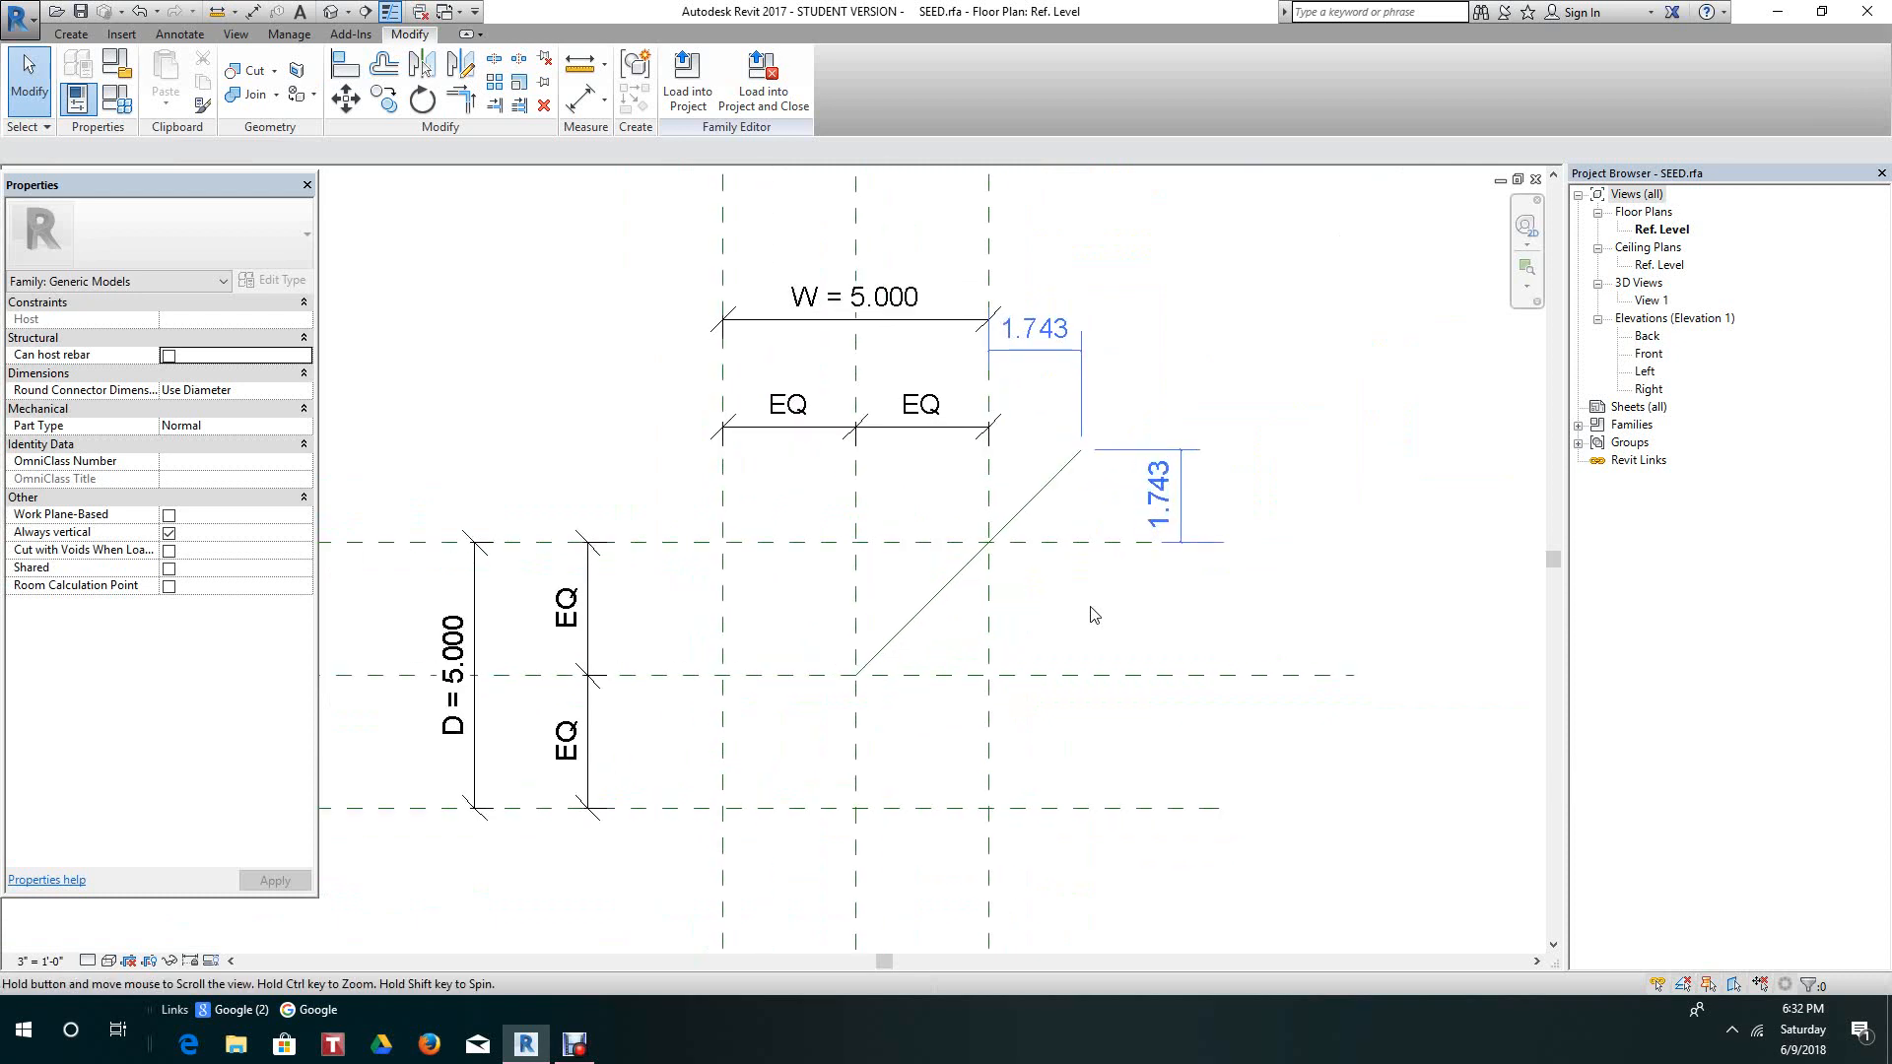
mouse_move(1025, 544)
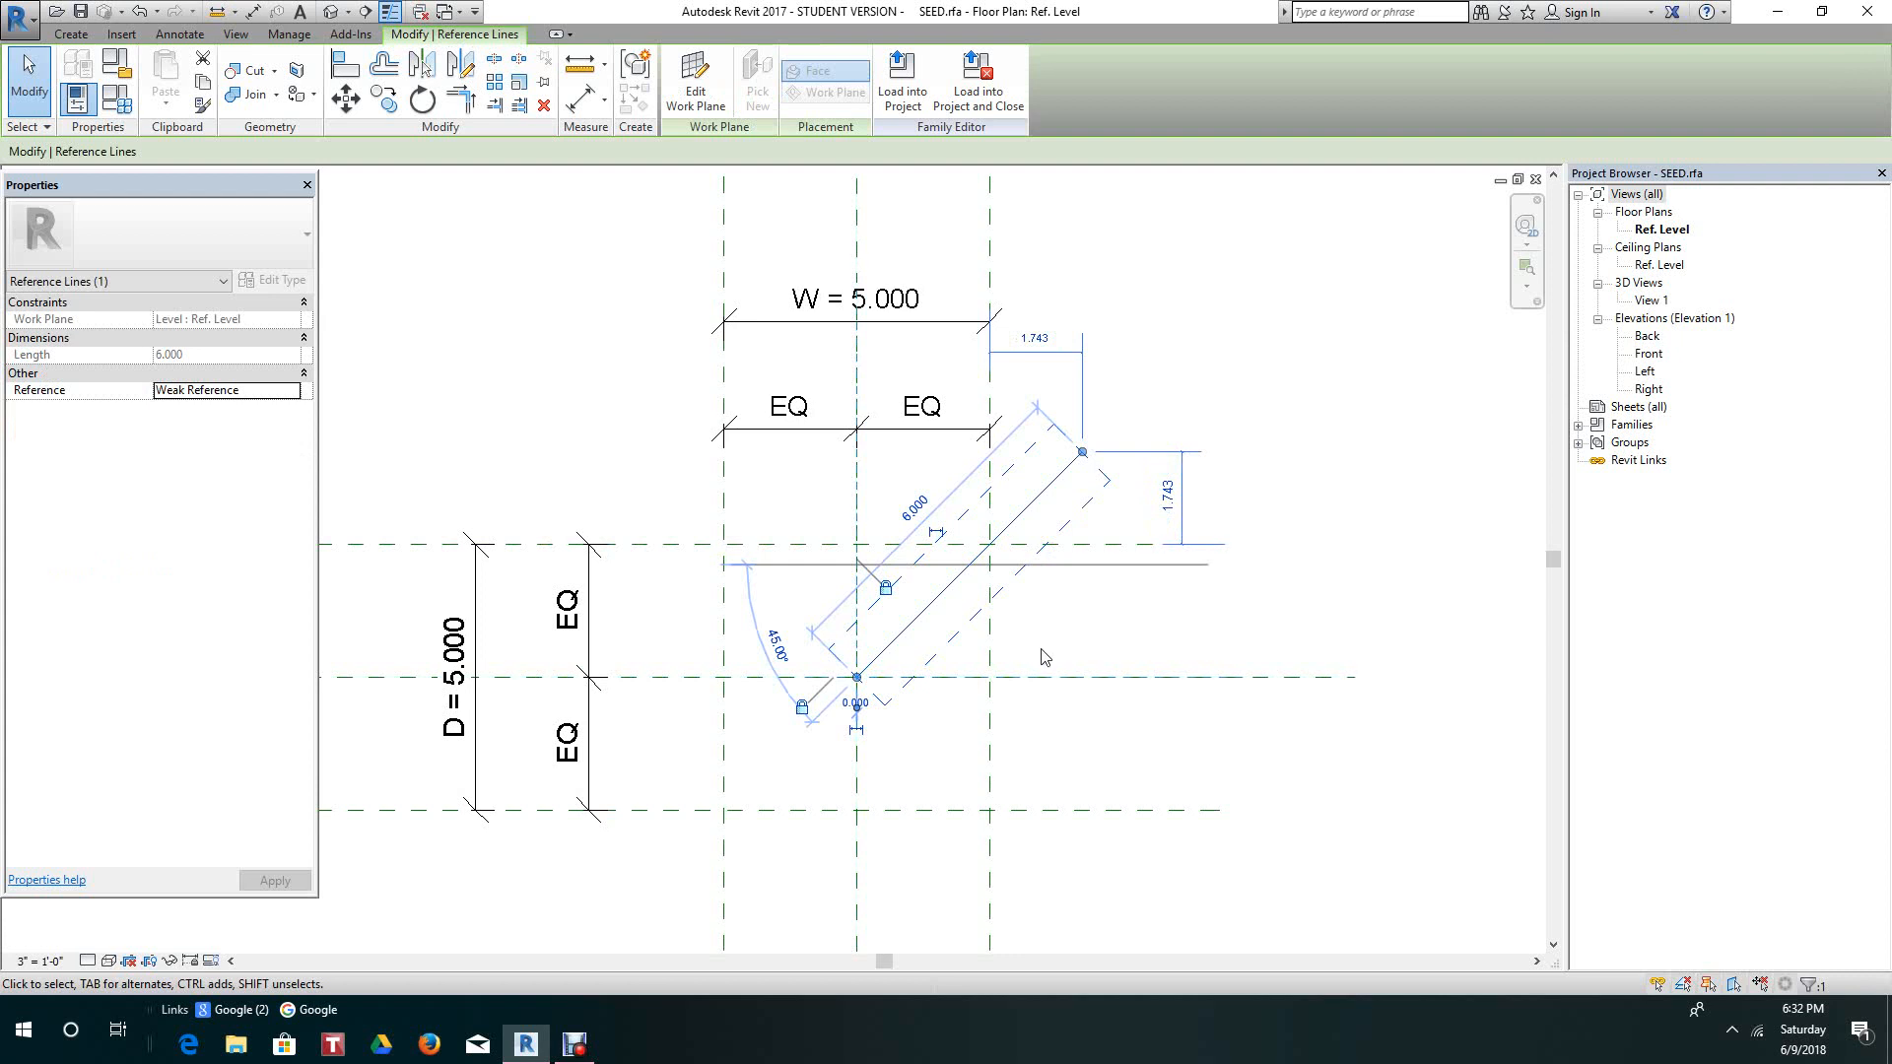
mouse_move(1027, 643)
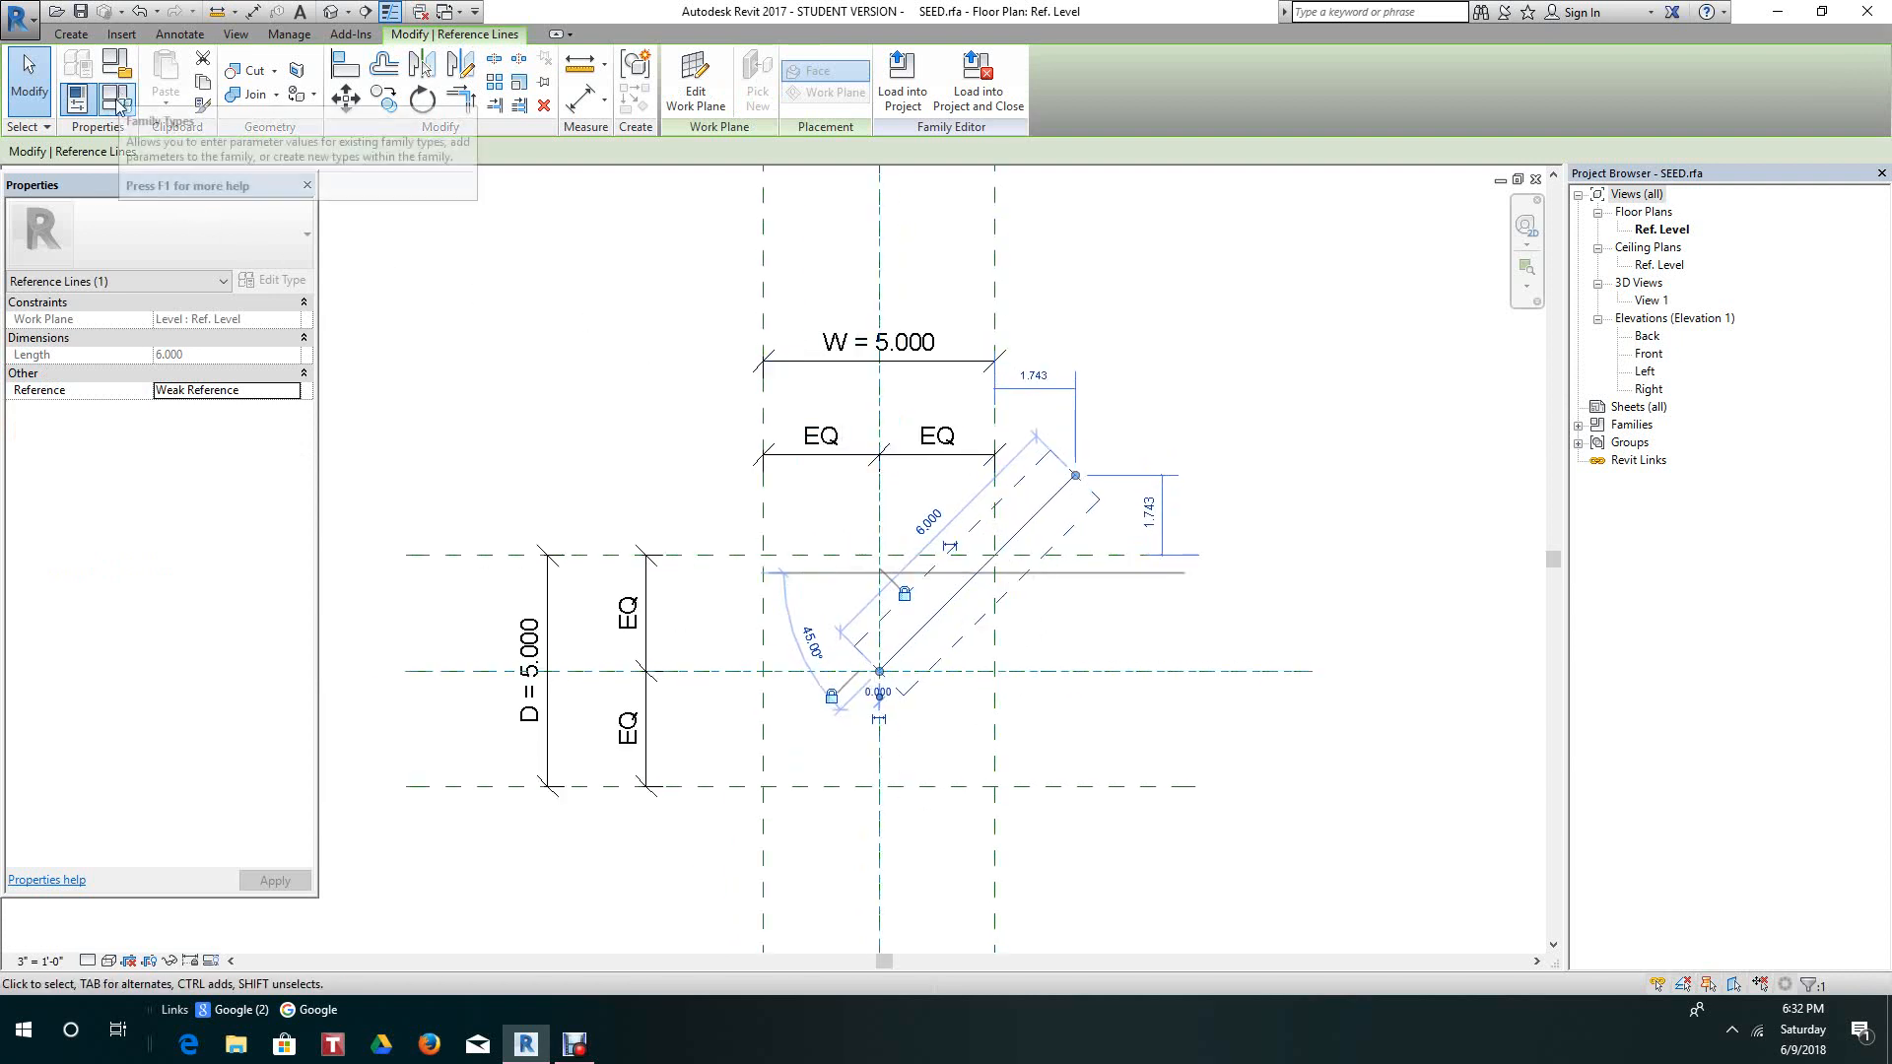
left_click(104, 94)
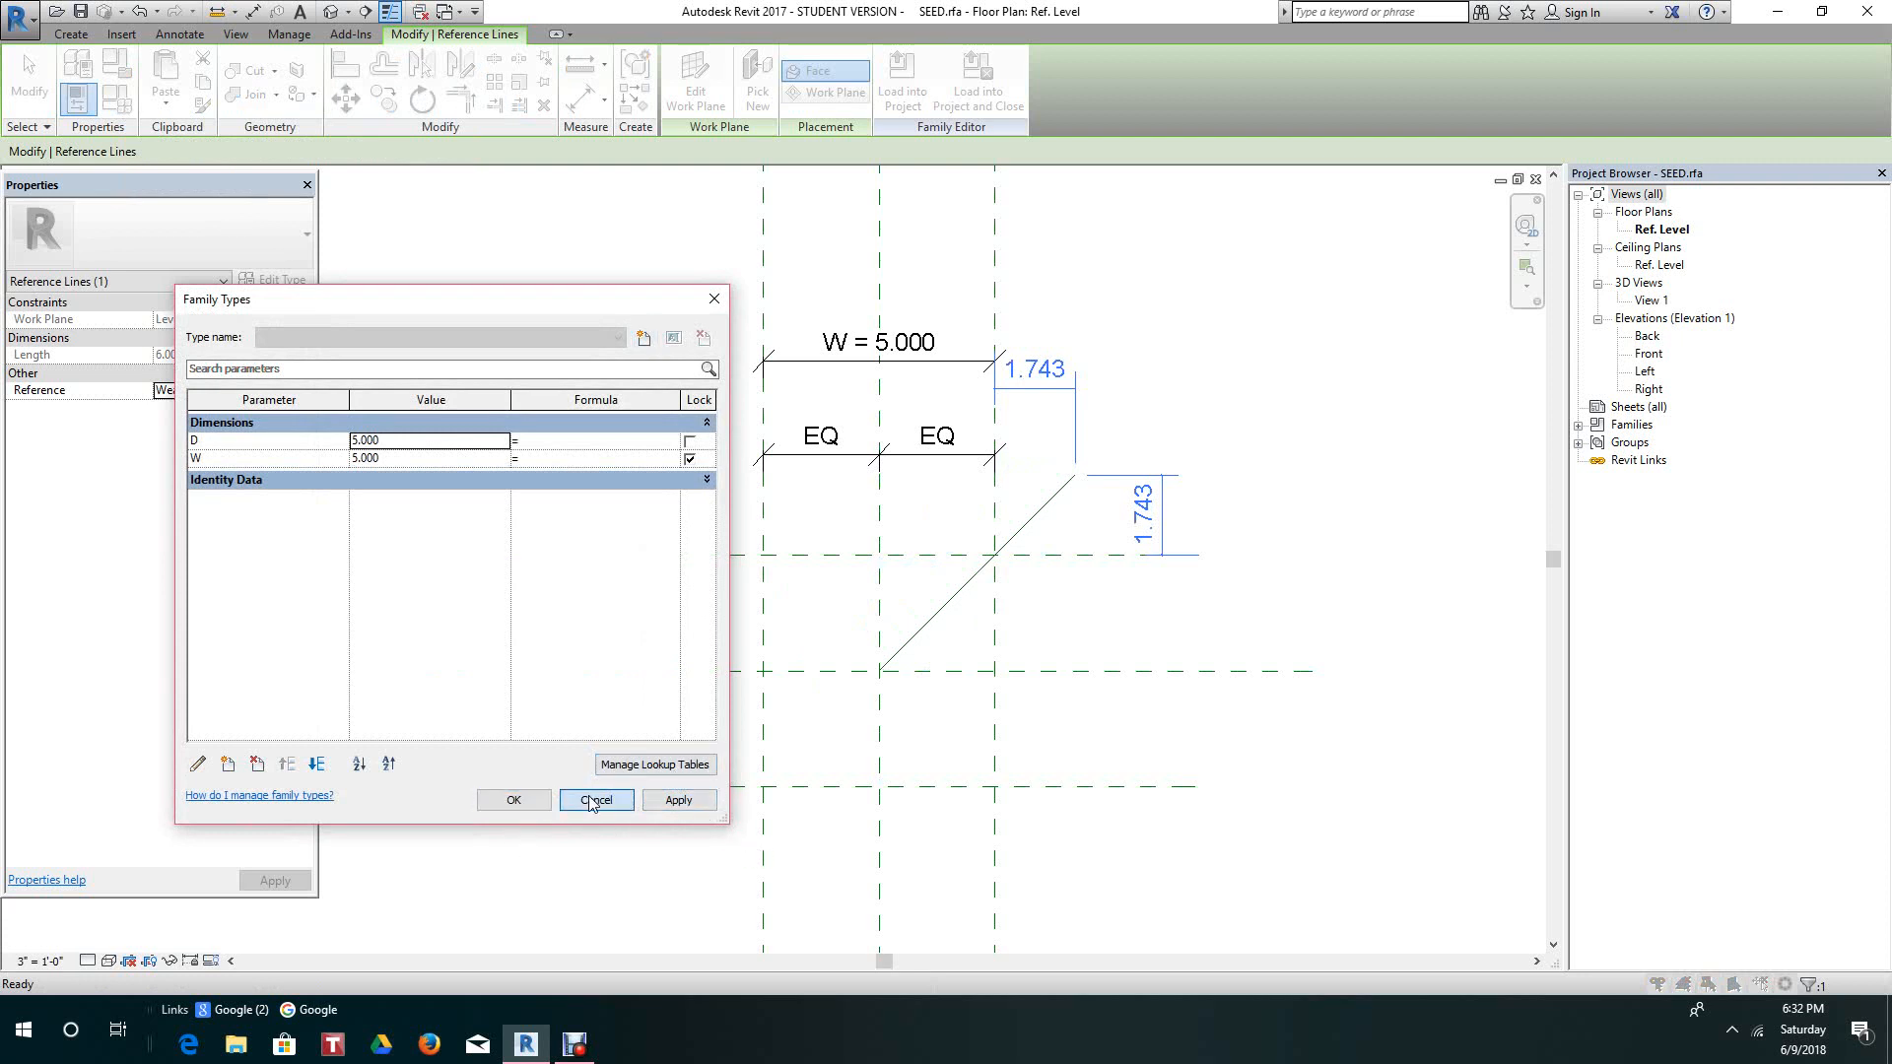
left_click(595, 800)
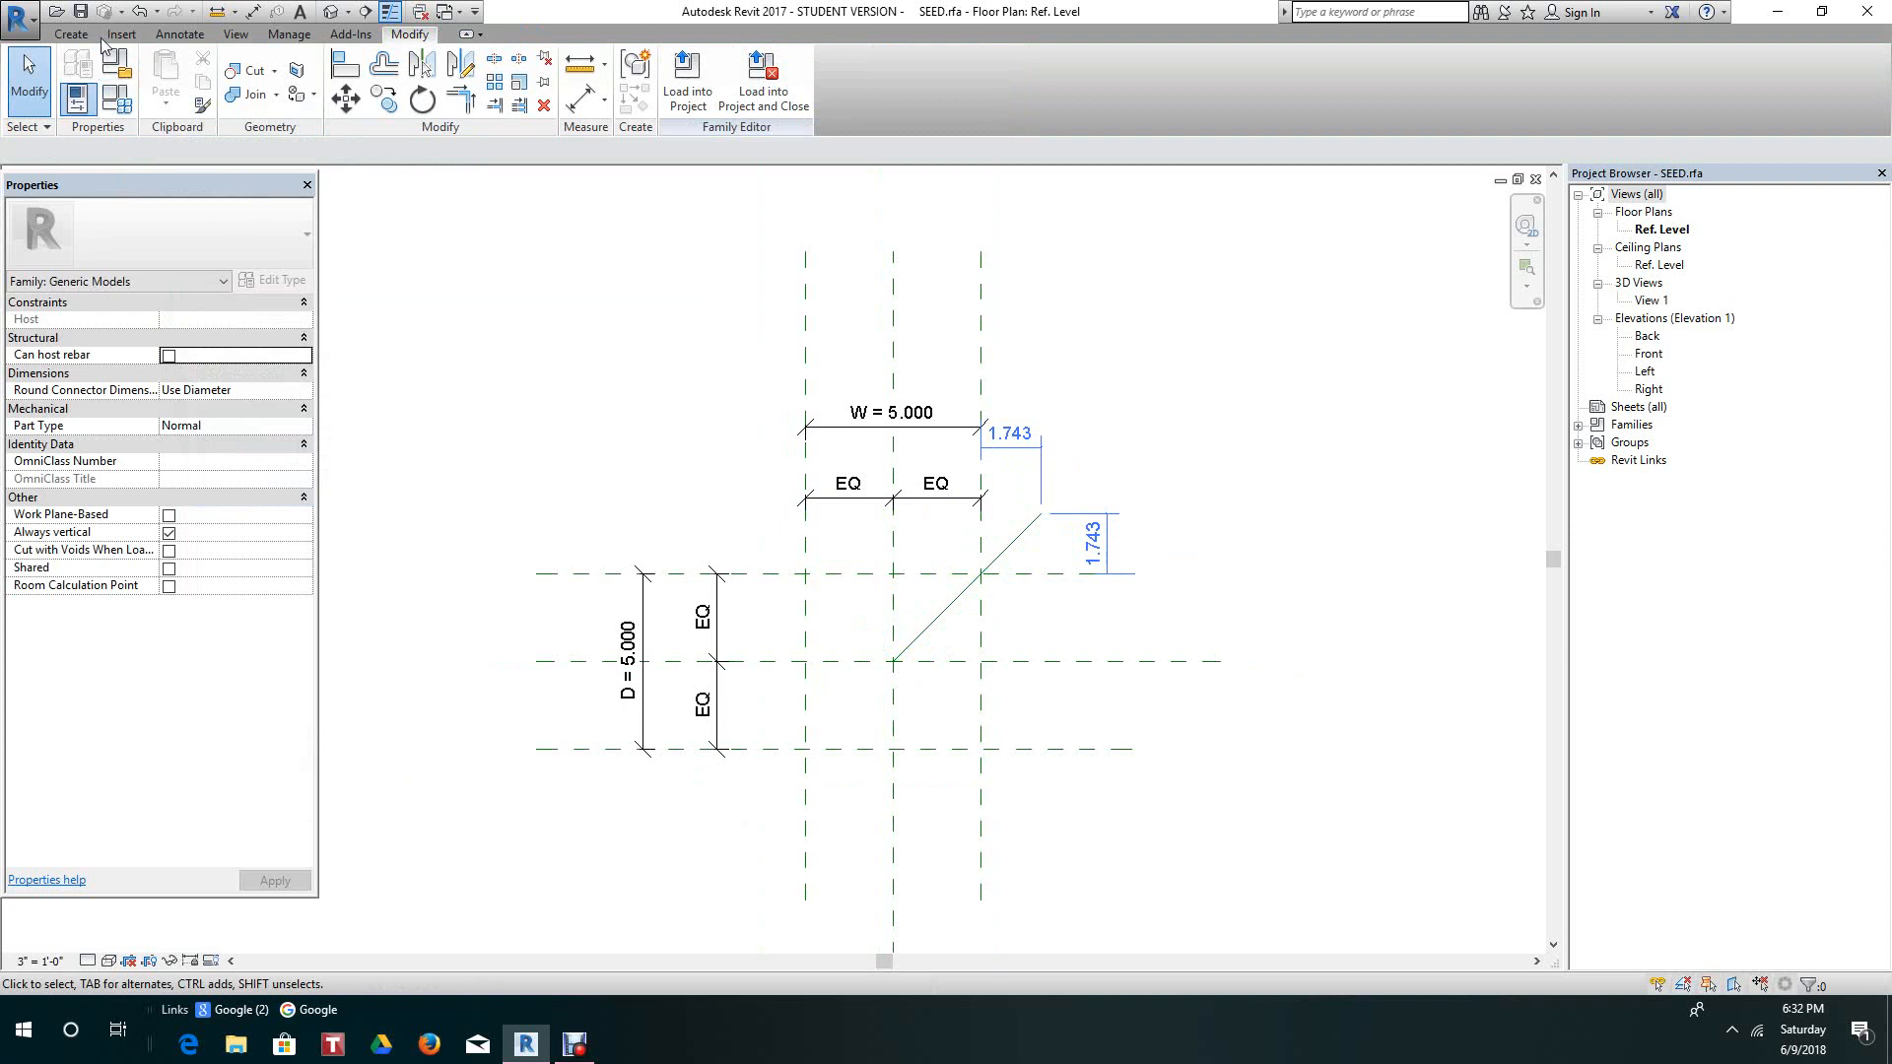
Place a 45.00° angular dimension between the horizontal reference plane and the diagonal line.
left_click(61, 33)
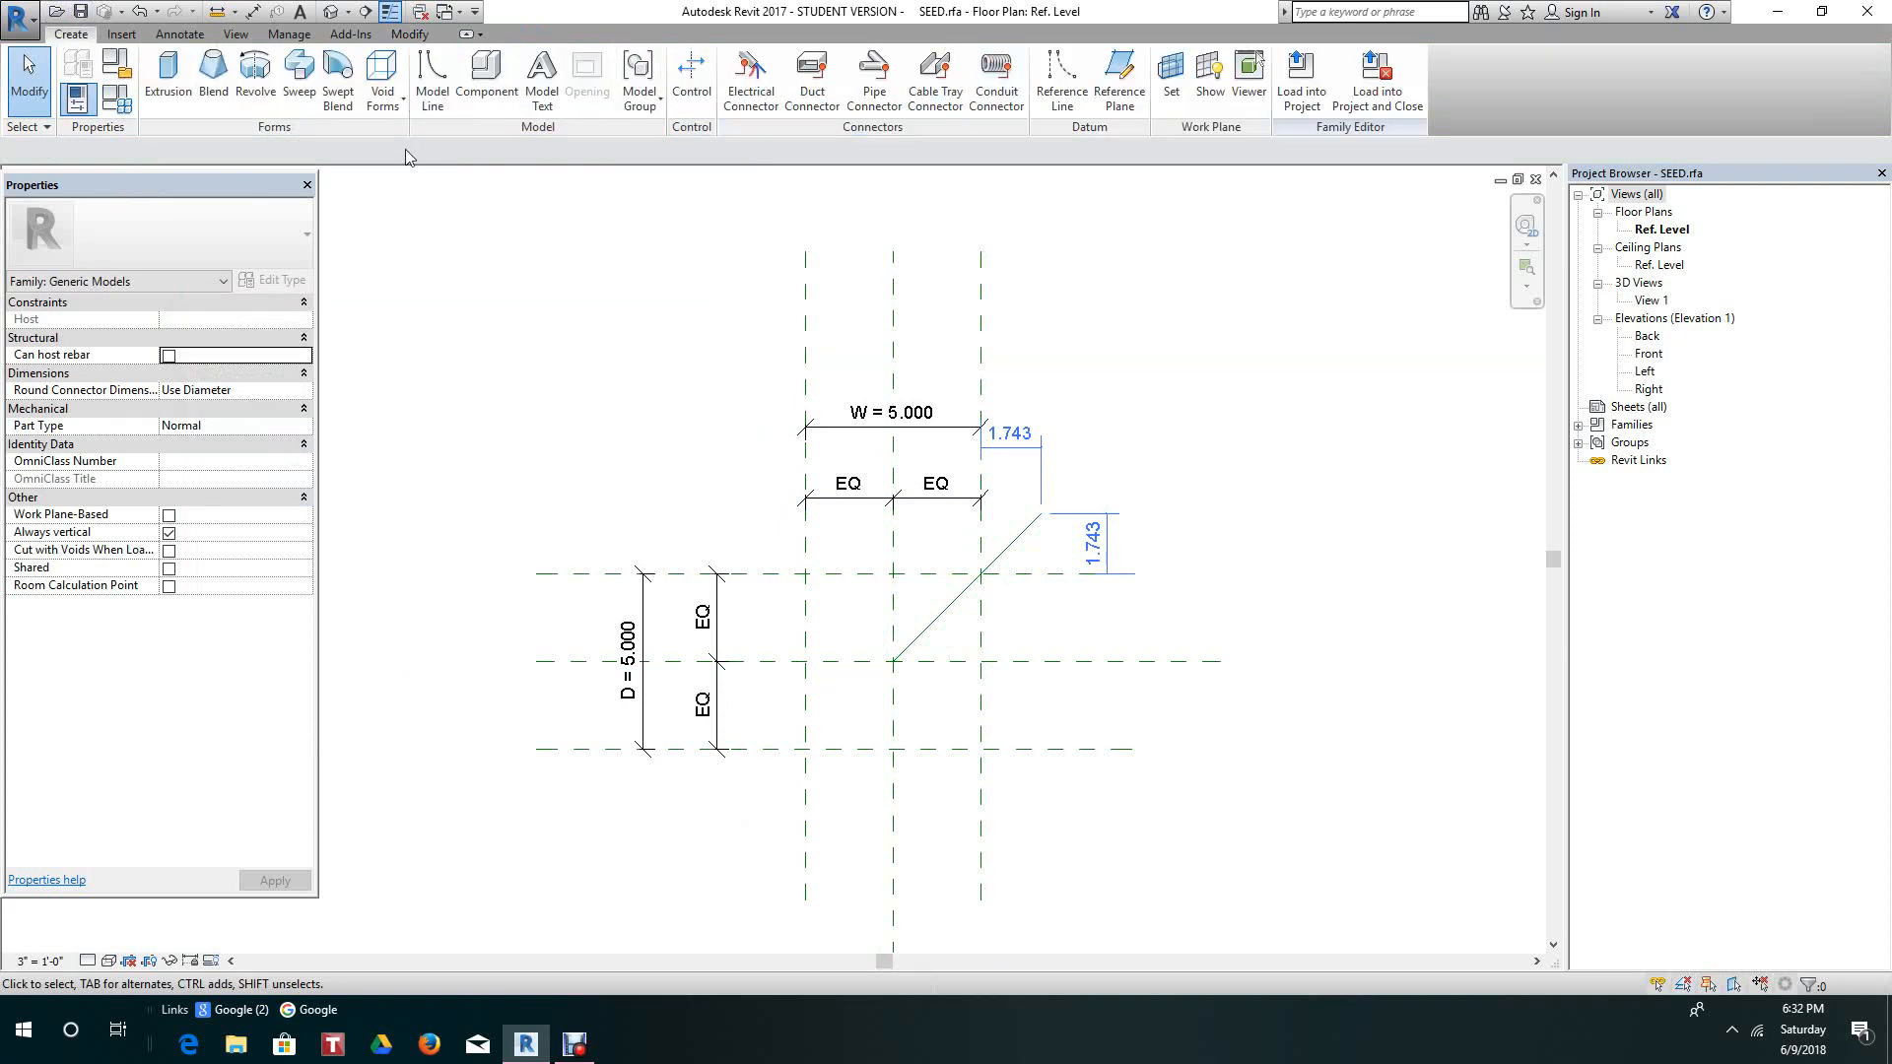
left_click(177, 34)
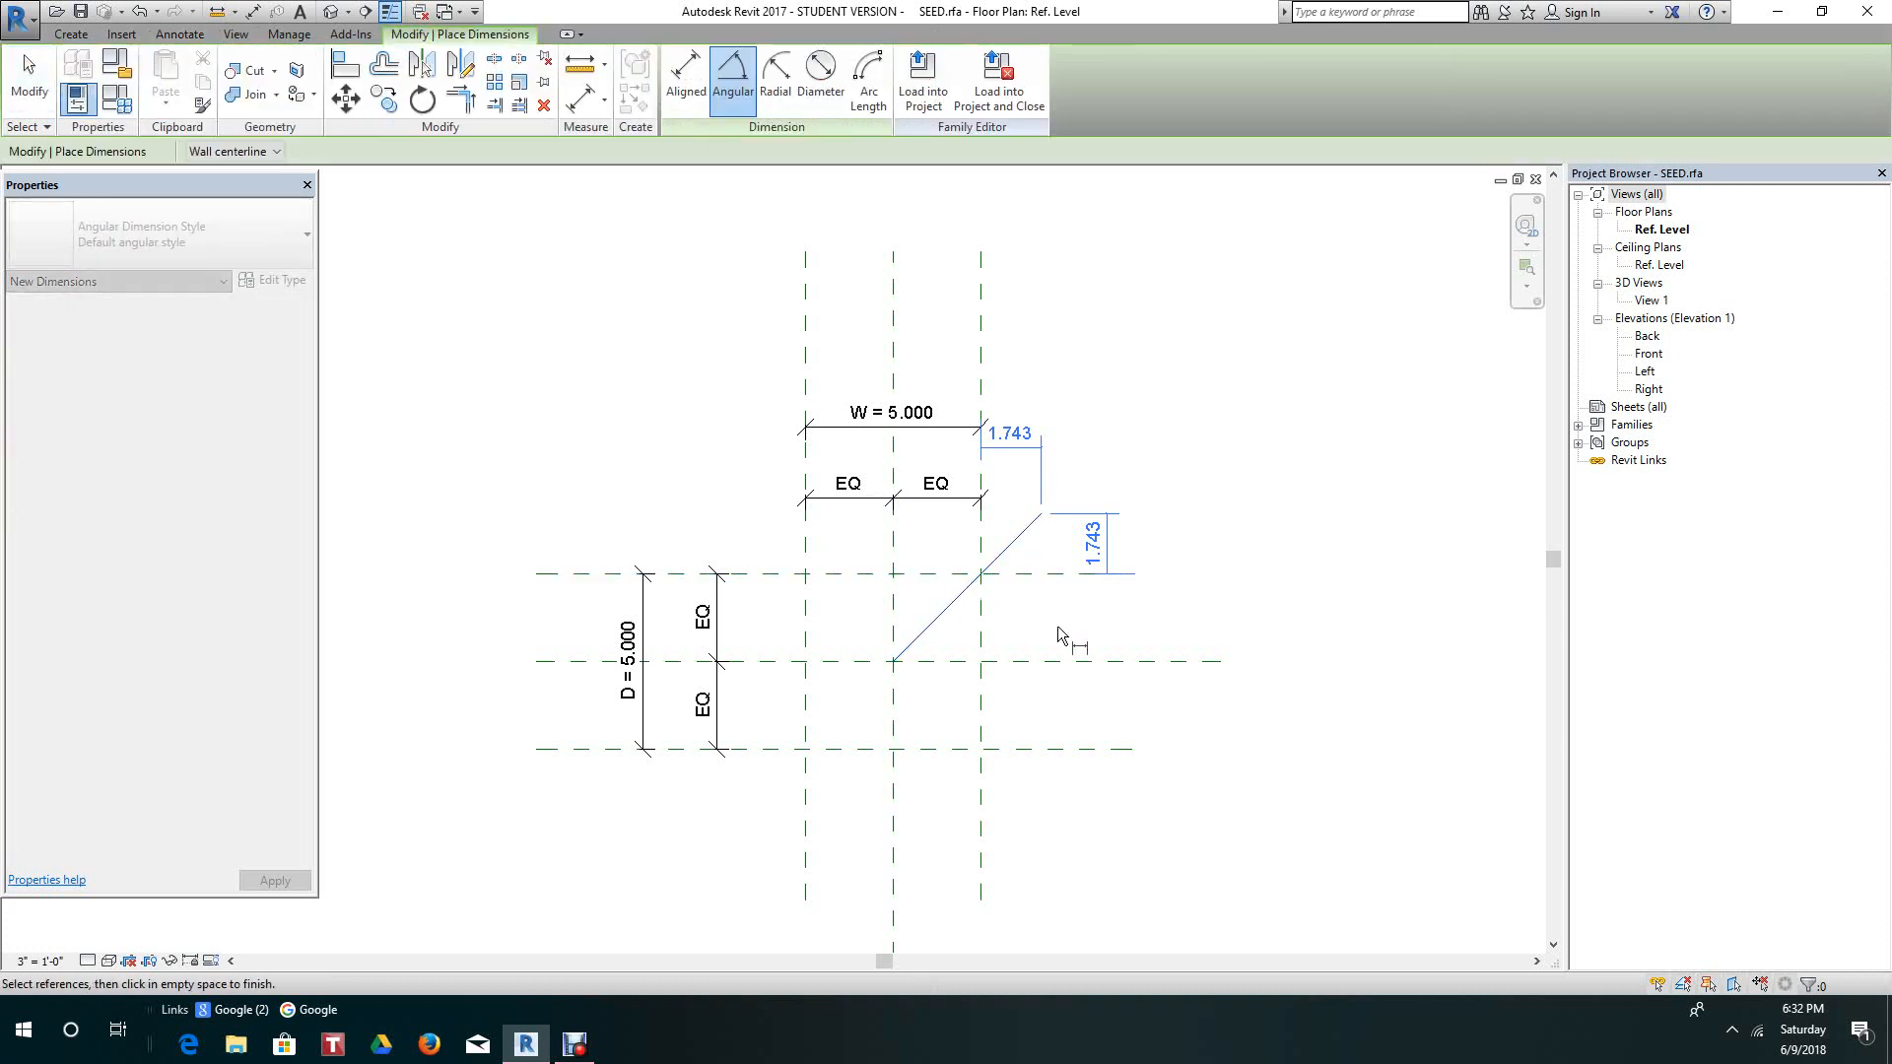
left_click(1062, 636)
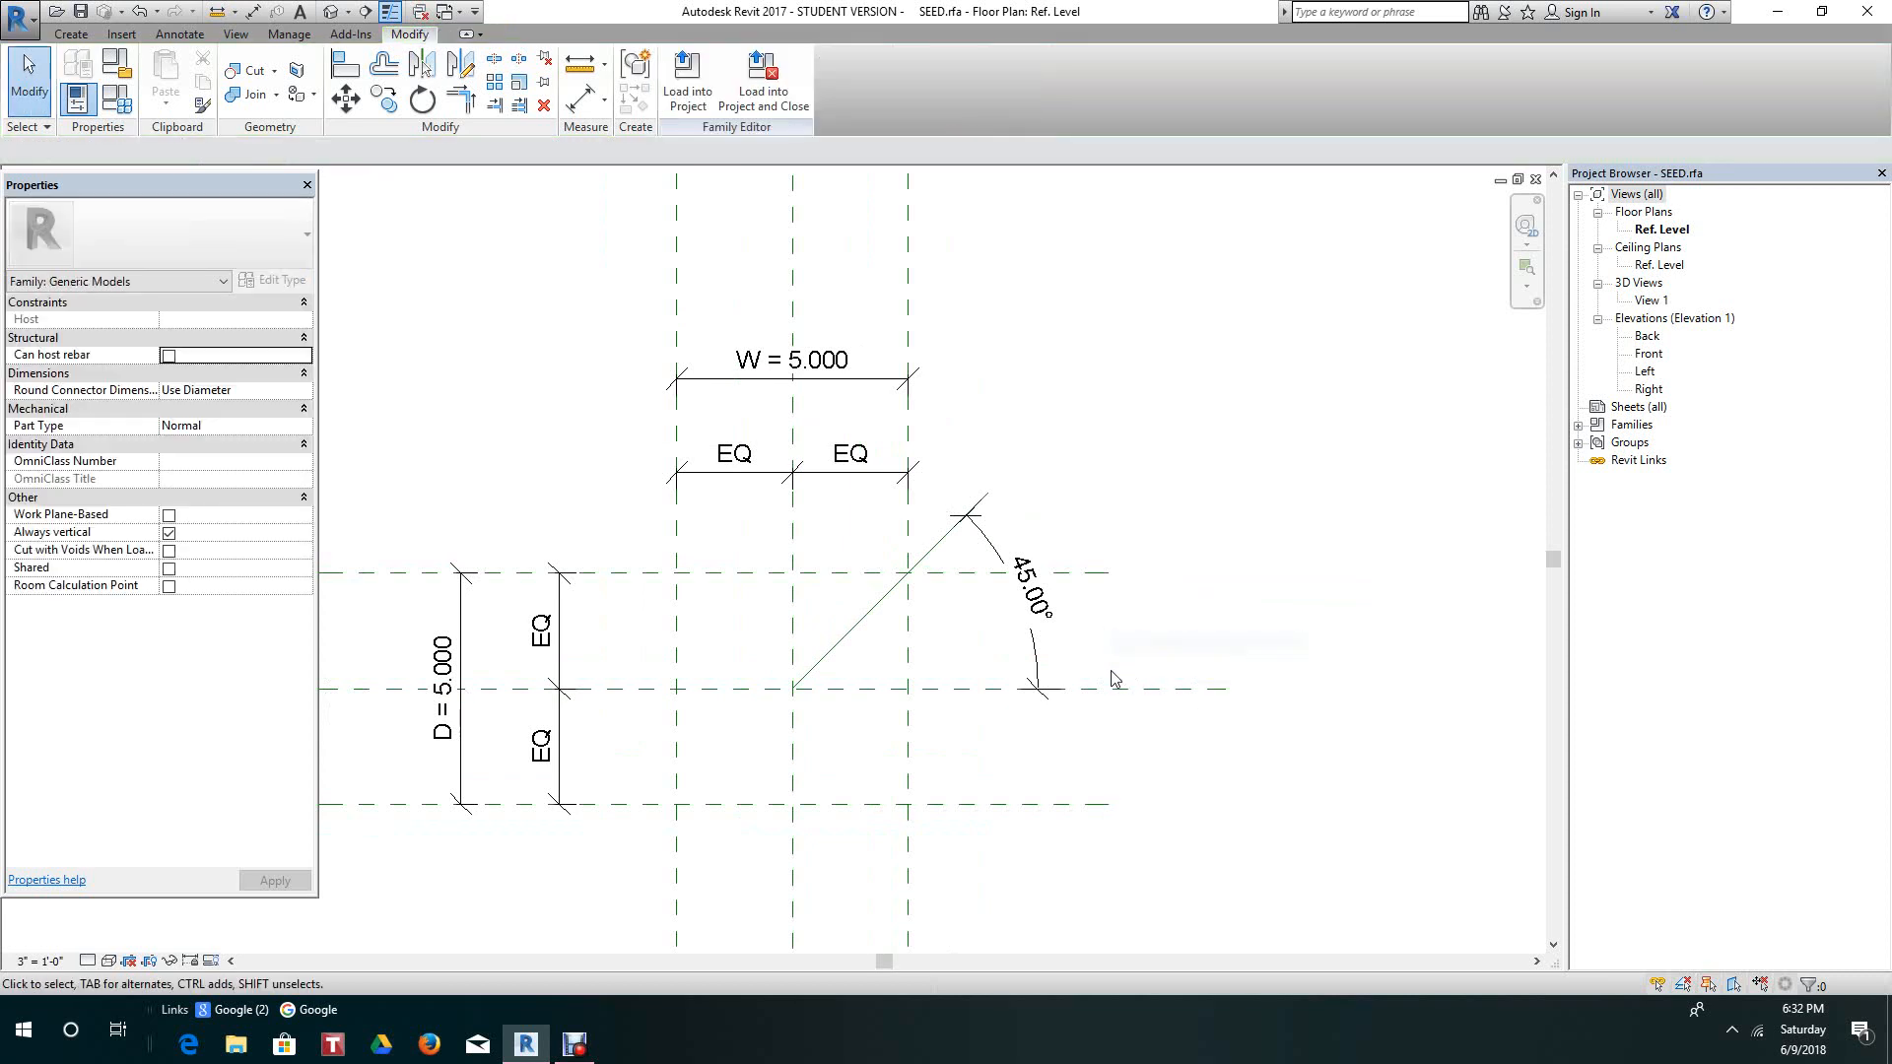
left_click(1033, 597)
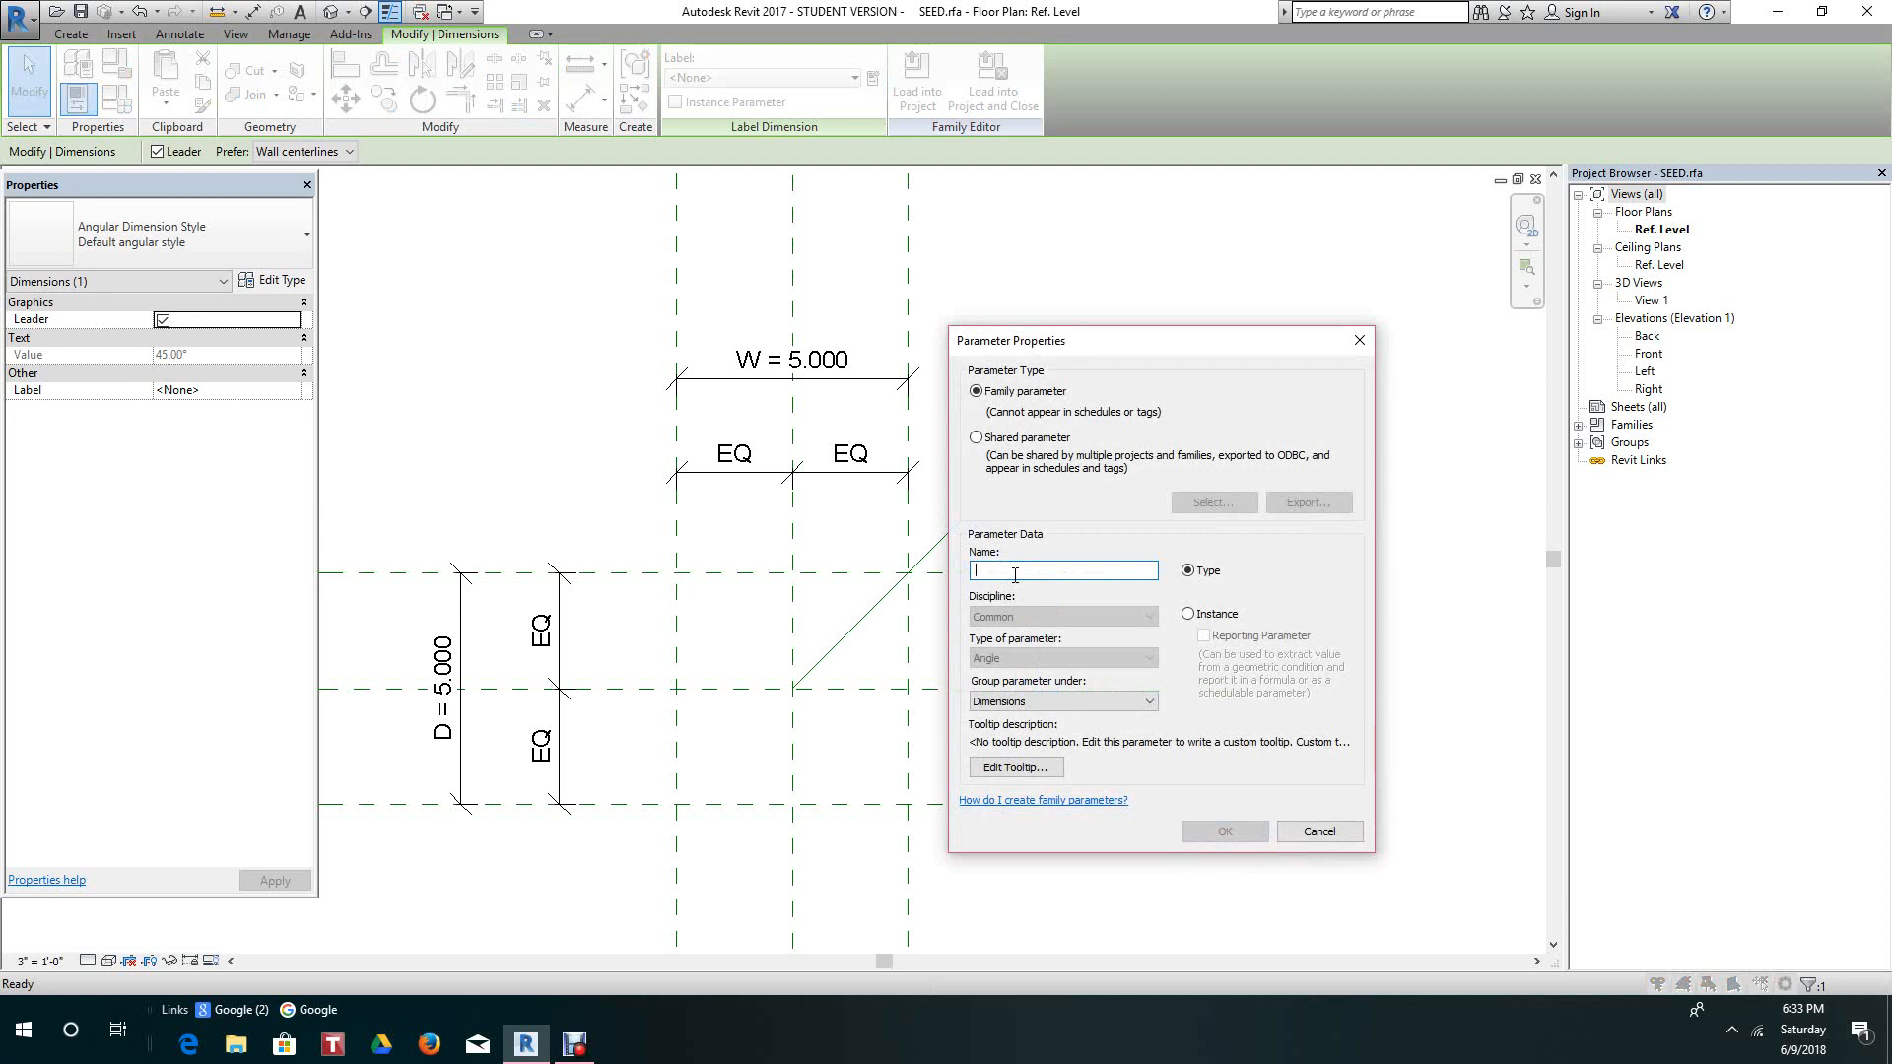
Name the new parameter Angle, make it an instance parameter and confirm.
type("A")
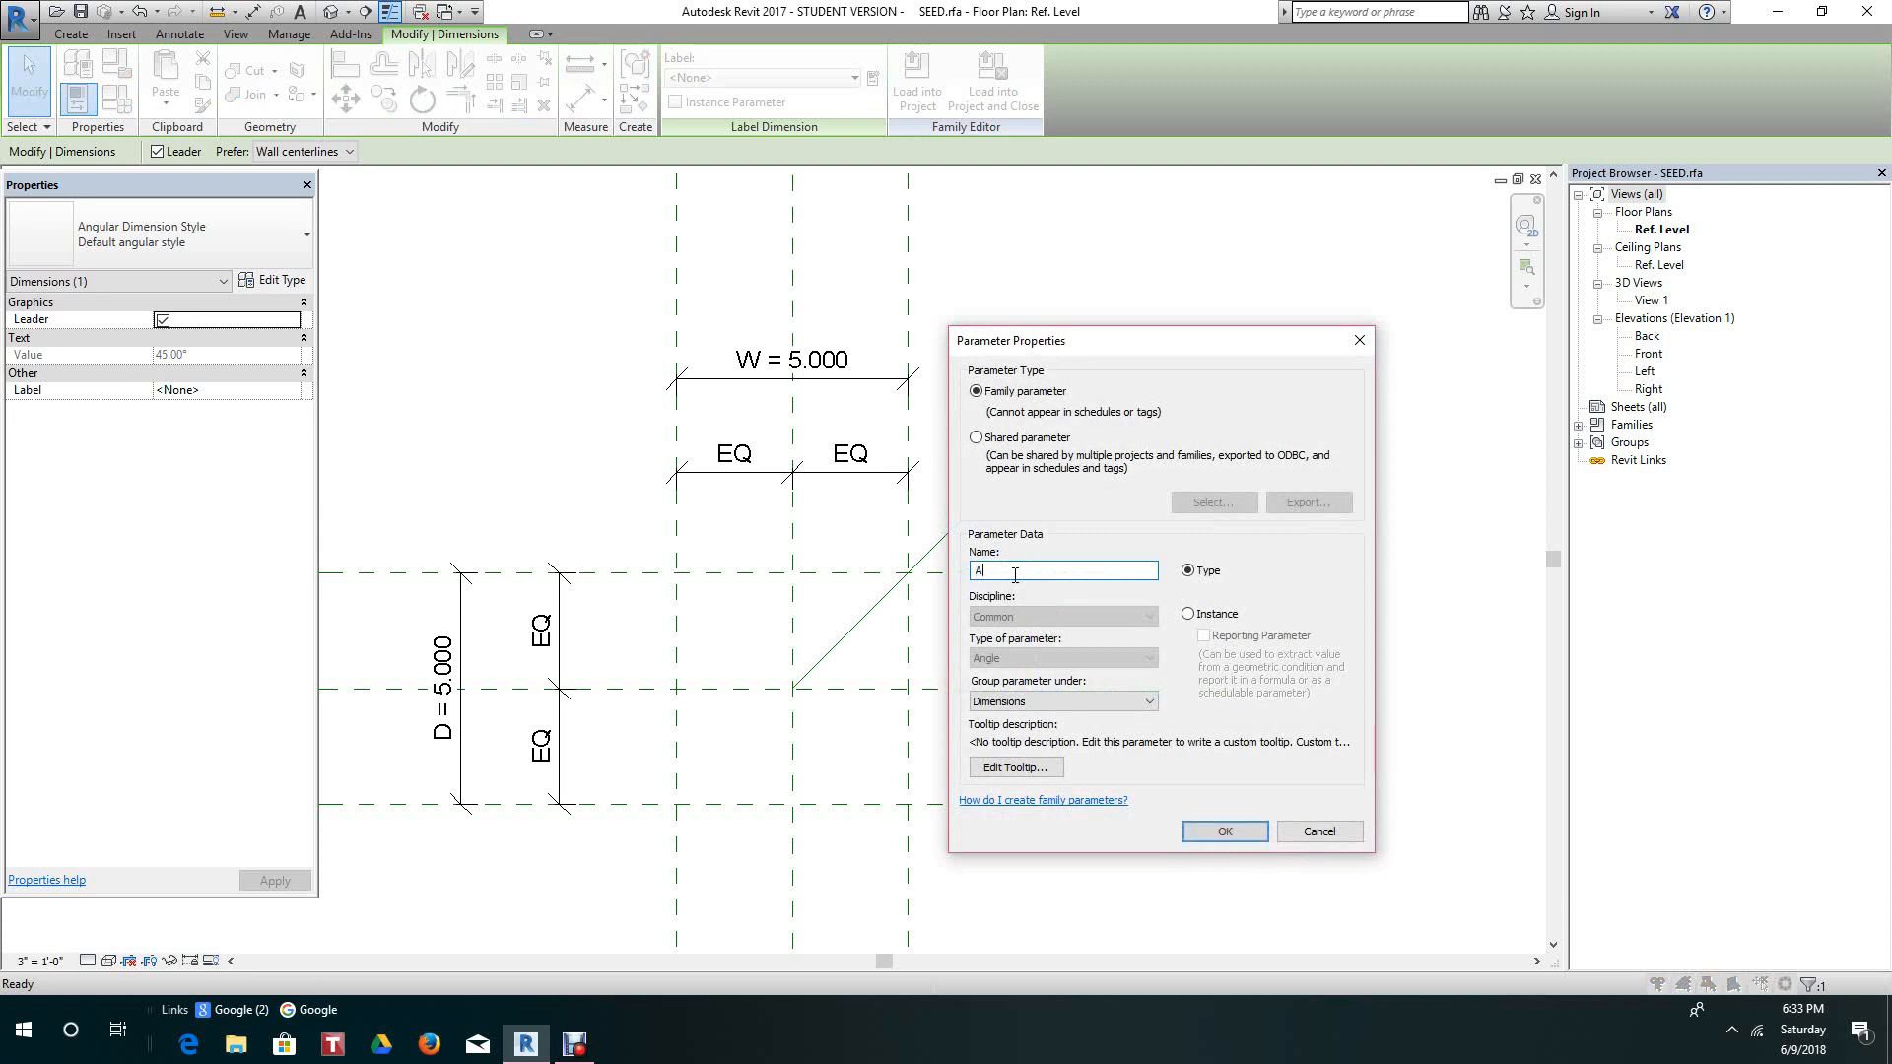
type("ngle")
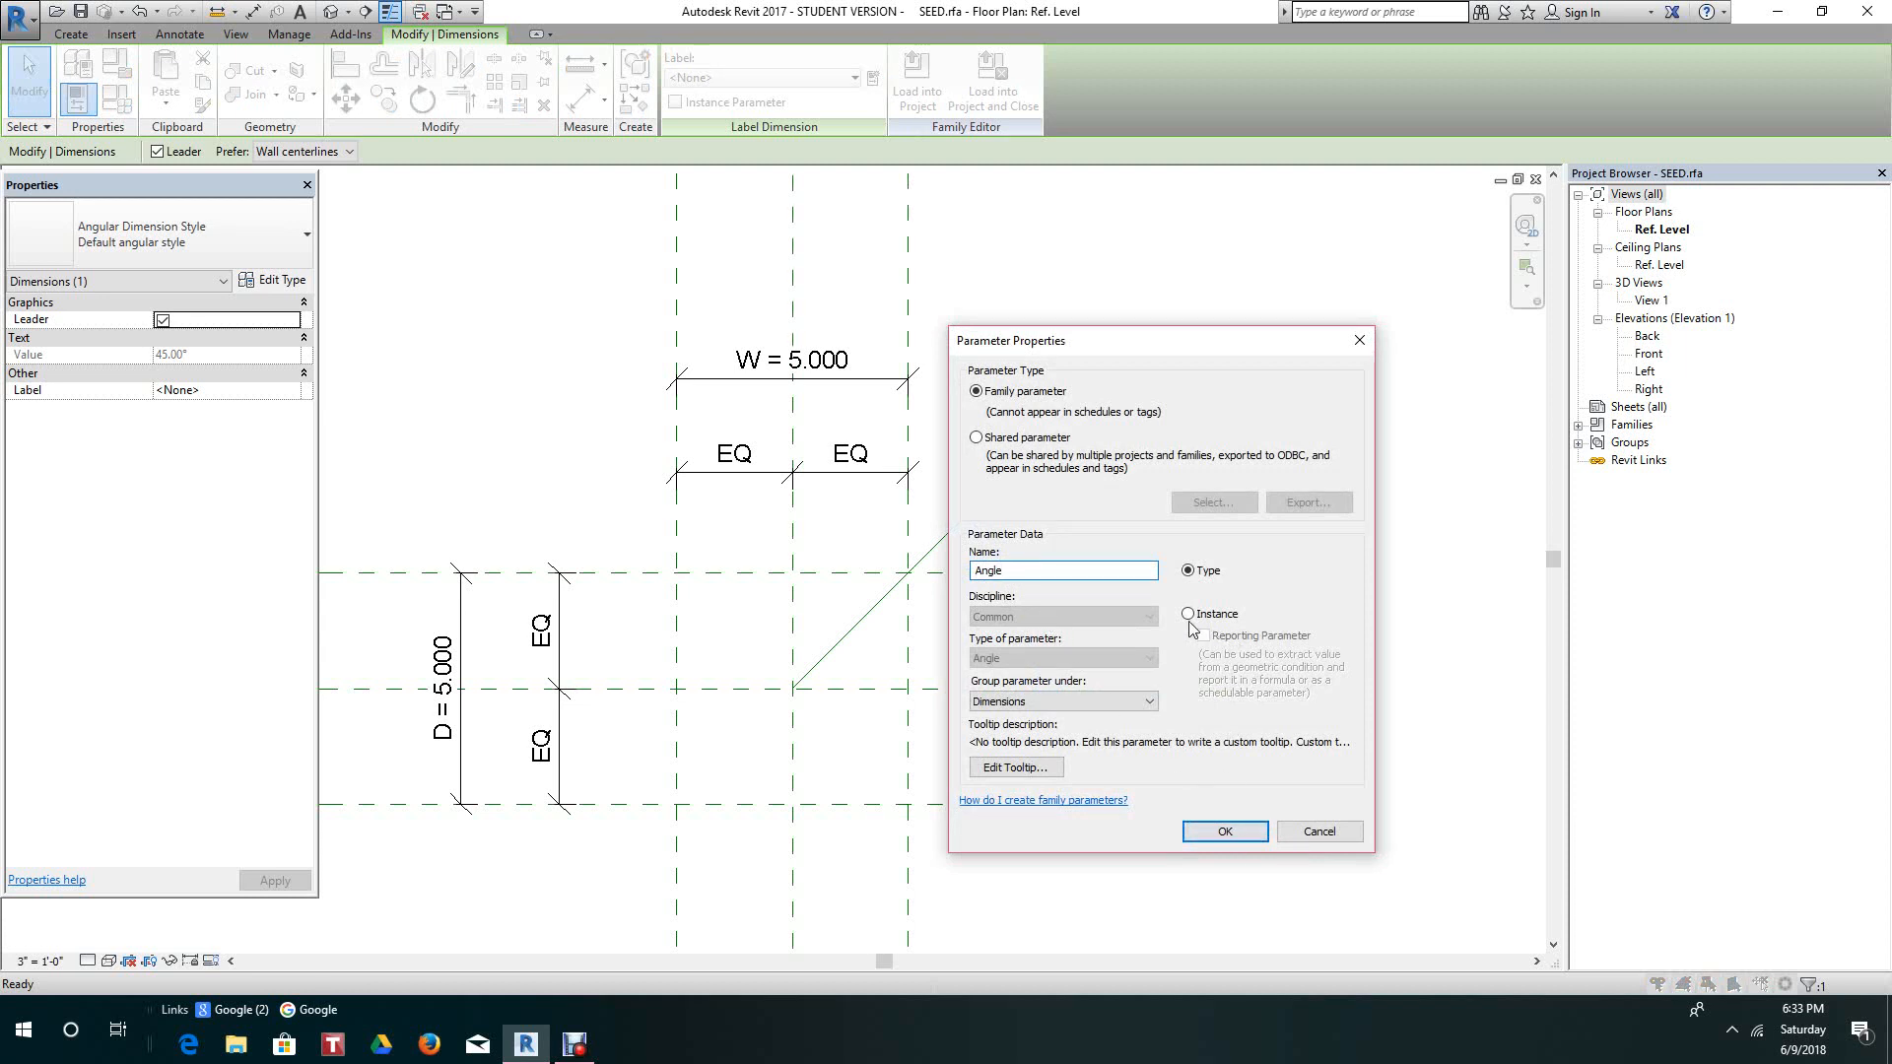
left_click(1186, 615)
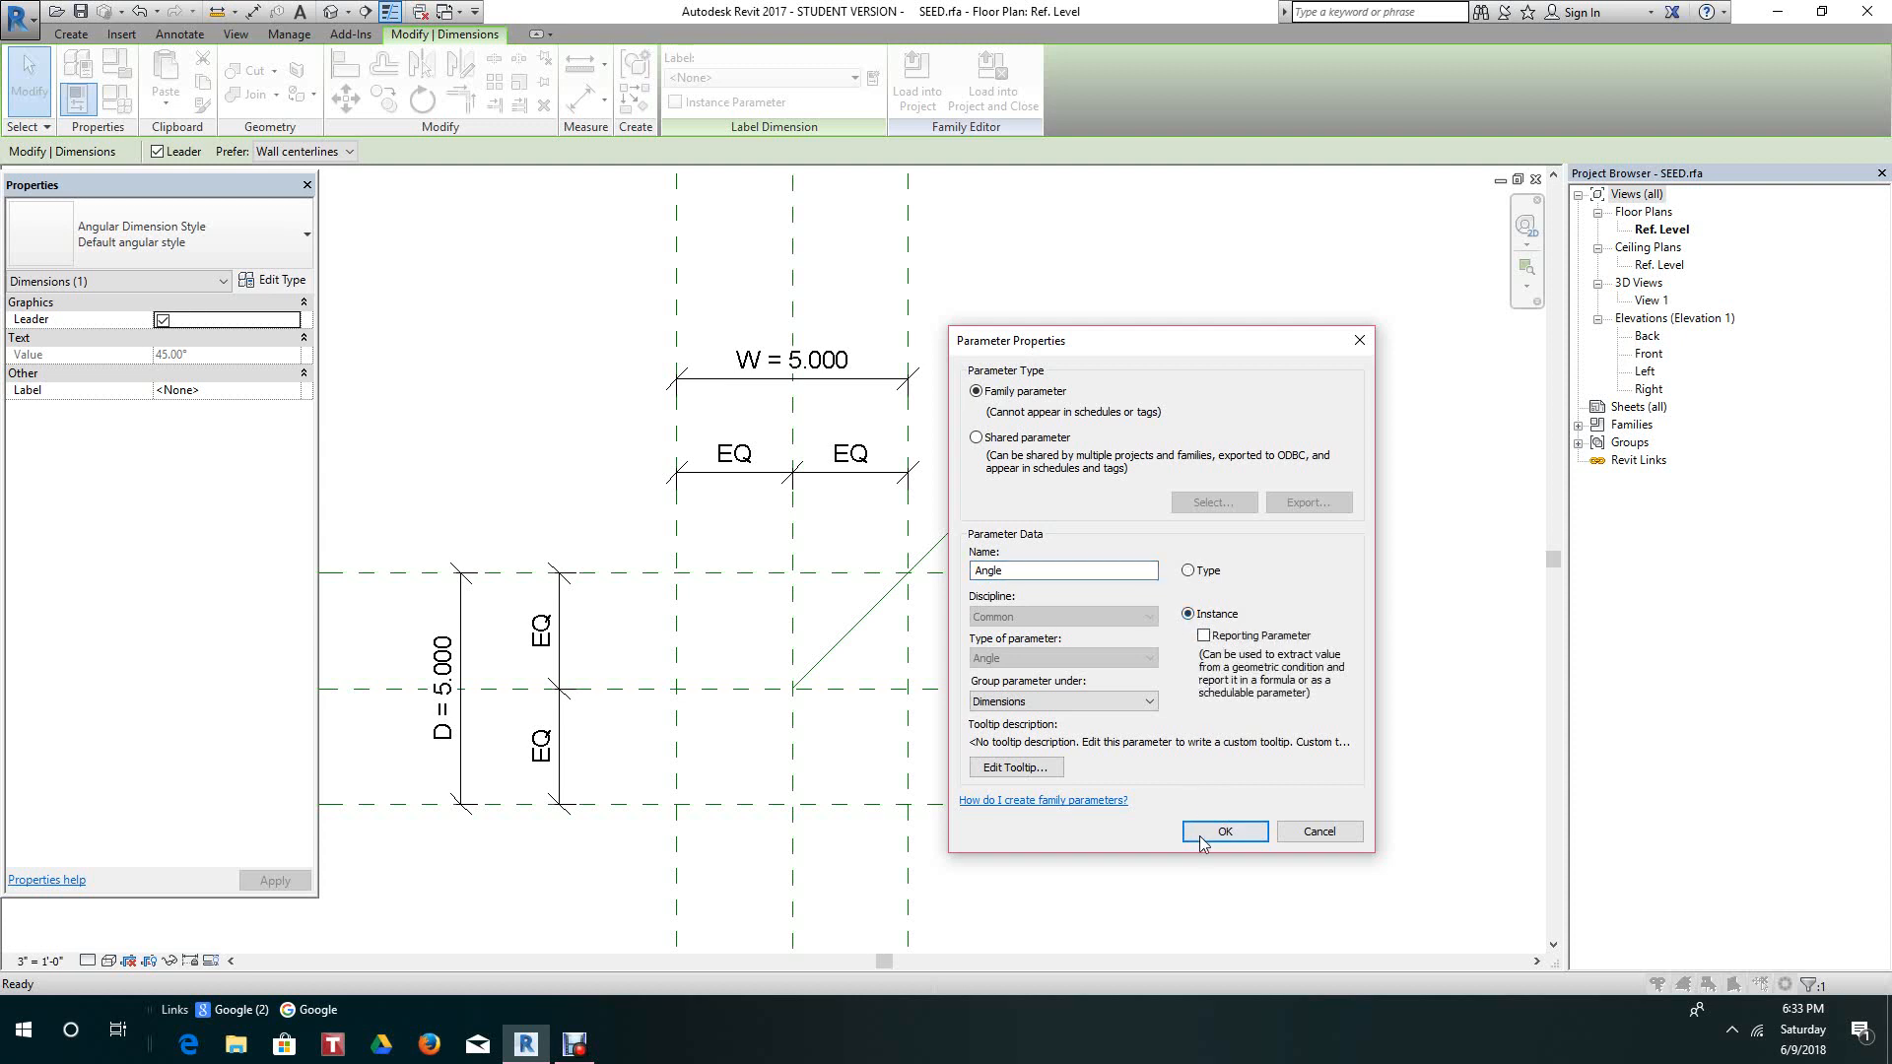
left_click(1226, 832)
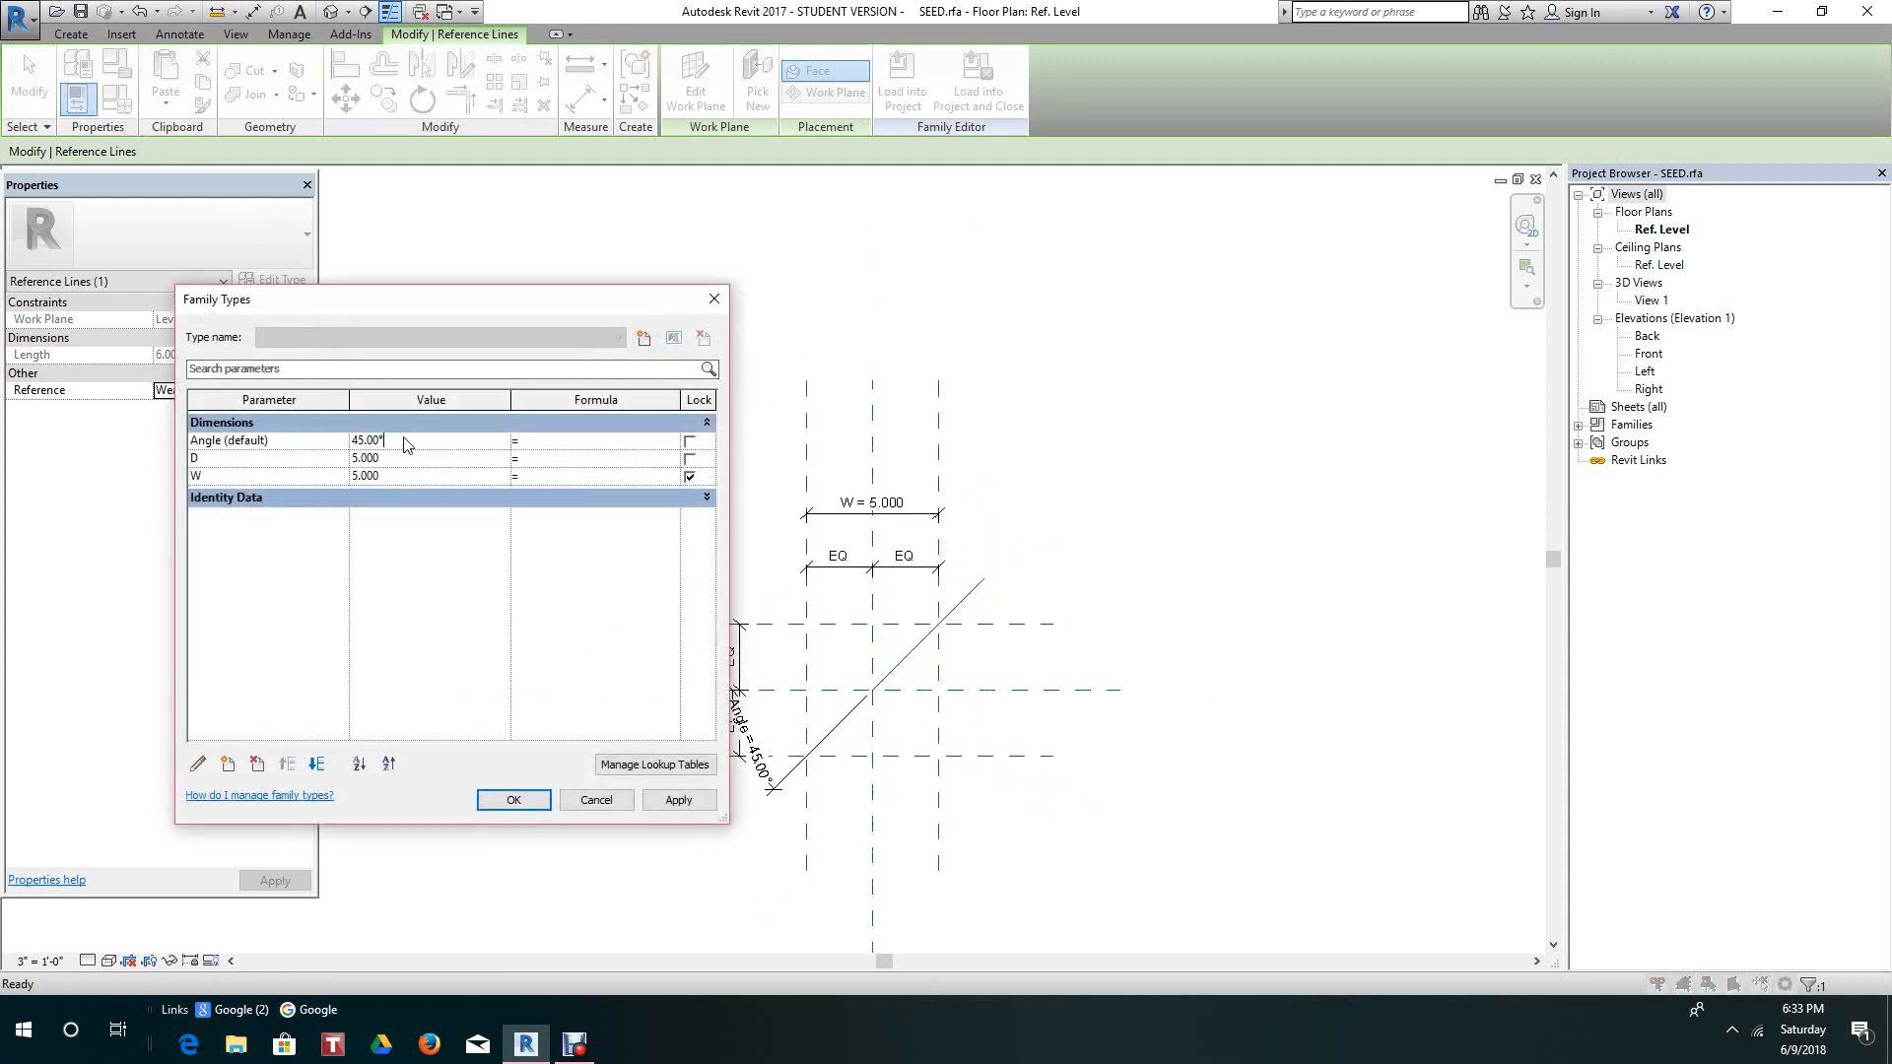
Set Angle to 60 in Family Types and apply it, then select the rotated reference line.
type("60")
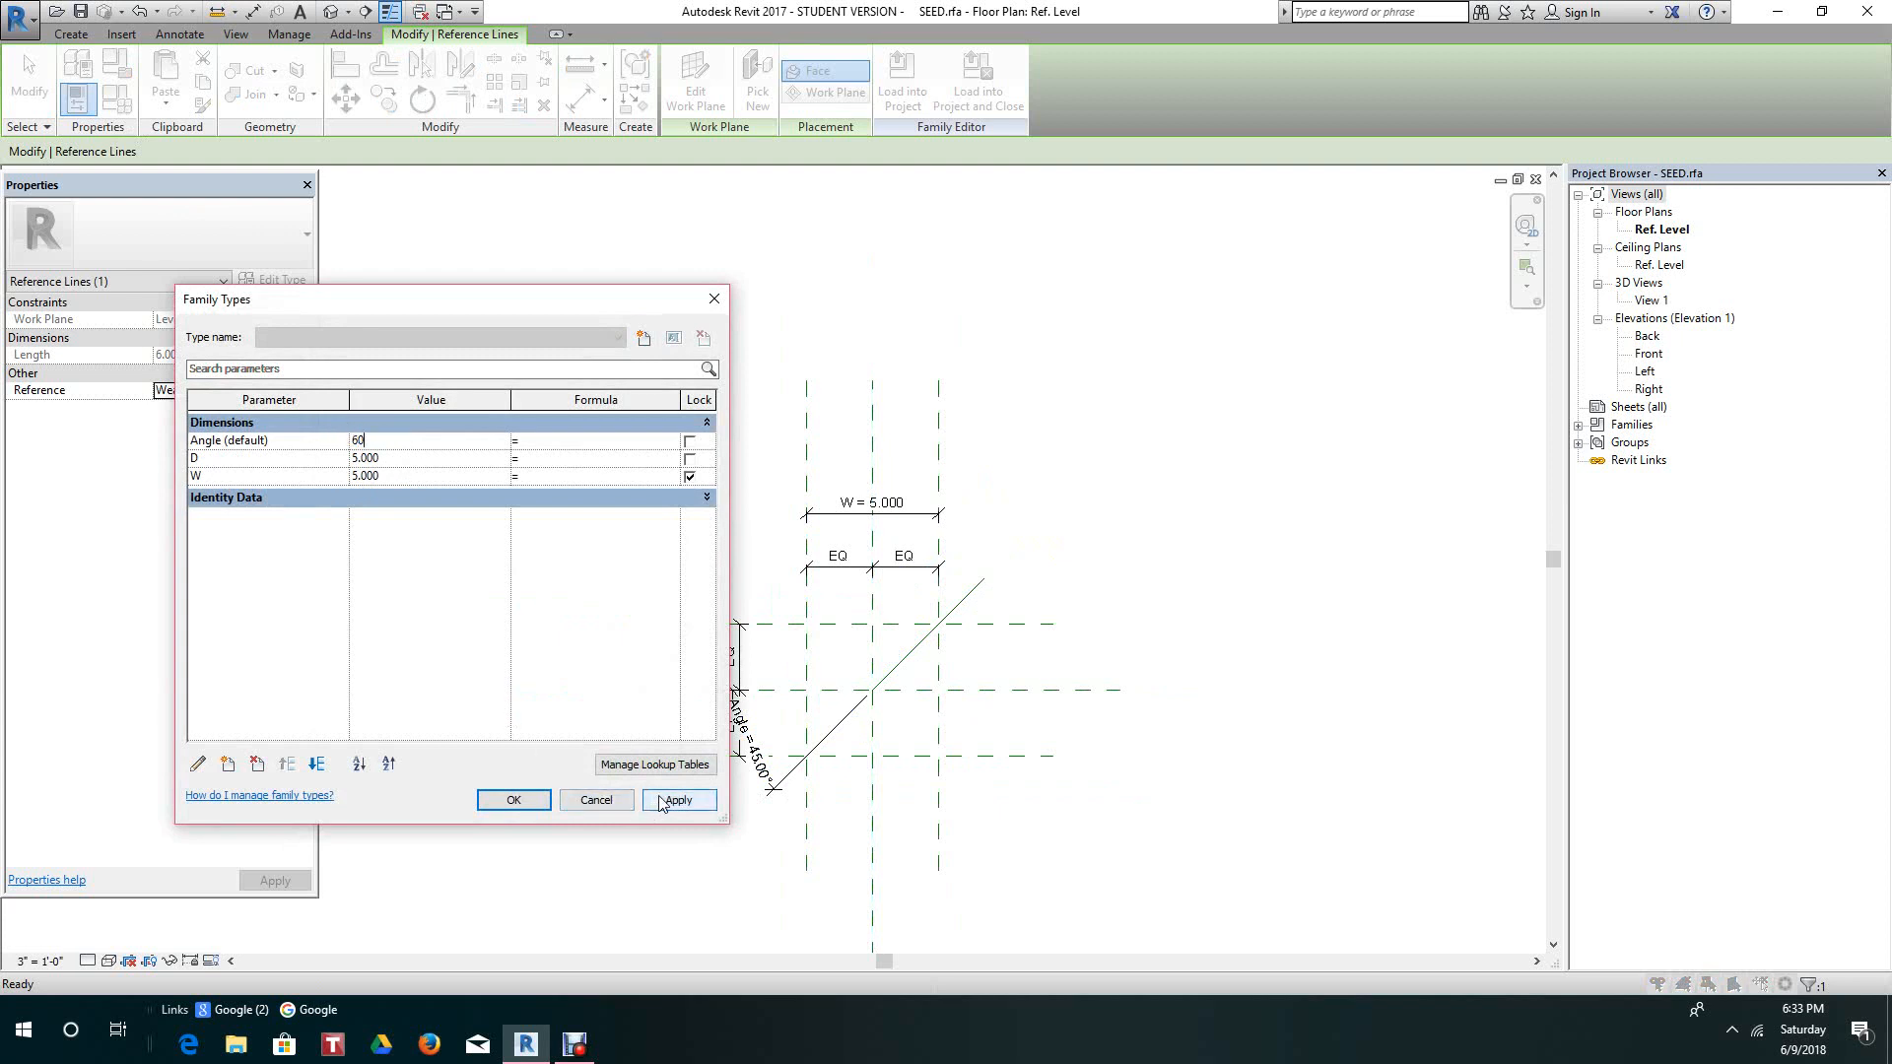
left_click(678, 800)
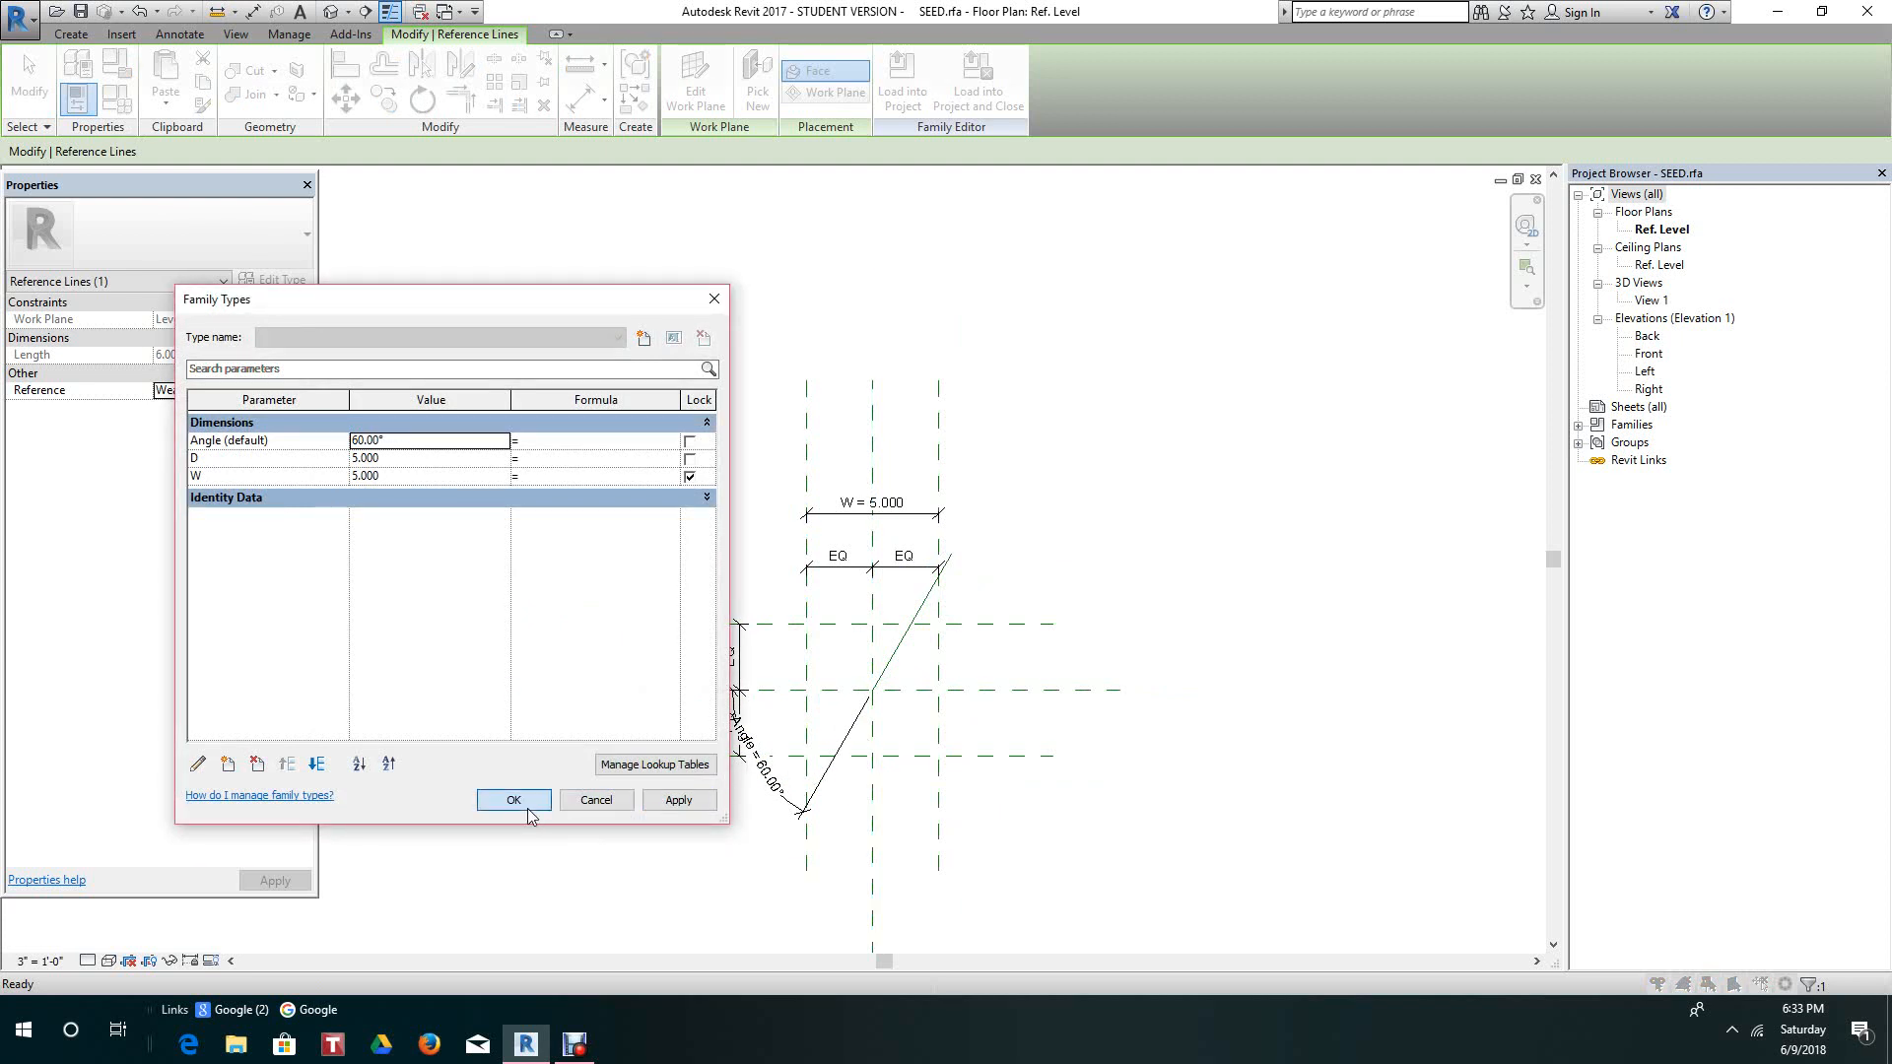
left_click(513, 800)
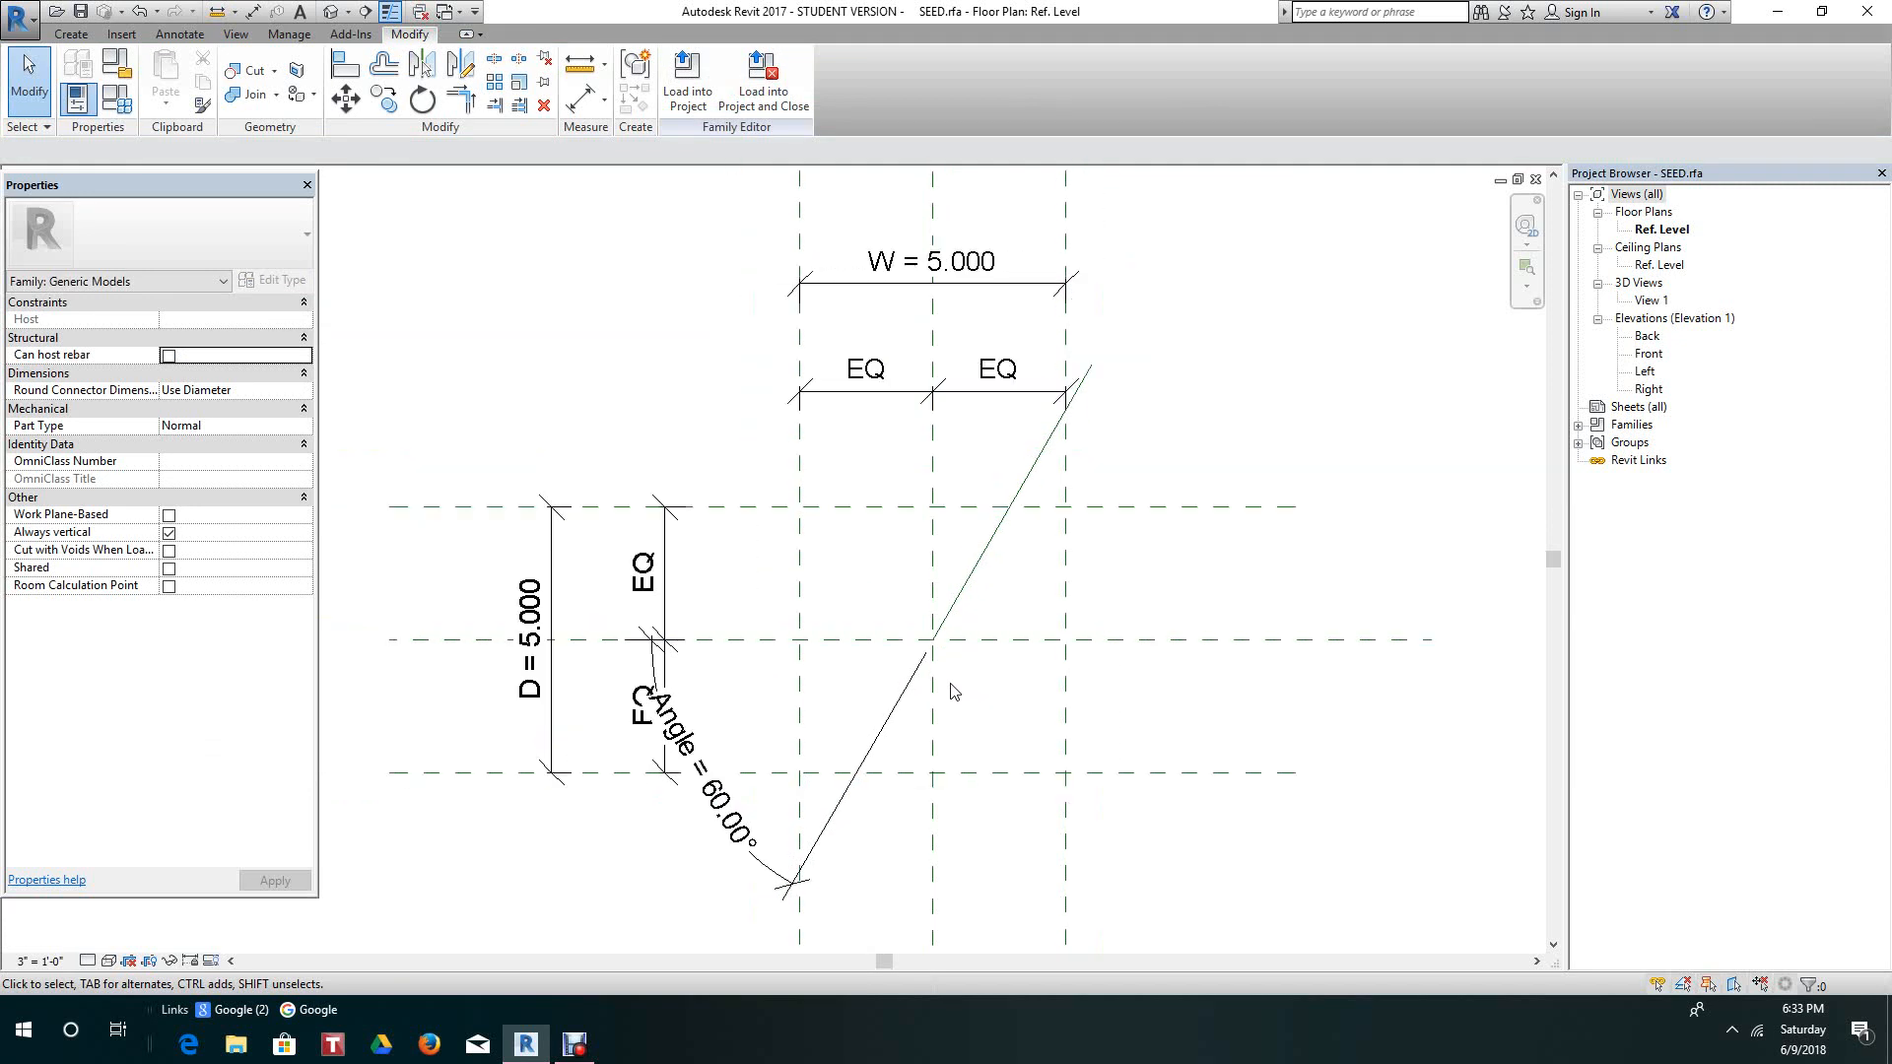
left_click(686, 723)
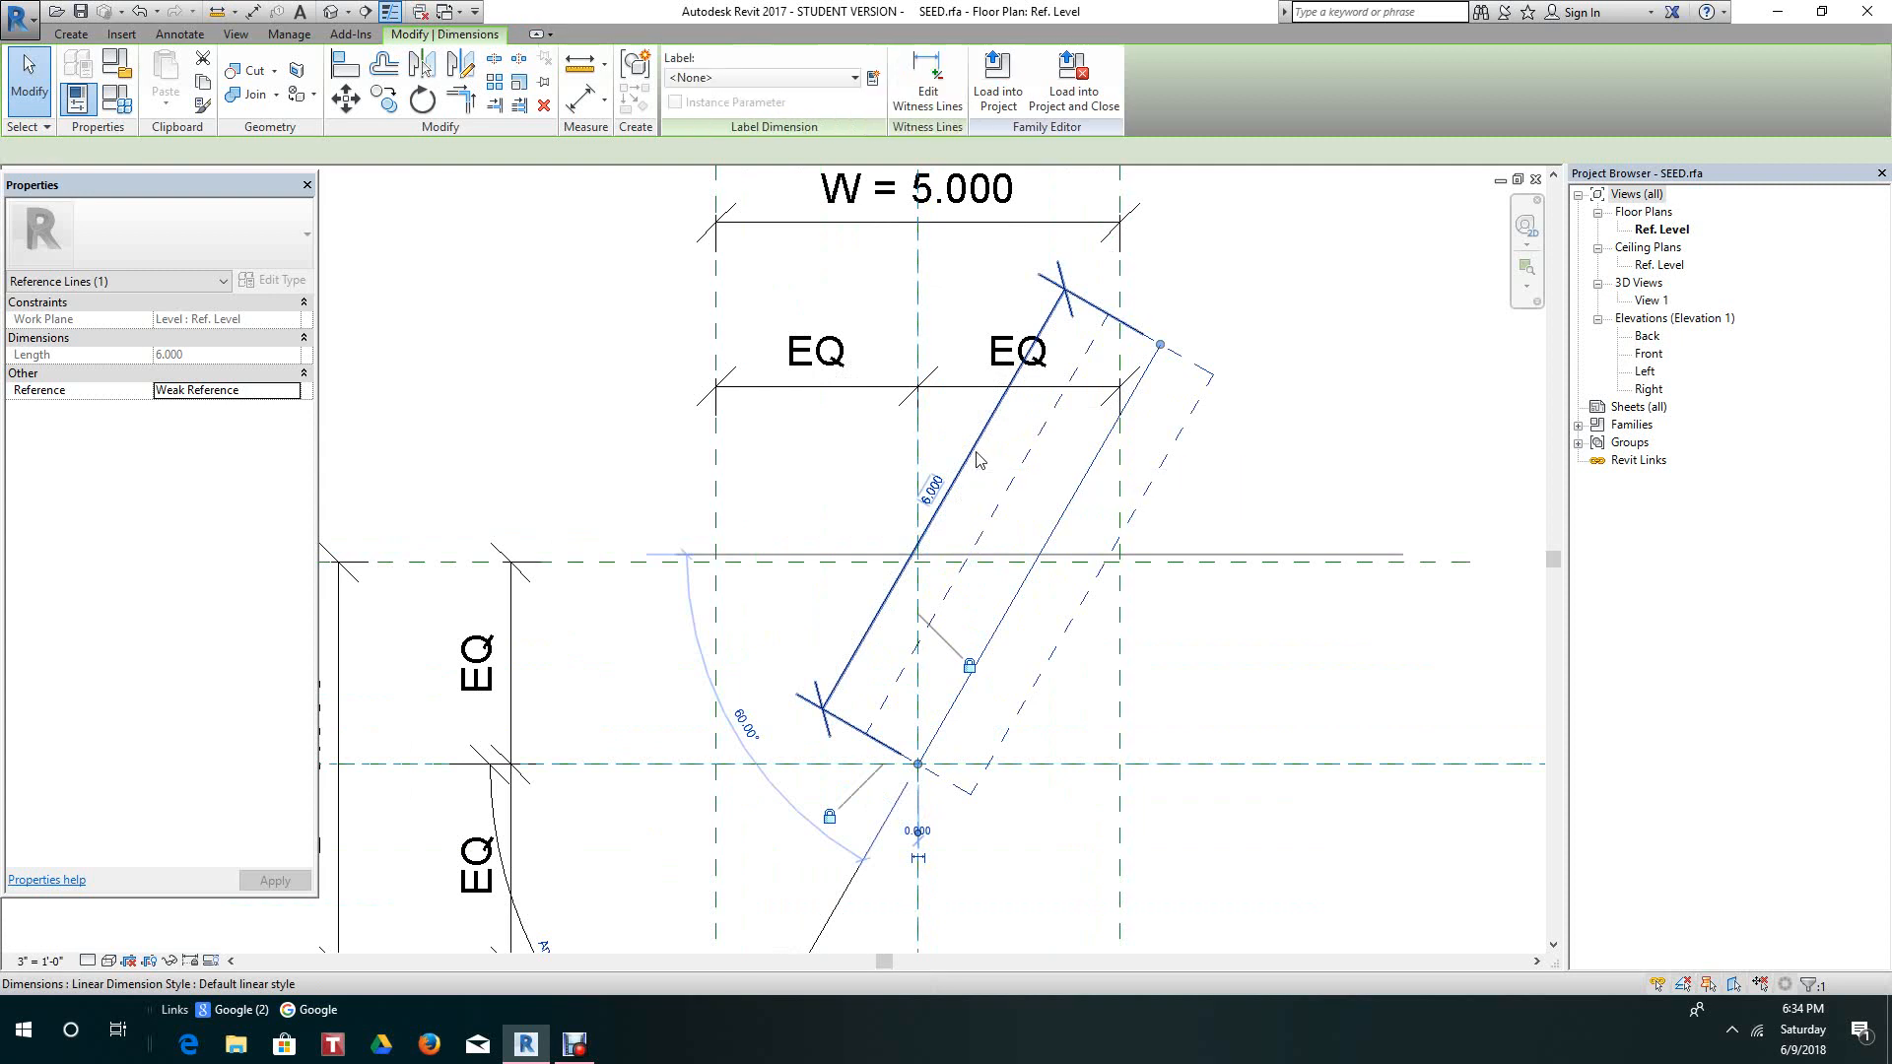
Add a new instance parameter named L for the line's 6.000 length dimension.
left_click(873, 77)
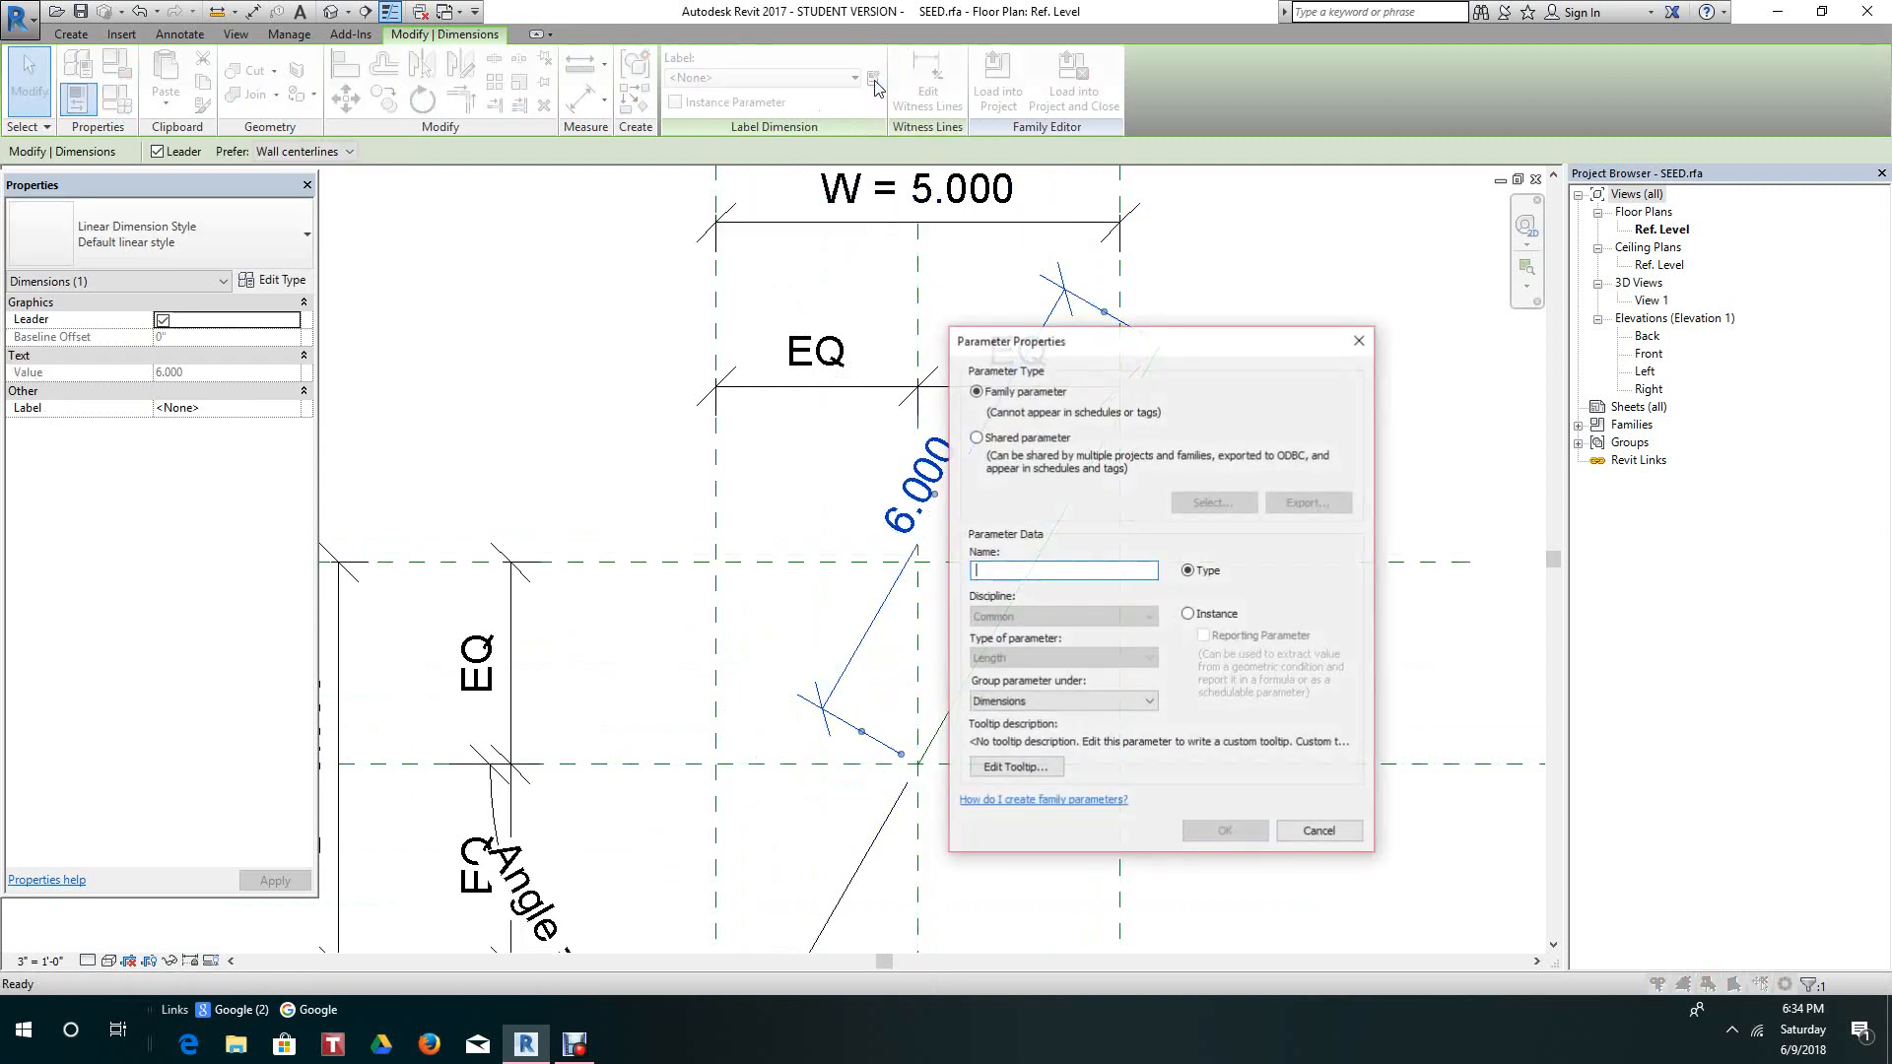
type("l")
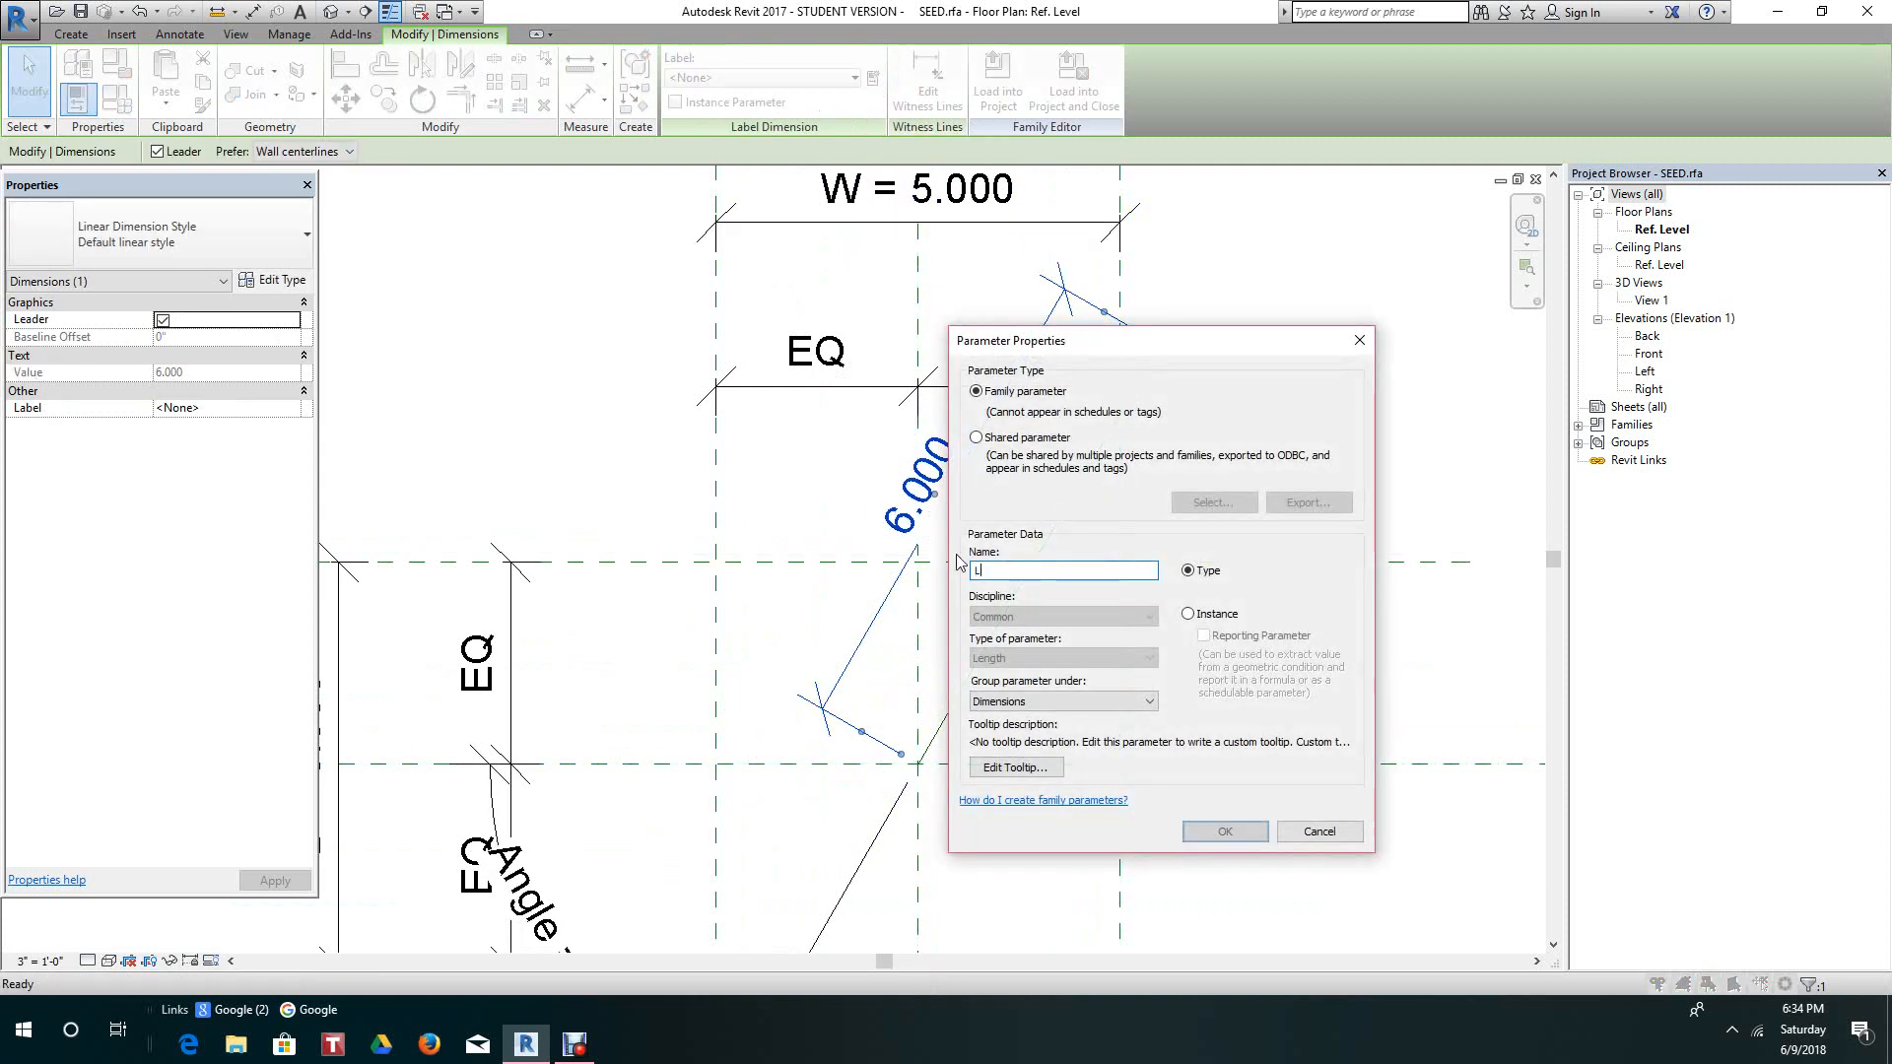
type("L")
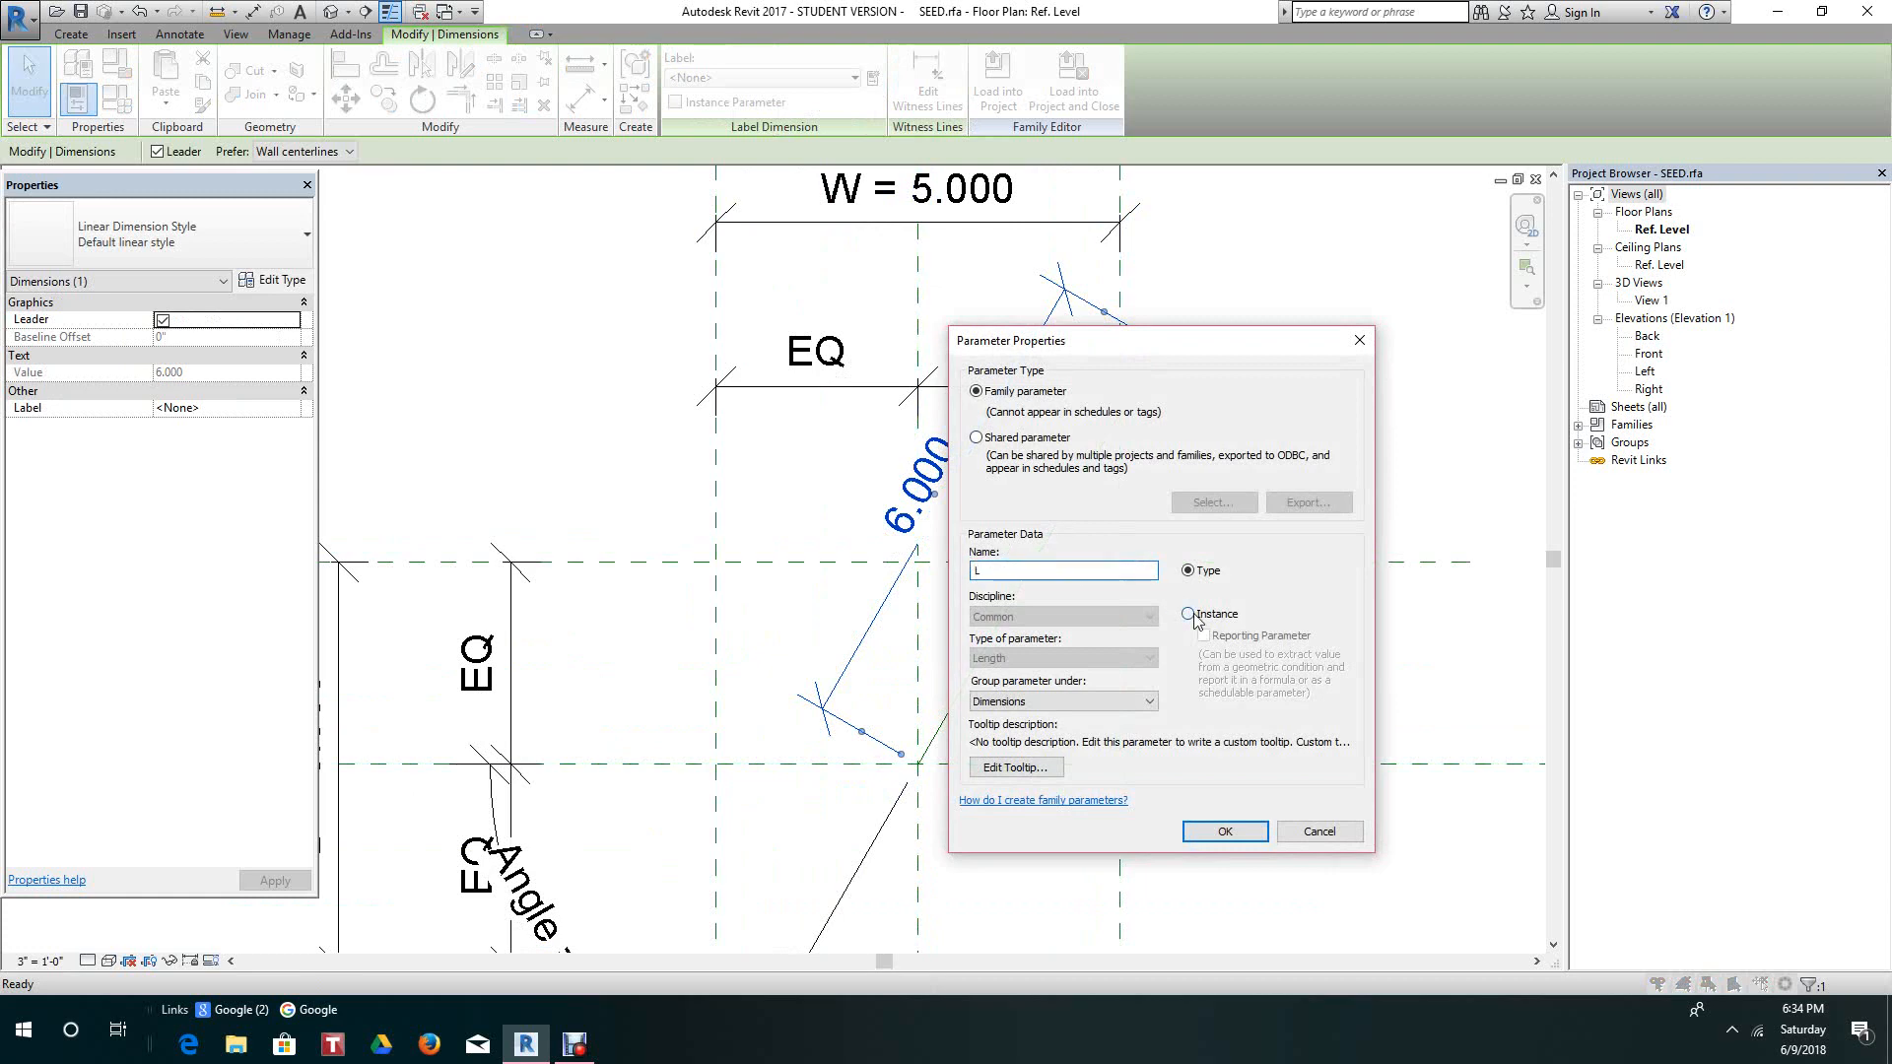
left_click(1226, 832)
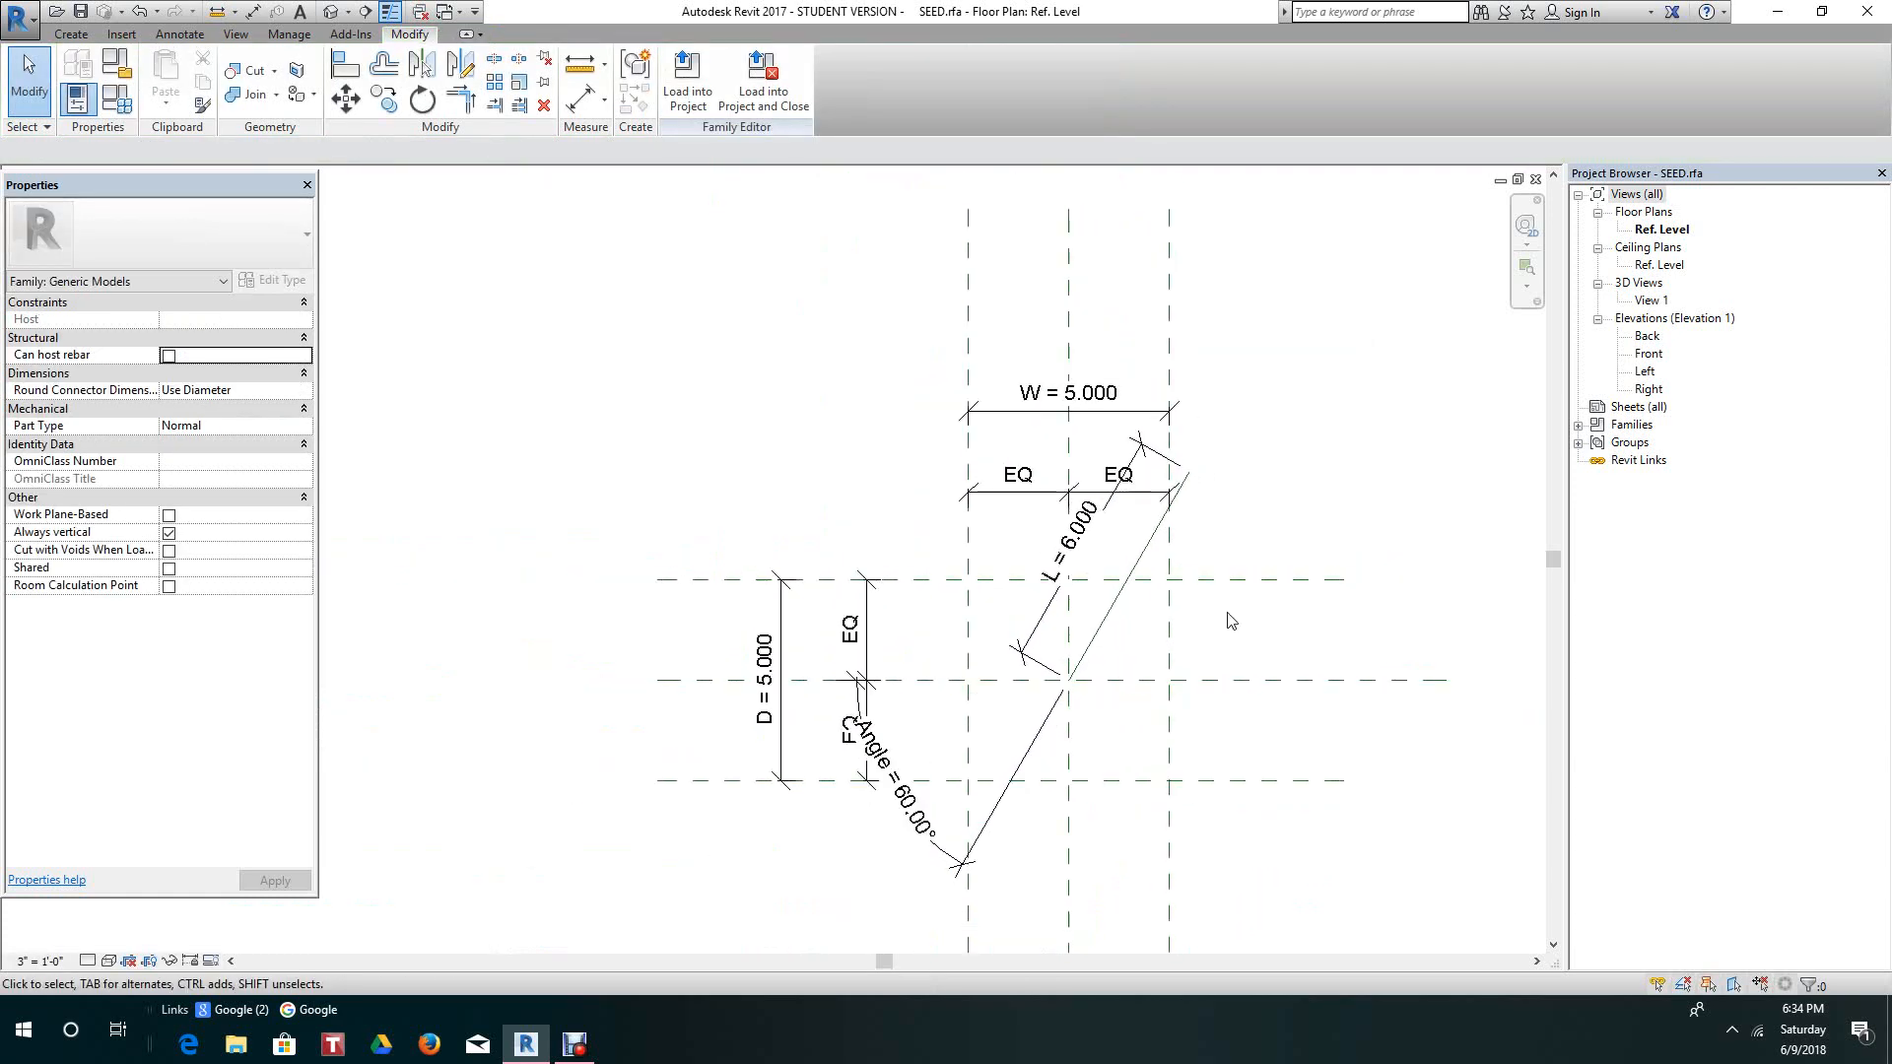
In Family Types set L to 8 and Angle to 0, applying each to the line.
left_click(1104, 581)
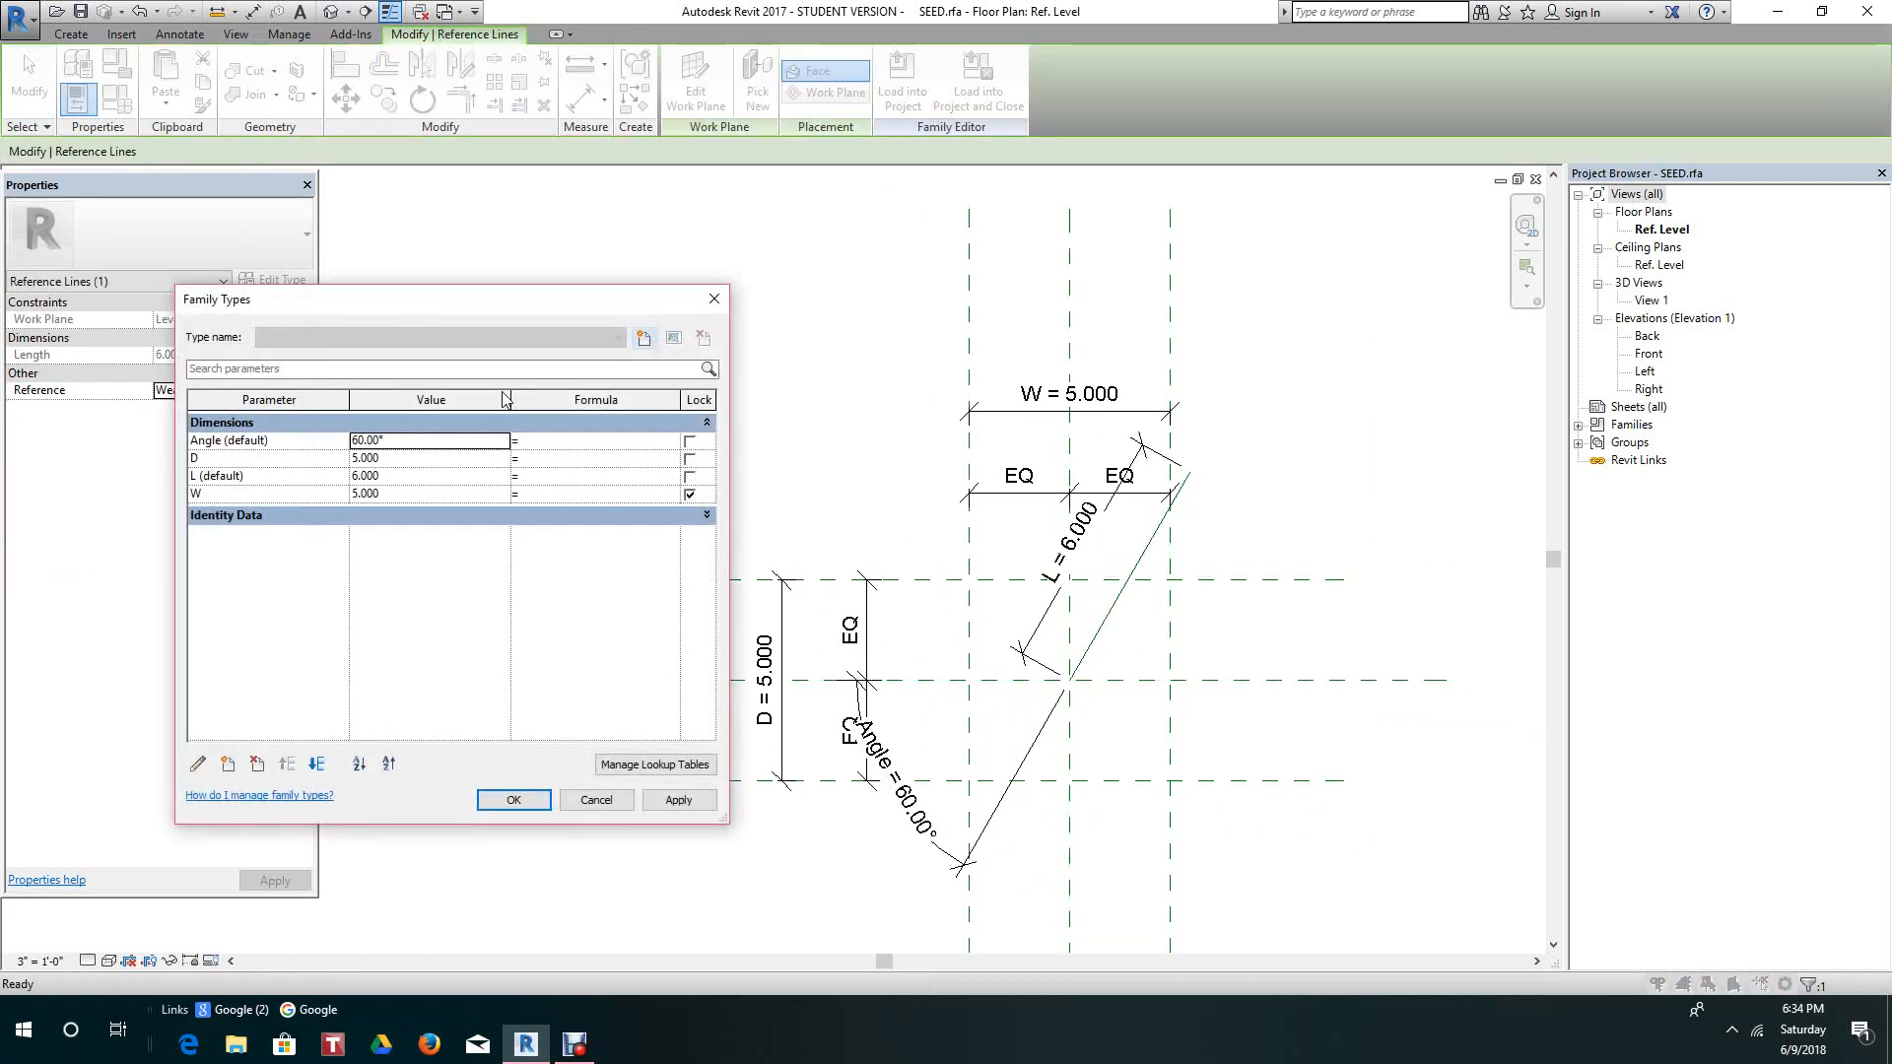
mouse_move(398, 481)
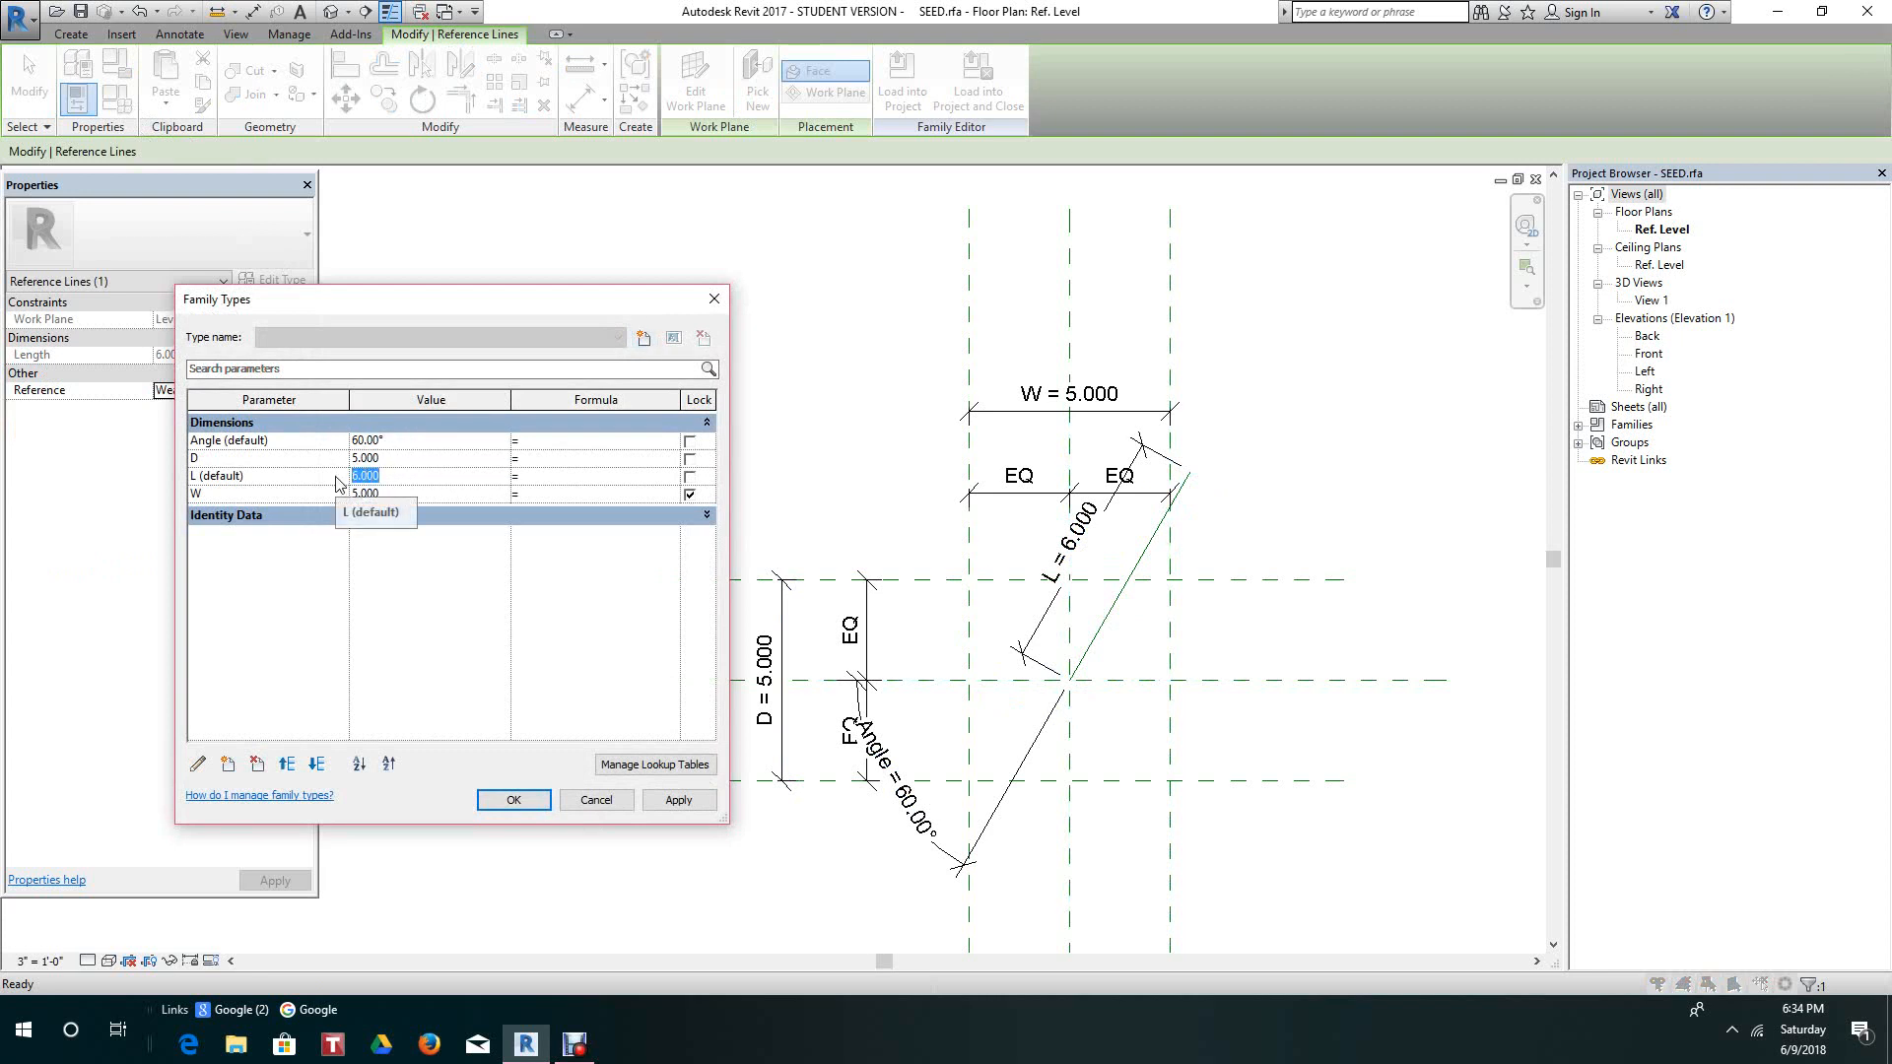
type("8")
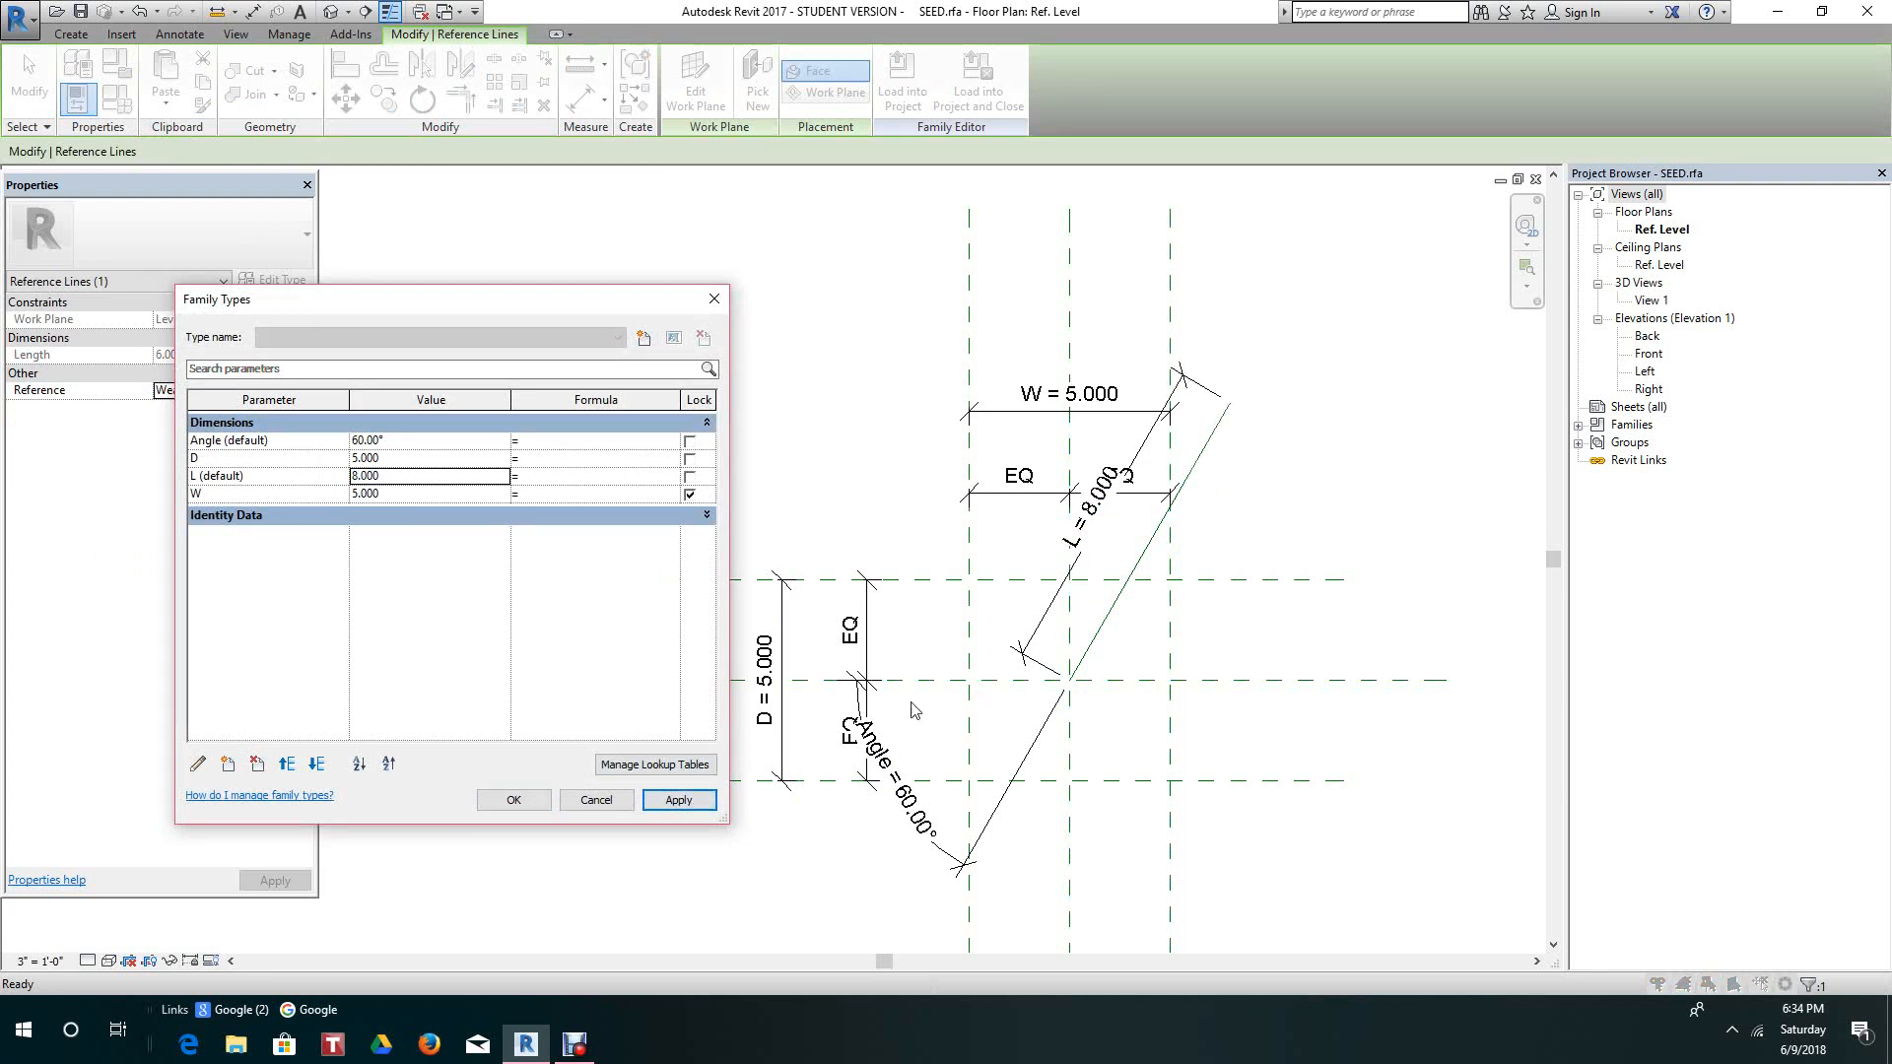
mouse_move(518, 806)
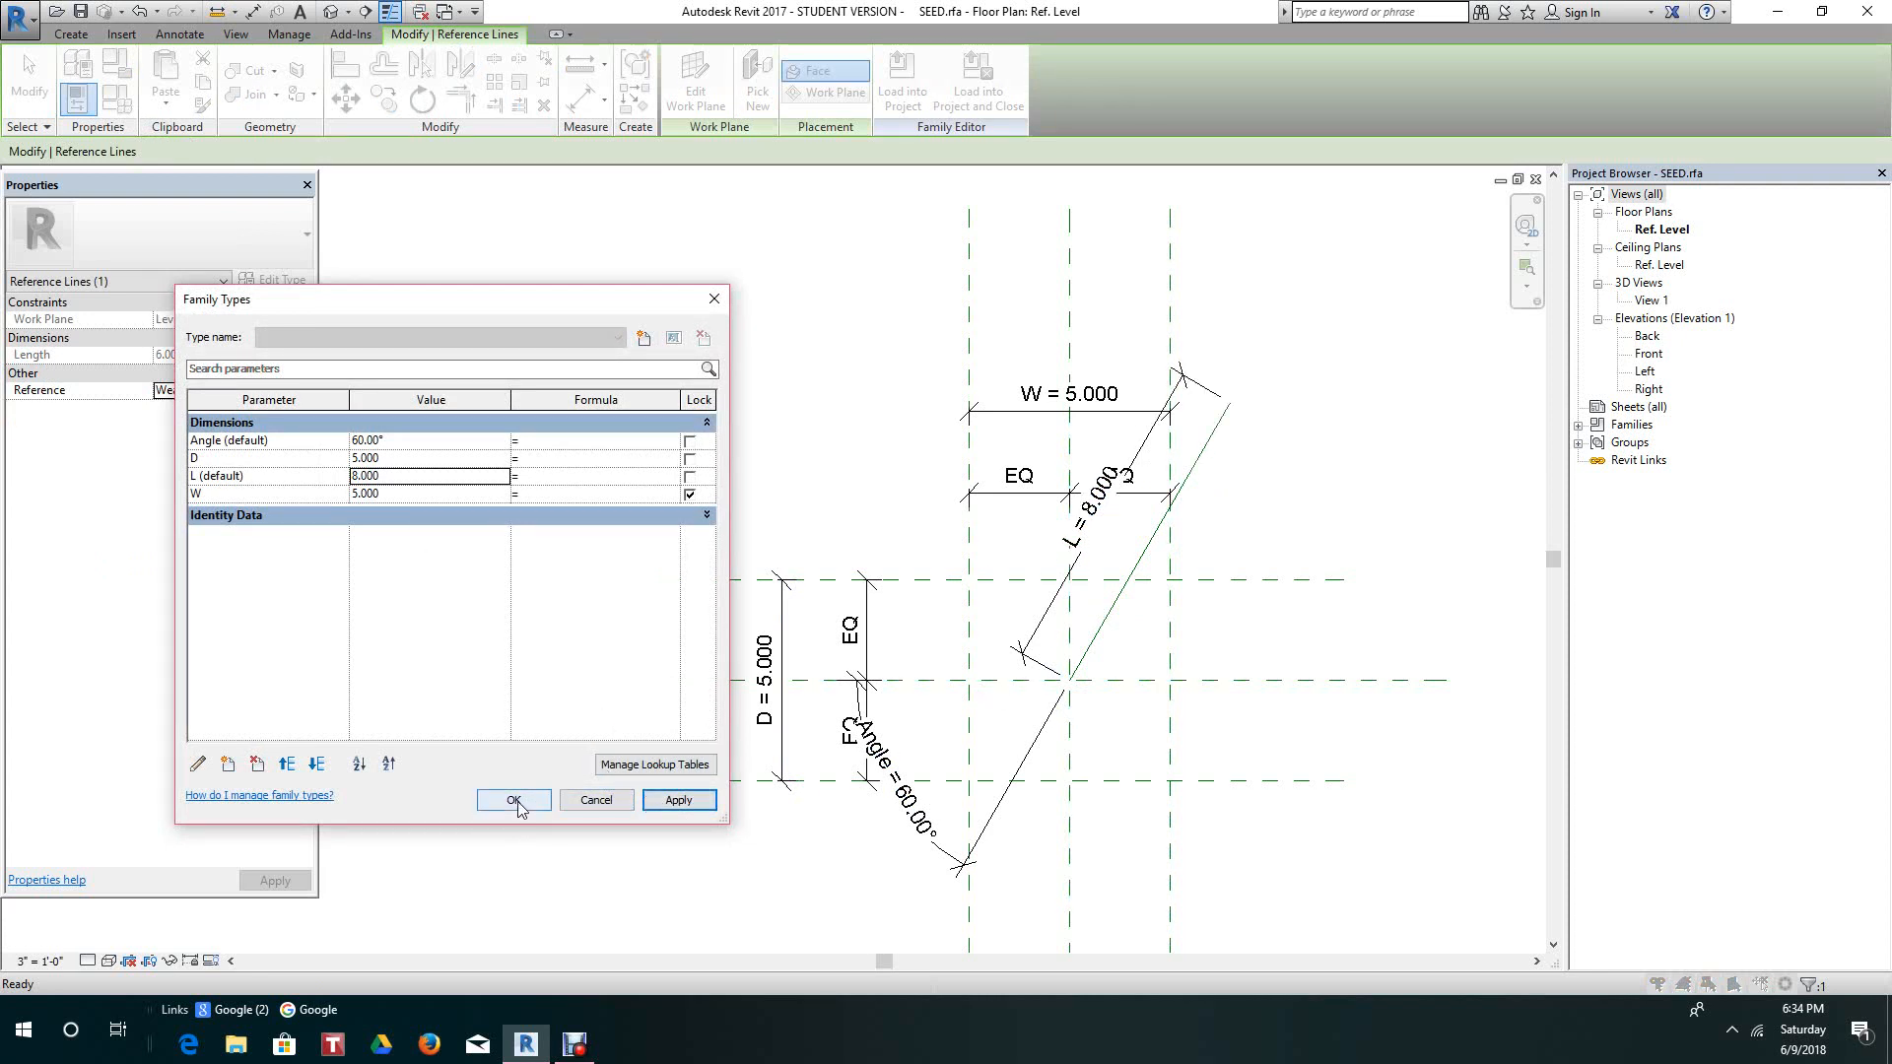
left_click(513, 801)
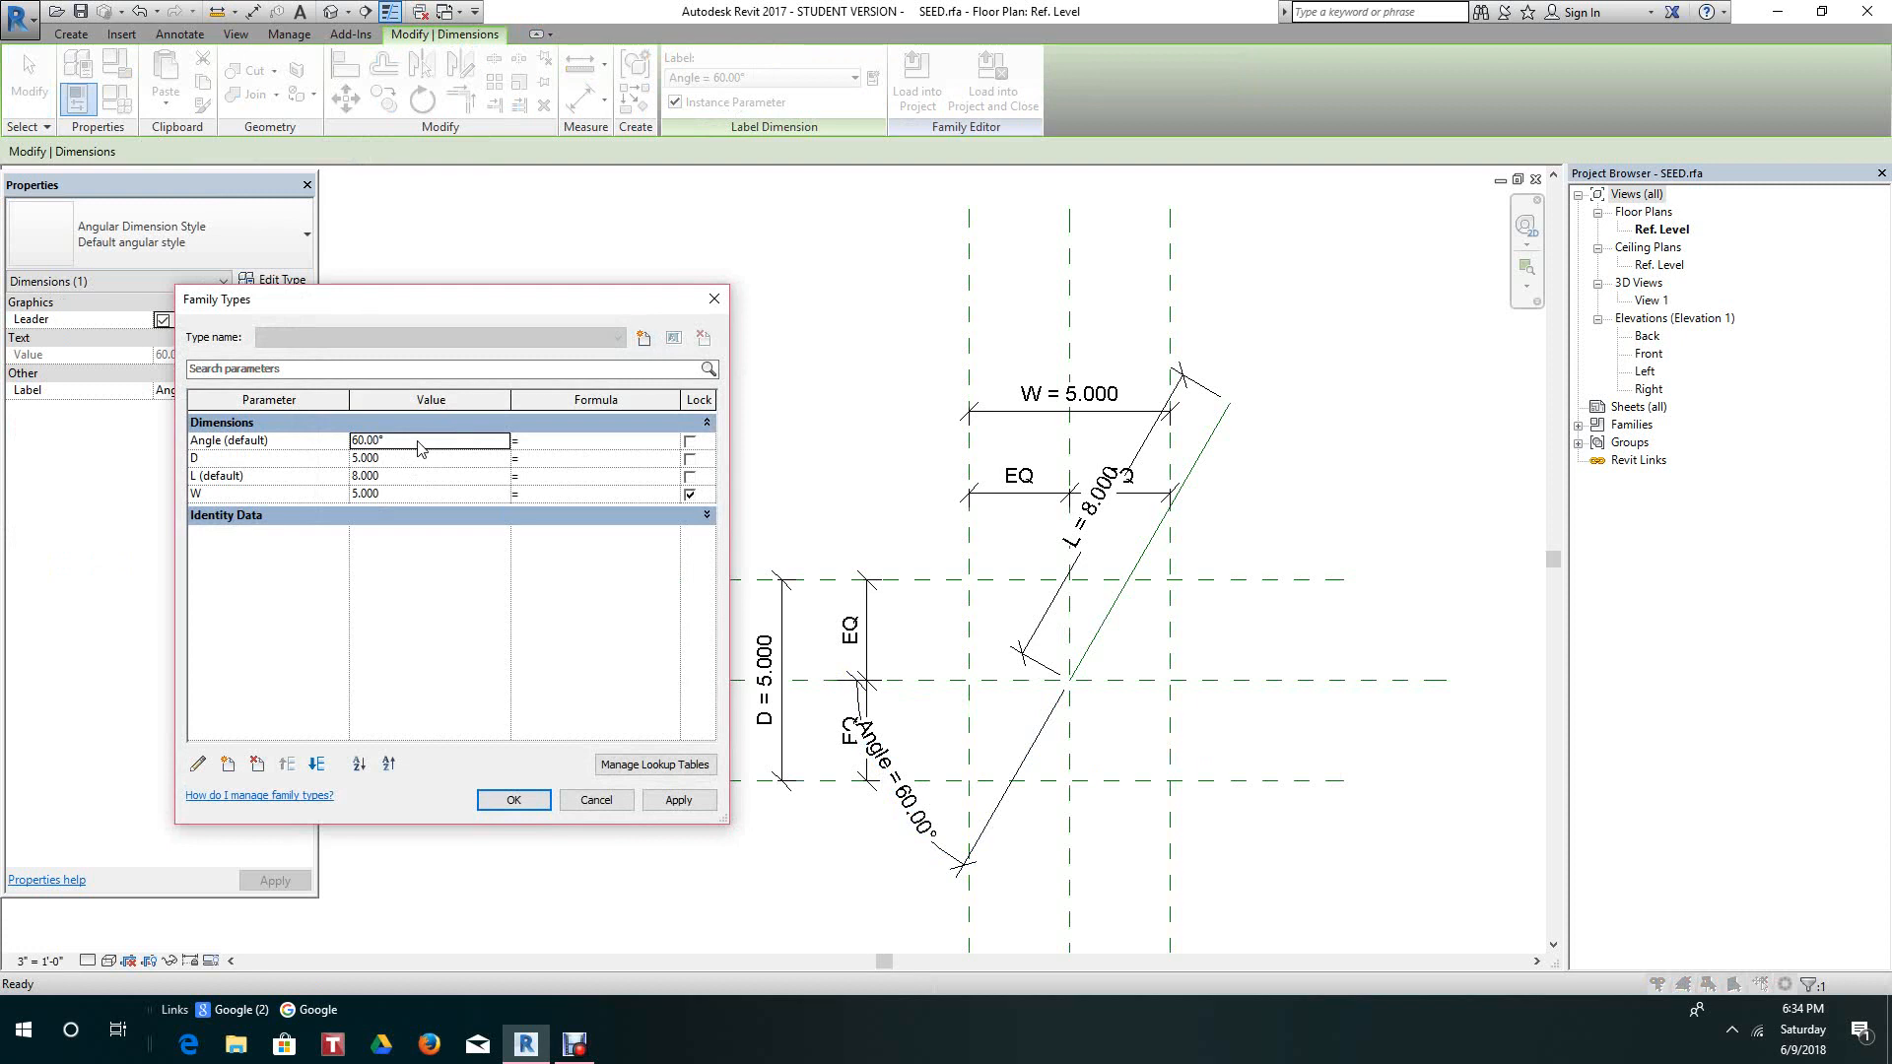
type("0")
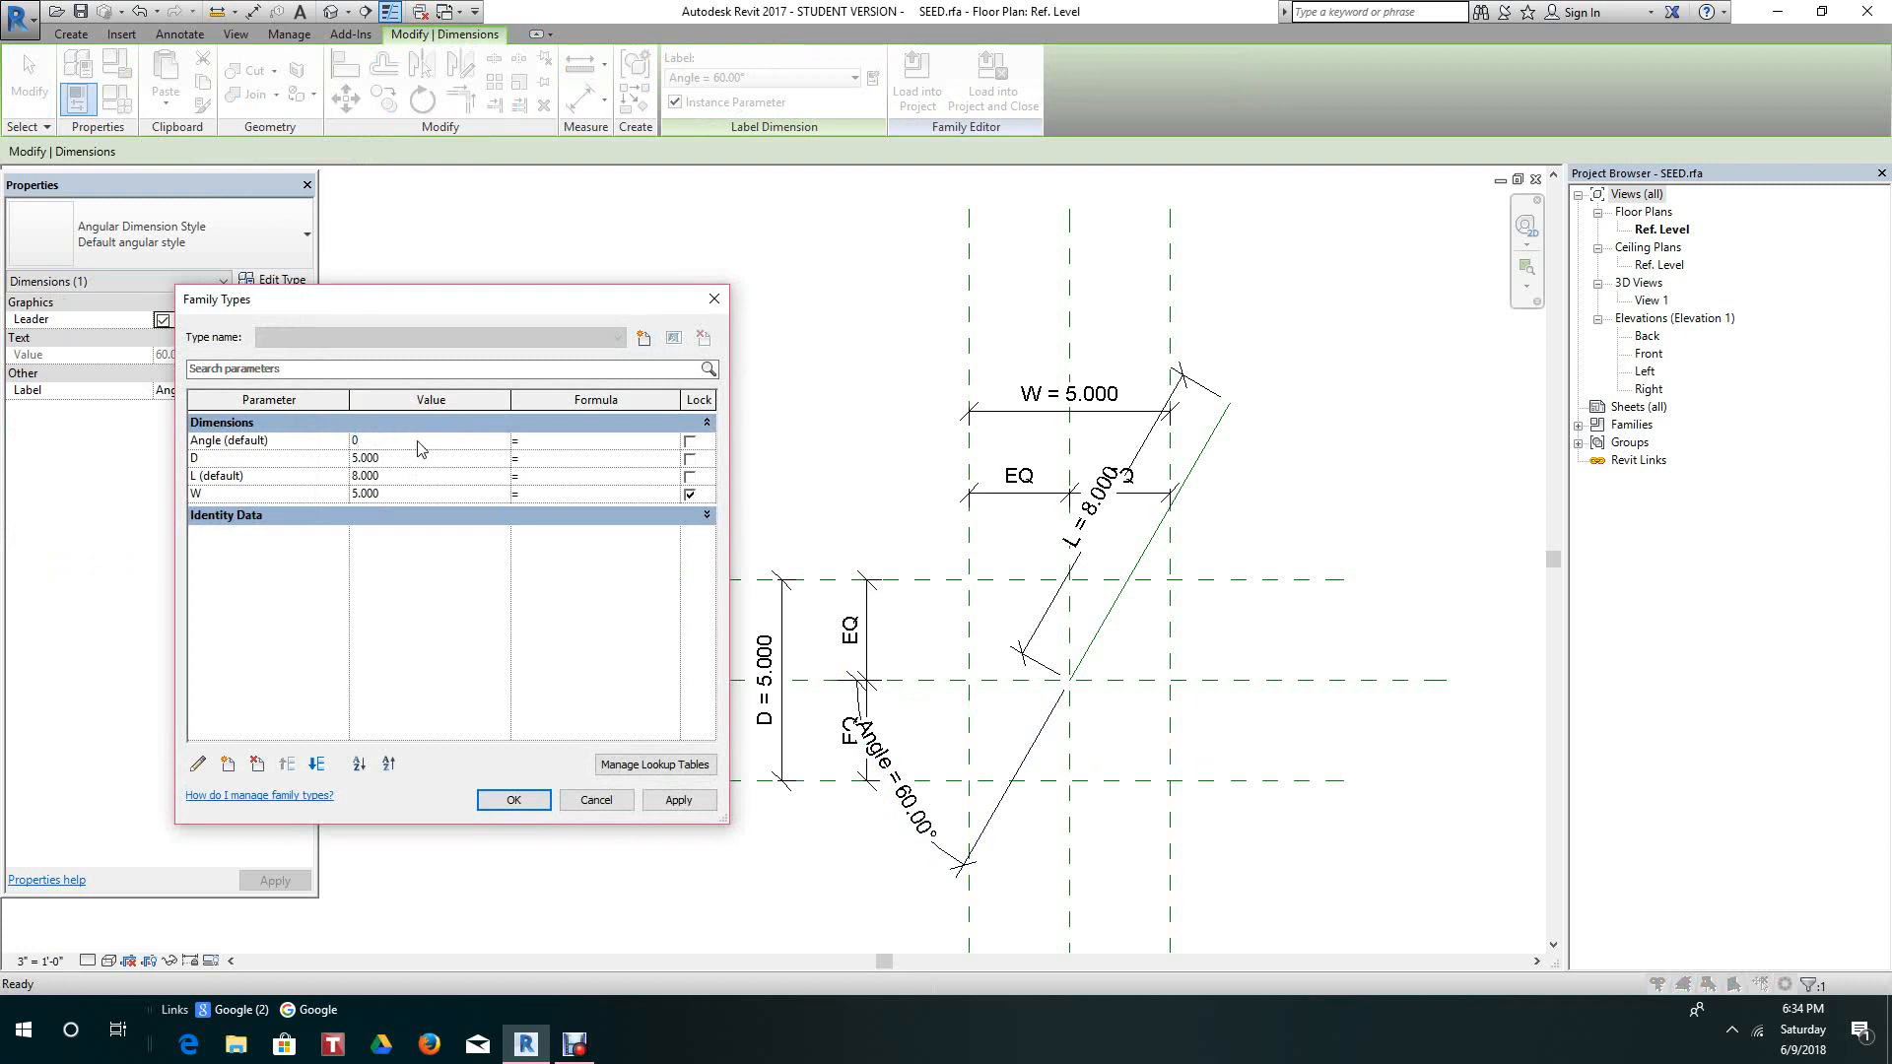
left_click(678, 800)
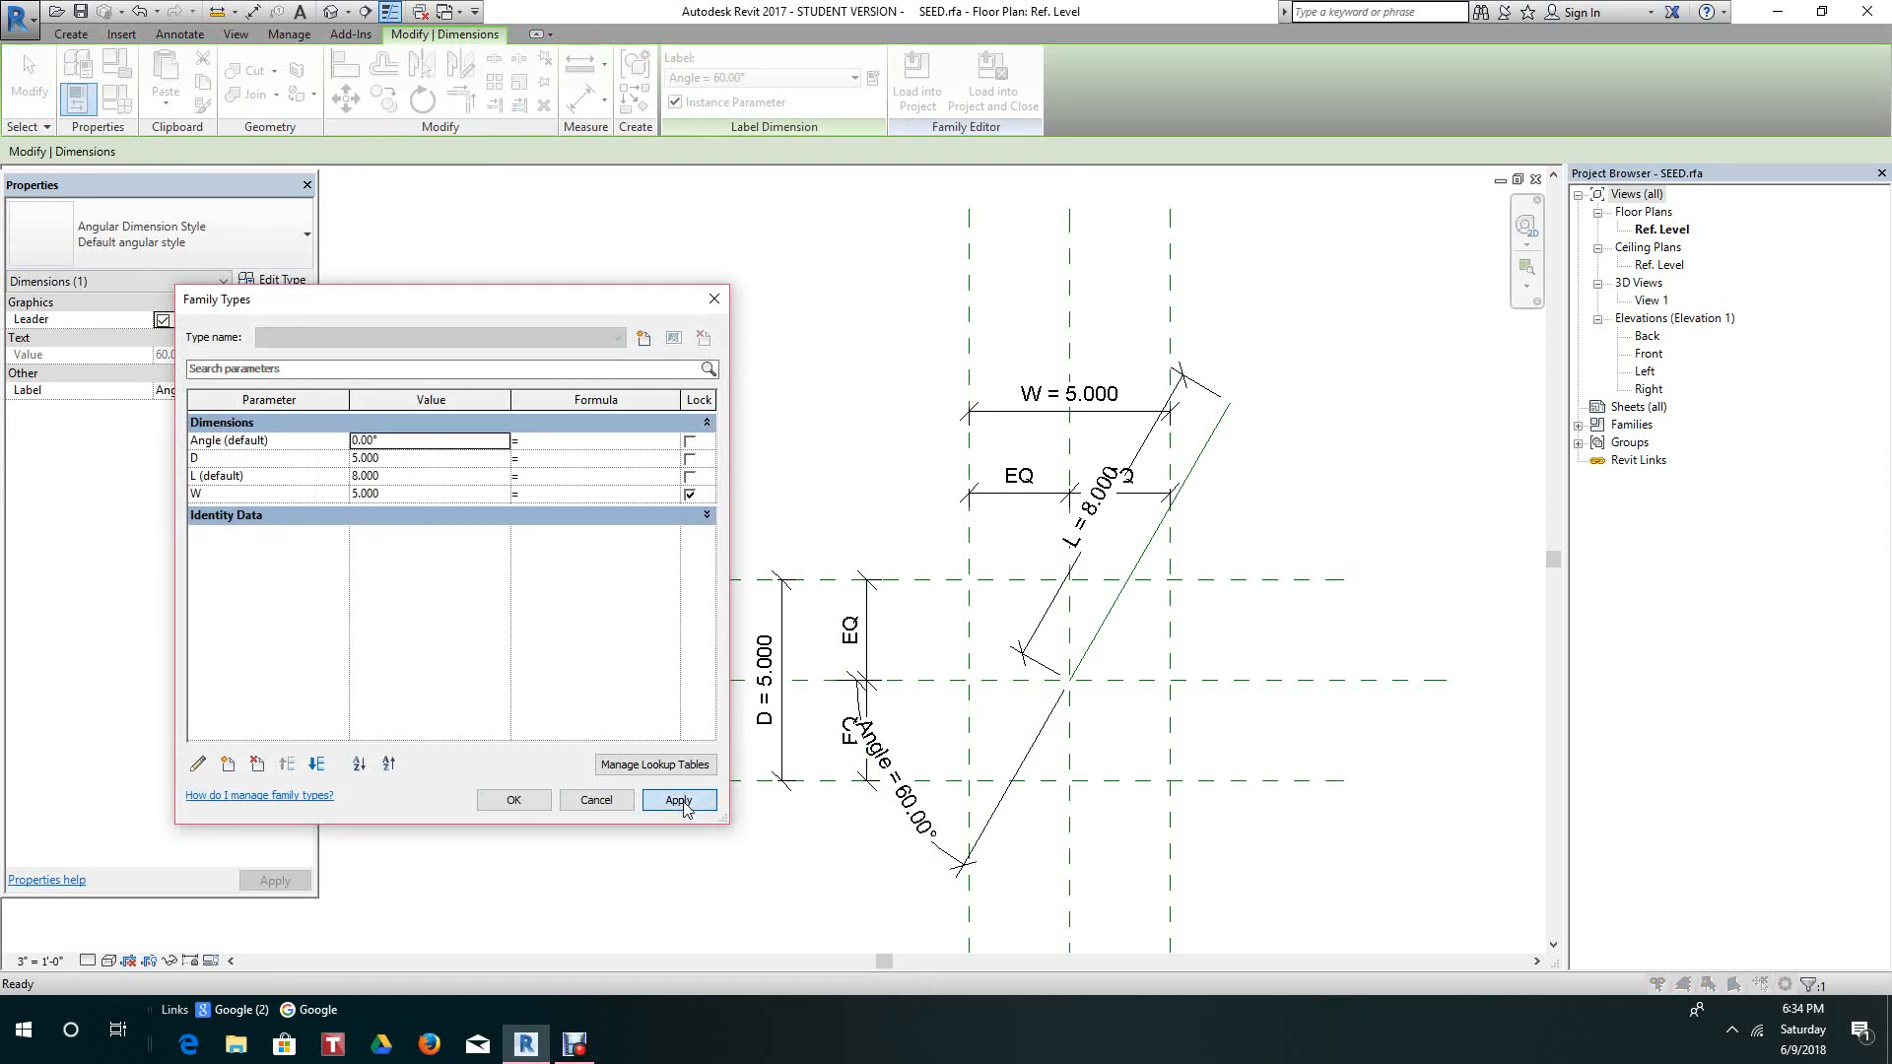
Set Angle to 45, apply it and close Family Types.
left_click(678, 800)
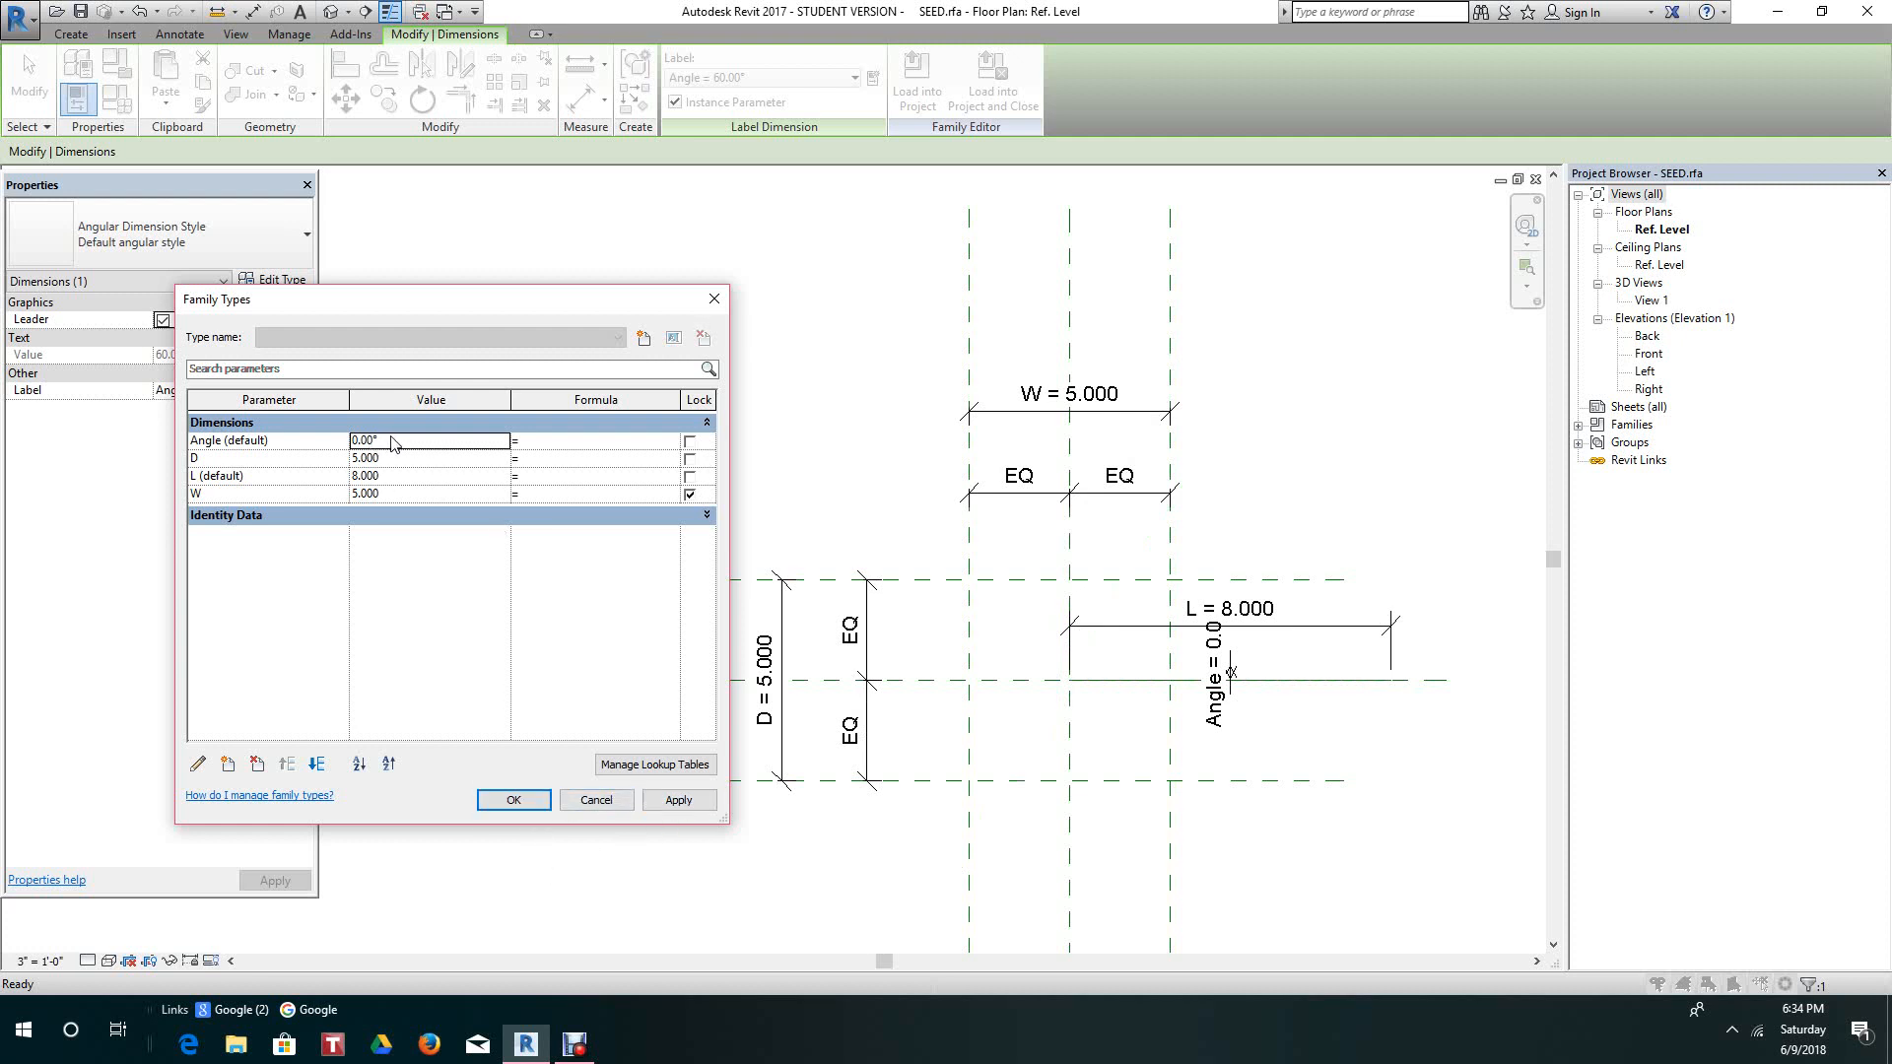
type("45")
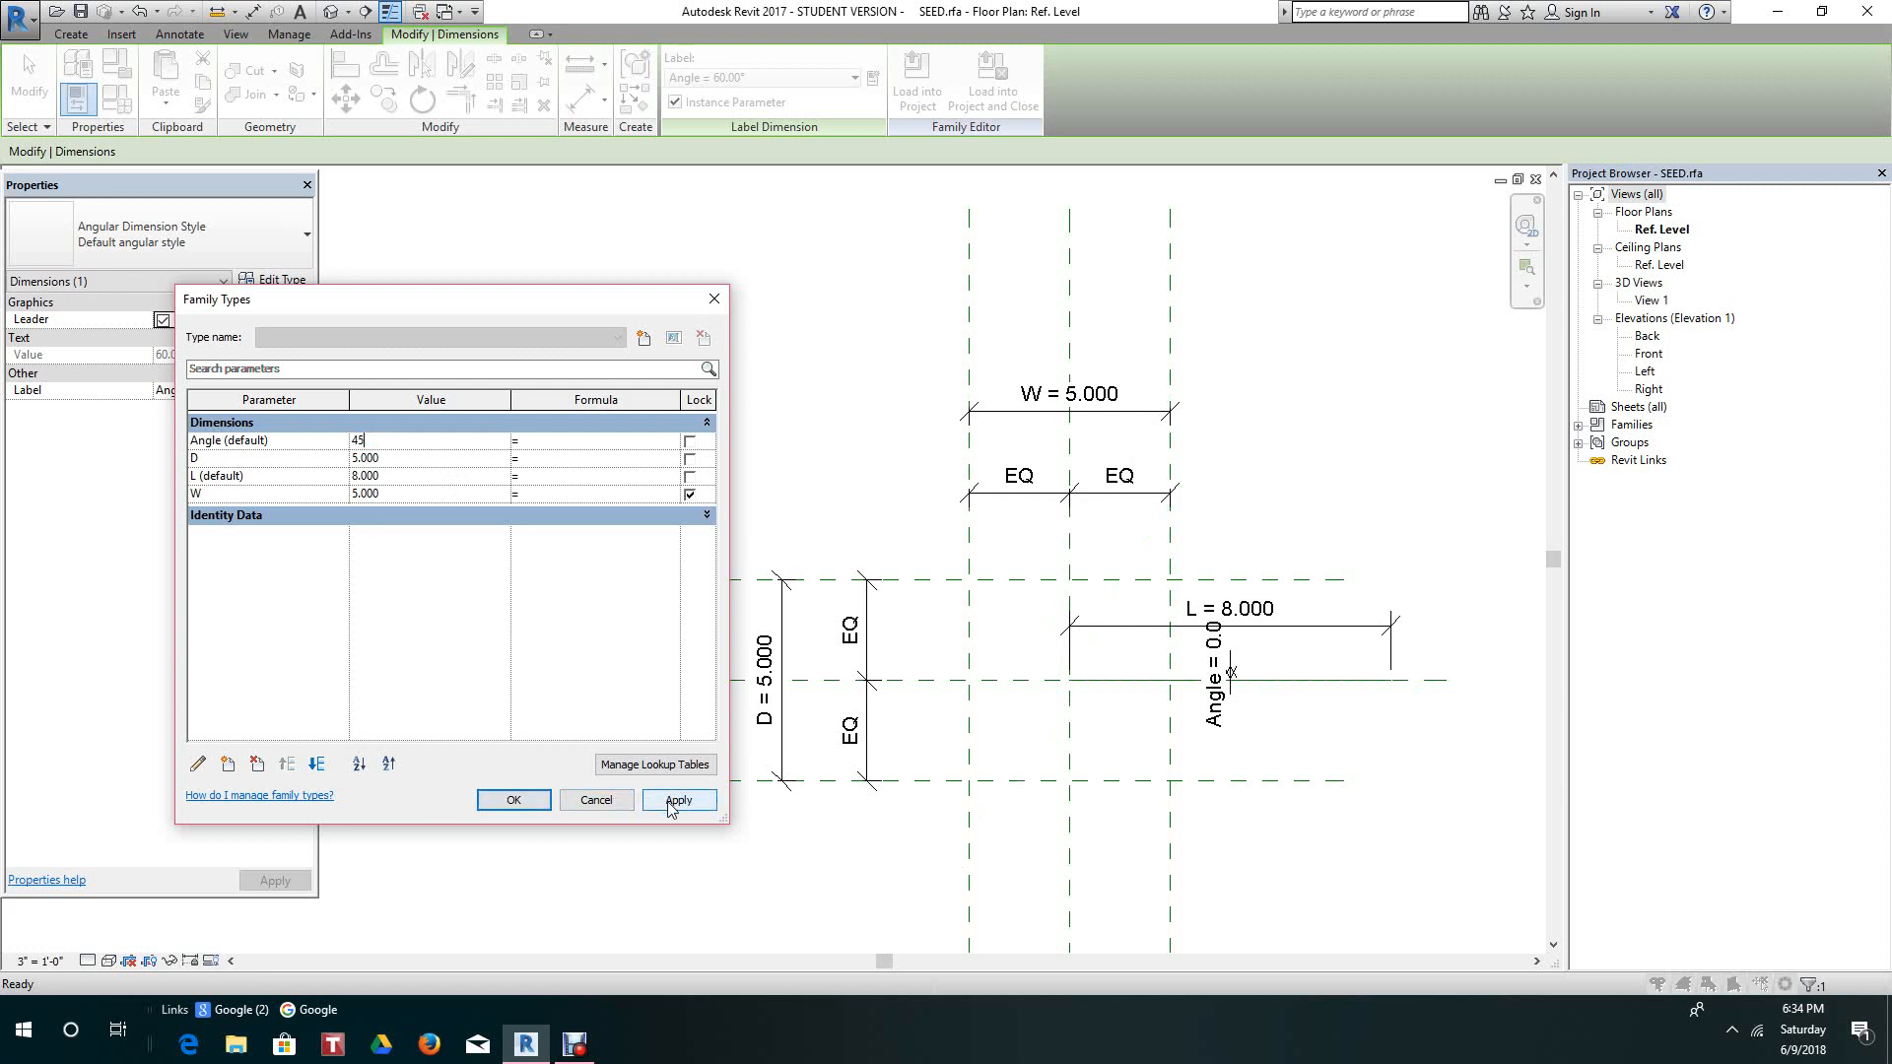
left_click(678, 801)
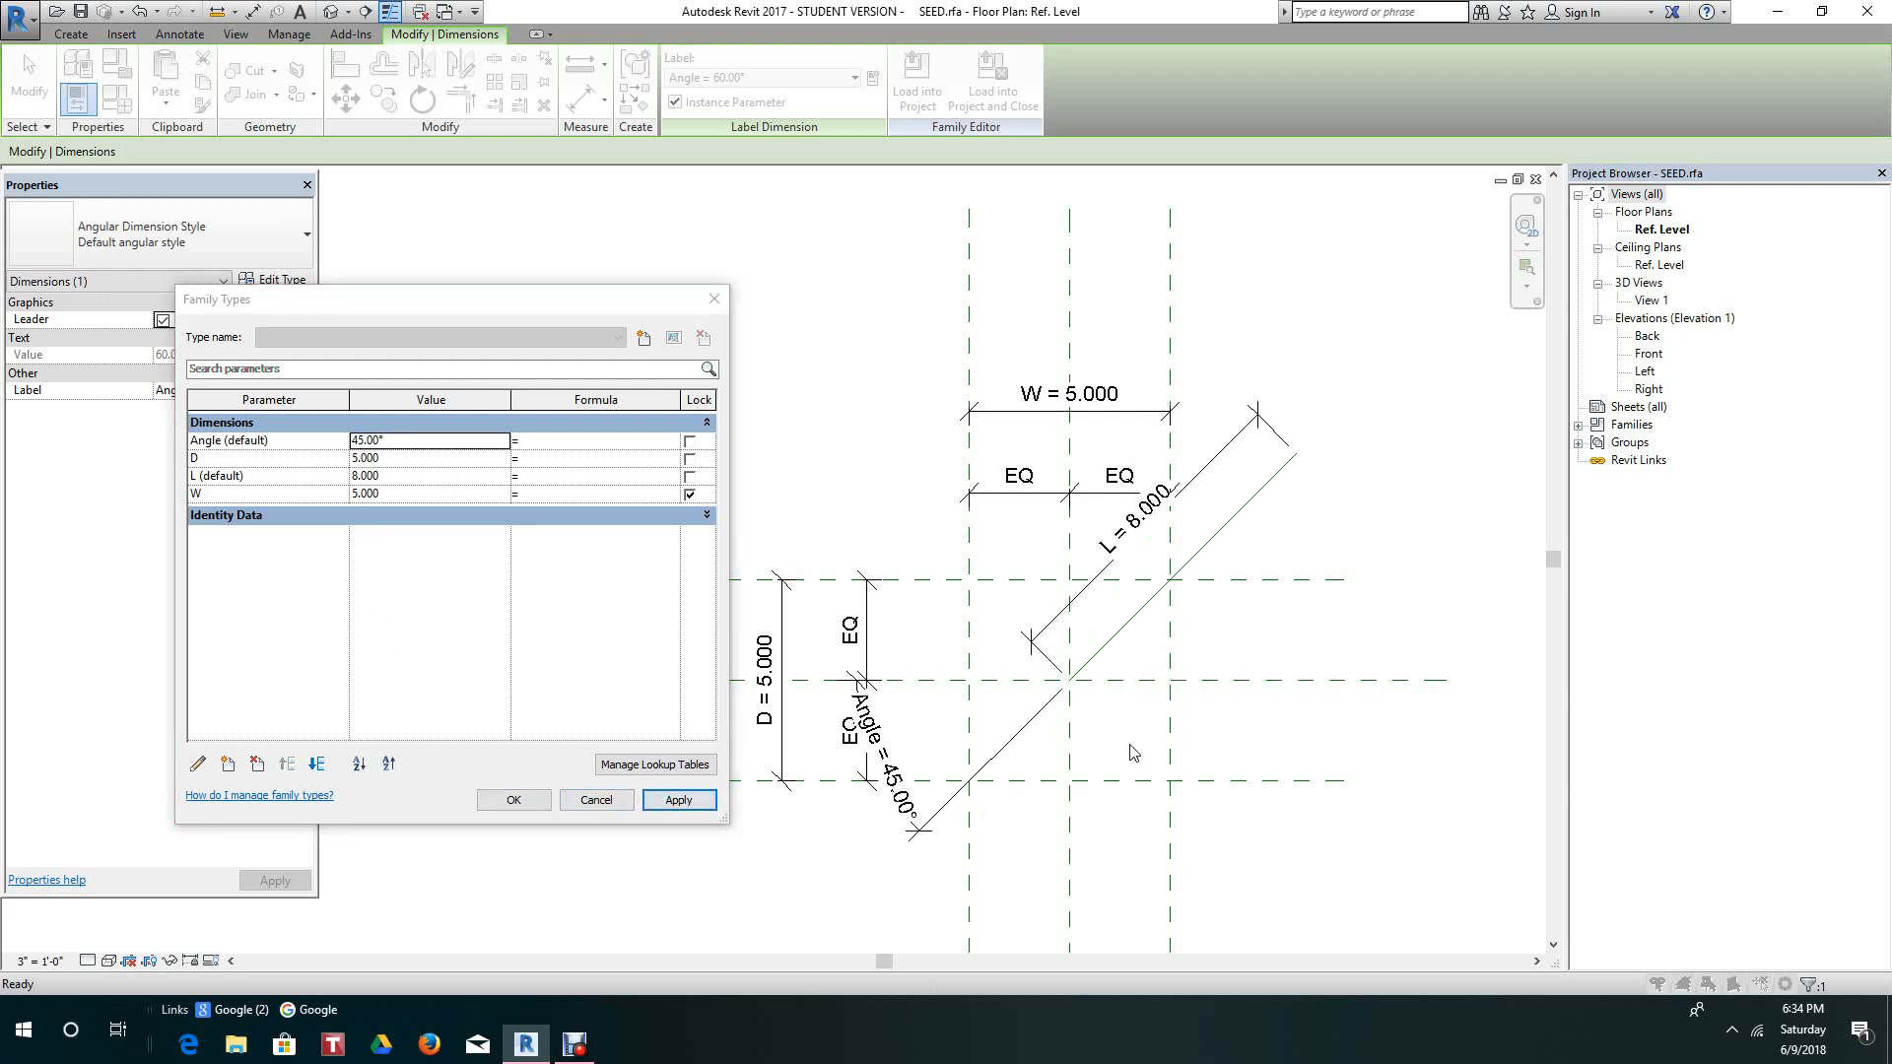
left_click(513, 801)
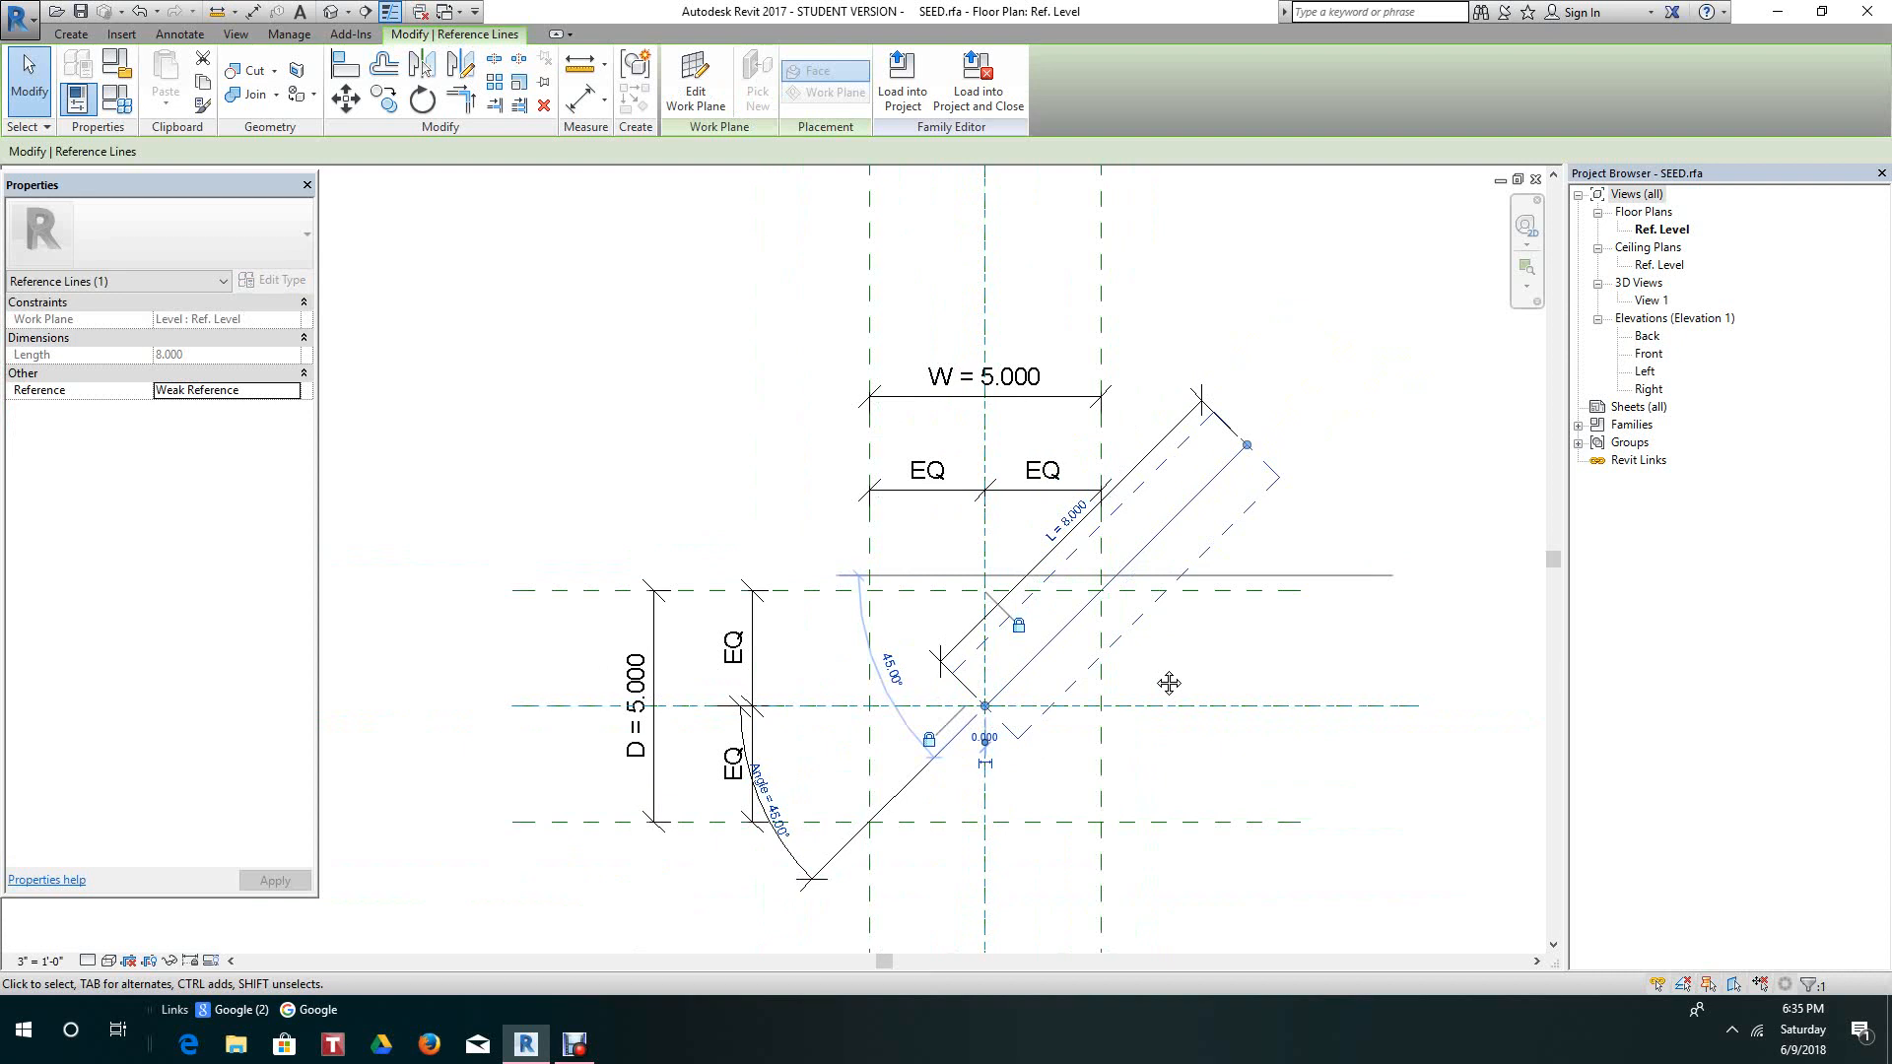
mouse_move(1044, 776)
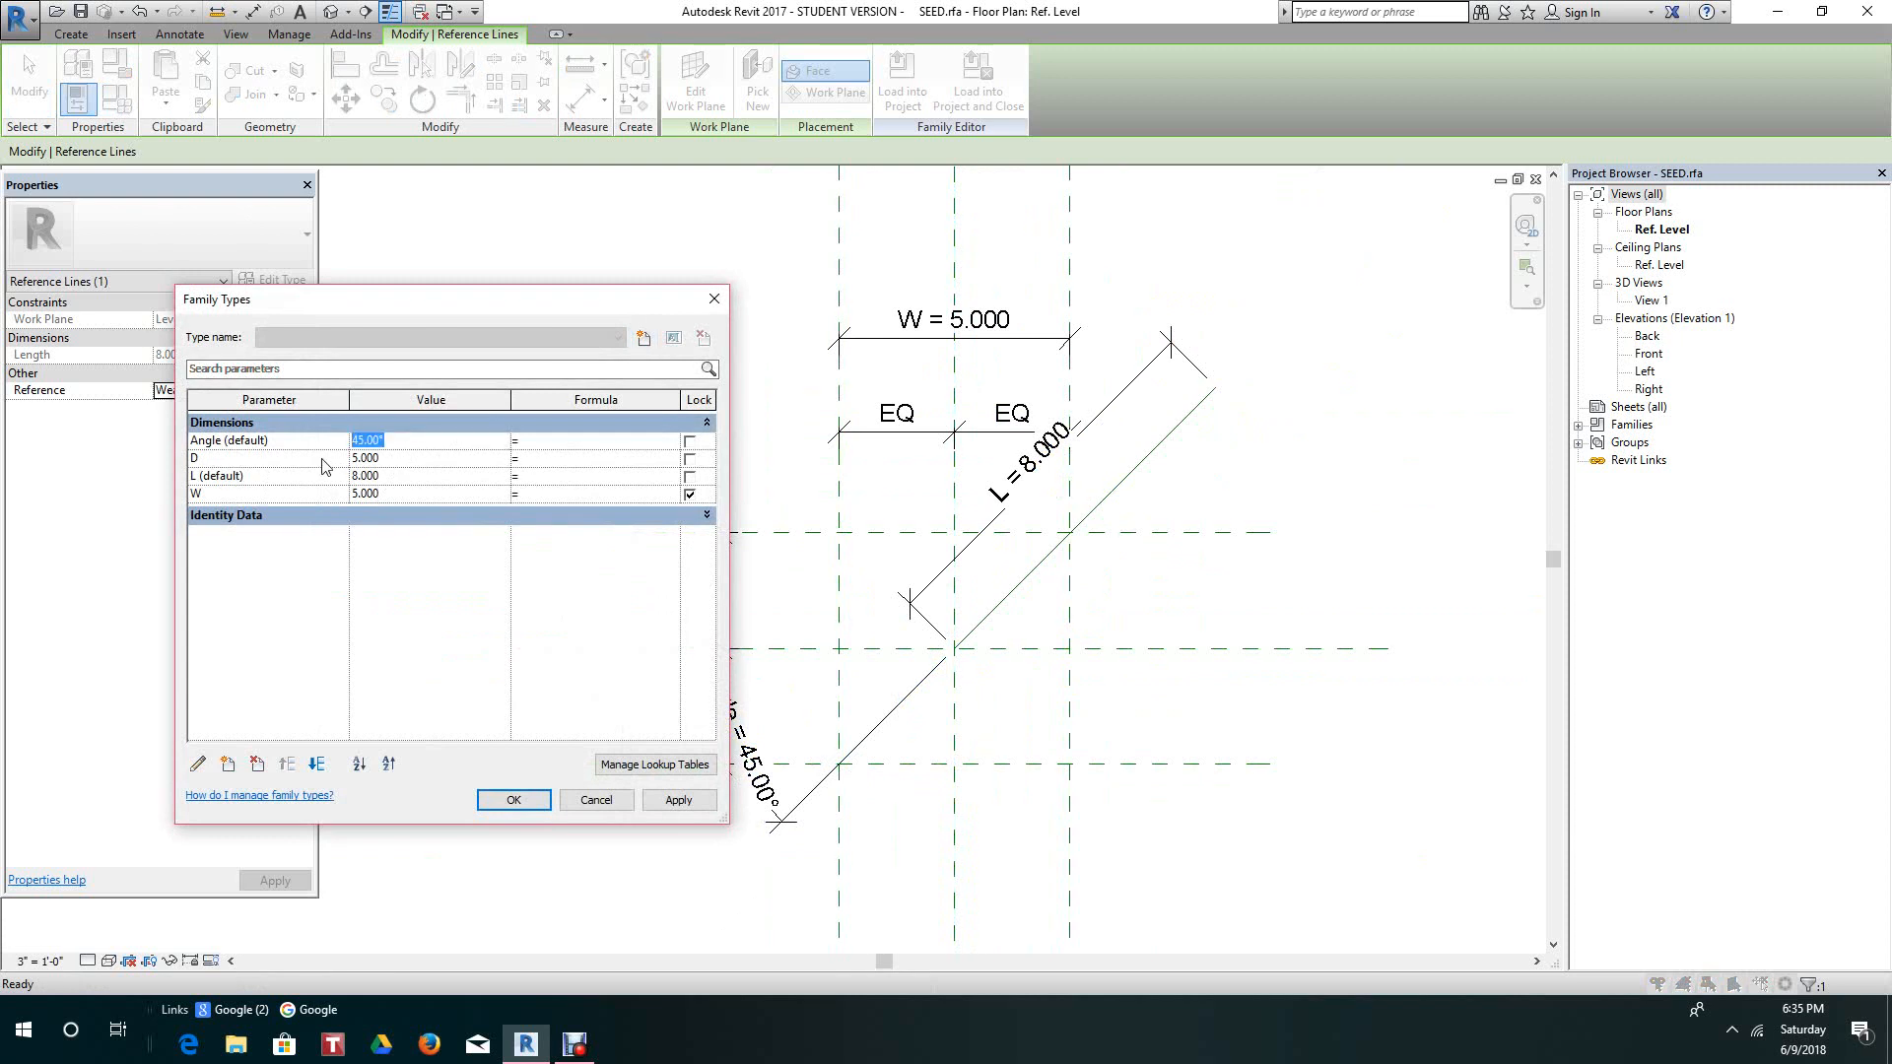
Set Angle to 135, apply it and close Family Types.
type("135")
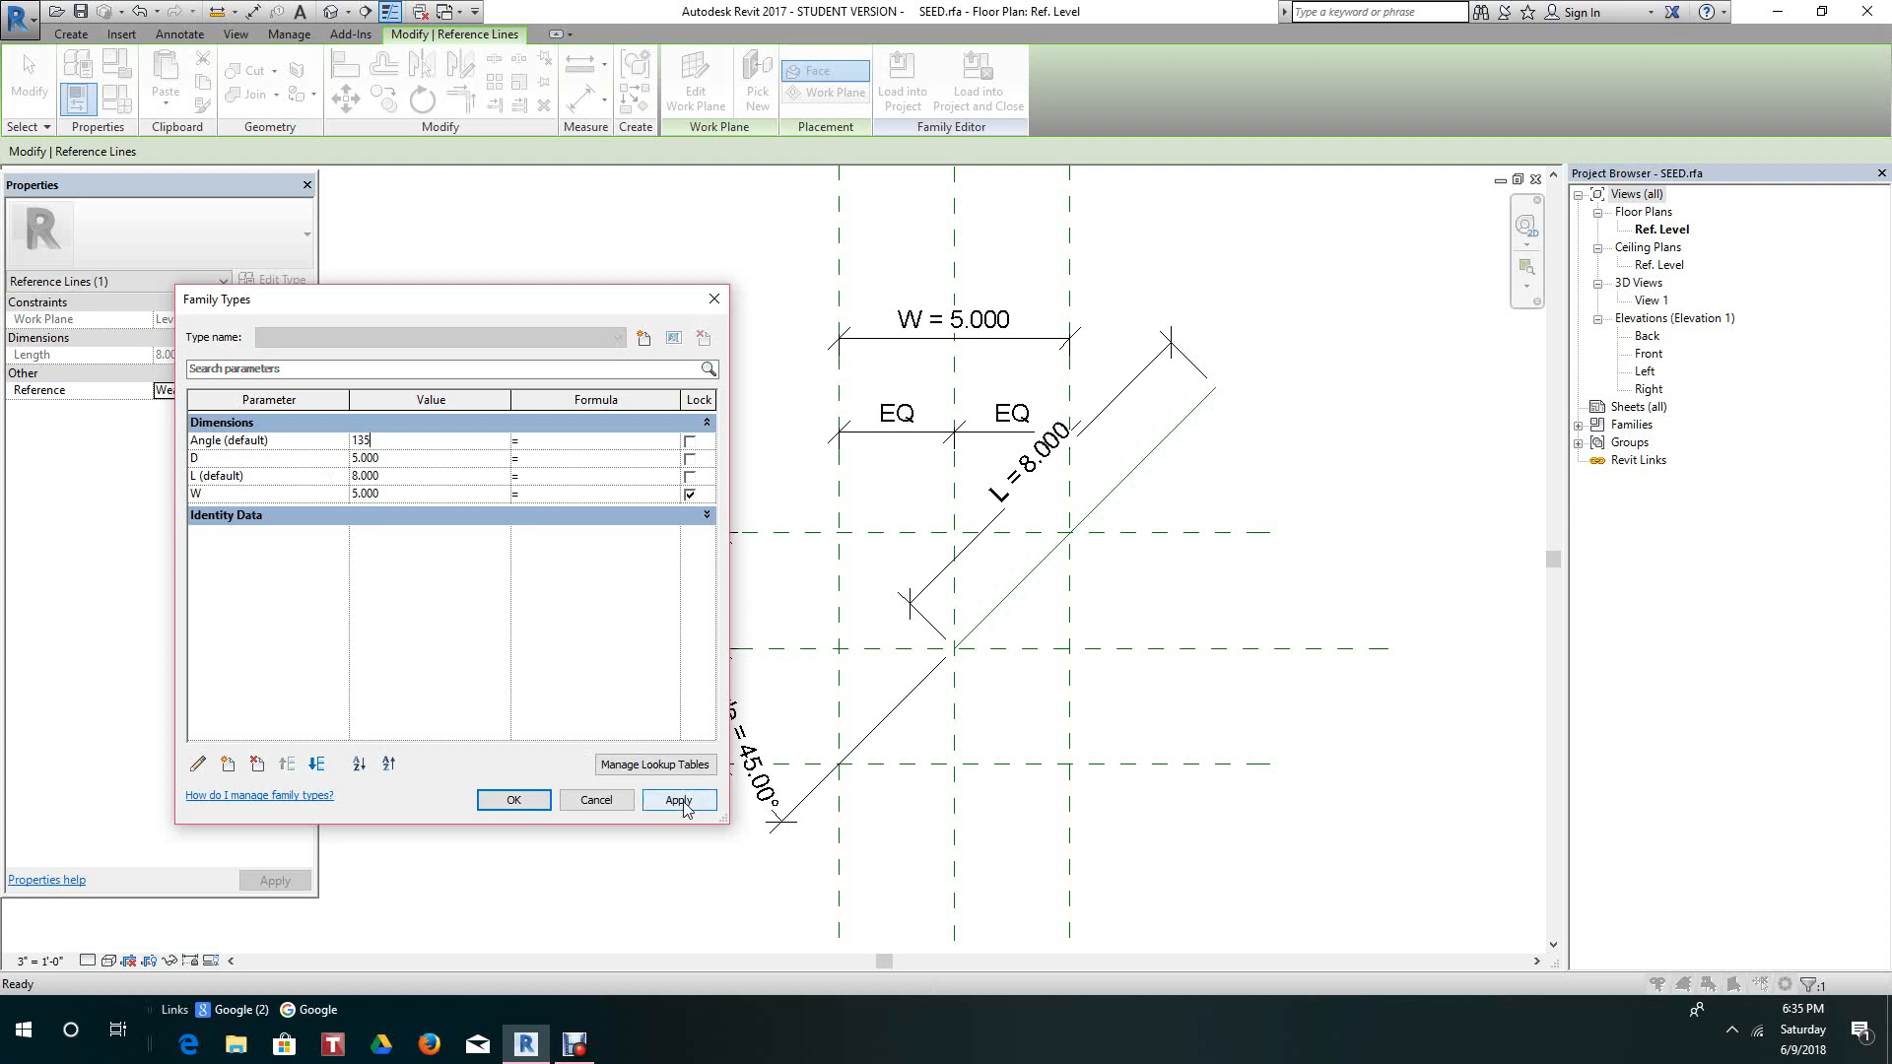
left_click(678, 801)
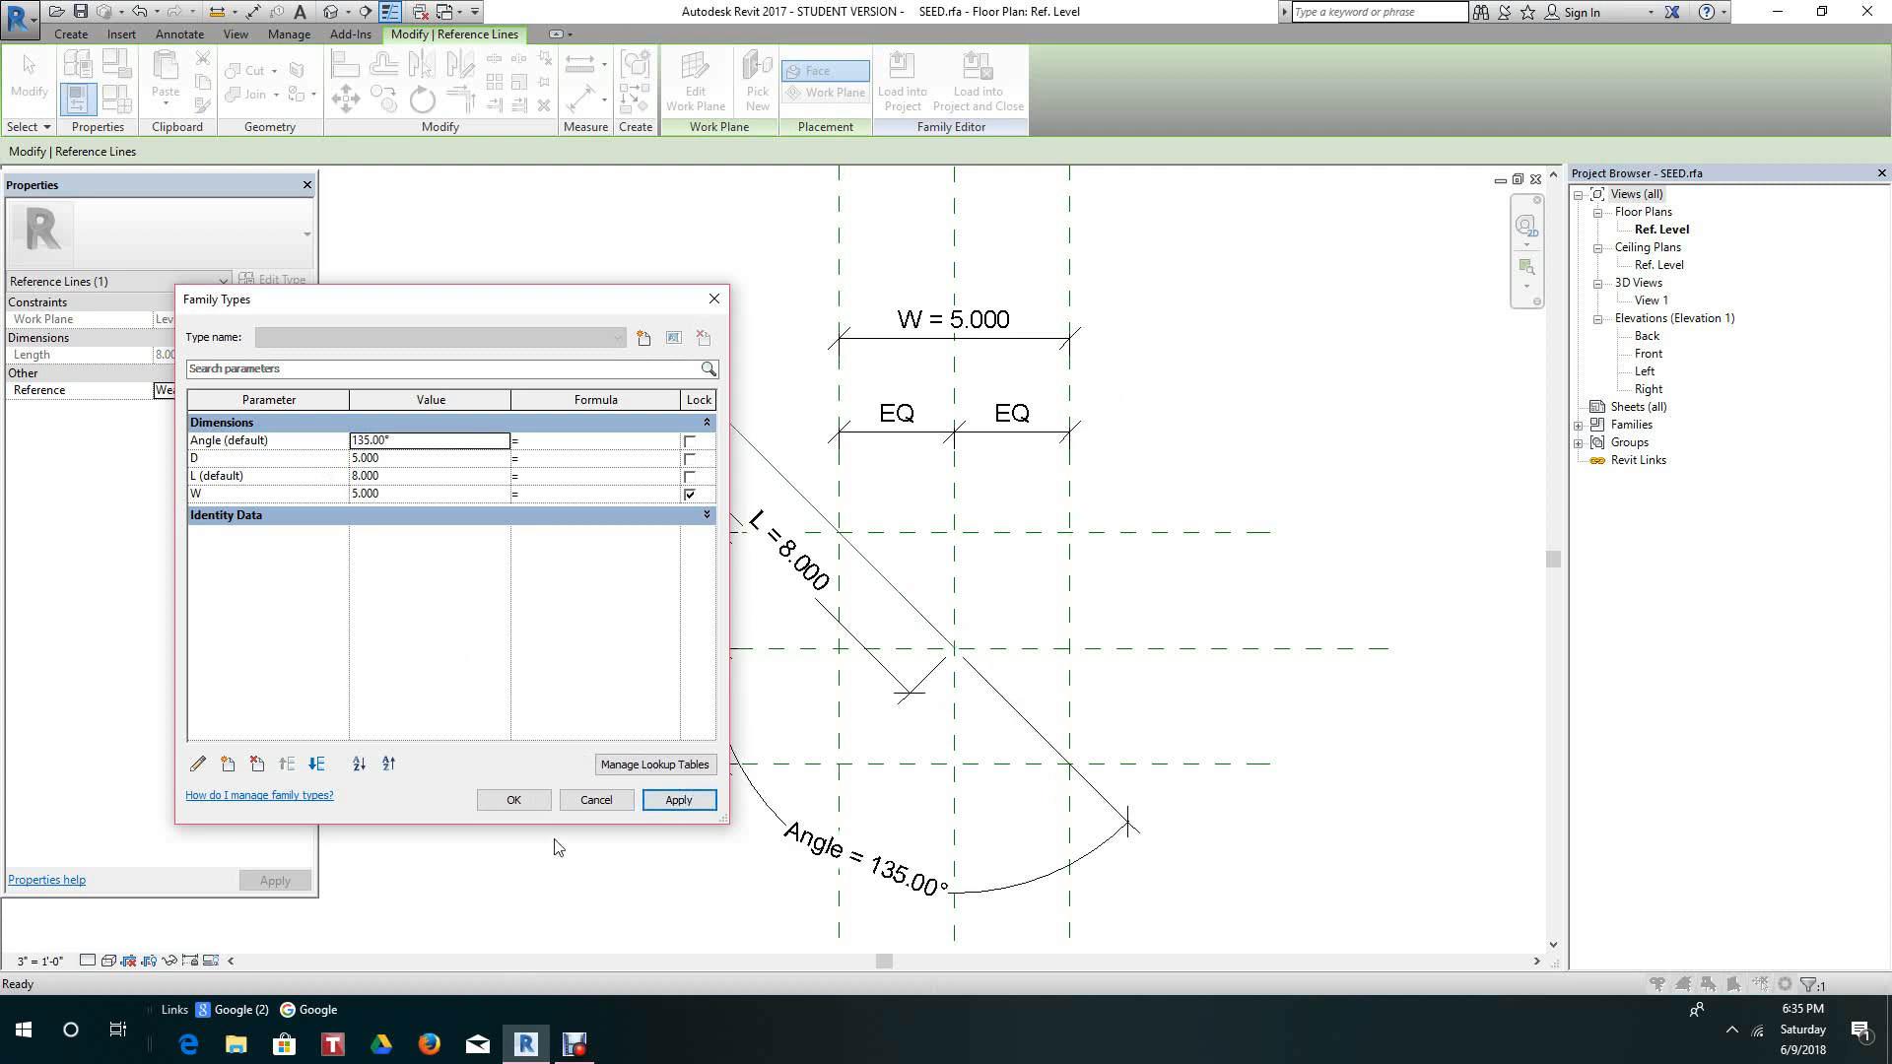
left_click(513, 800)
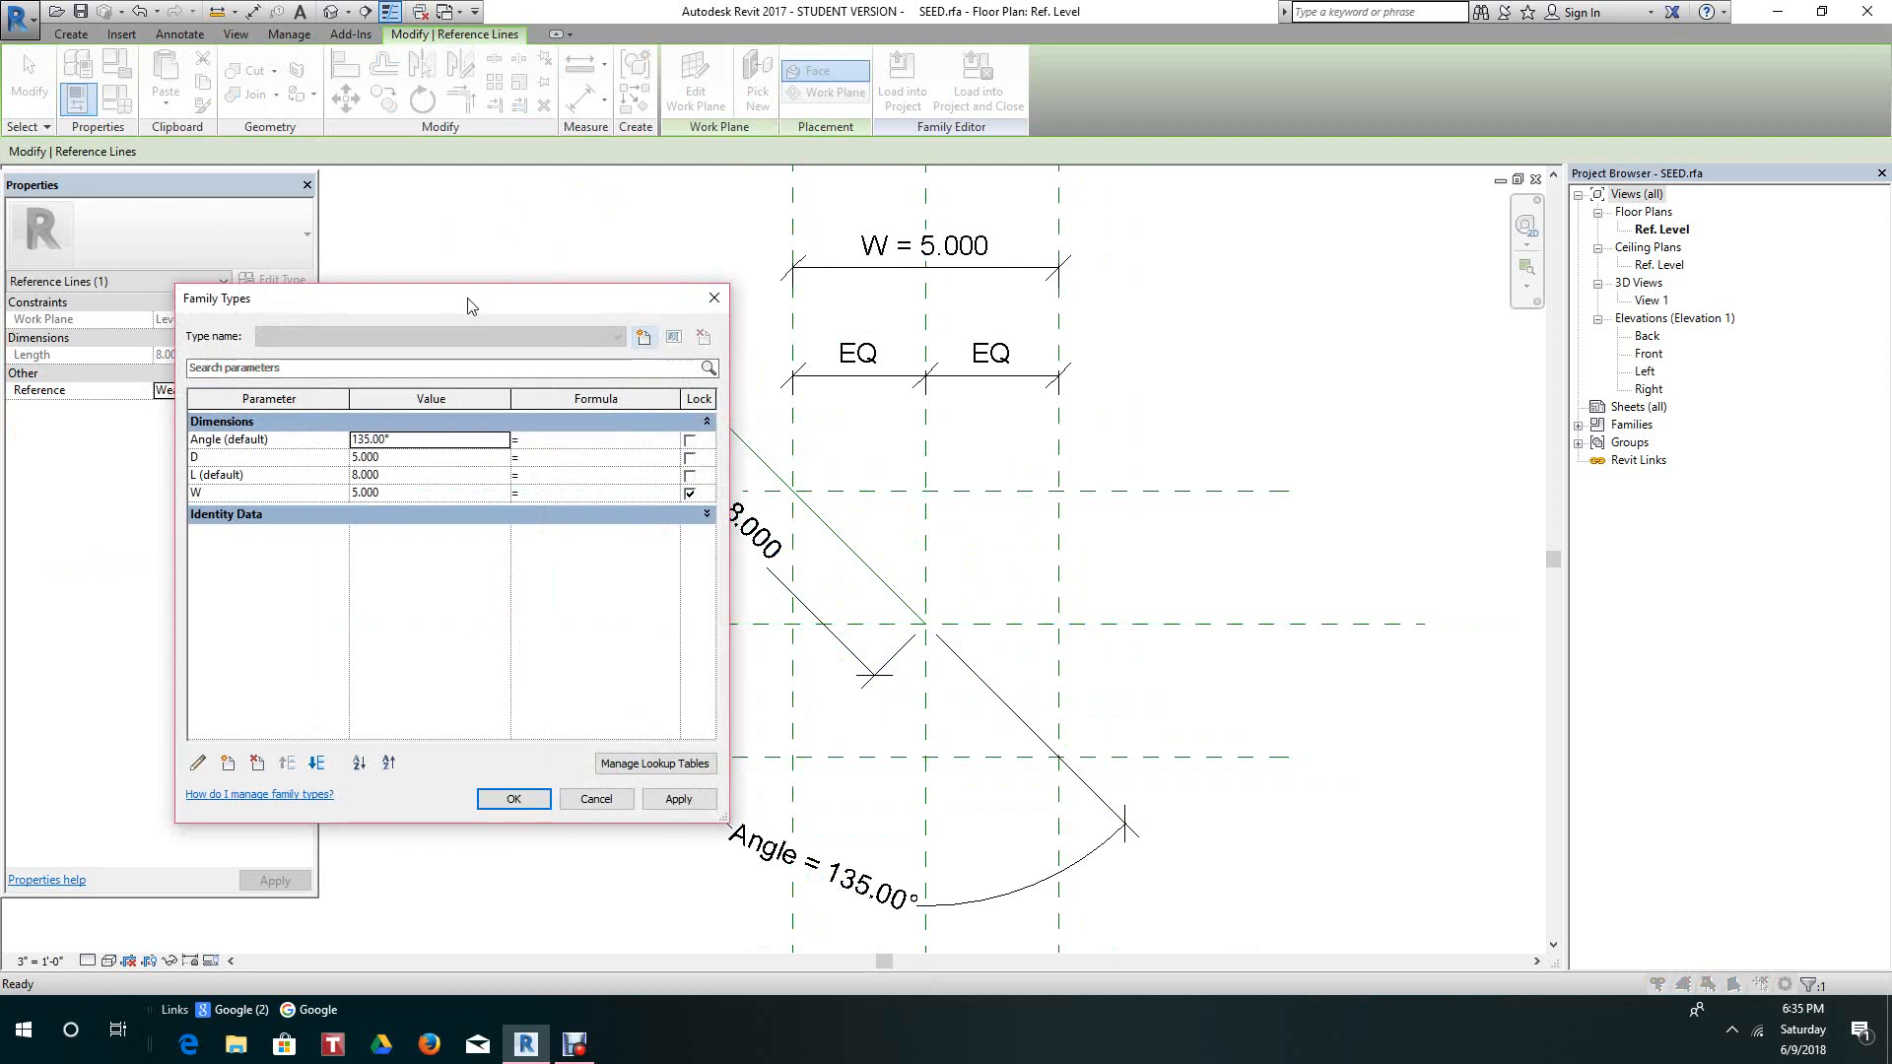
Flex the length parameter L to 25 and apply it to the reference line.
left_click_drag(470, 304, 477, 335)
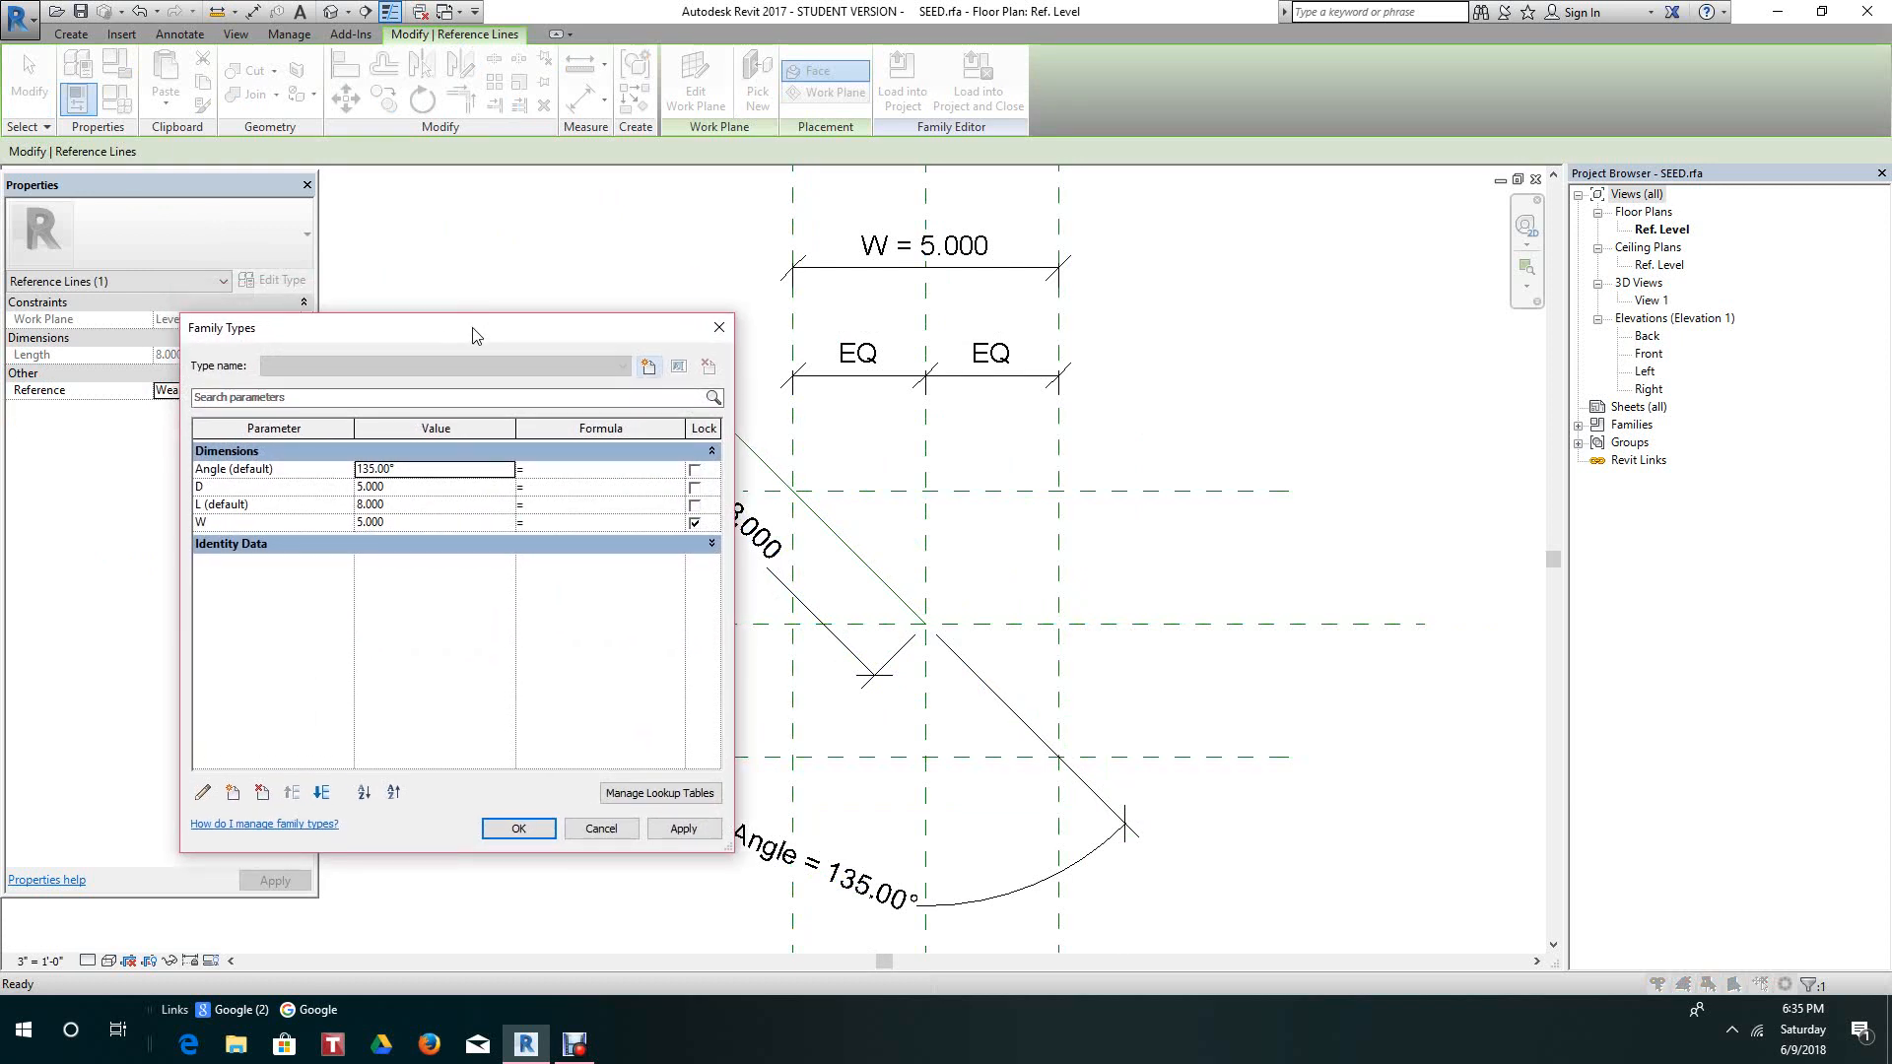
mouse_move(387, 542)
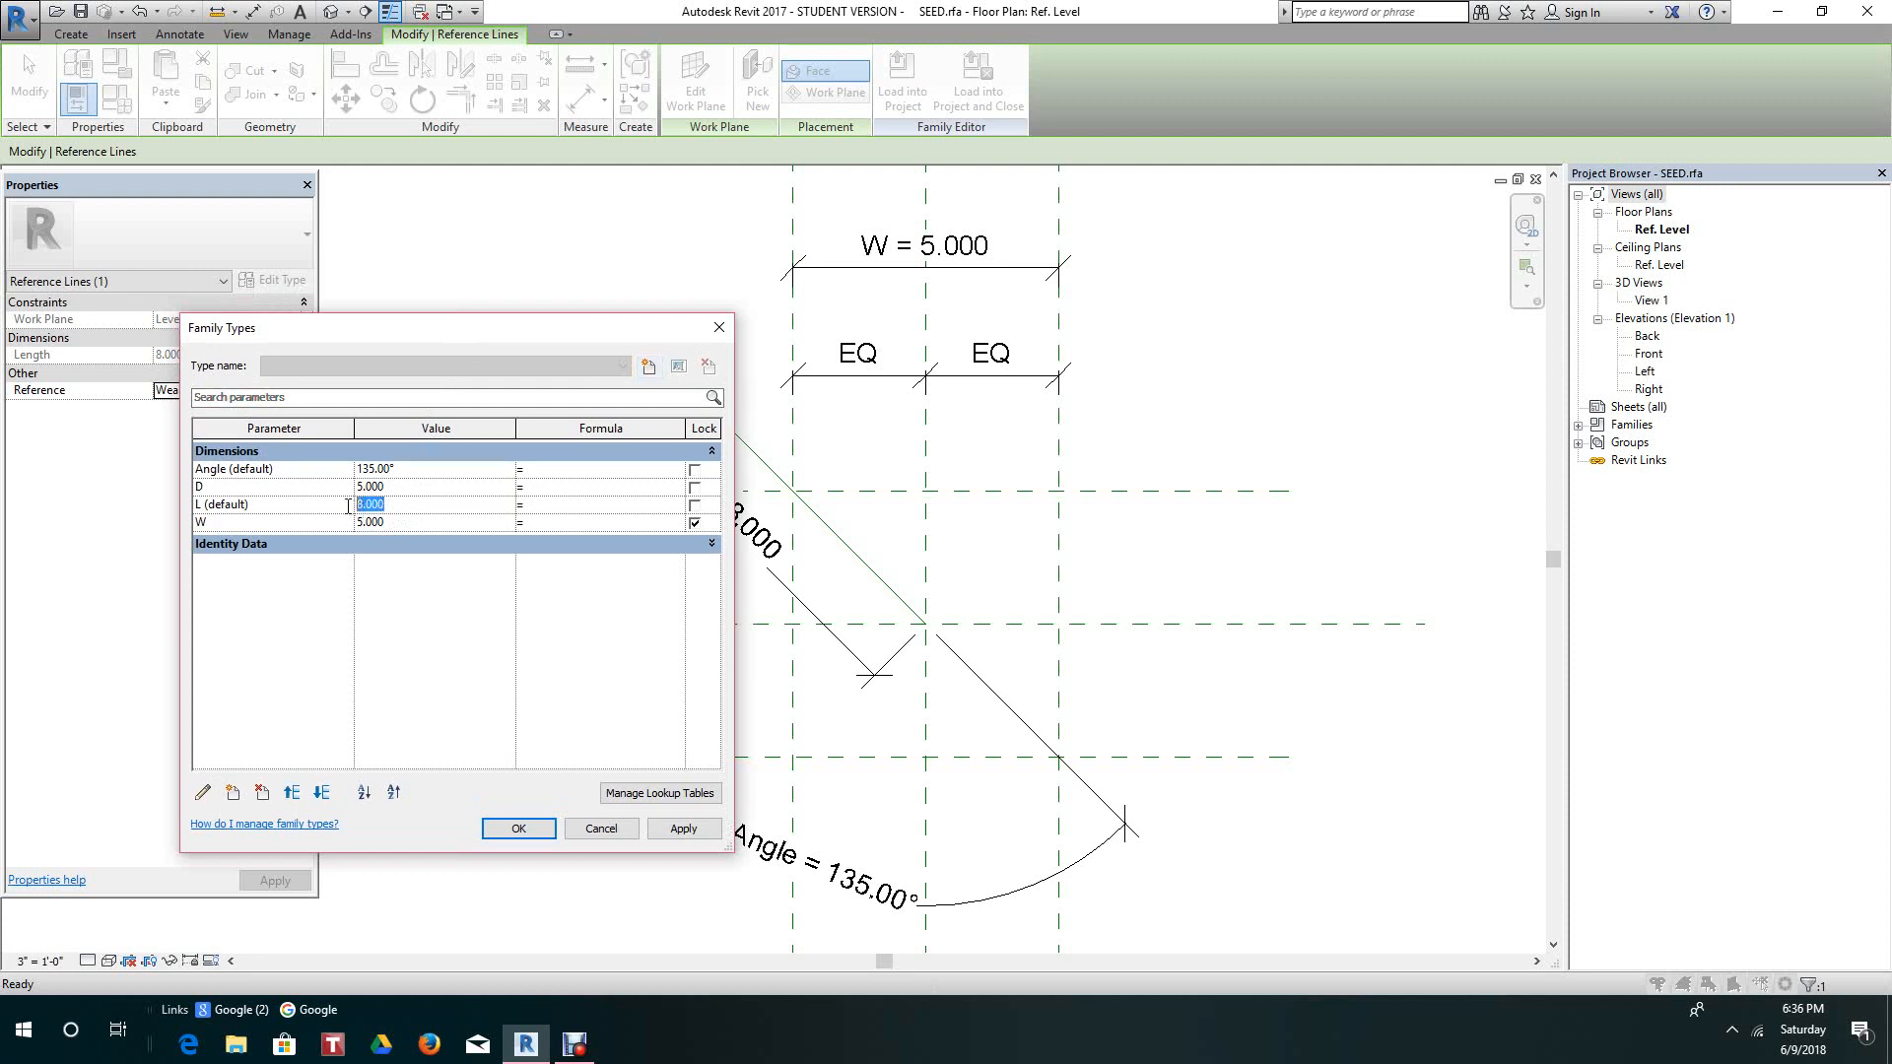
type("25")
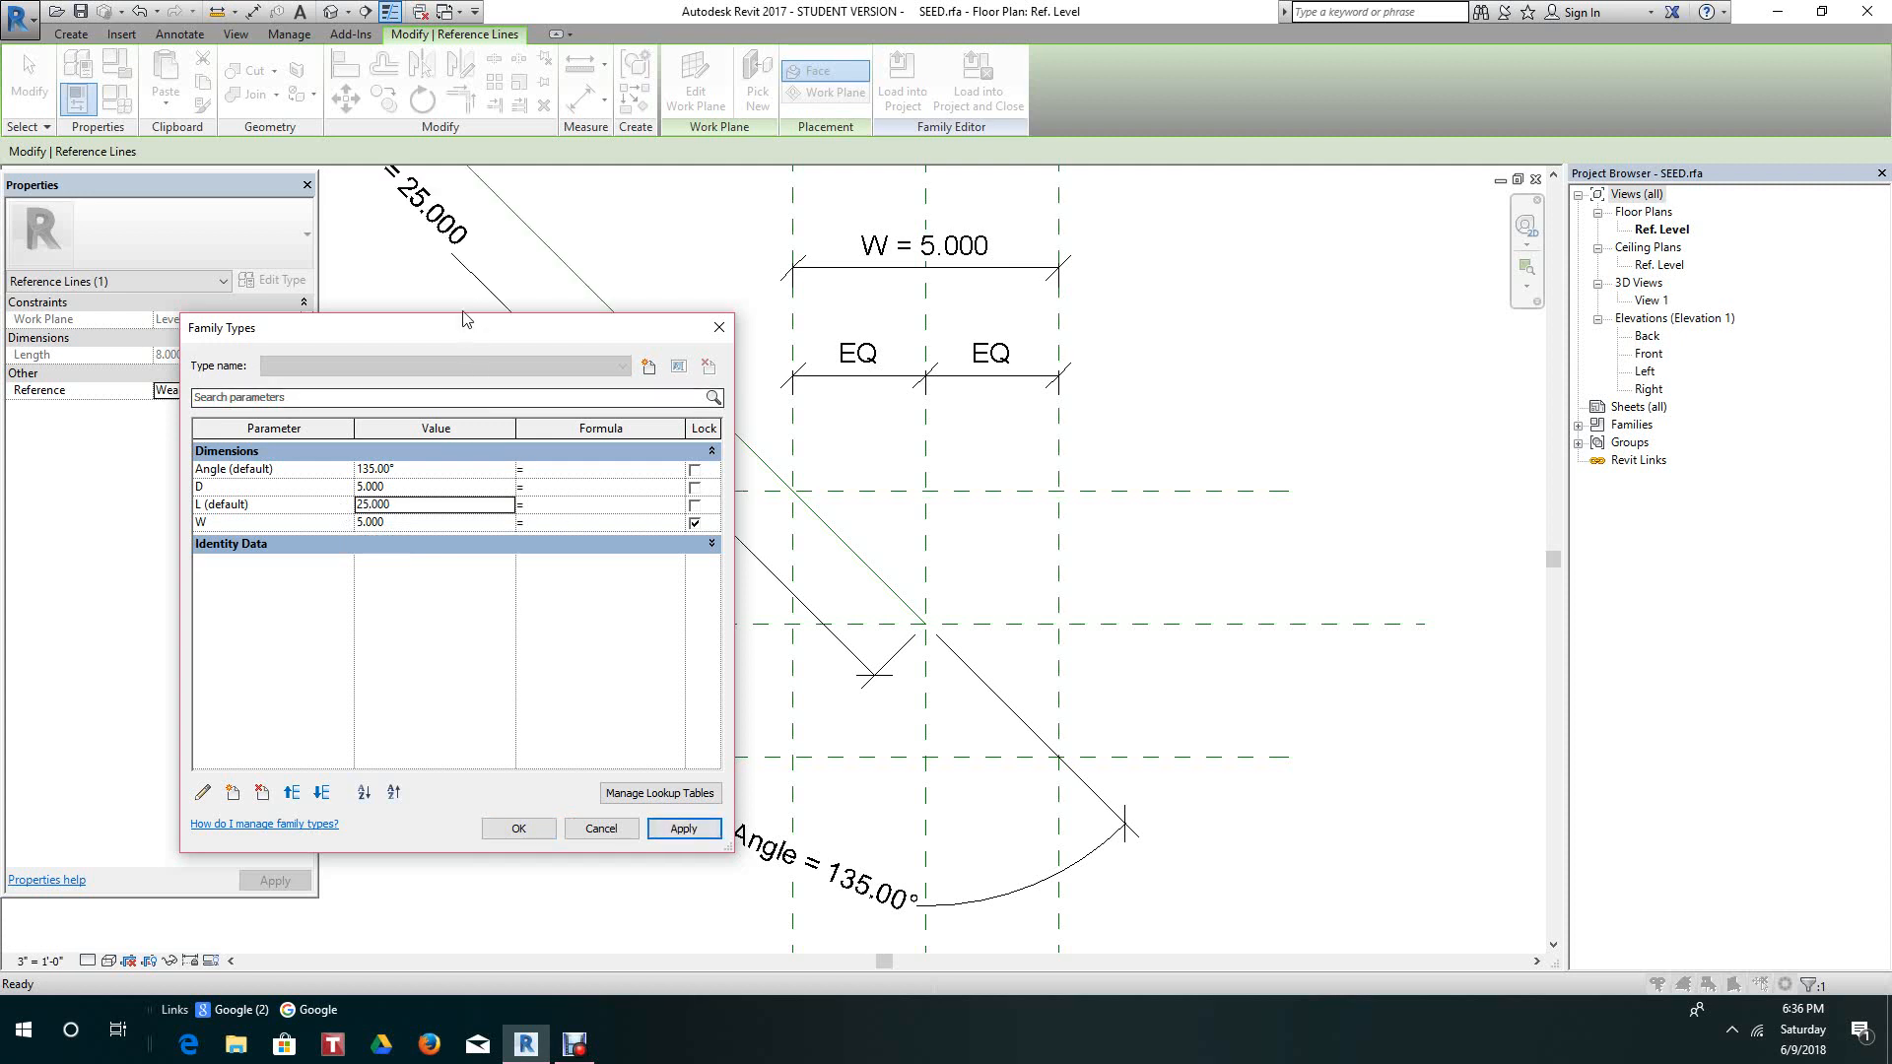
left_click(518, 828)
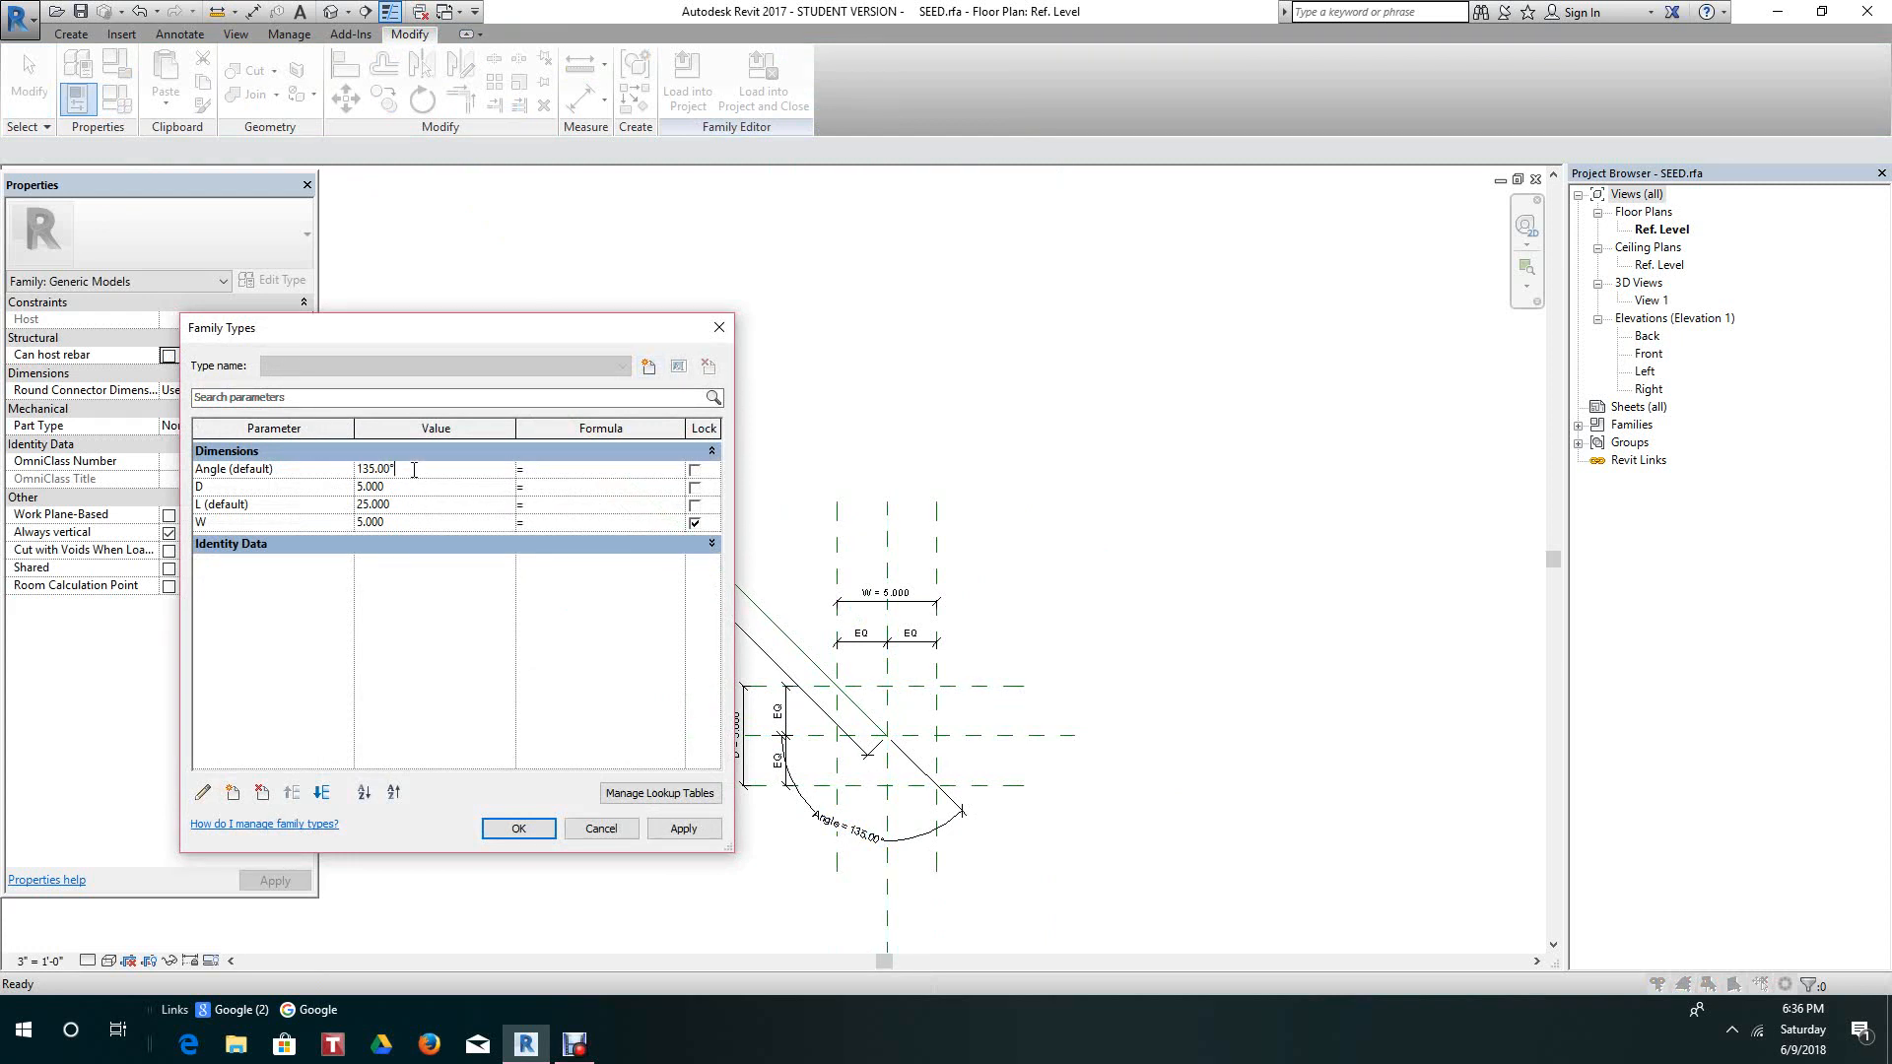
Flex Angle to 45°, giving a long diagonal reference line, and close Family Types.
type("45")
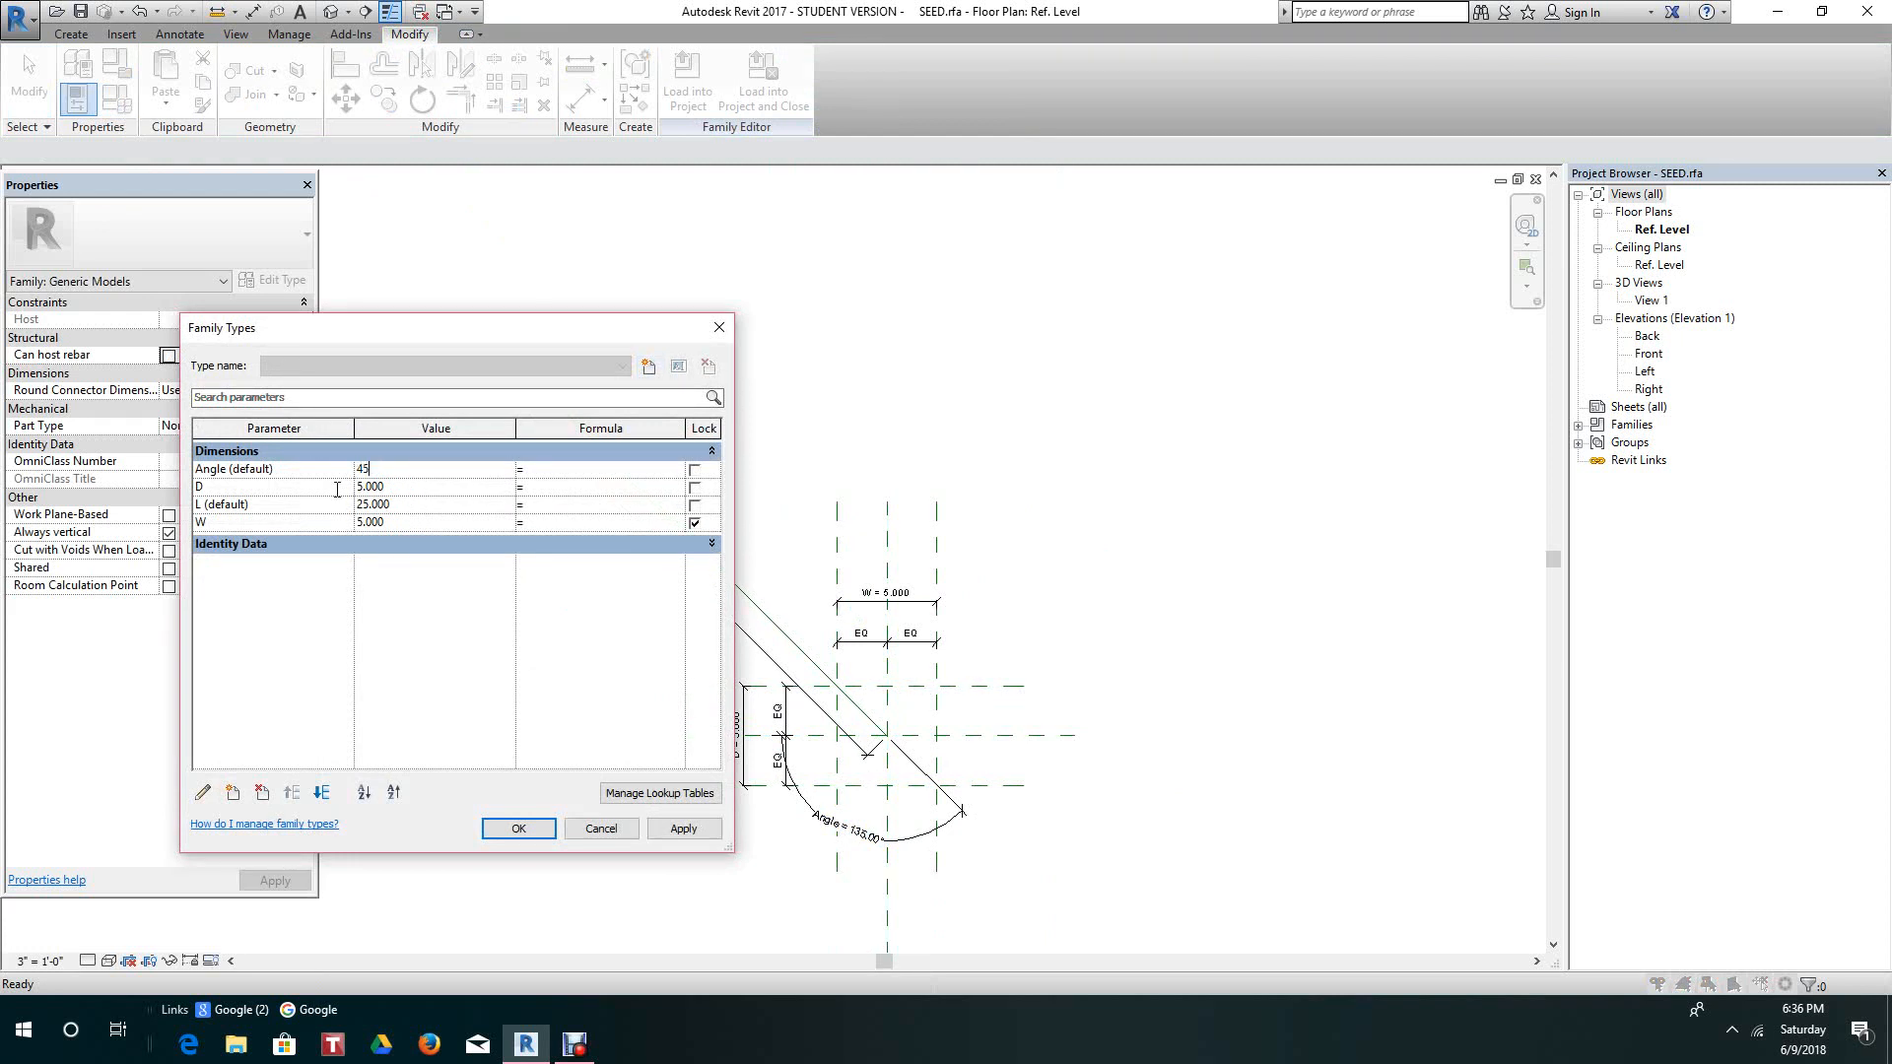
left_click(684, 828)
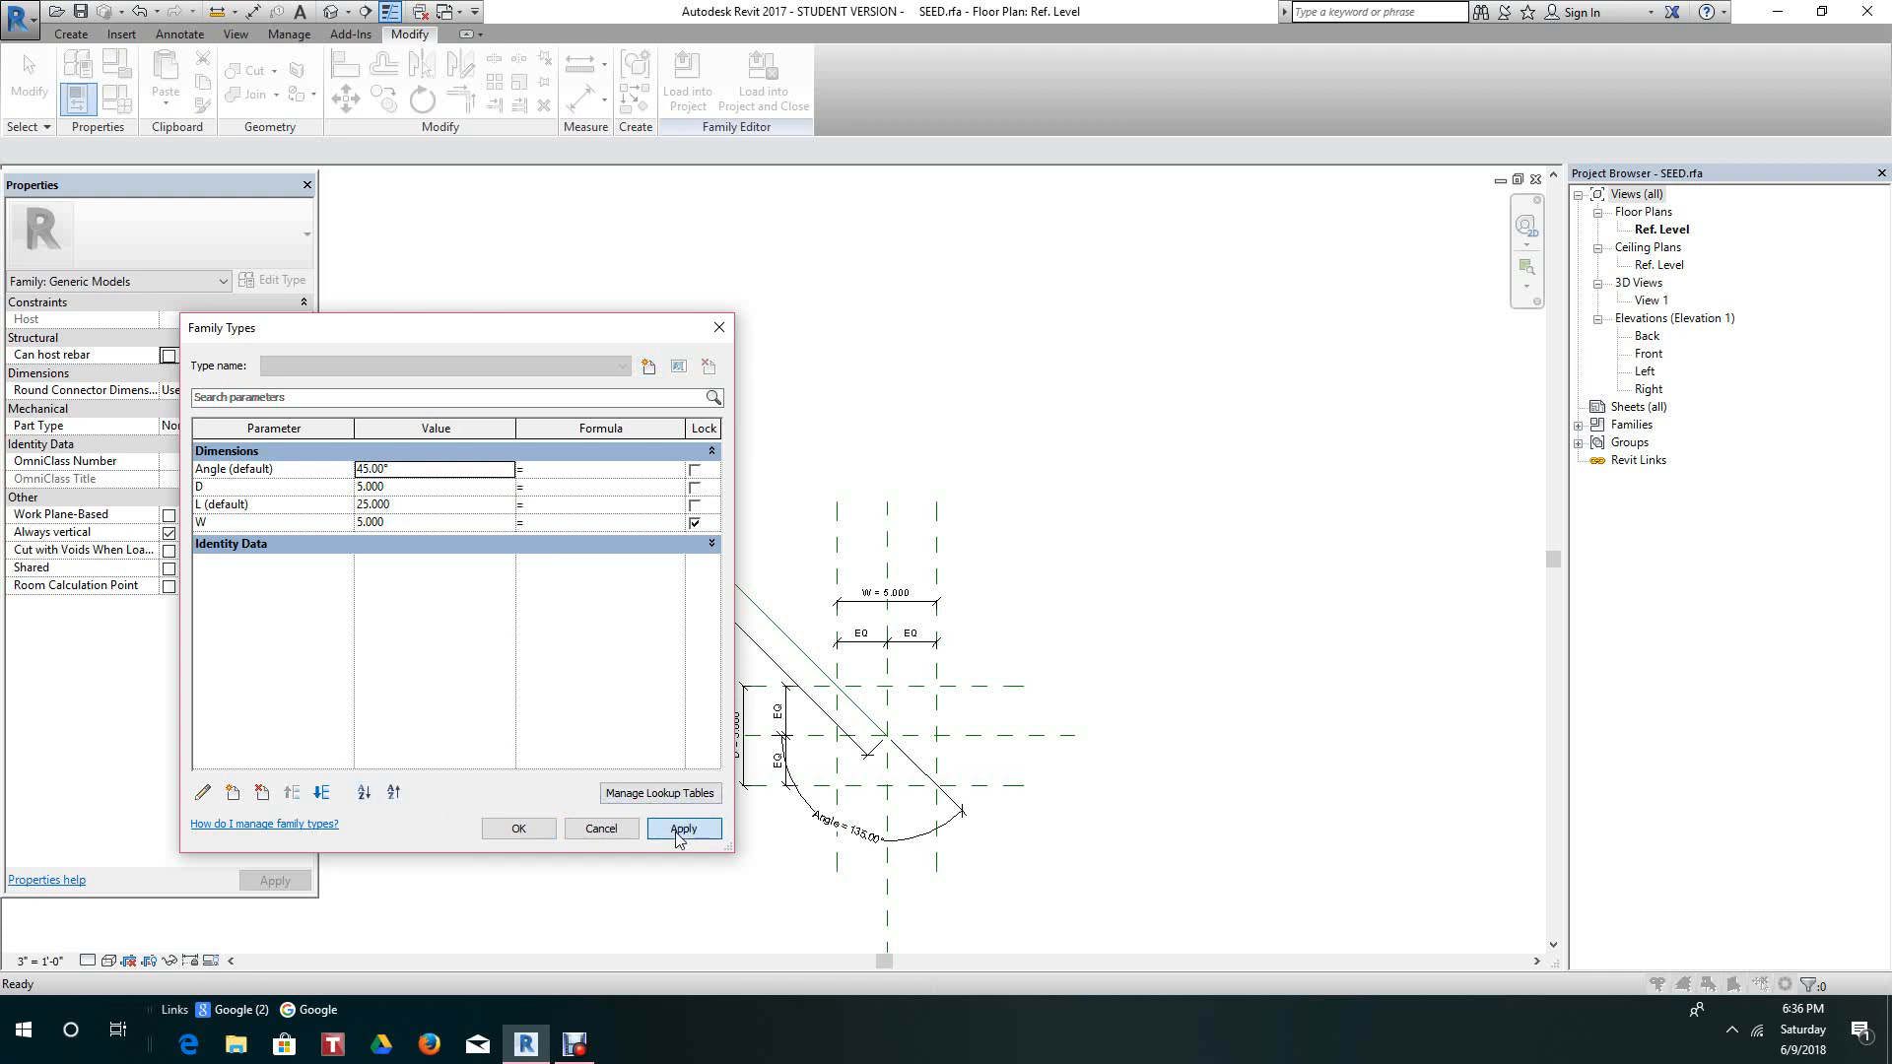
left_click(682, 828)
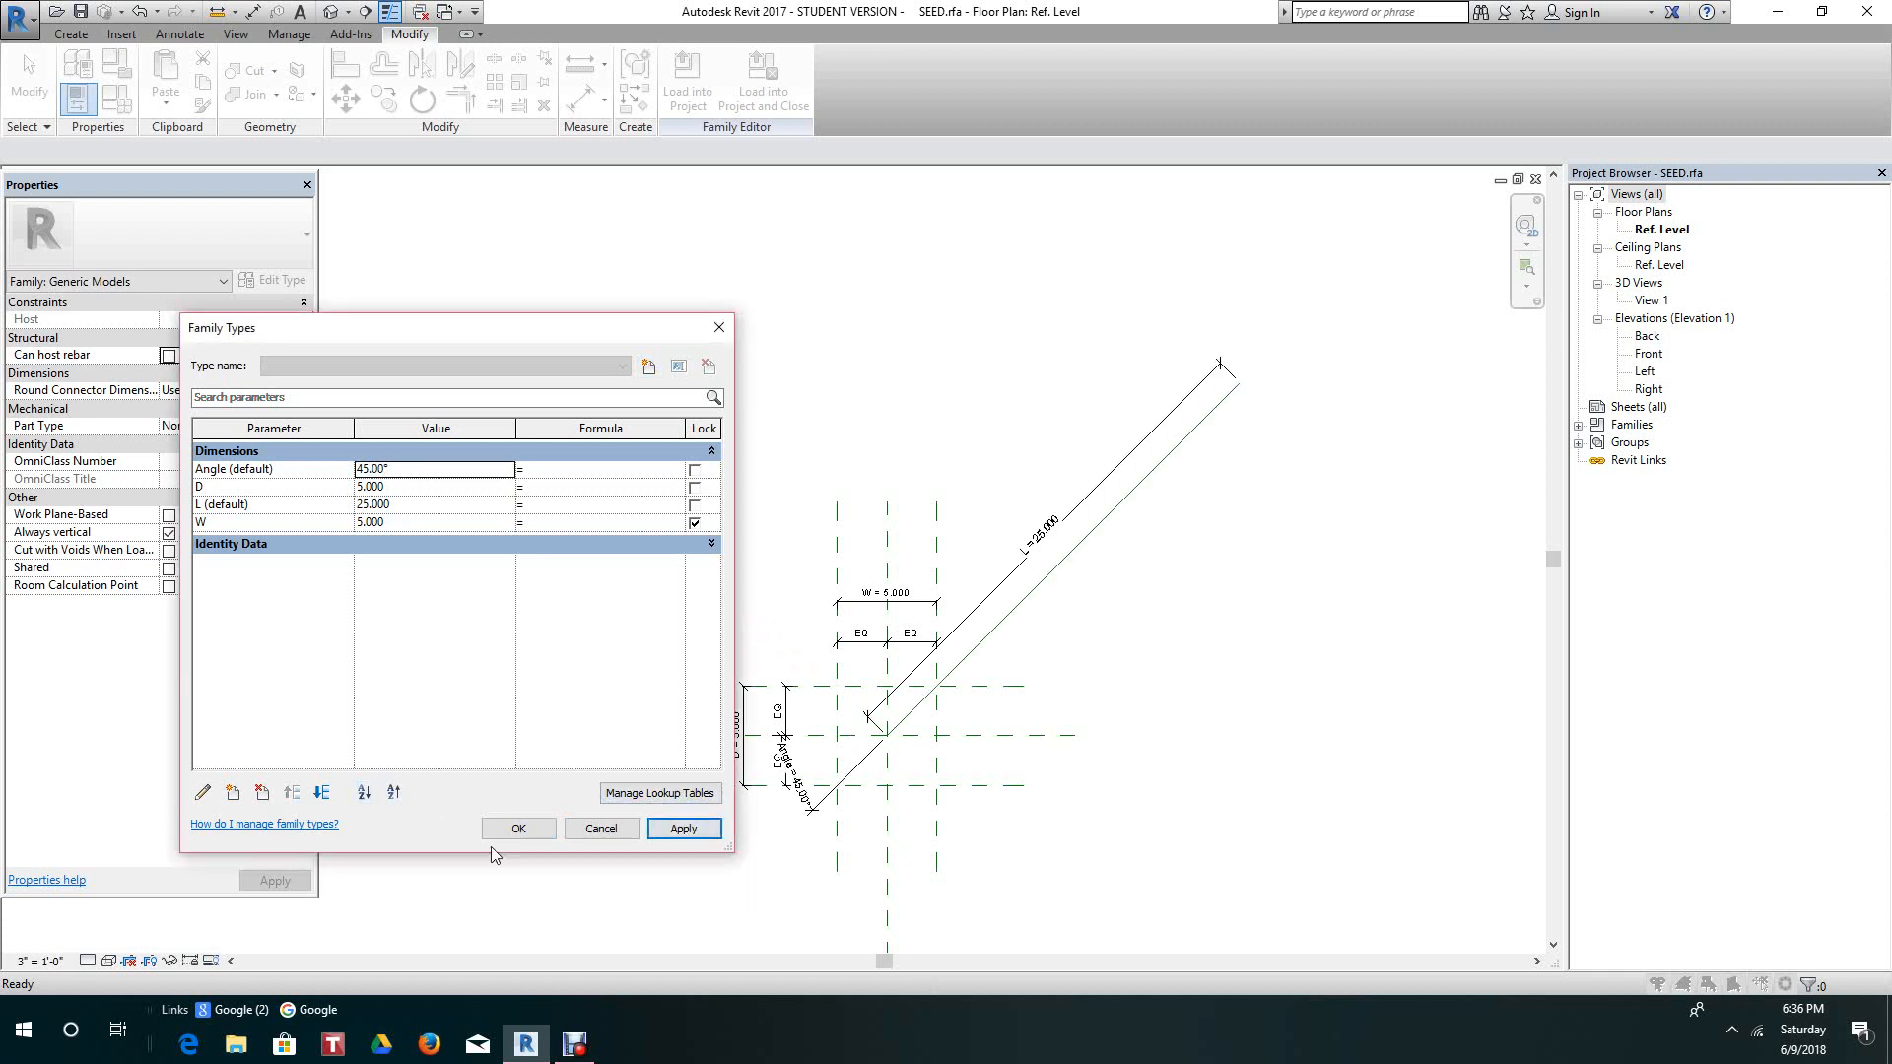
left_click(519, 828)
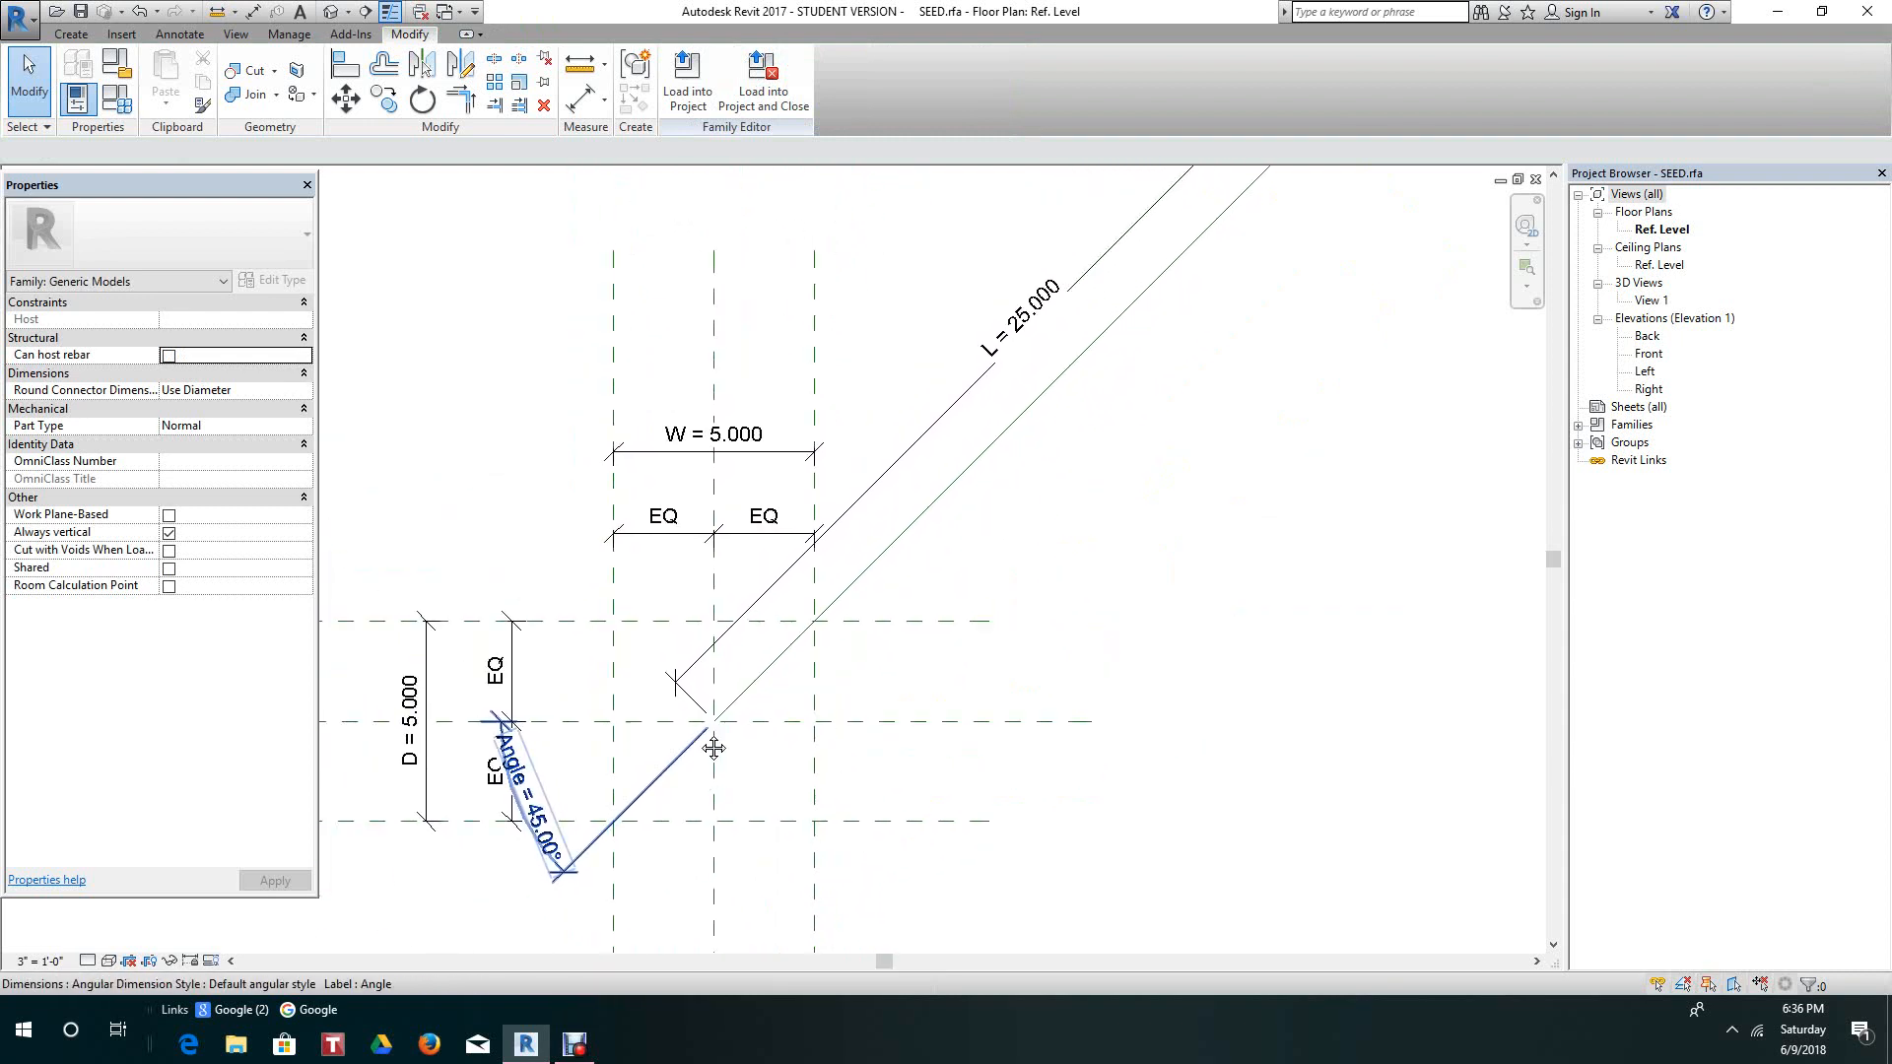
left_click_drag(713, 749, 1072, 735)
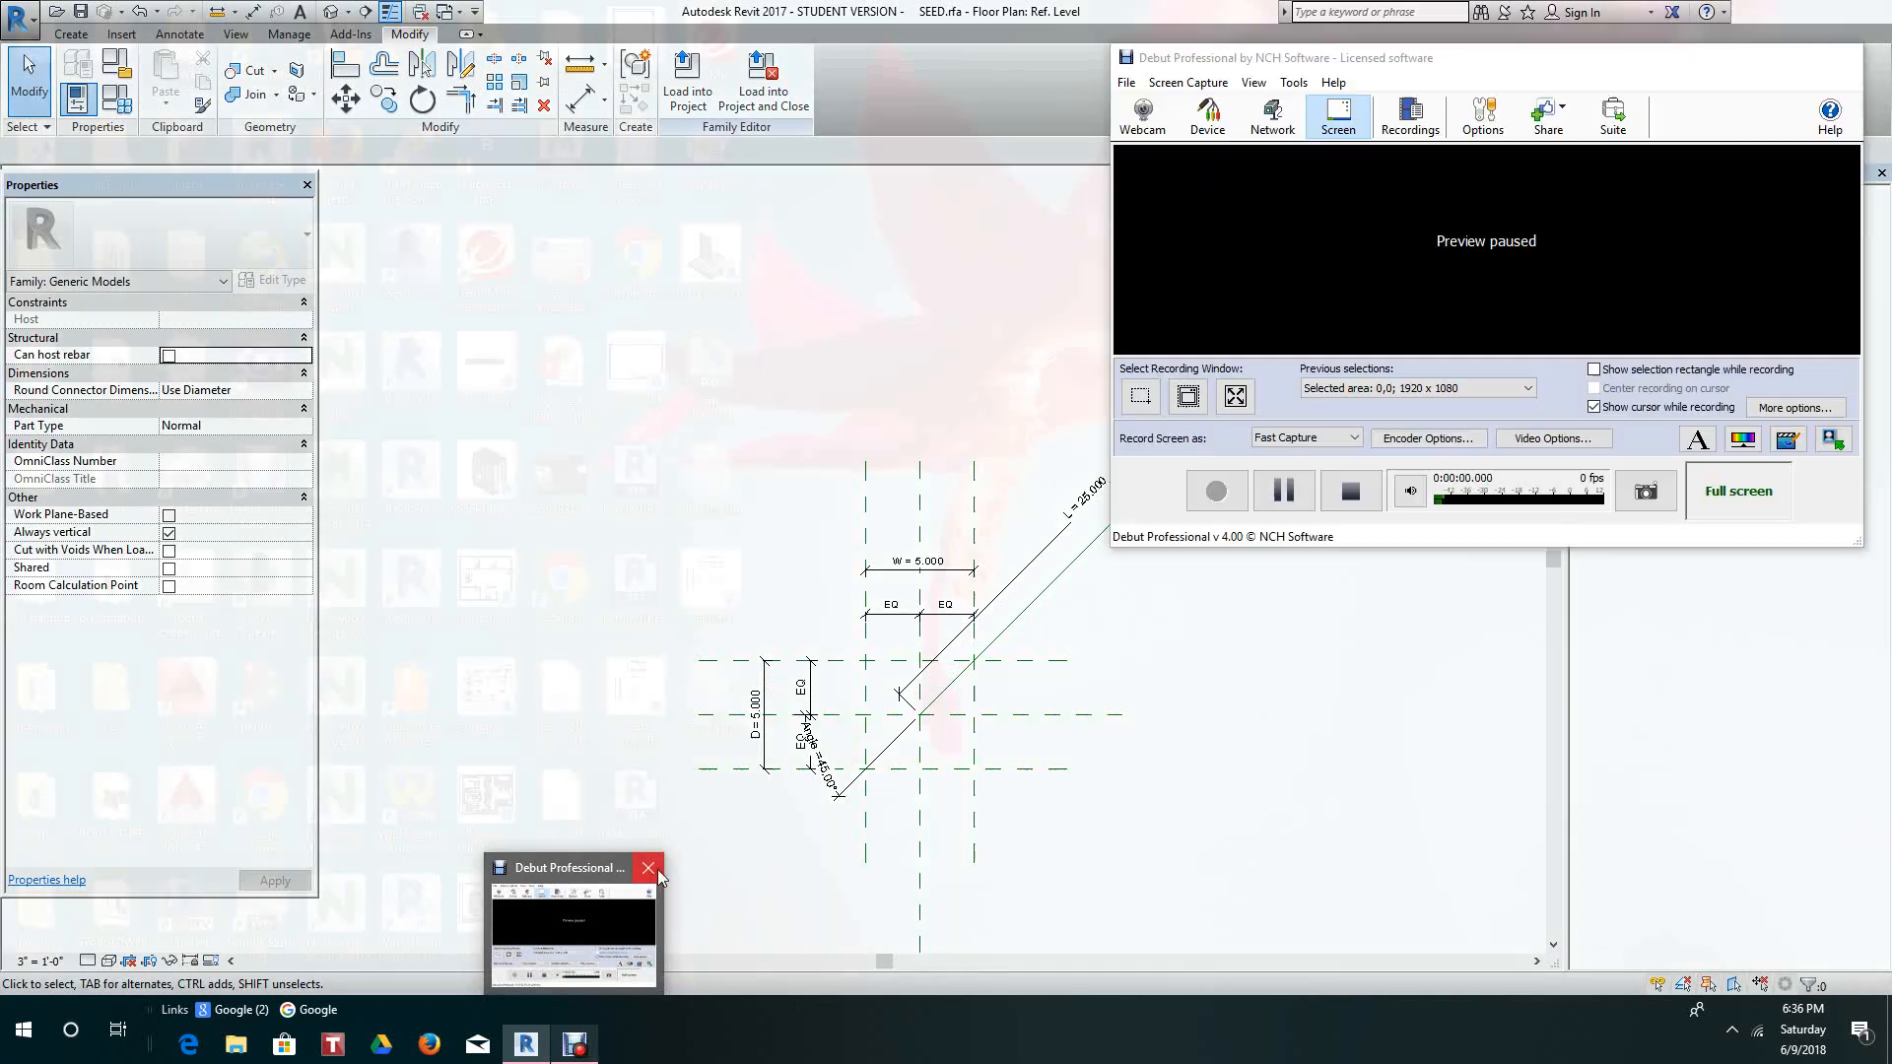
left_click(646, 867)
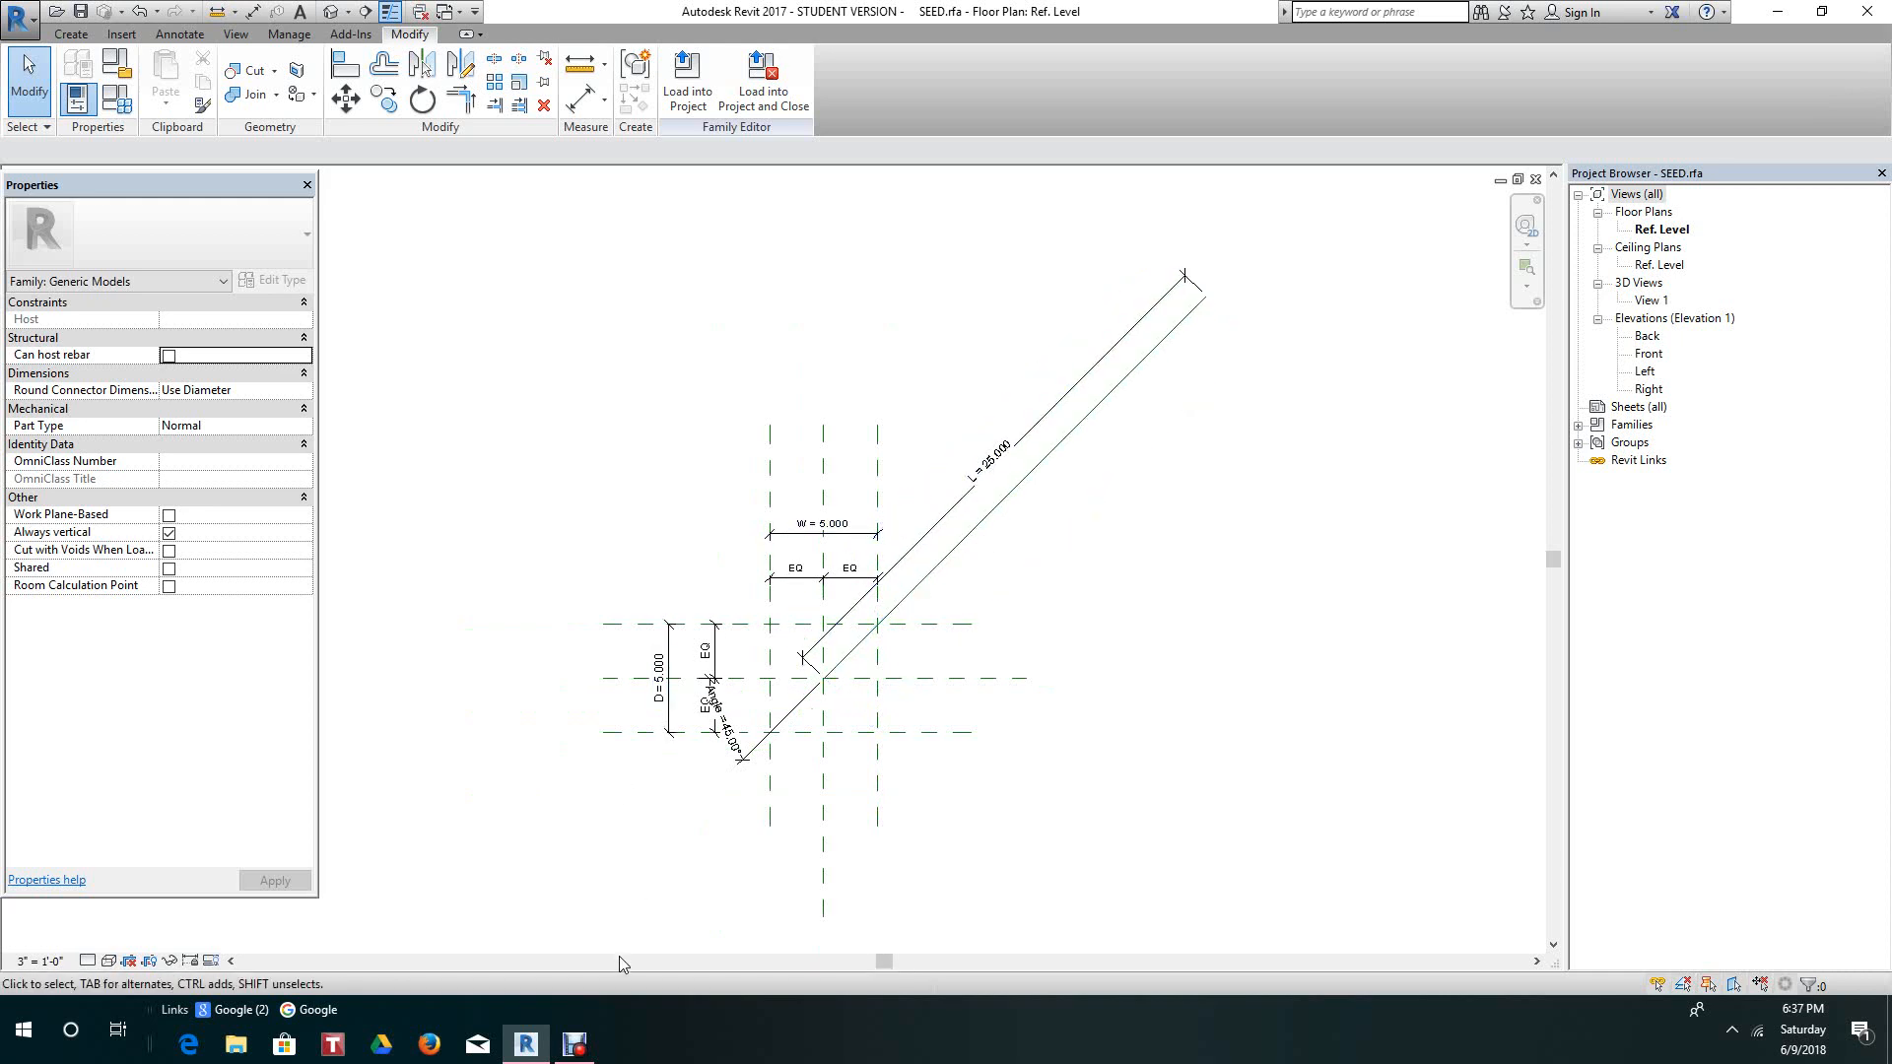
mouse_move(573, 1045)
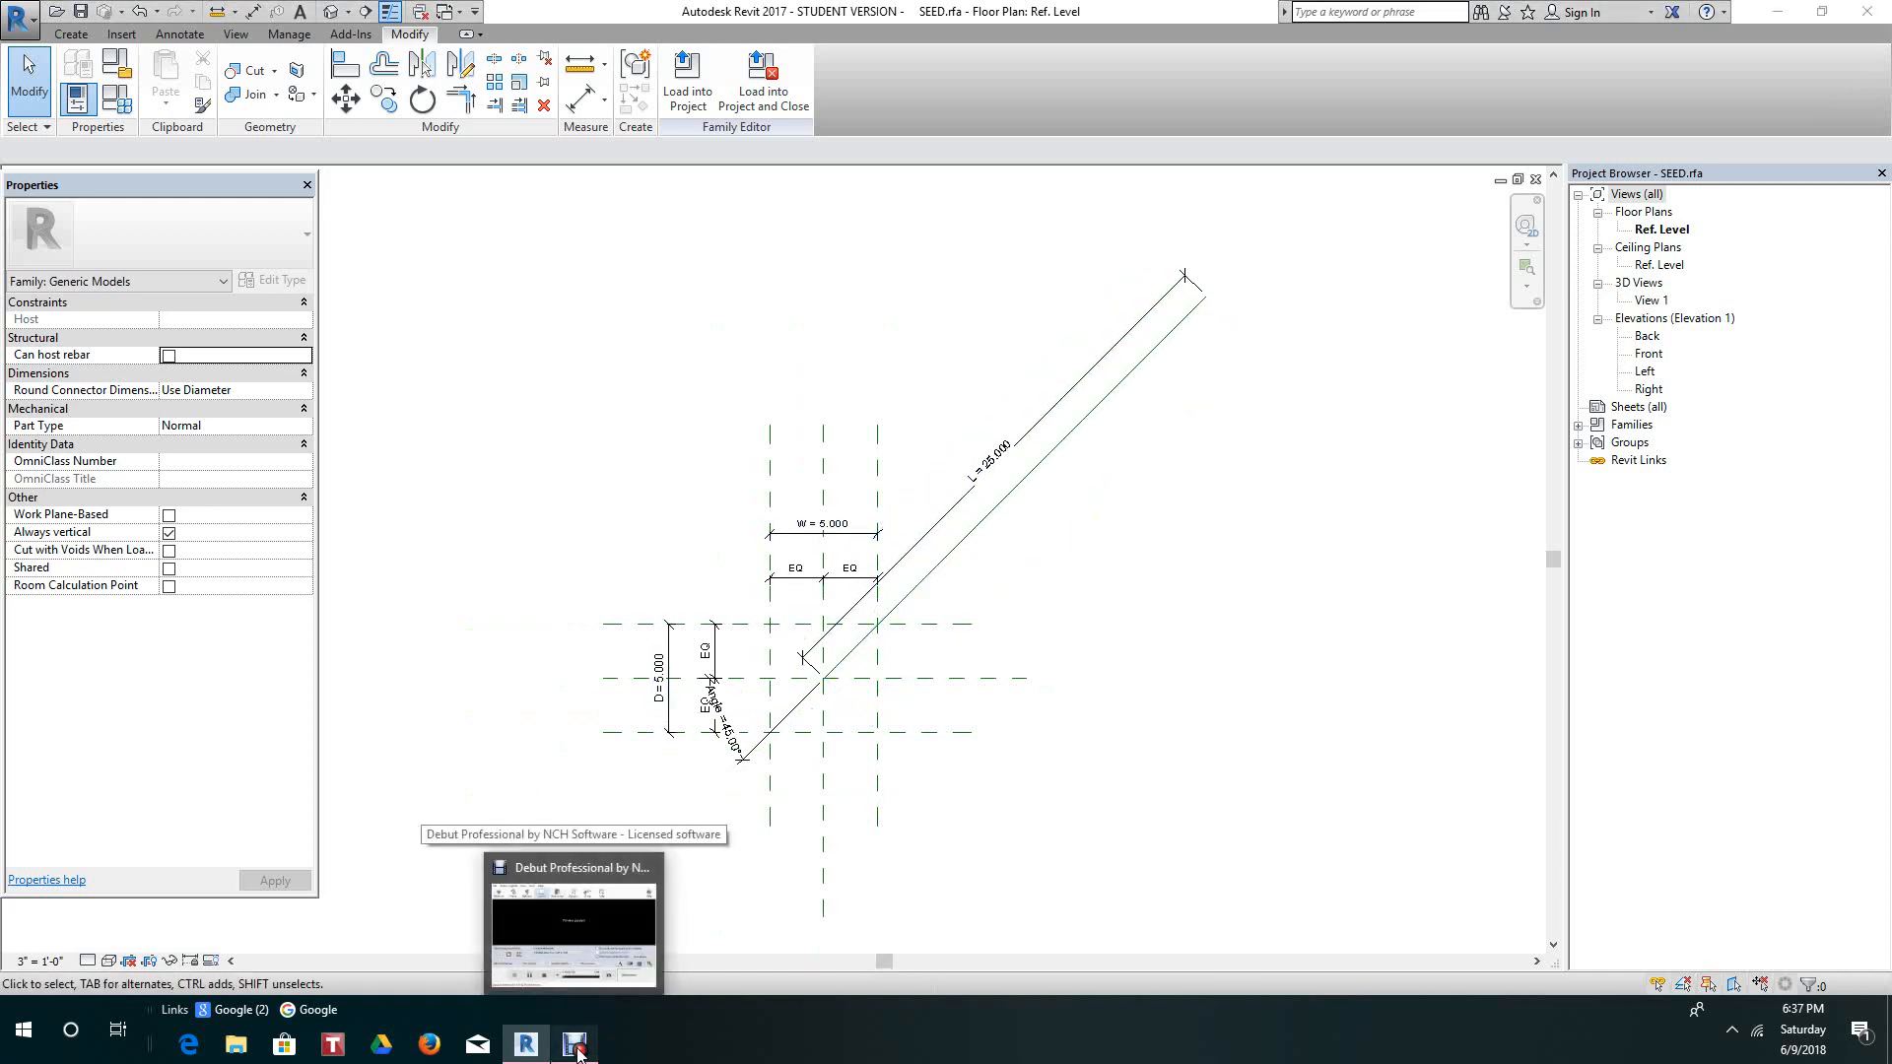